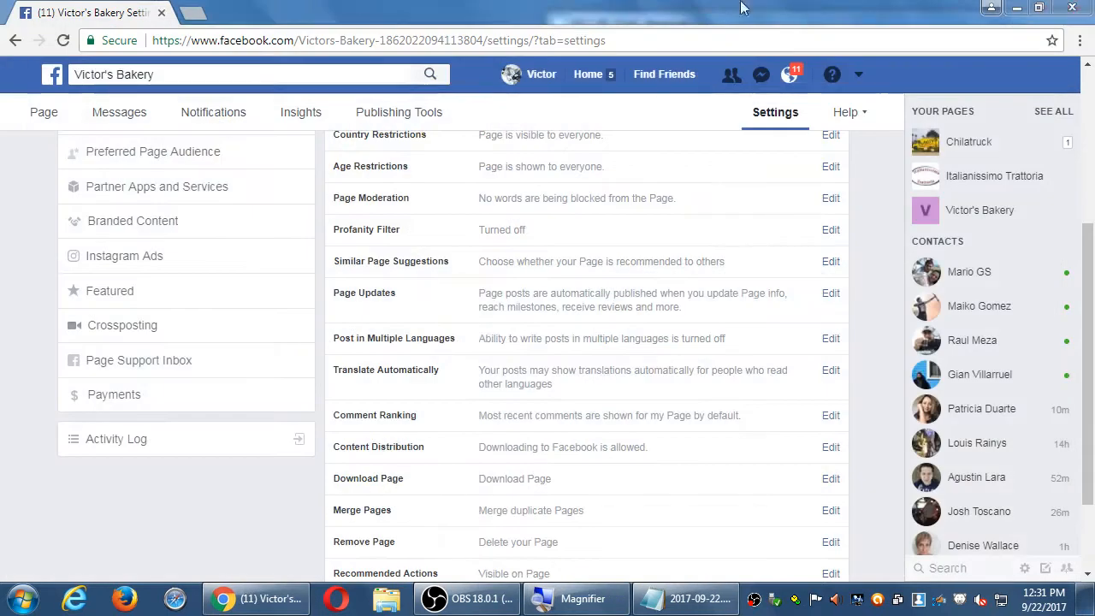
- Show the Victor's Bakery page, step back to its settings, then go forward to the page again
scroll(up, 3)
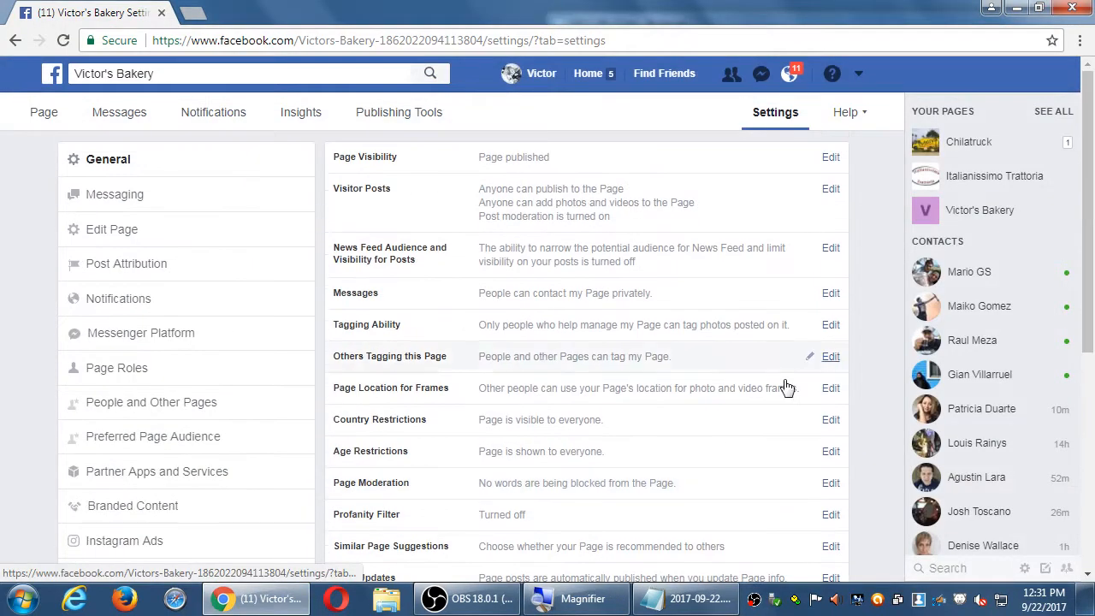
mouse_move(9, 208)
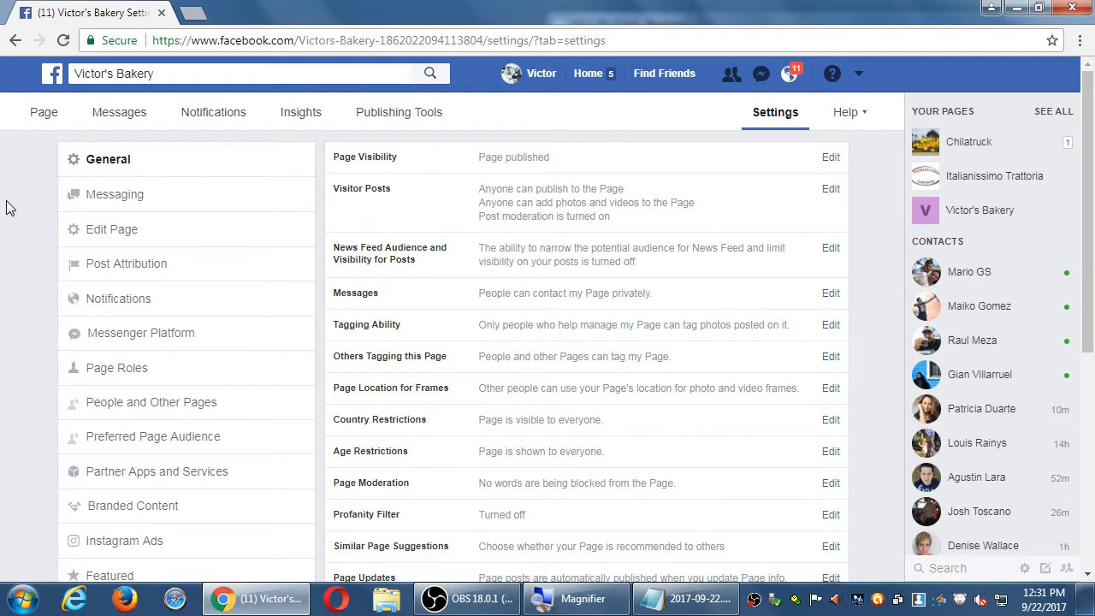
mouse_move(43, 112)
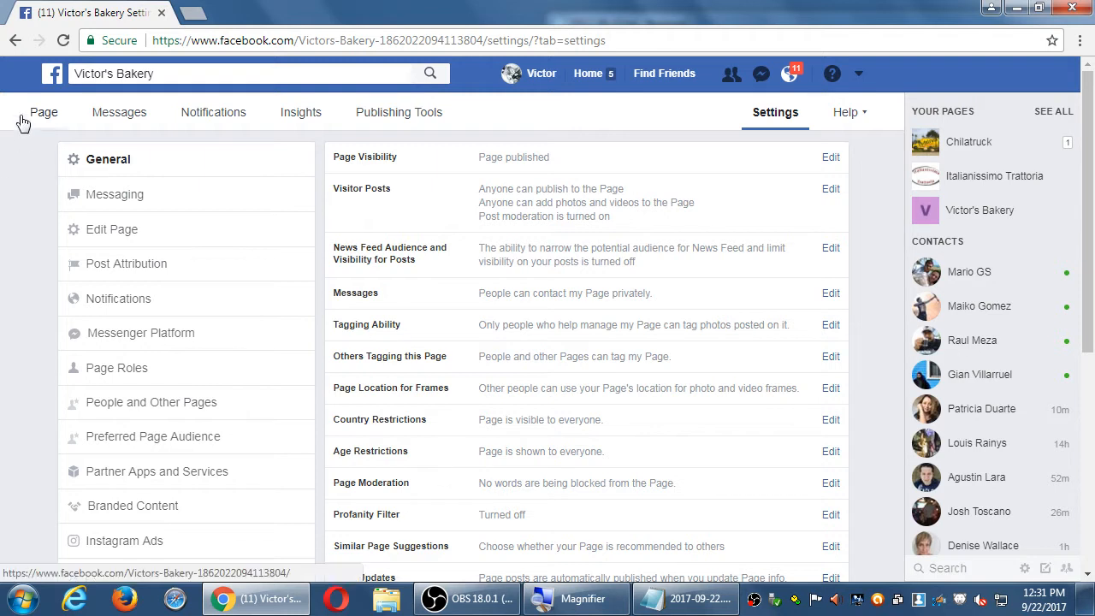
click(43, 112)
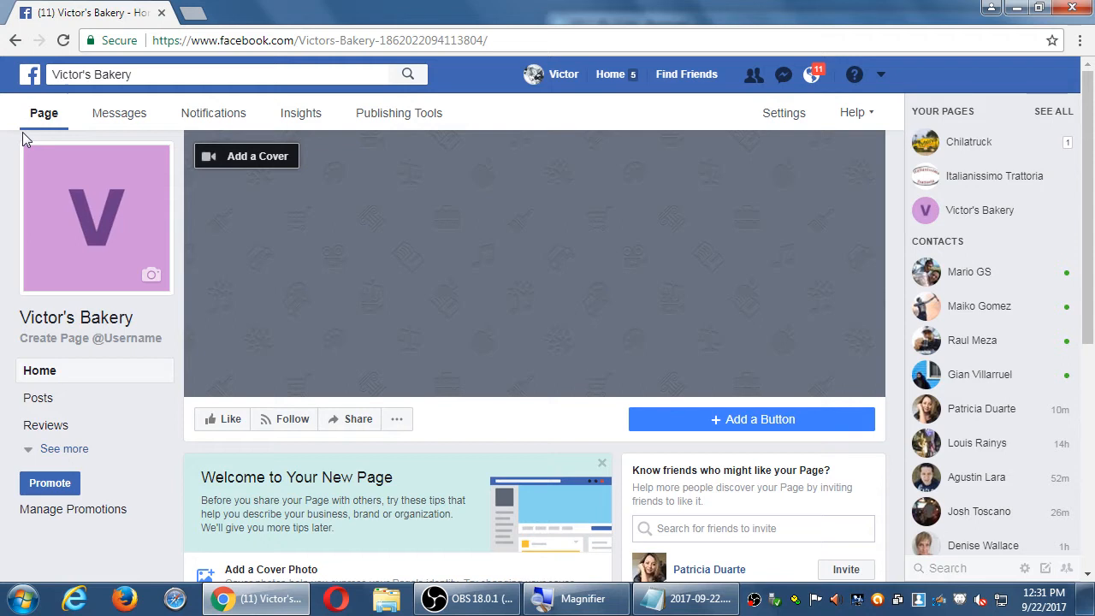
click(784, 112)
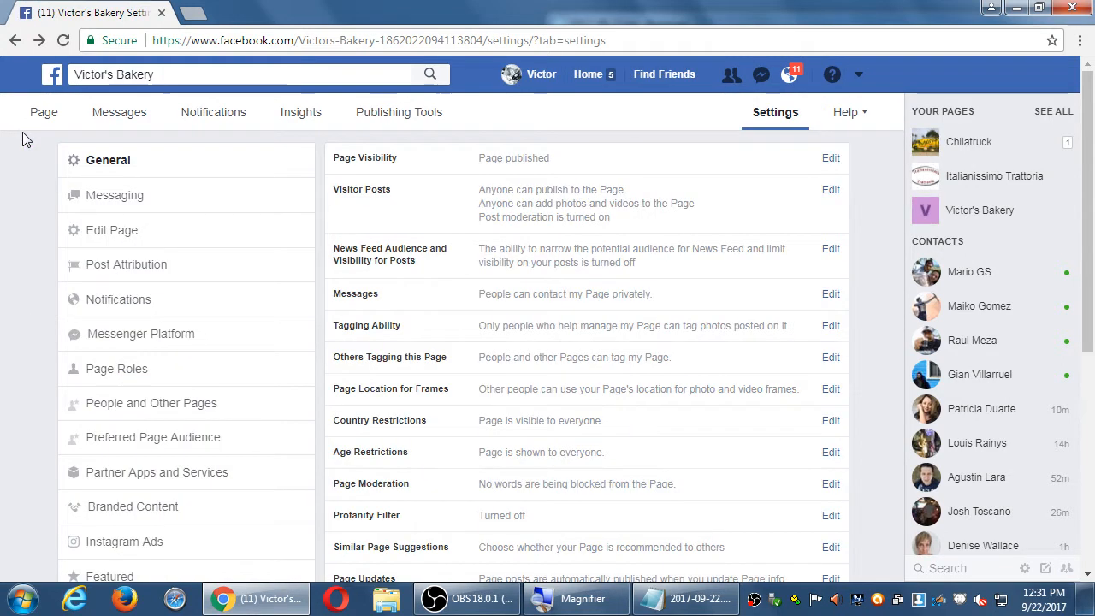
mouse_move(47, 33)
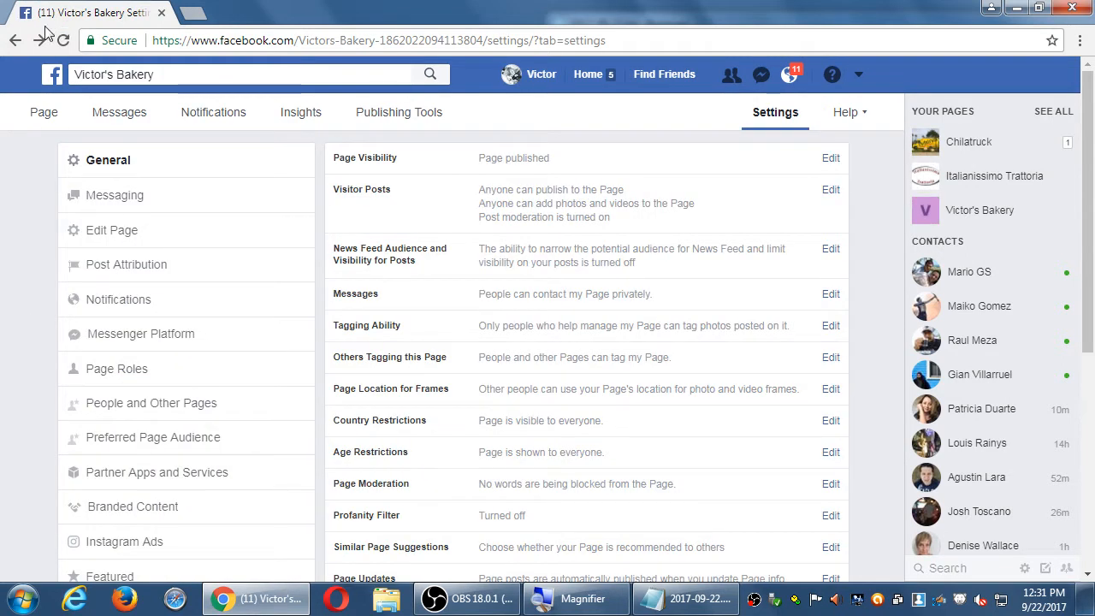
click(43, 113)
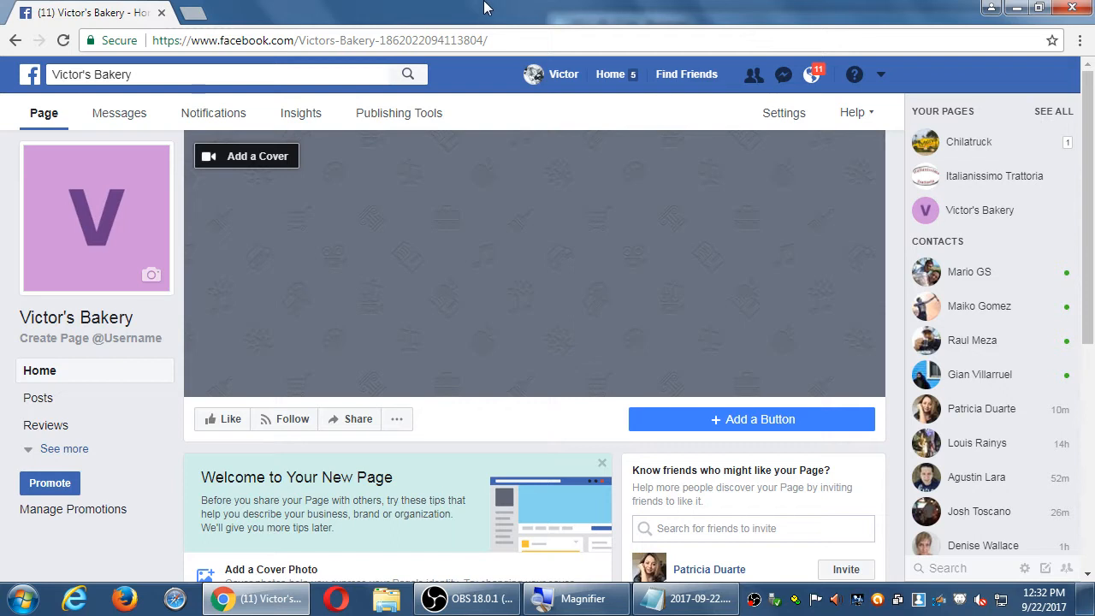
mouse_move(655, 110)
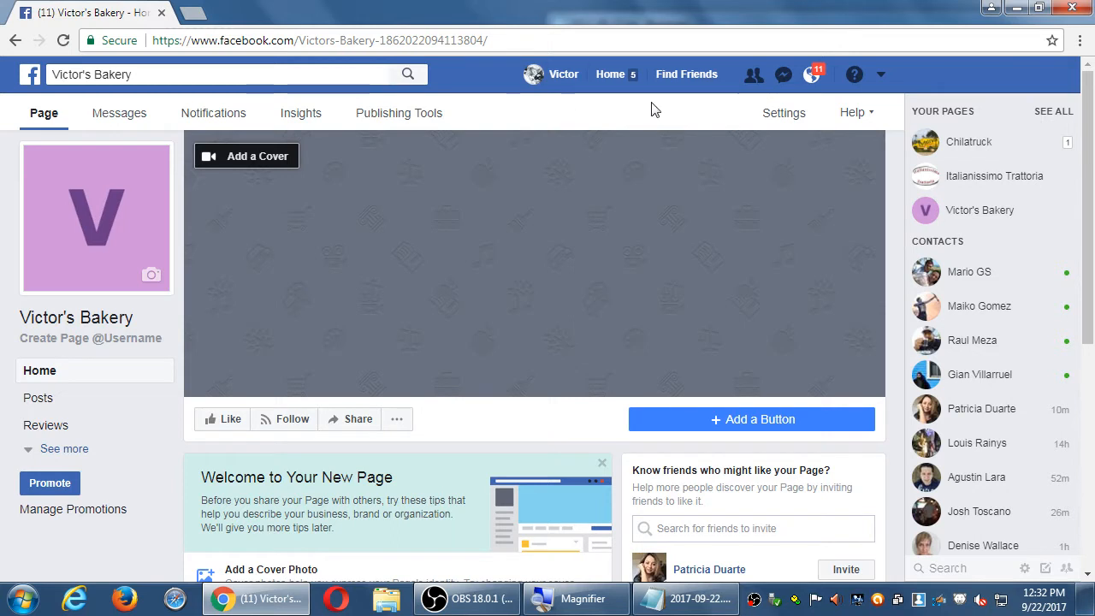
- Go to the Home news feed, reload it, and bring up the recent searches list
click(610, 74)
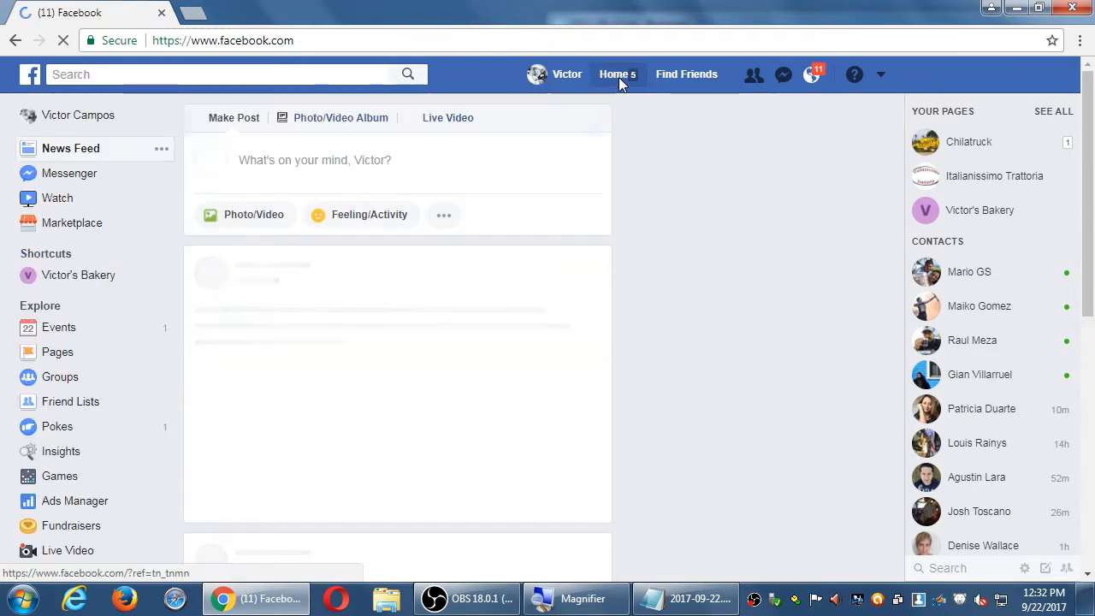
click(624, 74)
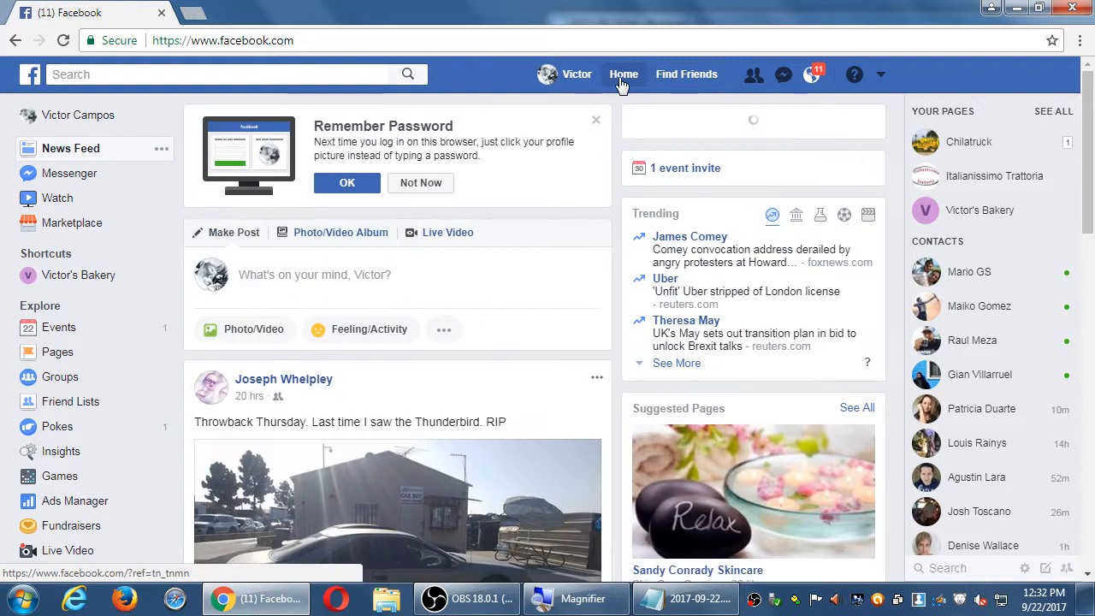
click(965, 141)
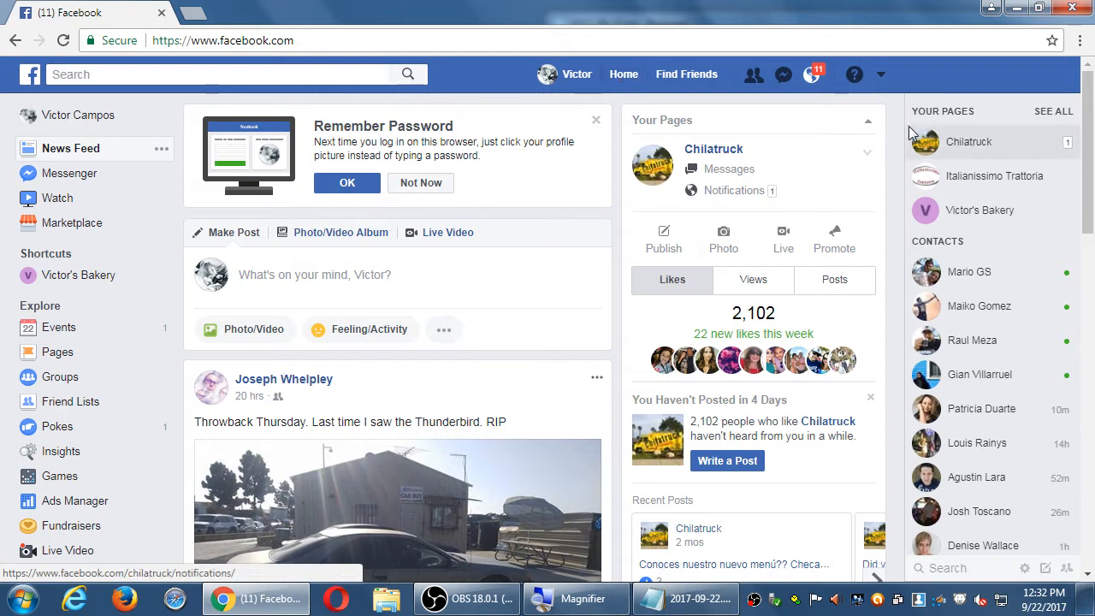
click(218, 74)
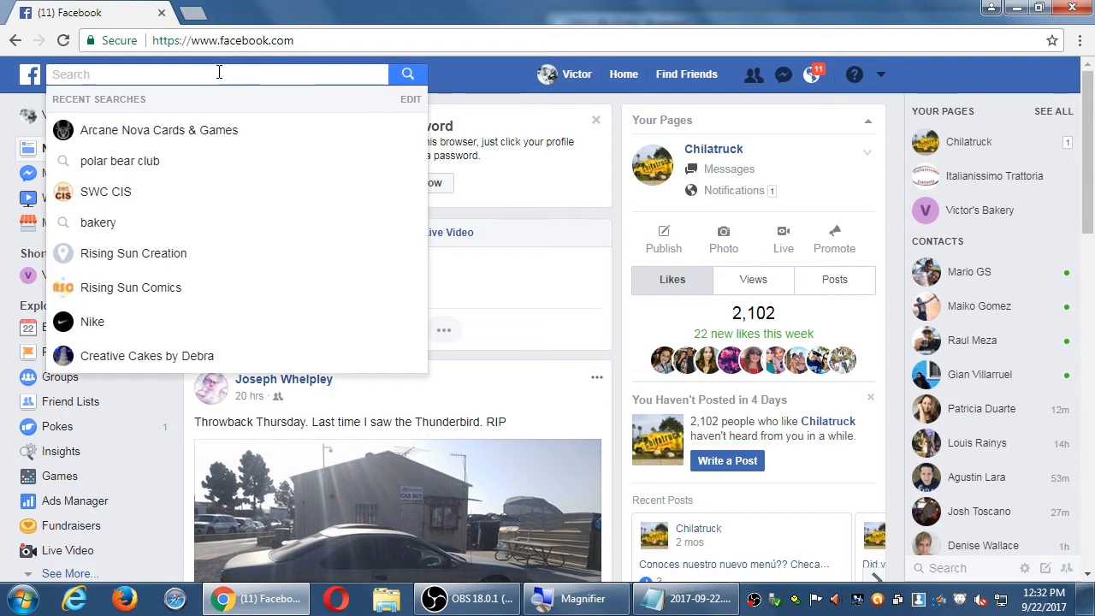
mouse_move(572, 92)
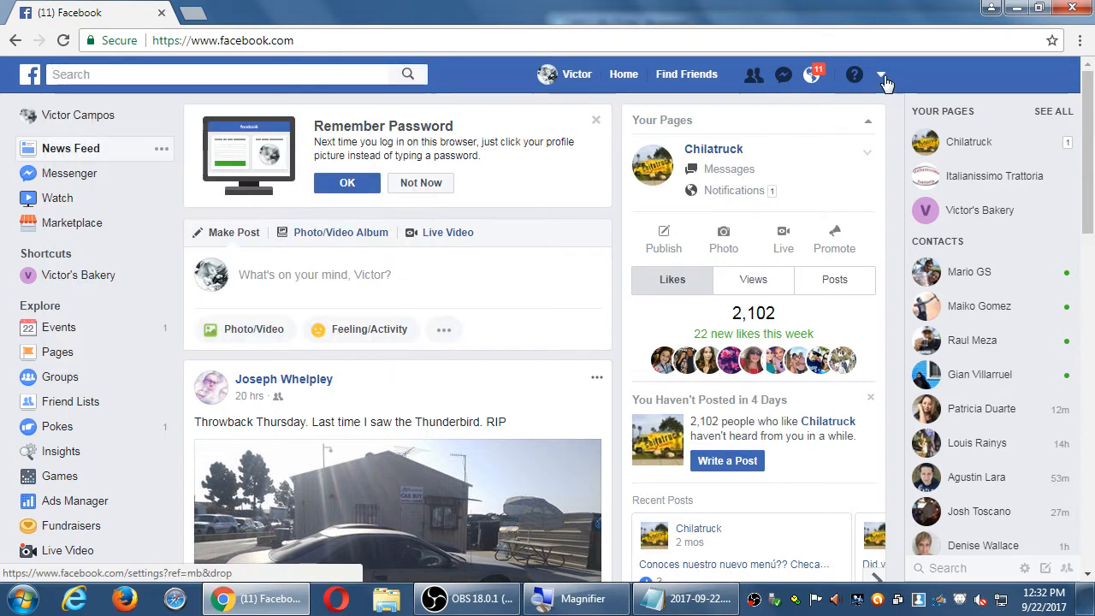
- Choose Victor's Bakery from the account dropdown's Your Pages, then bring the Notepad notes forward
click(882, 74)
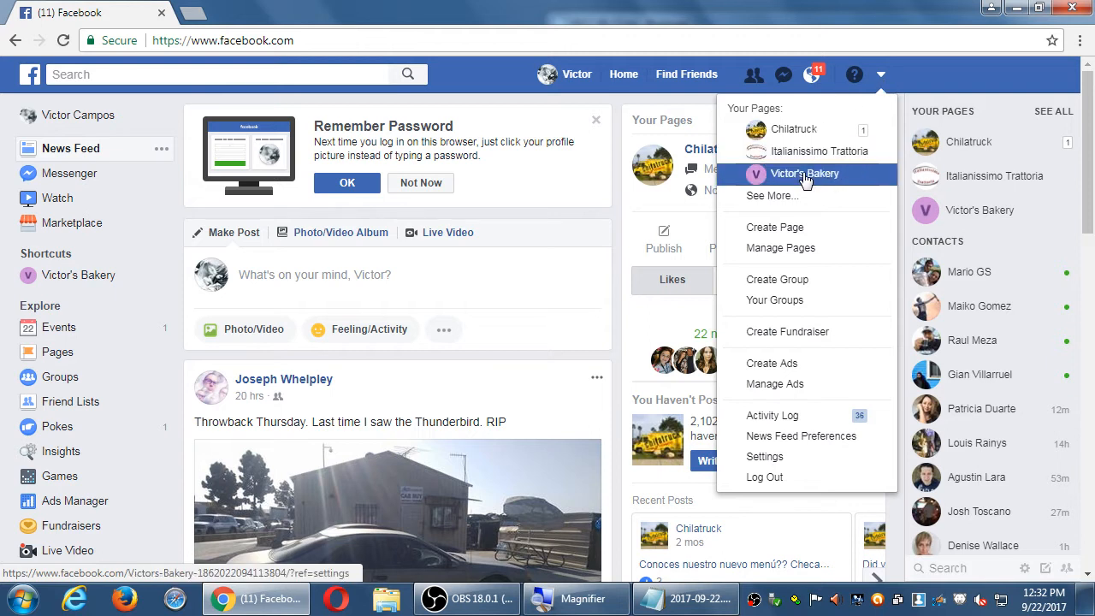
click(803, 173)
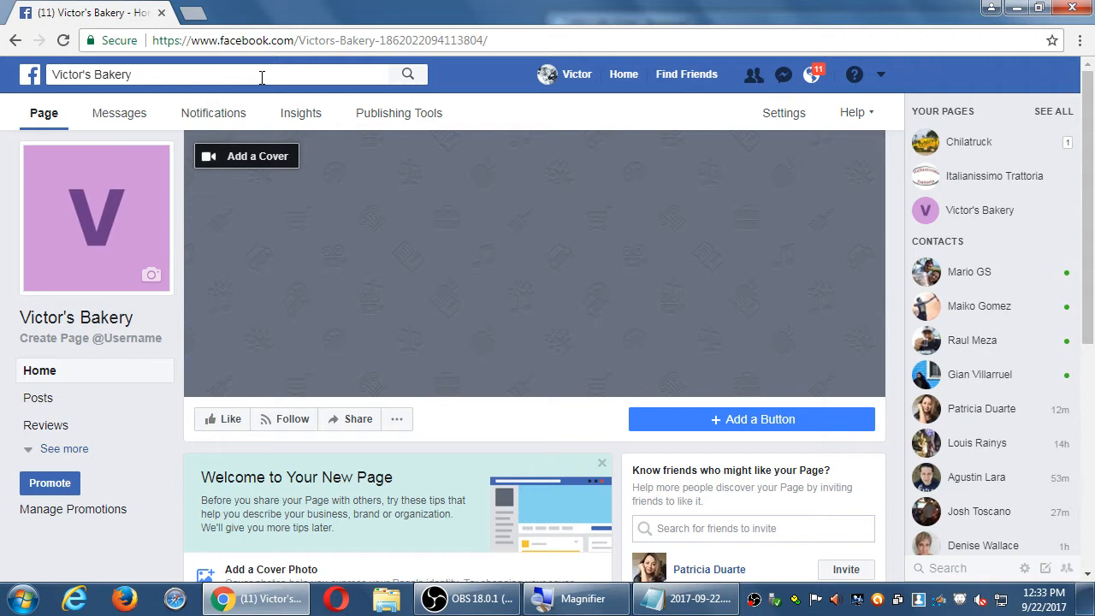
mouse_move(696, 441)
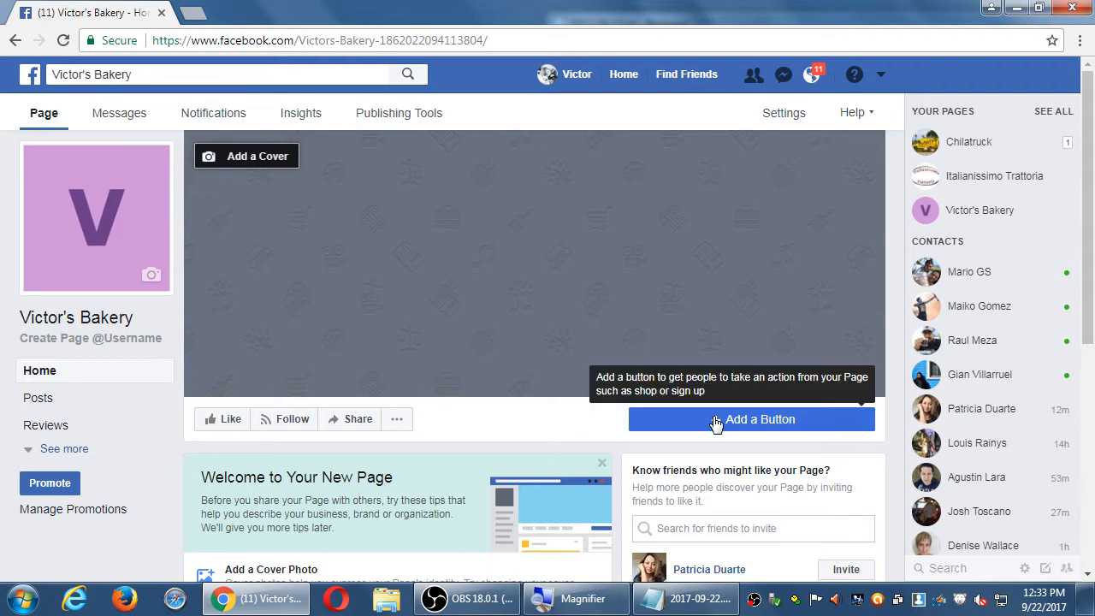
click(684, 599)
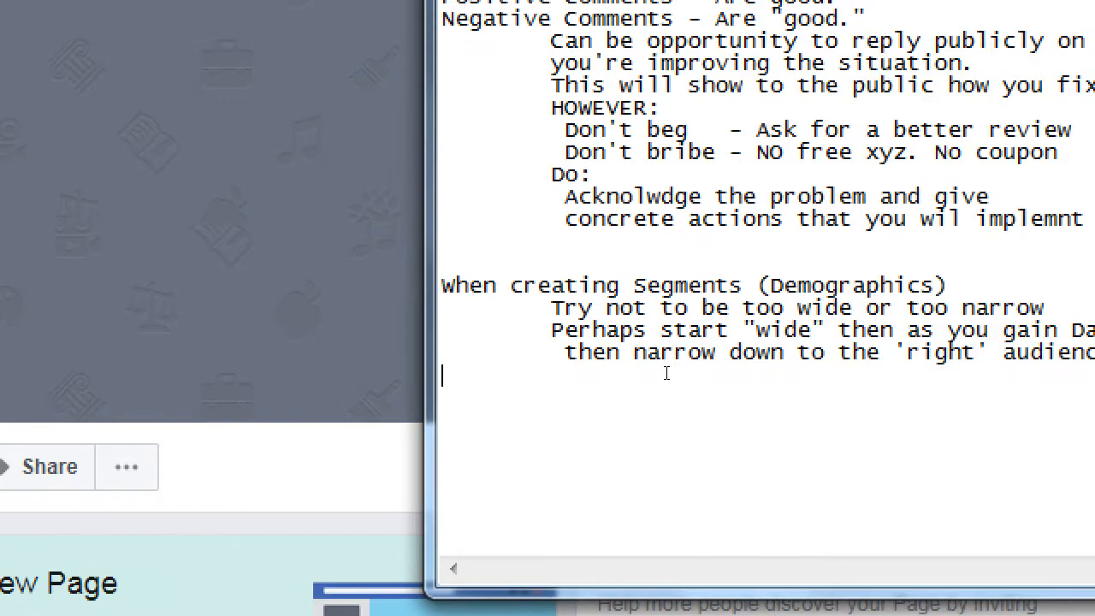
- List the page tabs Page, Messages, Notifications, Insights, Publishing Tools, Settings and Help on separate lines
text(Page)
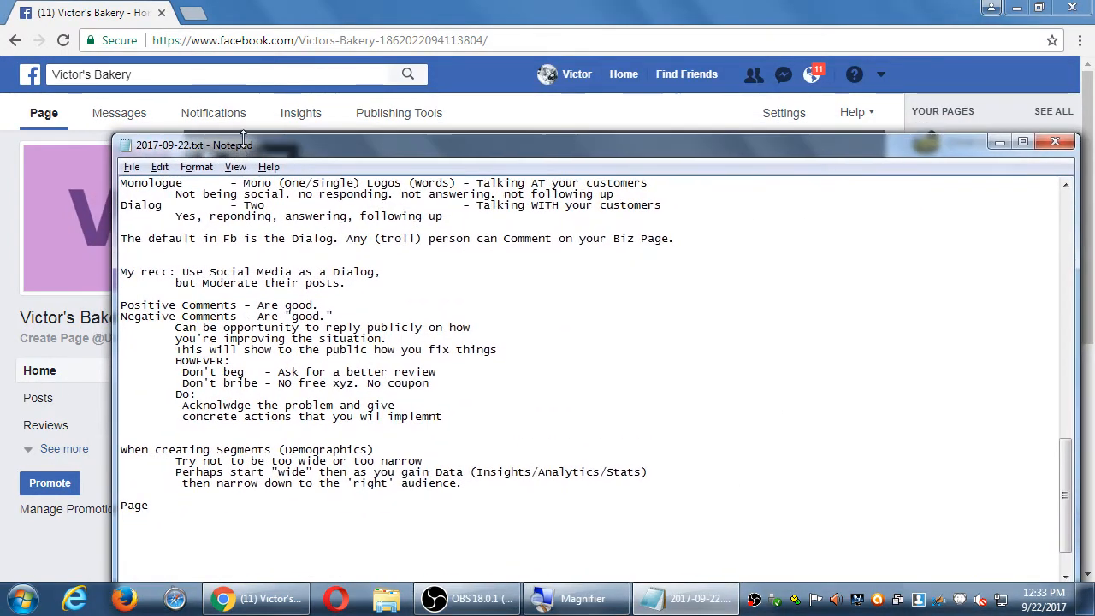
scroll(down, 3)
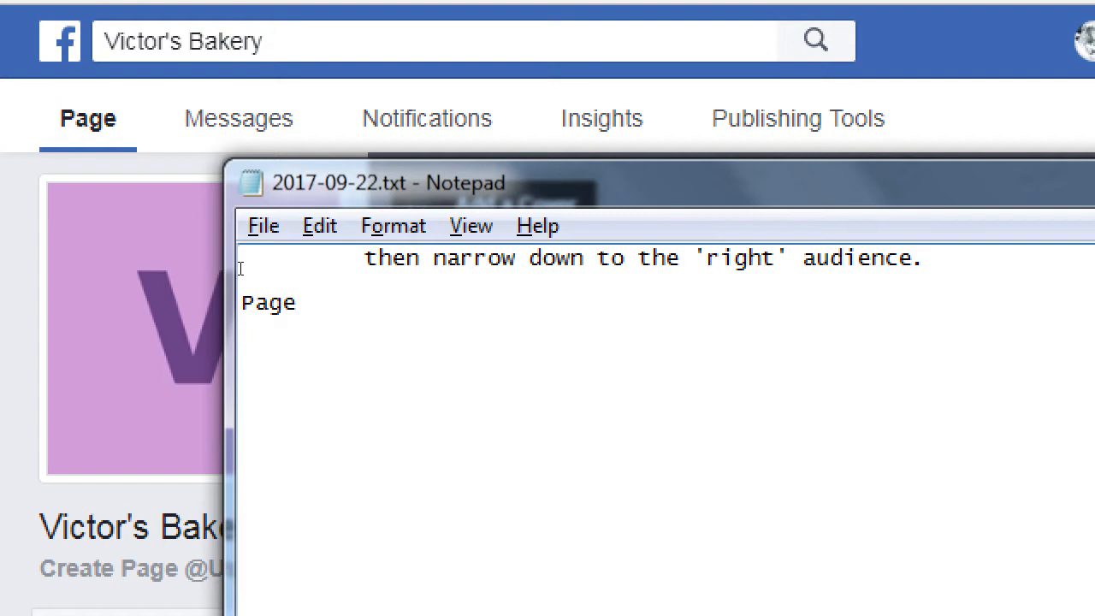
text(Messages)
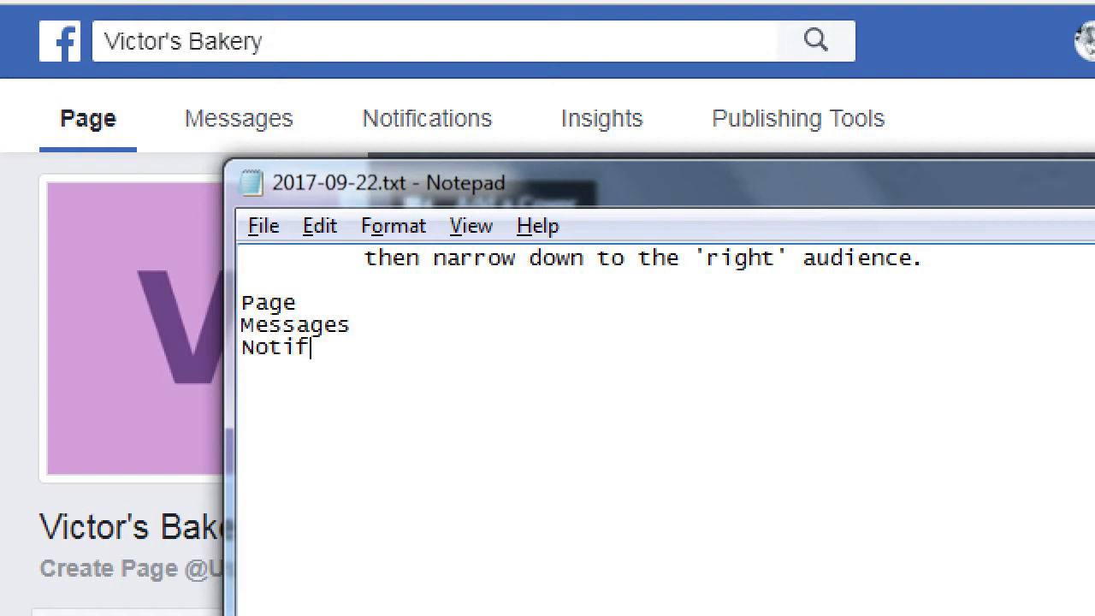
text(ications)
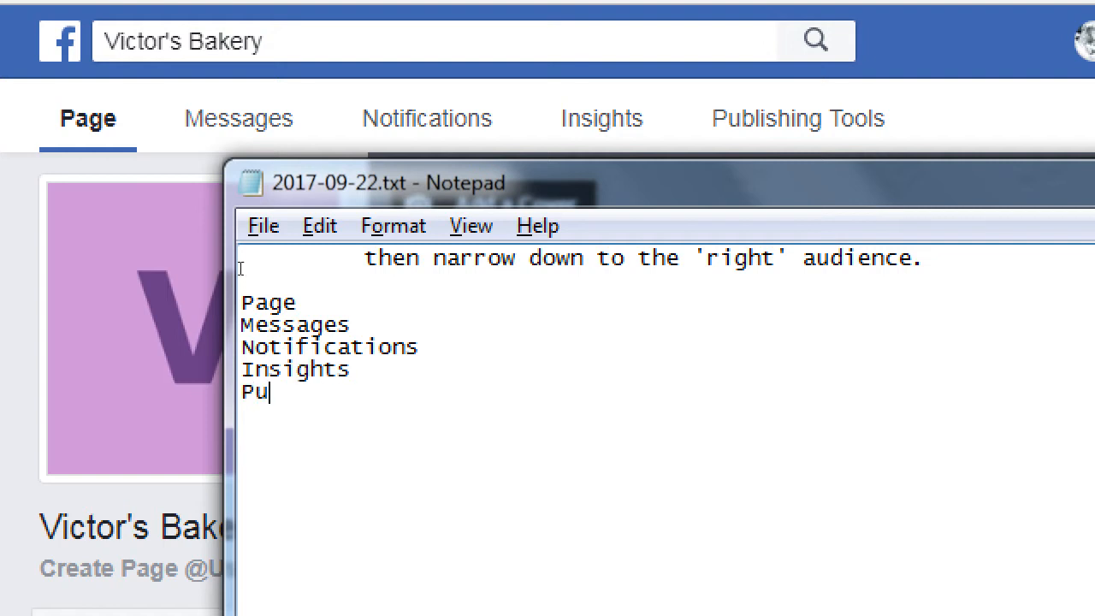
text(blishing Too)
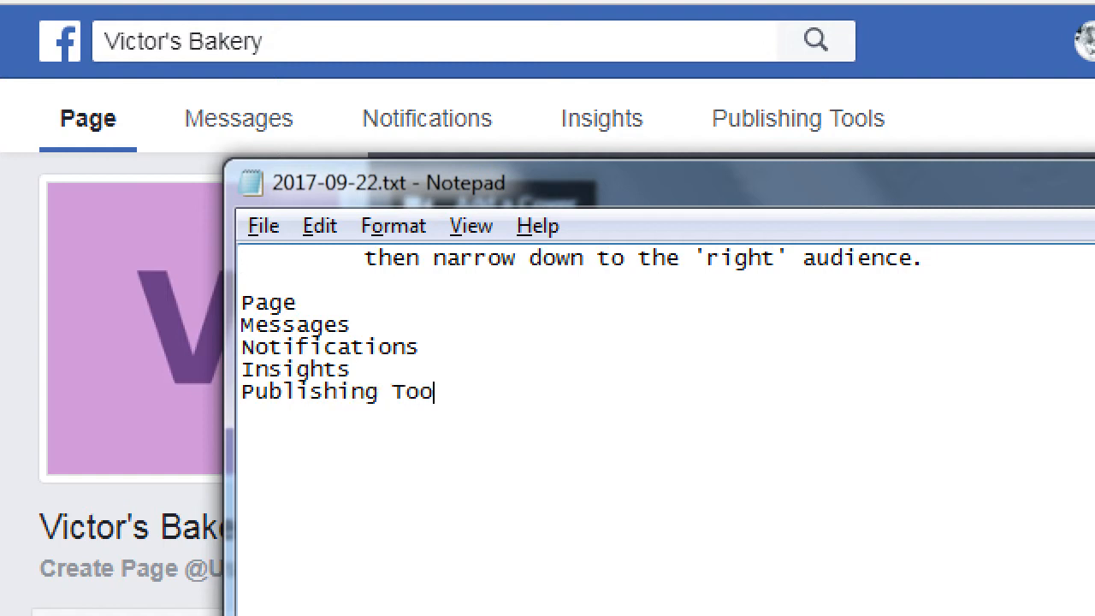
text(ls)
text(Settings)
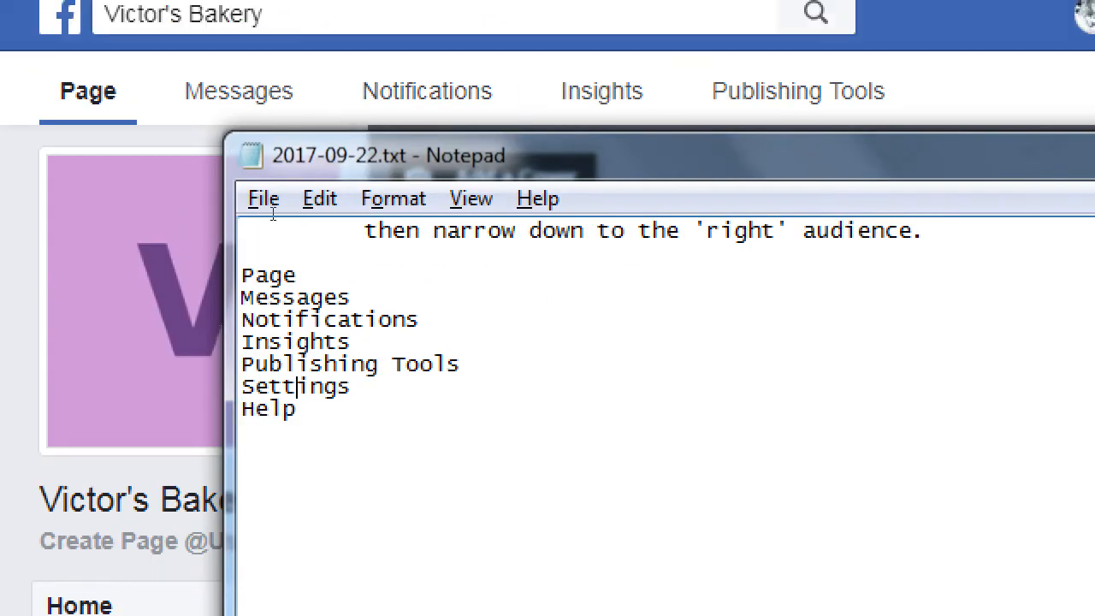
- Describe Page as the main page menu where you set your branding and About Info
text(M)
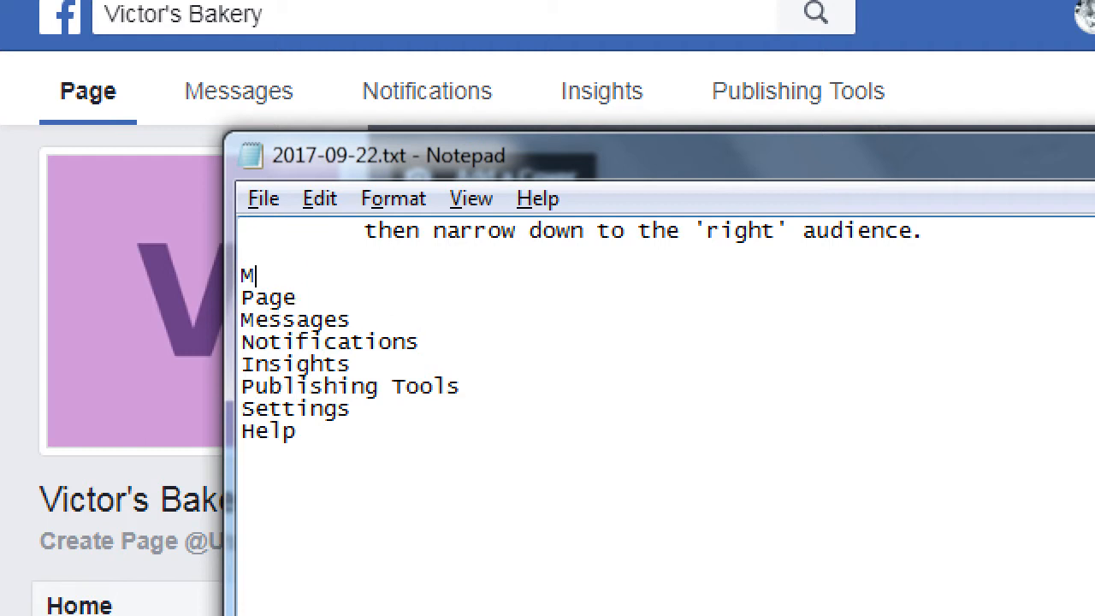
text(ain Page menu items)
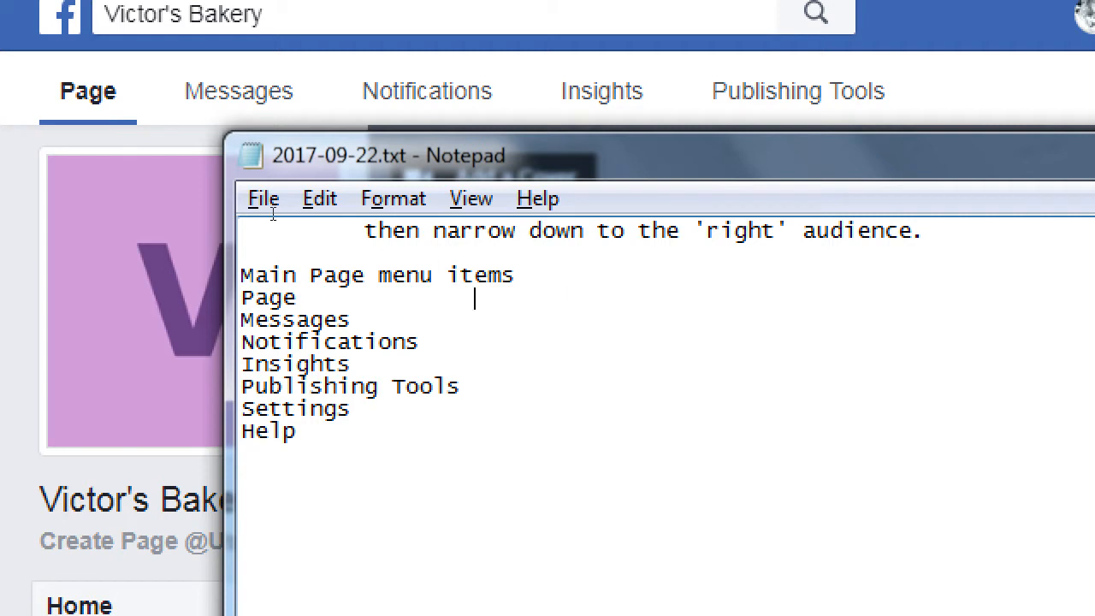
text(- Where you)
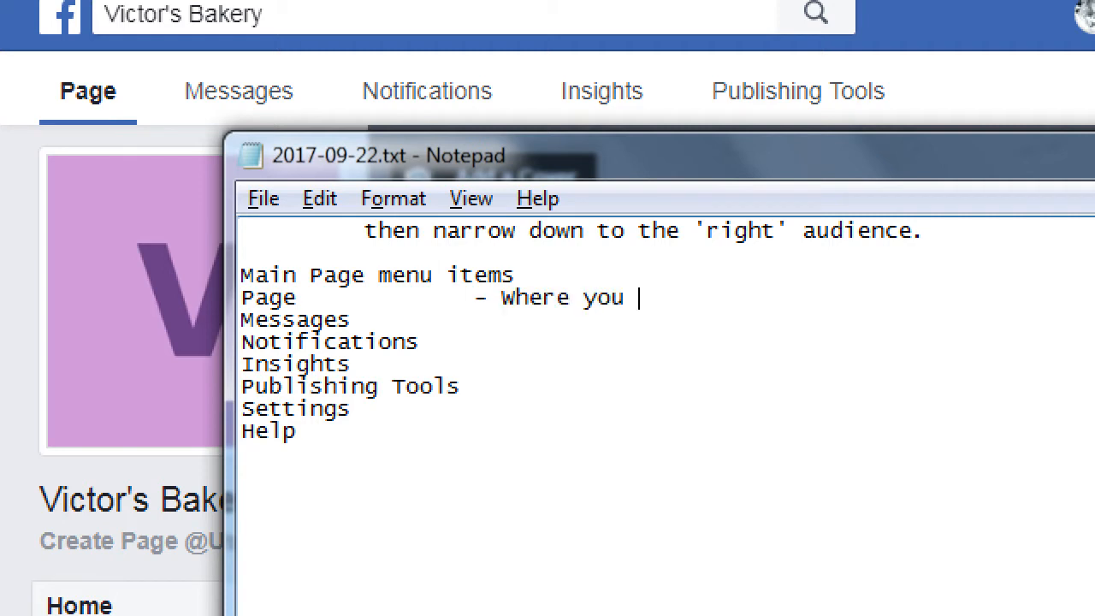
text(set your)
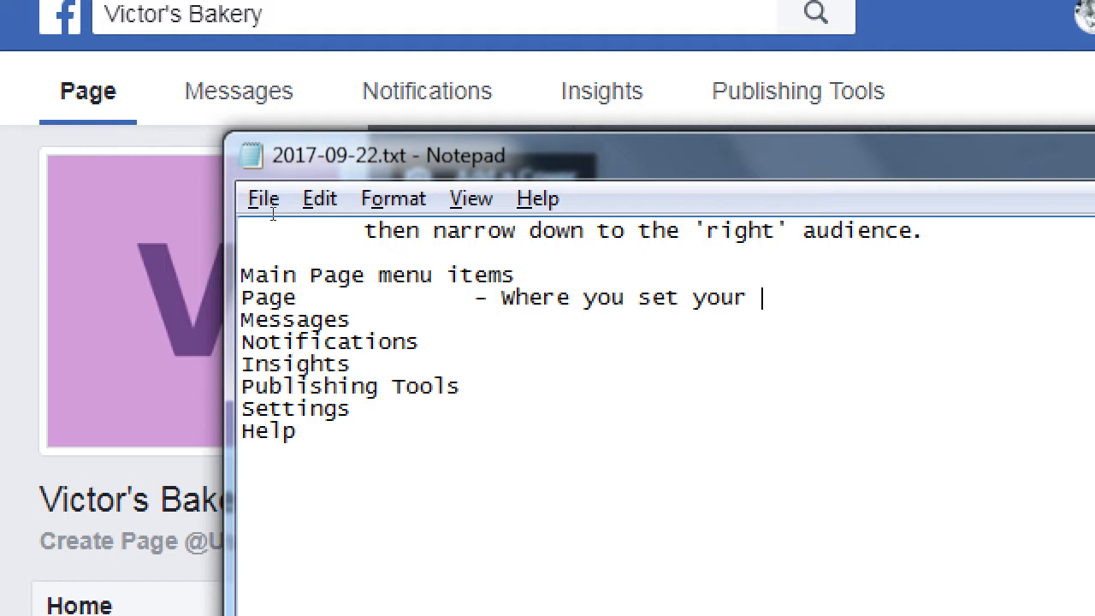
text(b)
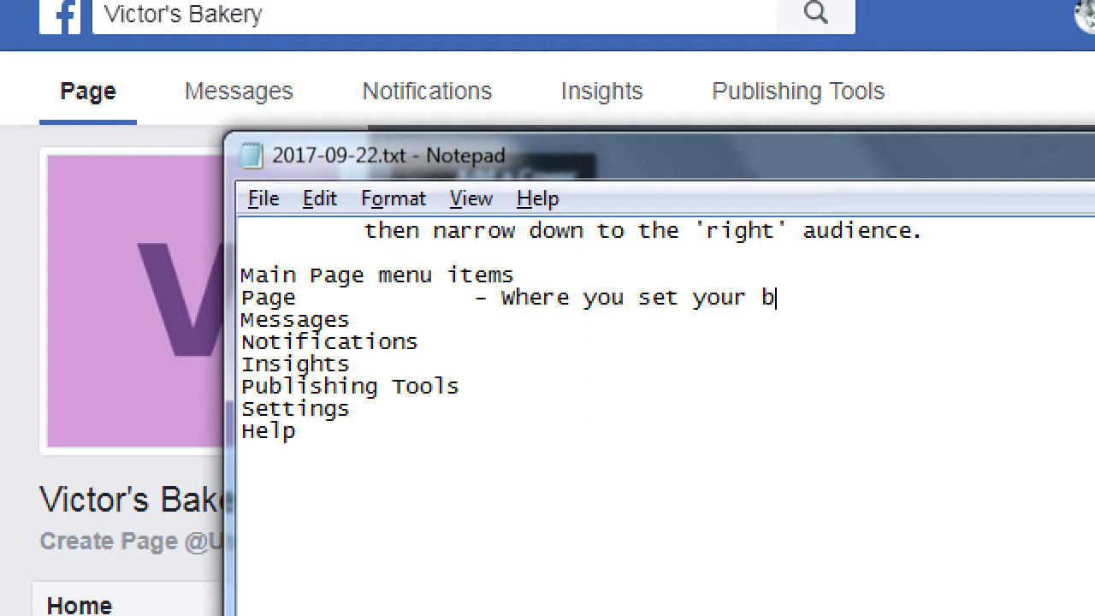
text(randing and About)
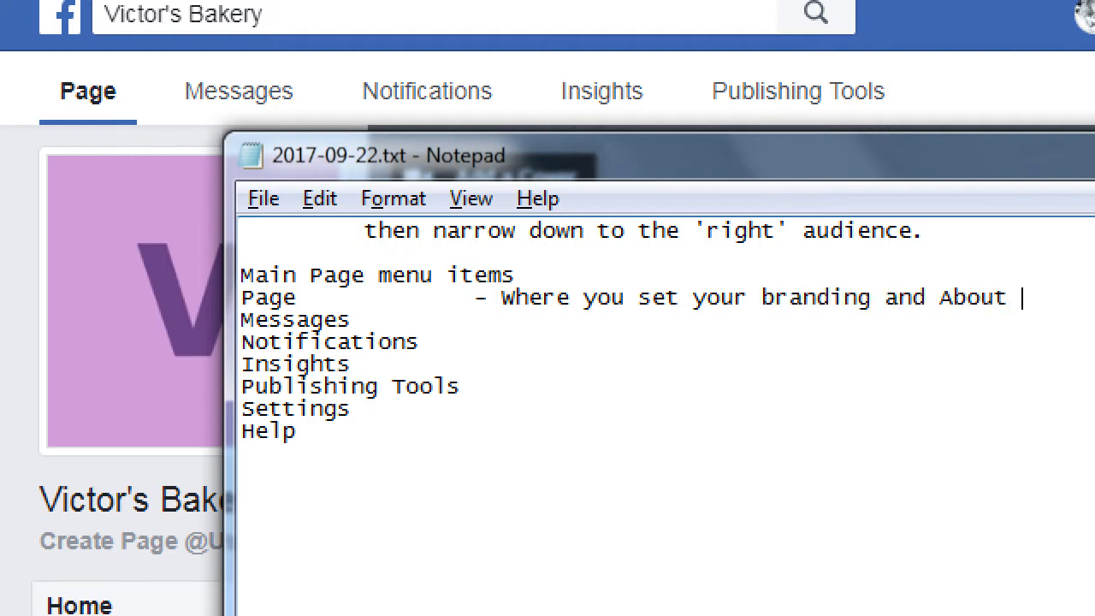
text(Info)
click(667, 320)
text(        -)
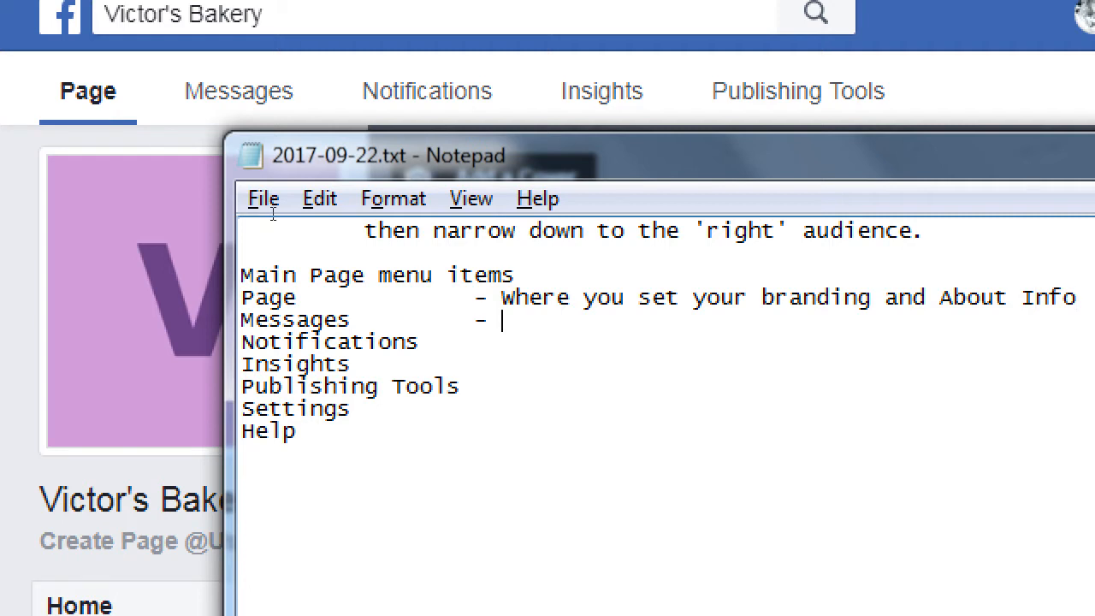
- Describe Messages as who's communicating with you, Notifications as your updates and Insights as your stats
text(Where you see ho)
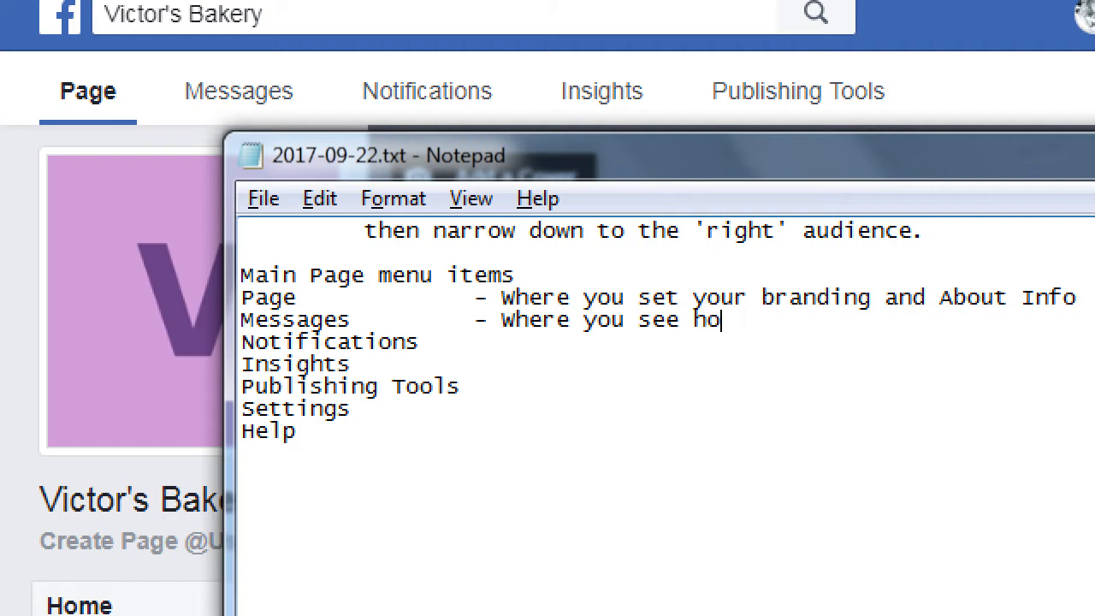
text(who's)
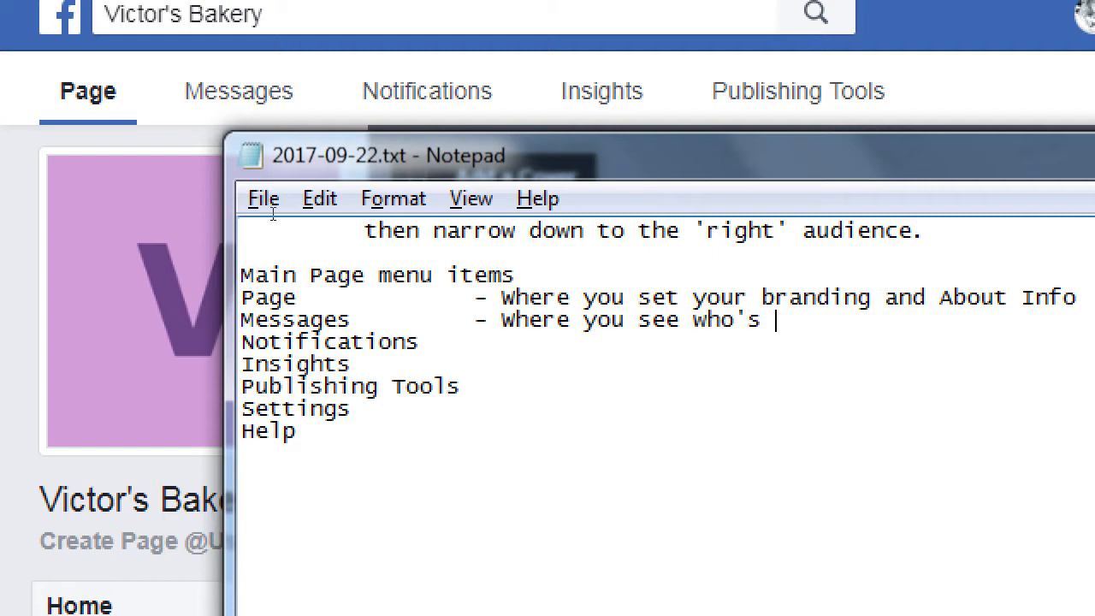
text(communicating)
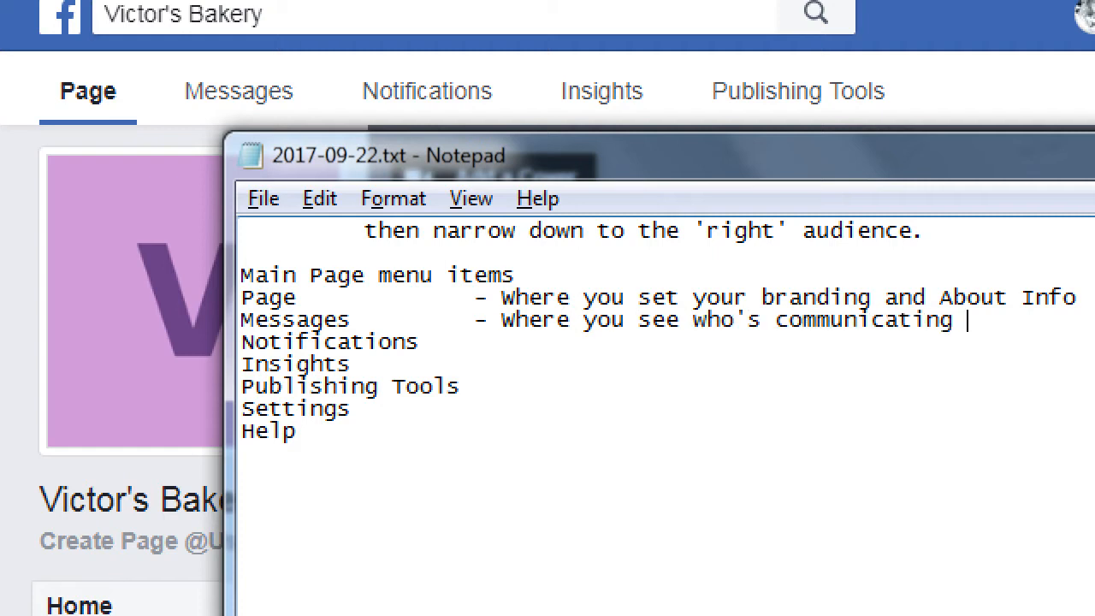
text(with you)
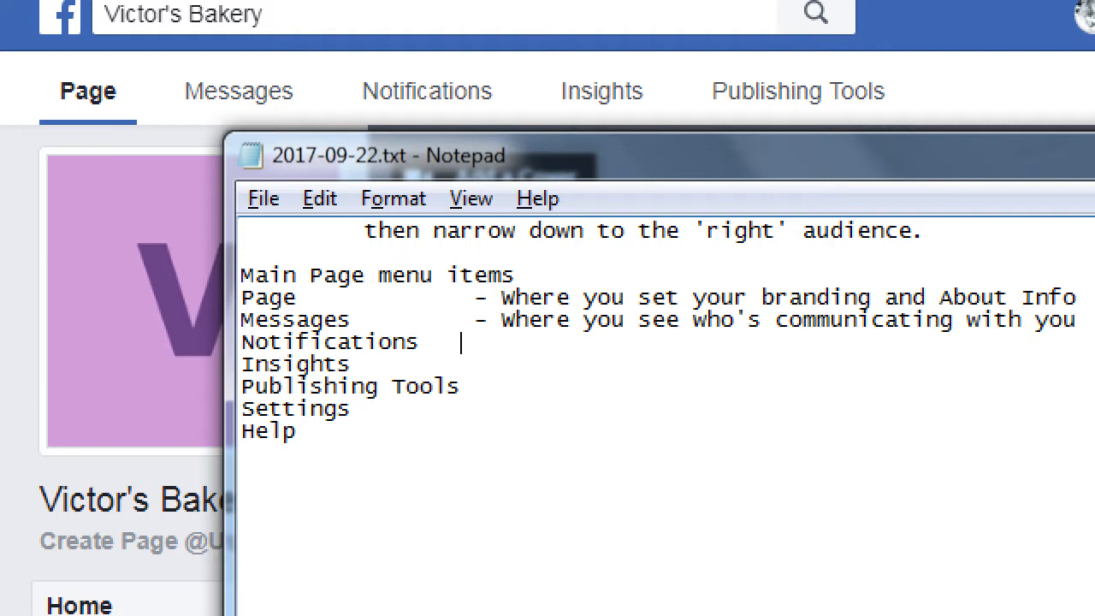
text(- Where you see)
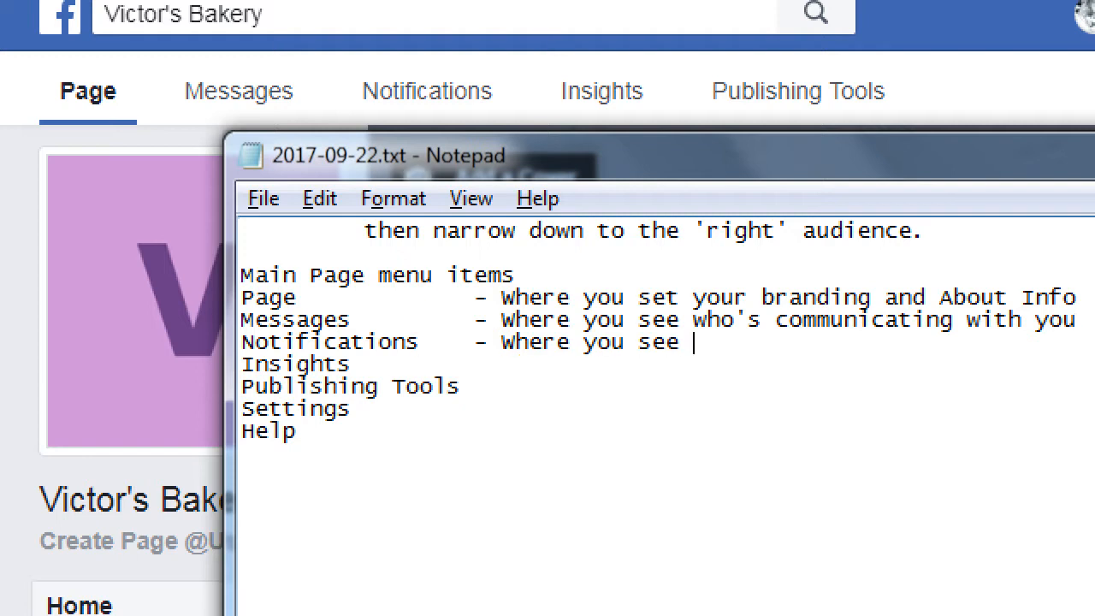
text(your update)
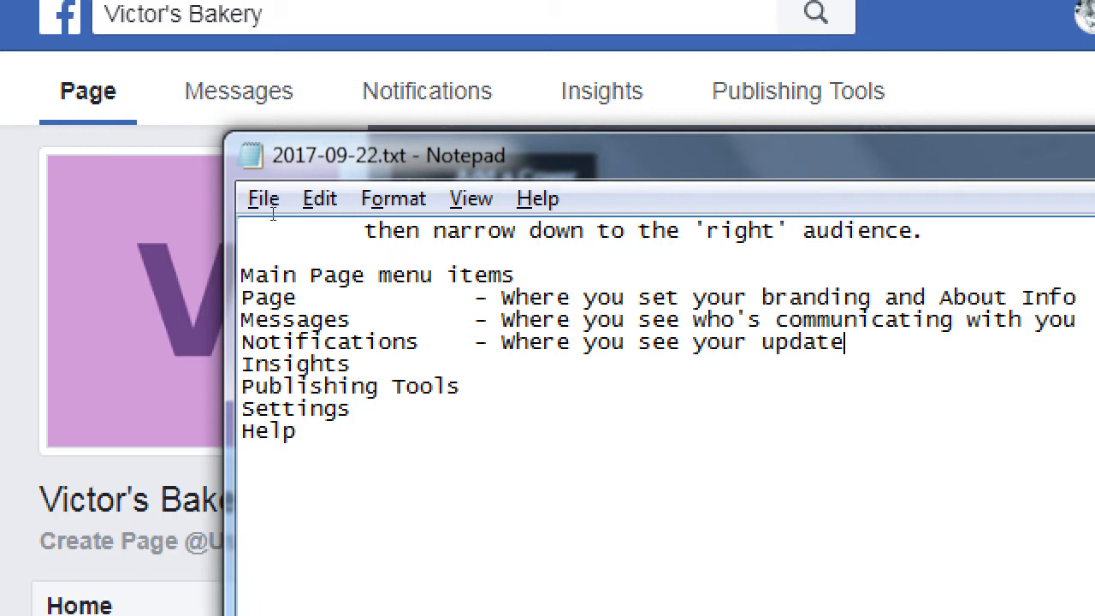
text(s)
click(667, 365)
text(         - Where you see you)
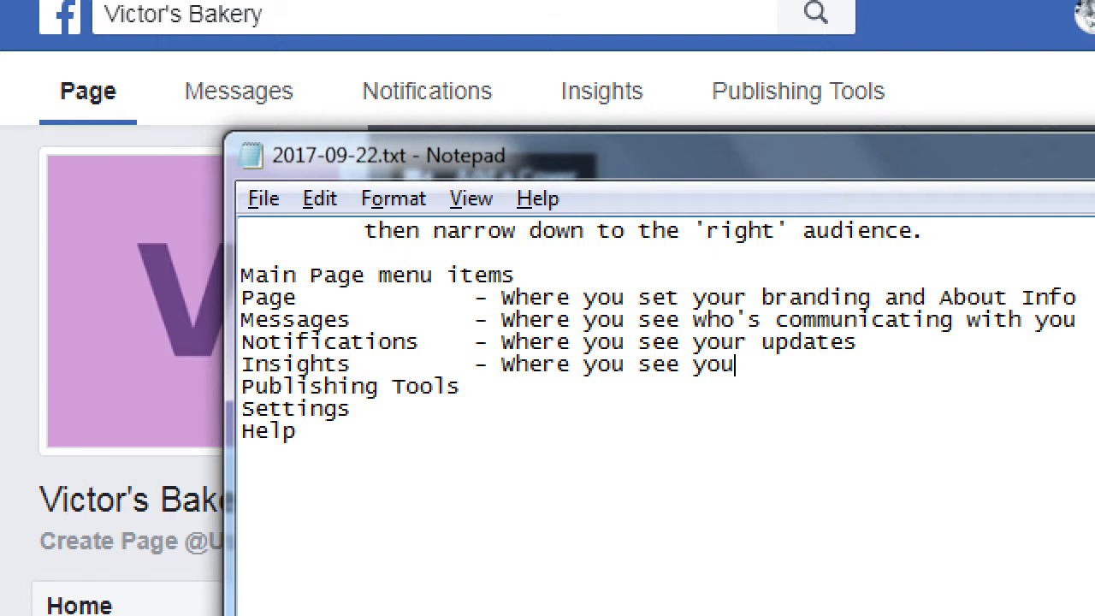
text(r stats)
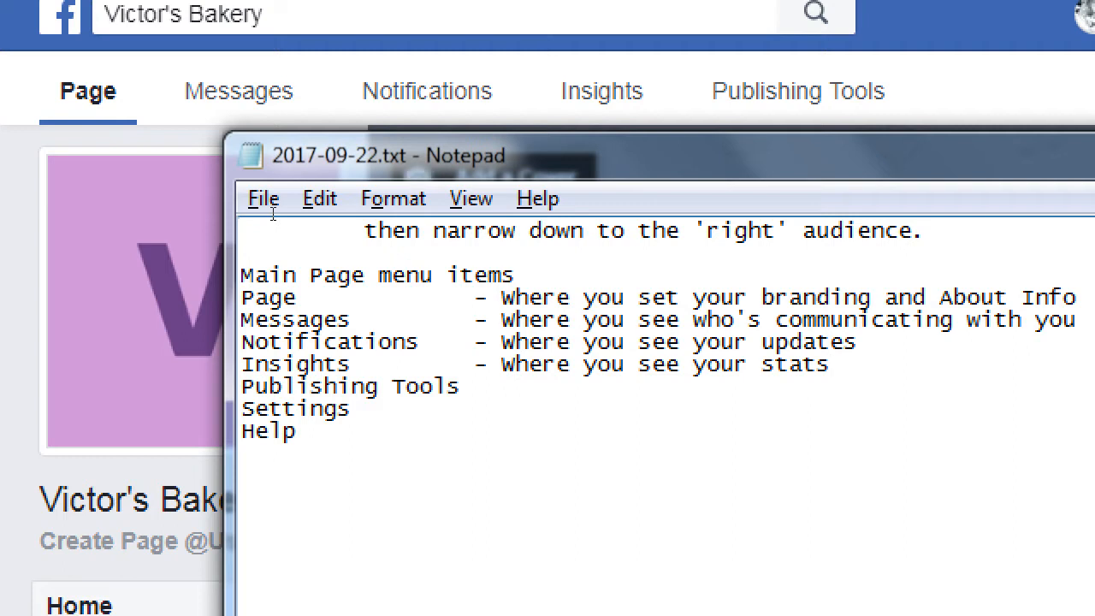
- Describe Publishing Tools as where you see your past posts, to repurpose
click(460, 386)
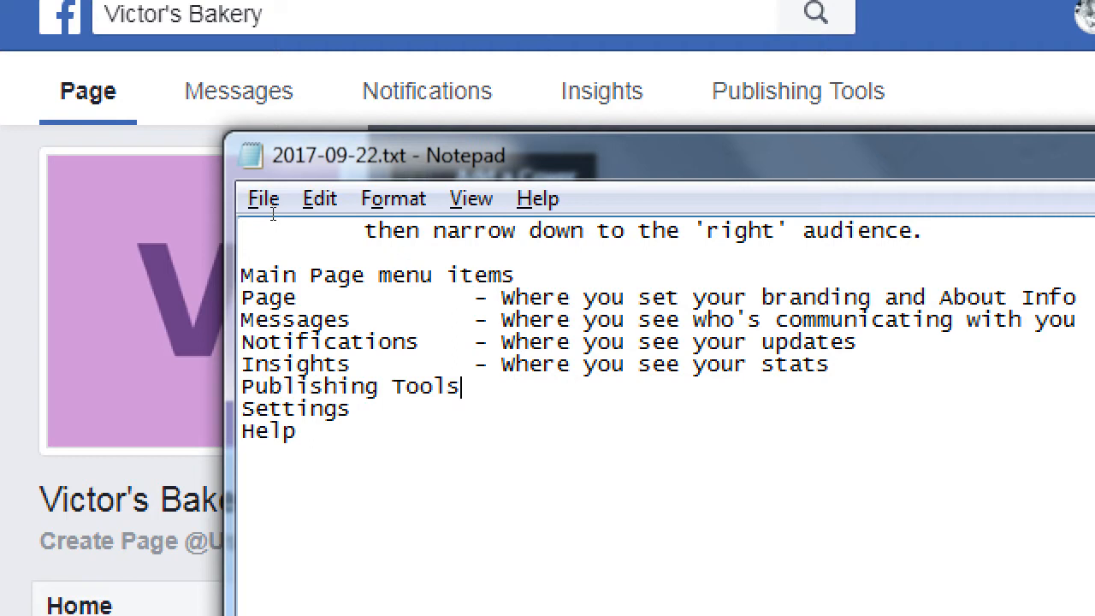
text(- Wh)
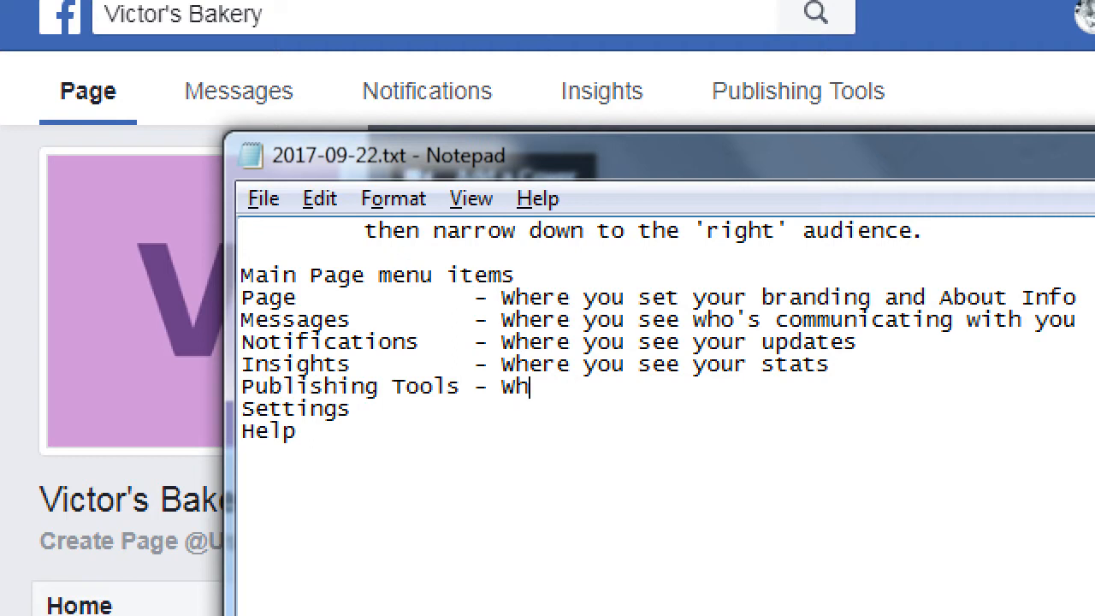
text(ere you see your pas)
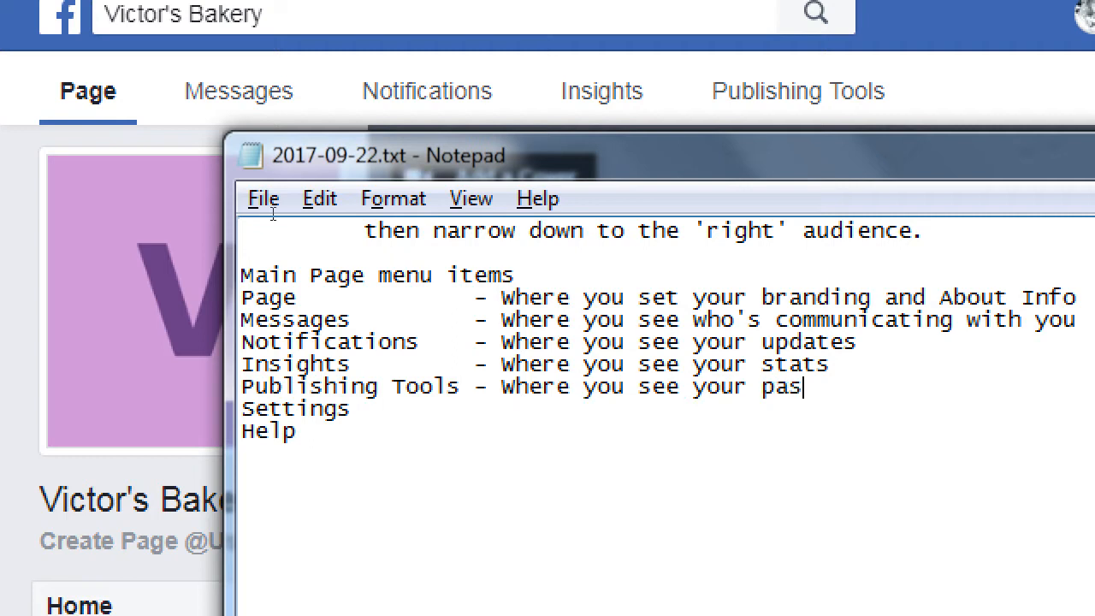
text(t posts,)
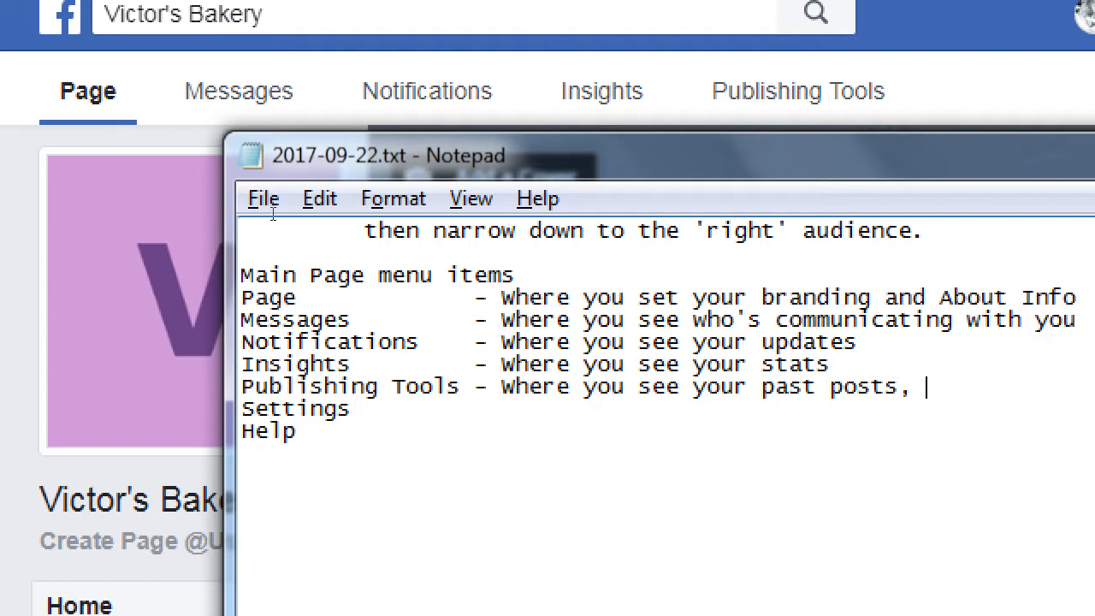
text(to repurpose them)
click(668, 409)
text(         -)
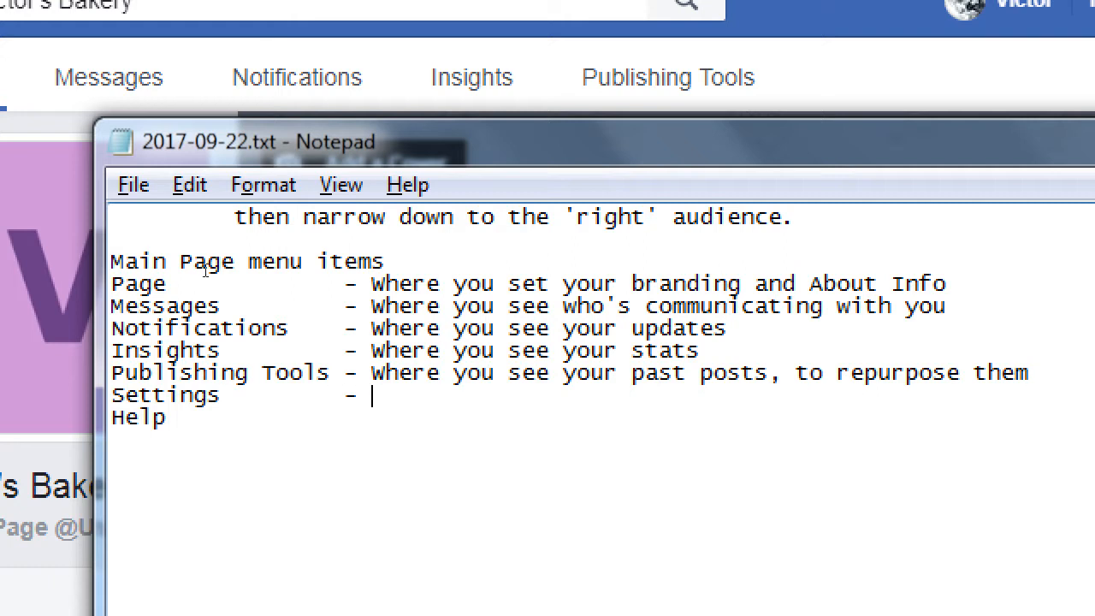
- Describe Settings as where you set your settings (be sure to look at Notification settings) and select that note
text(Where you set)
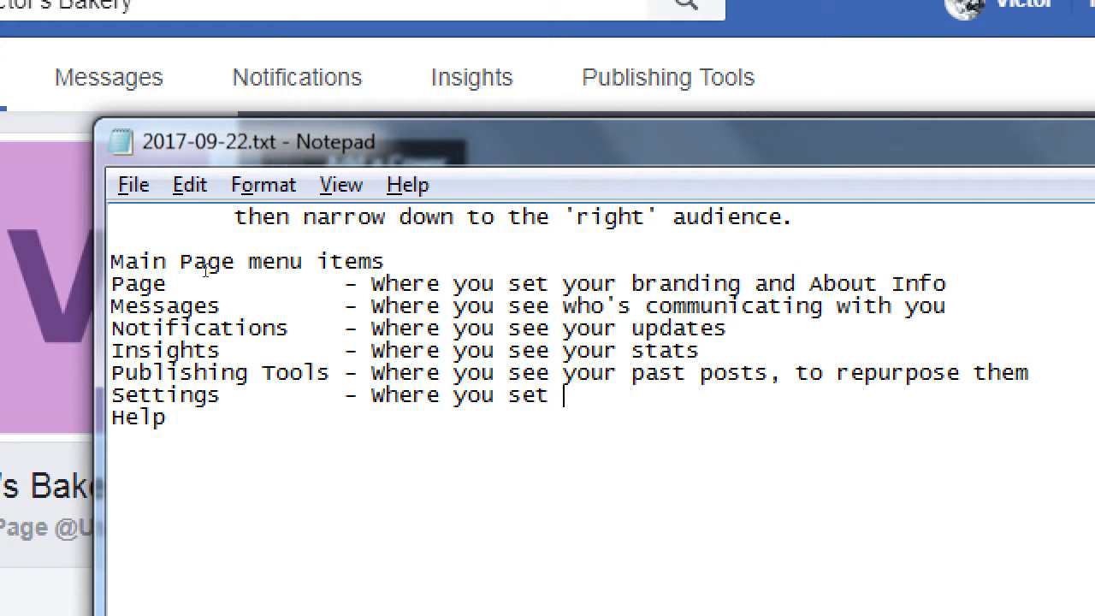
text(your settings)
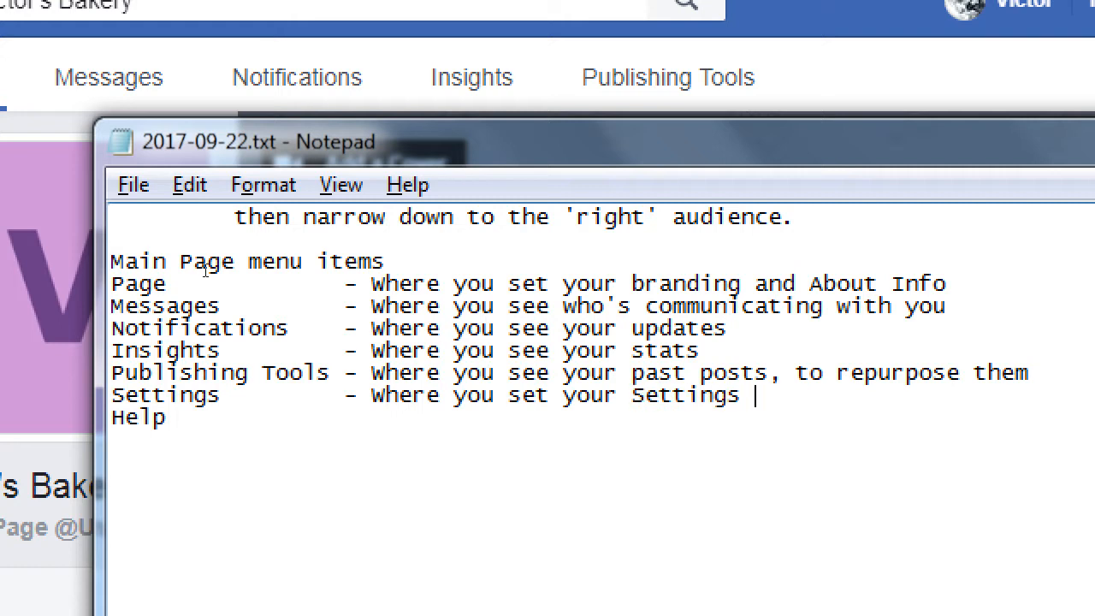
text((be sure to l)
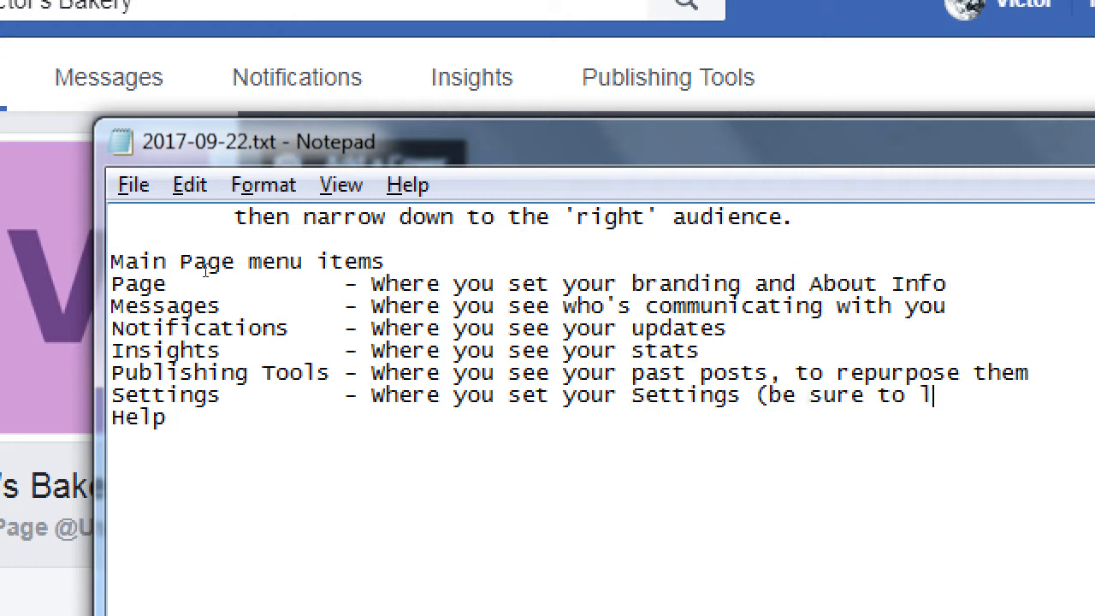
text(ook at No)
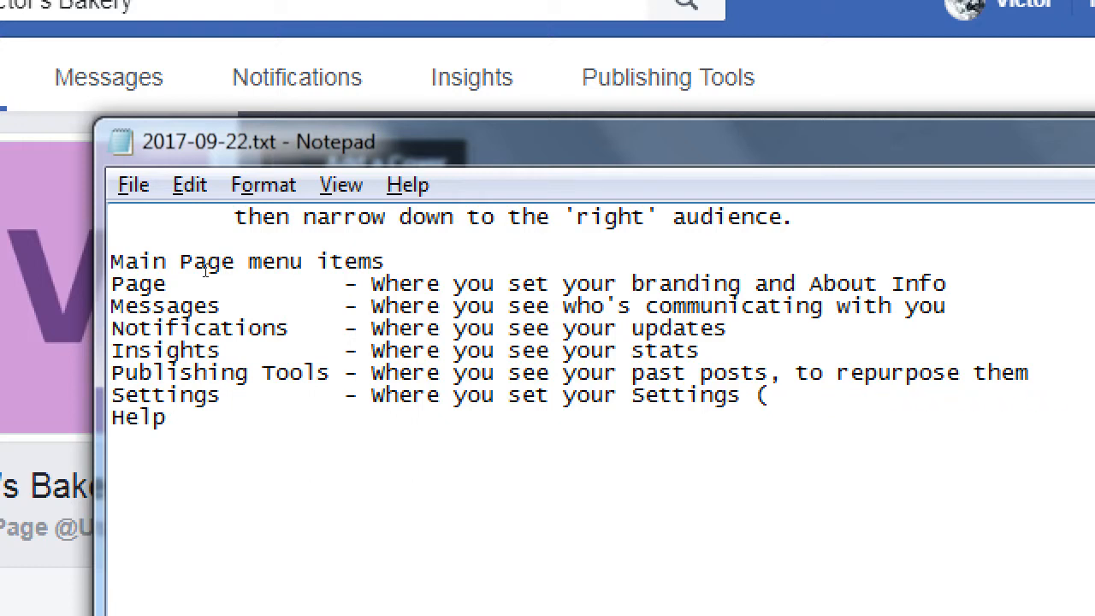
text(Notification)
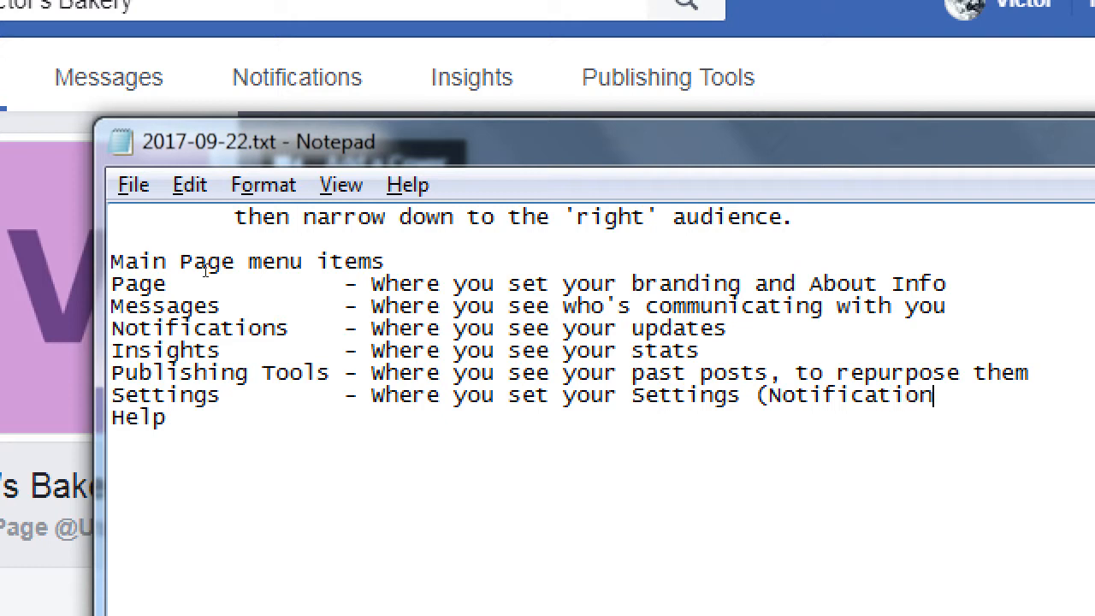
text(settings))
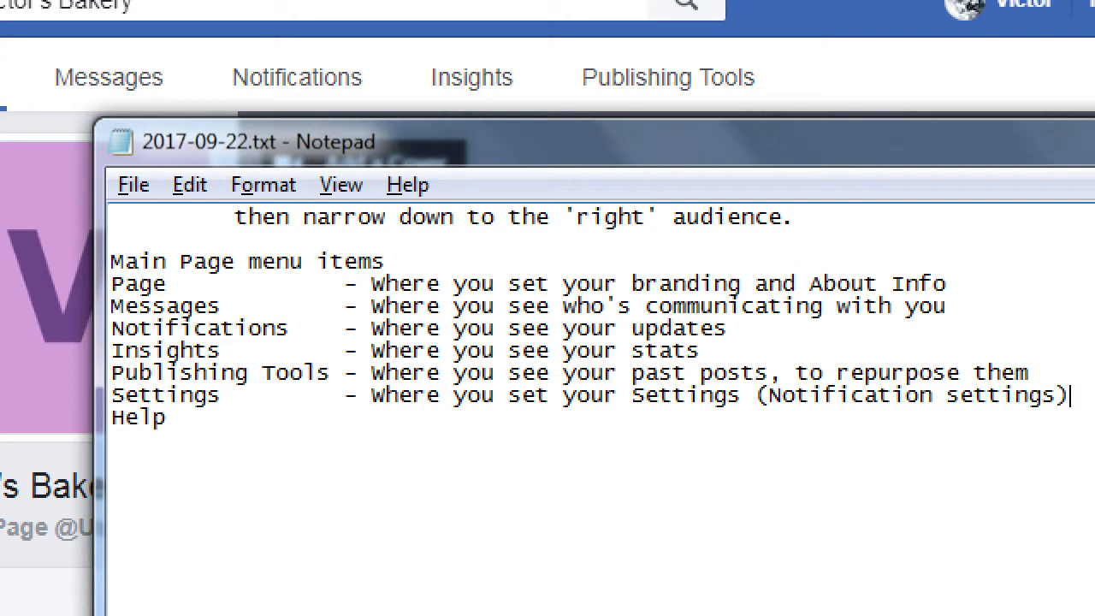
drag(1066, 394, 756, 395)
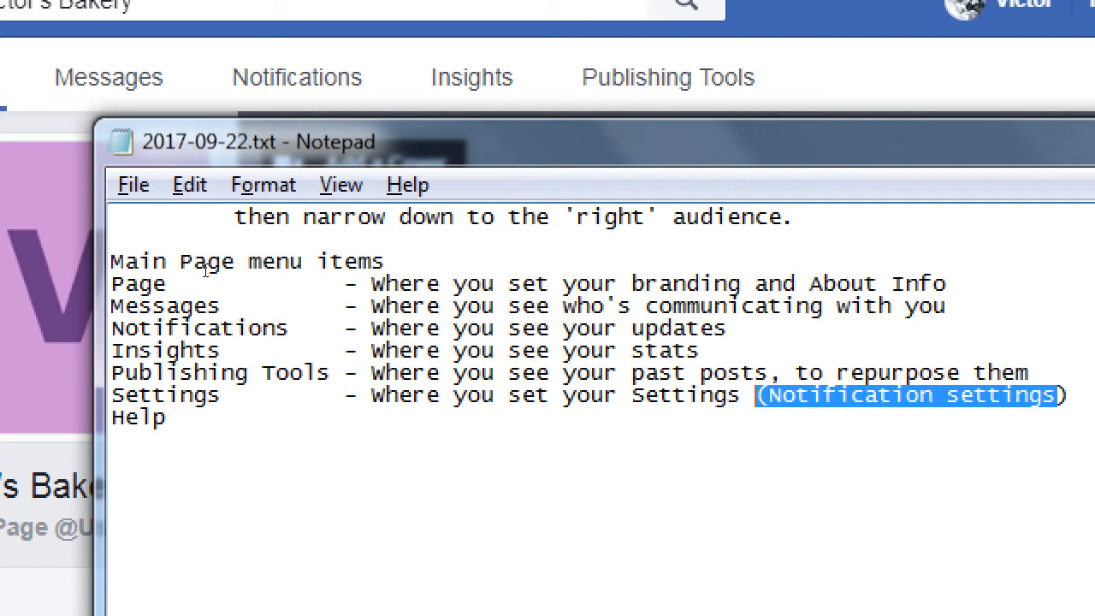
- Add '- Where you get Help' to the end of the Help line
click(167, 418)
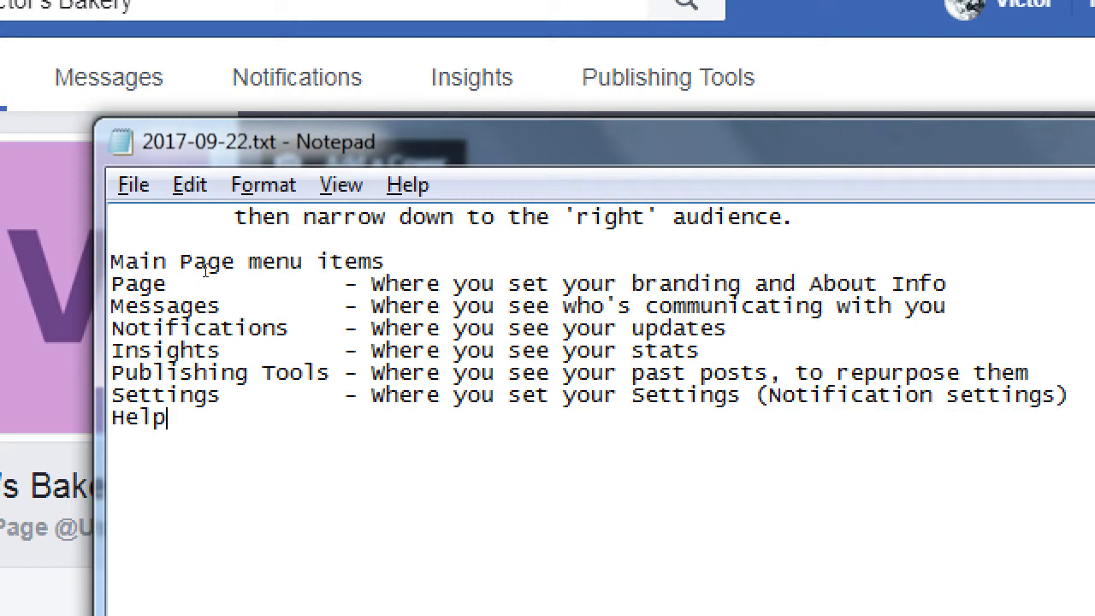
text(- W)
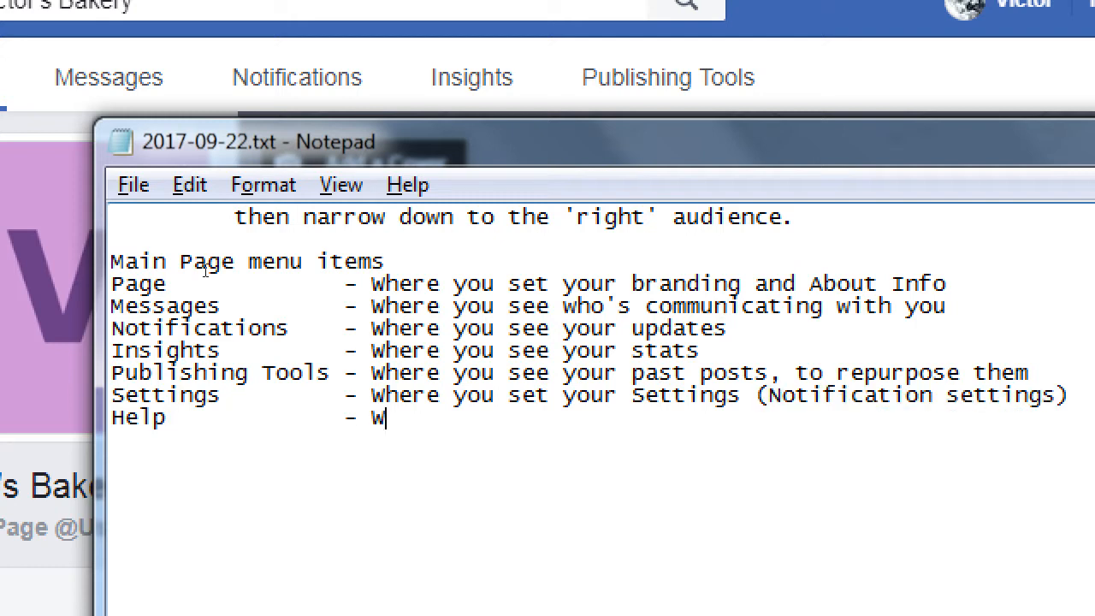
text(here you get He)
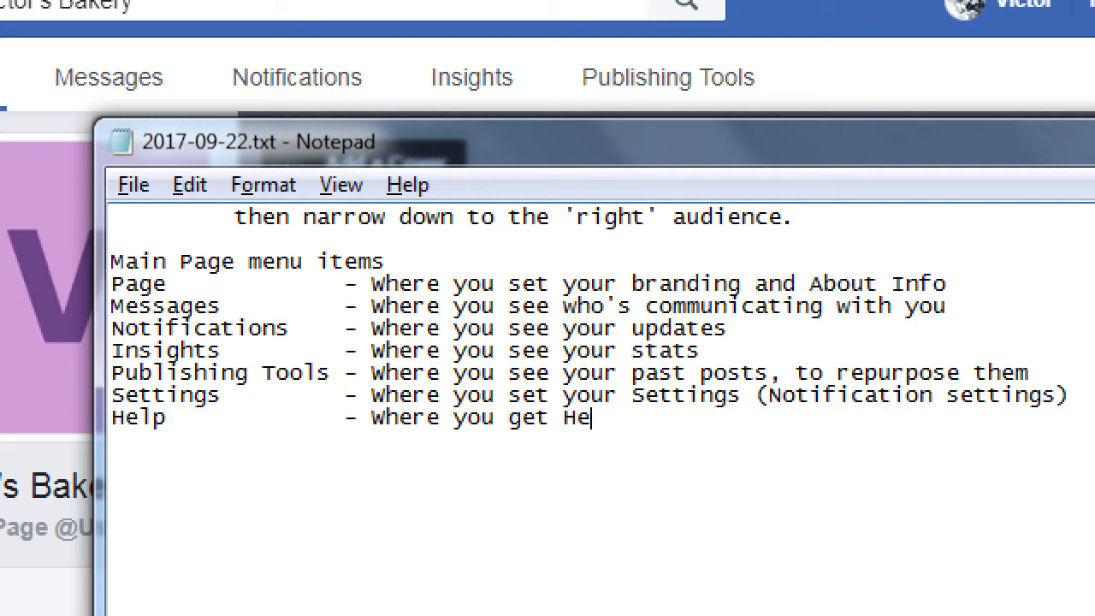
text(lp)
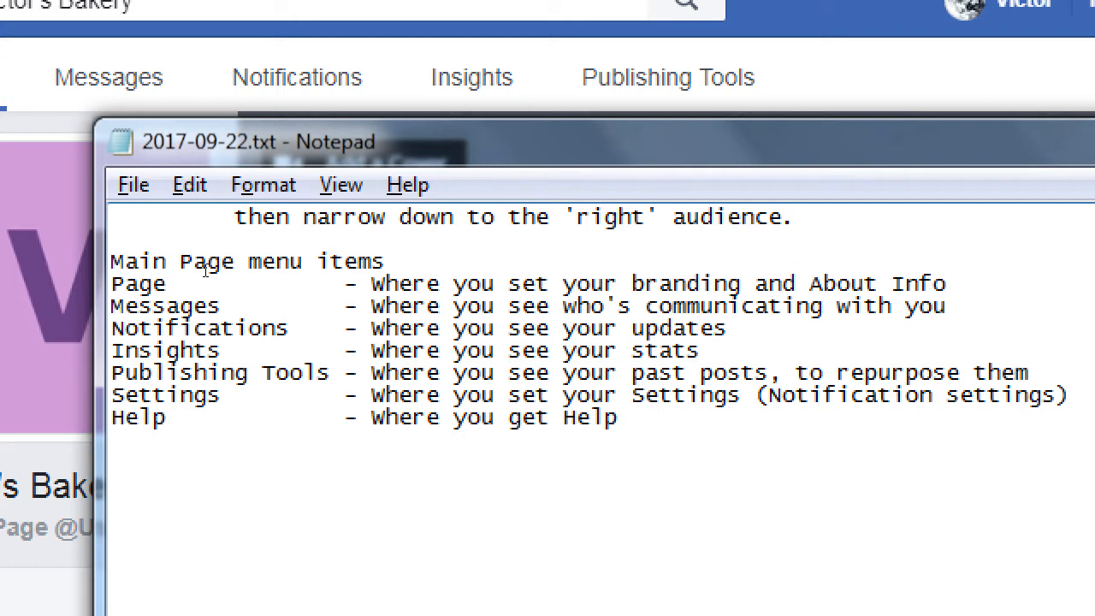
click(620, 417)
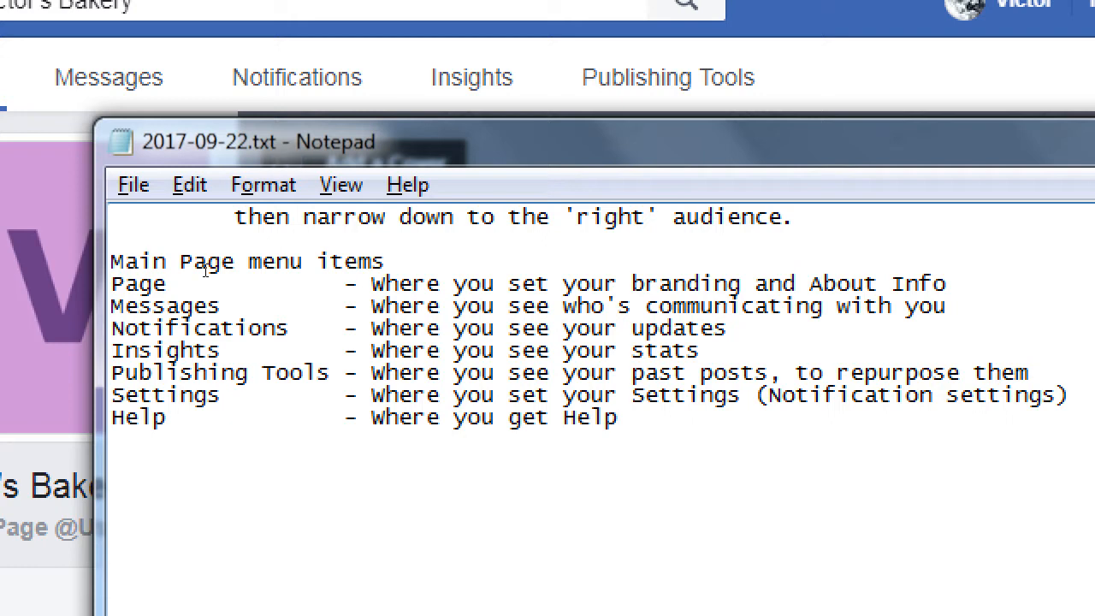
click(619, 417)
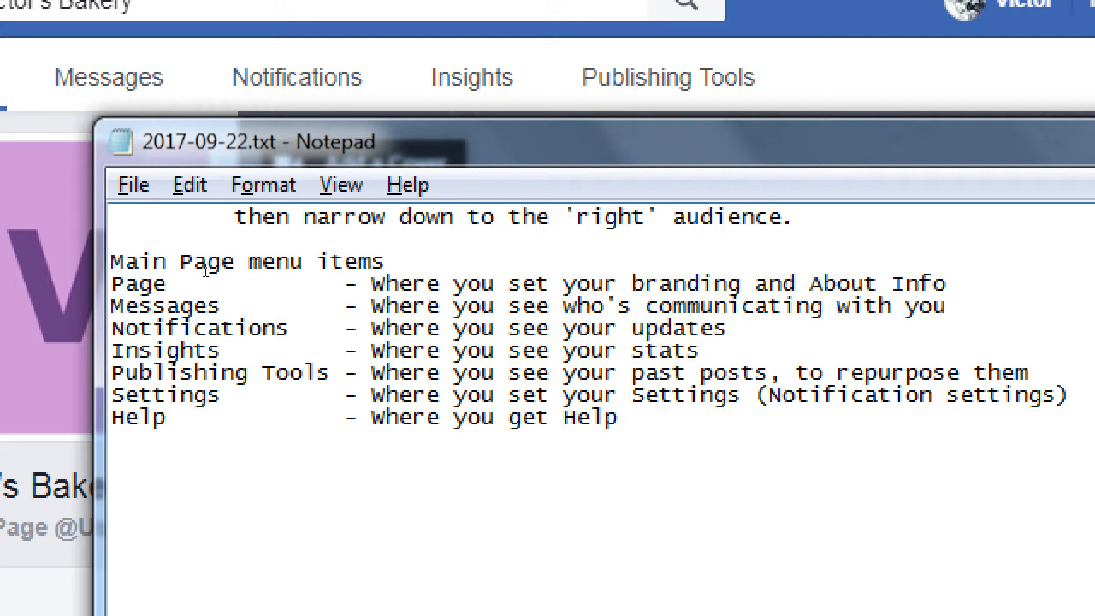
- Add an 'Add Call to Action Button)' line beneath the Page item in the notes
click(620, 284)
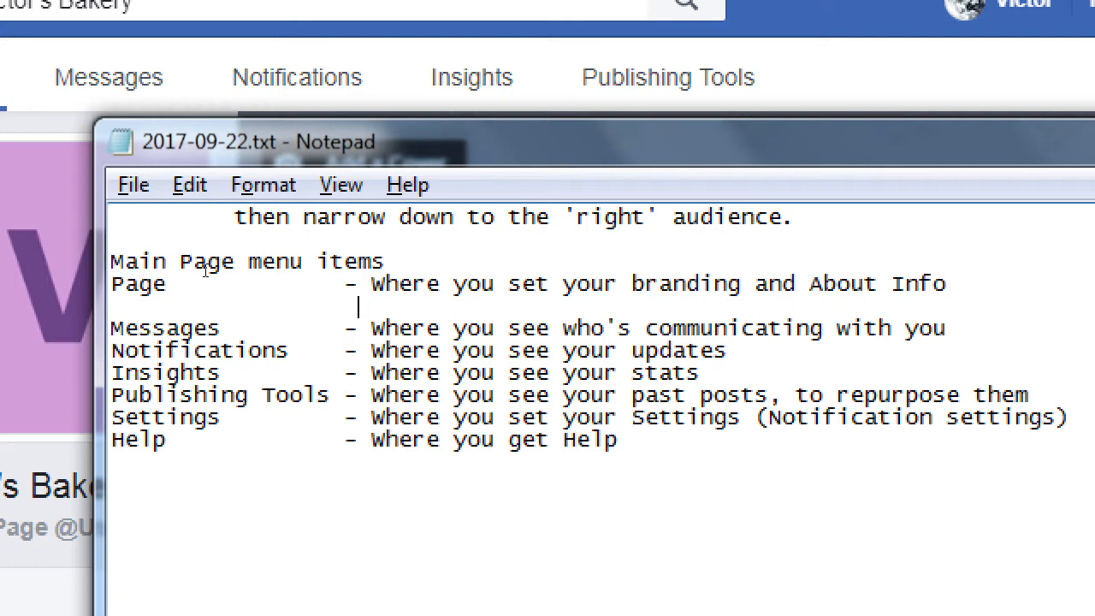
text(Add Call to)
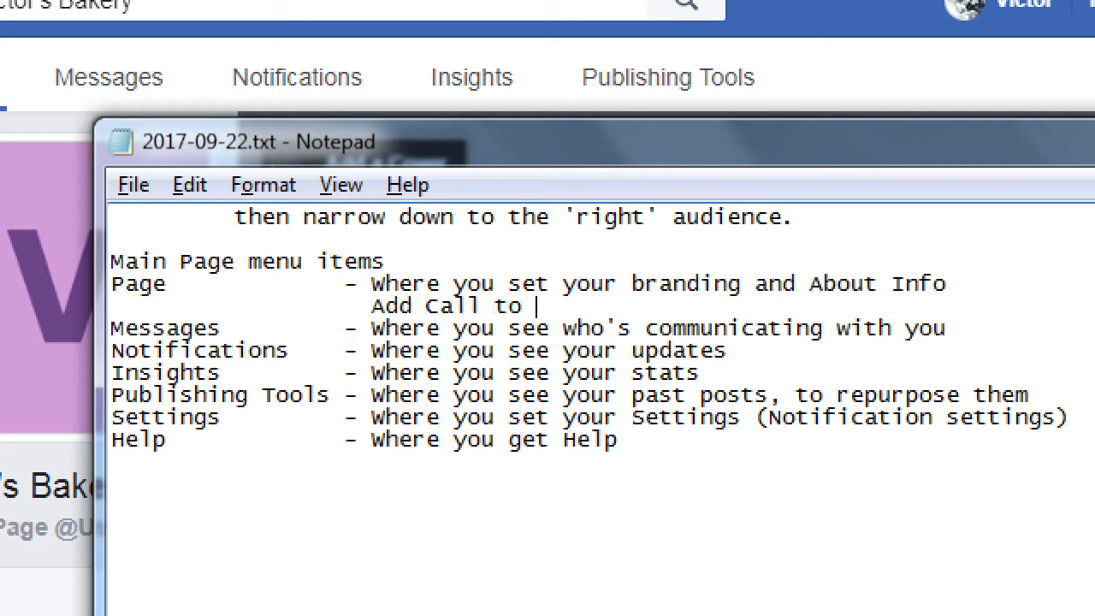
text(Action But)
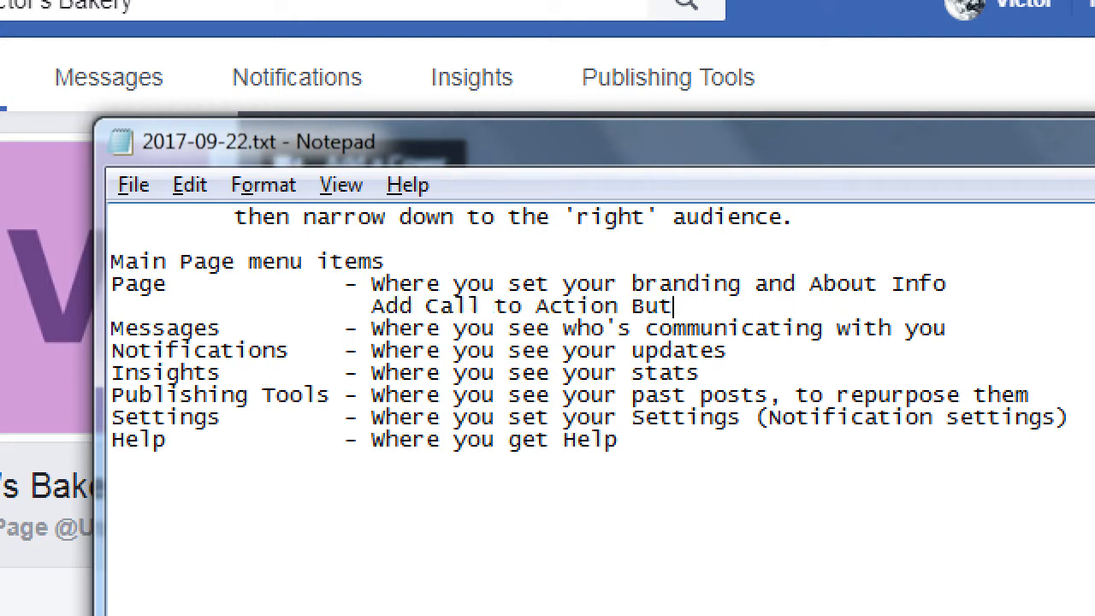
text(ton)
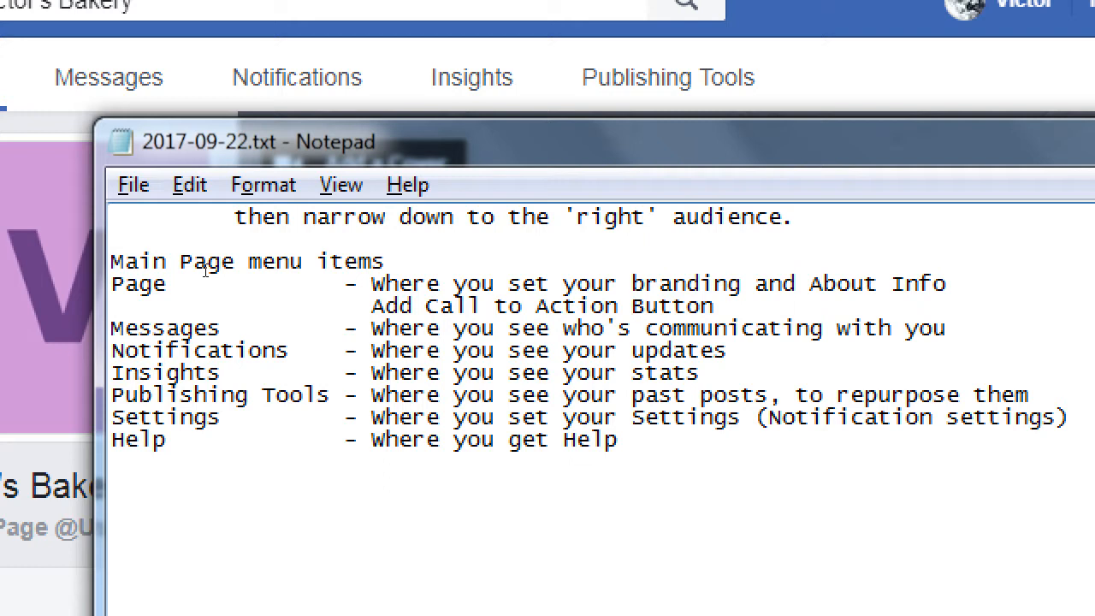
text())
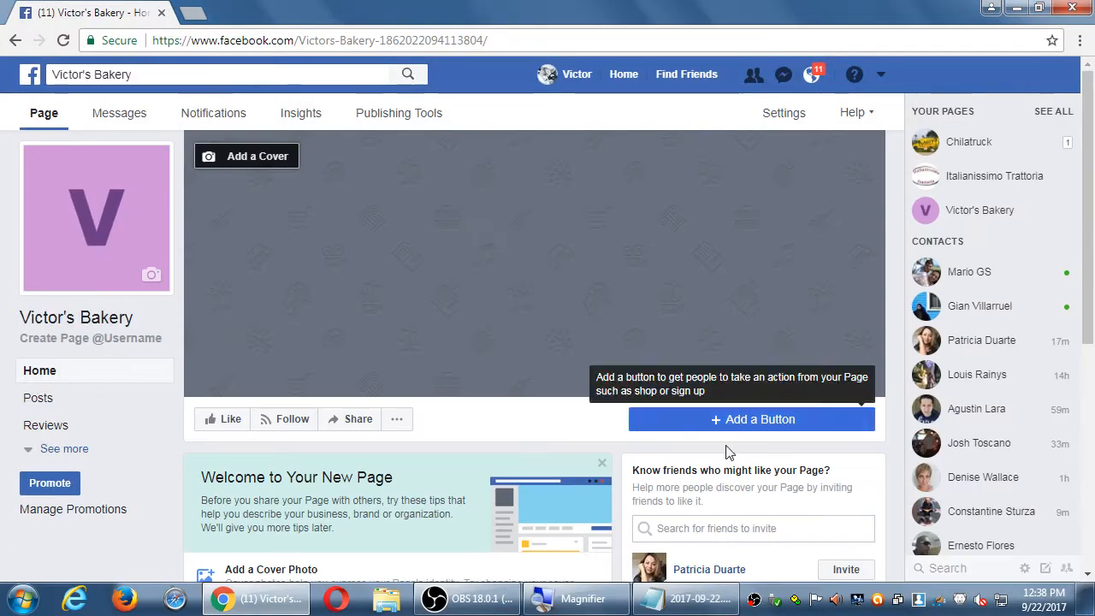
mouse_move(779, 426)
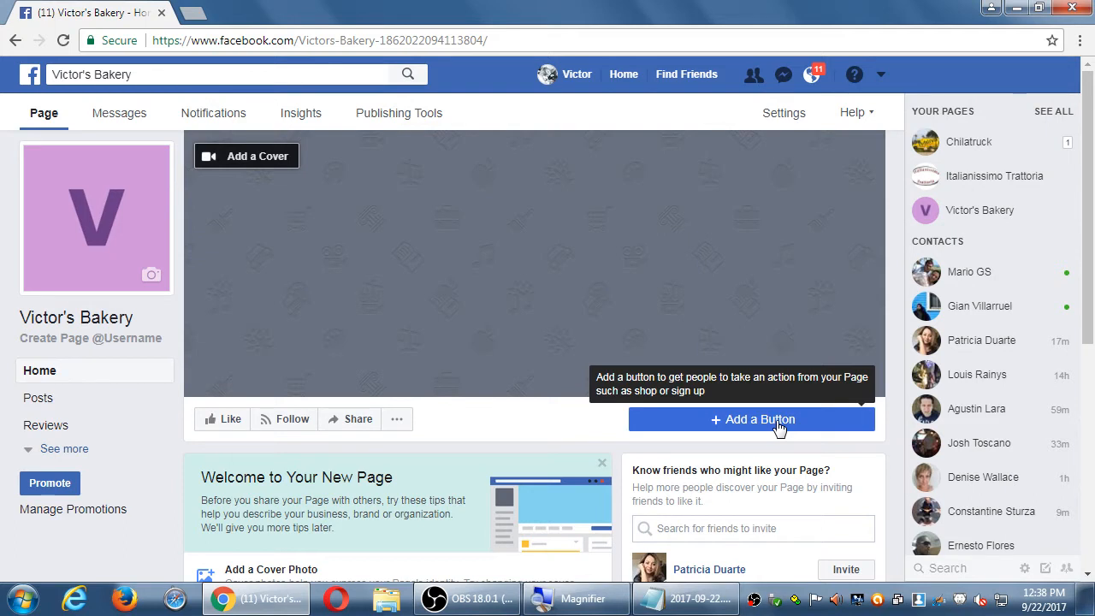
click(752, 420)
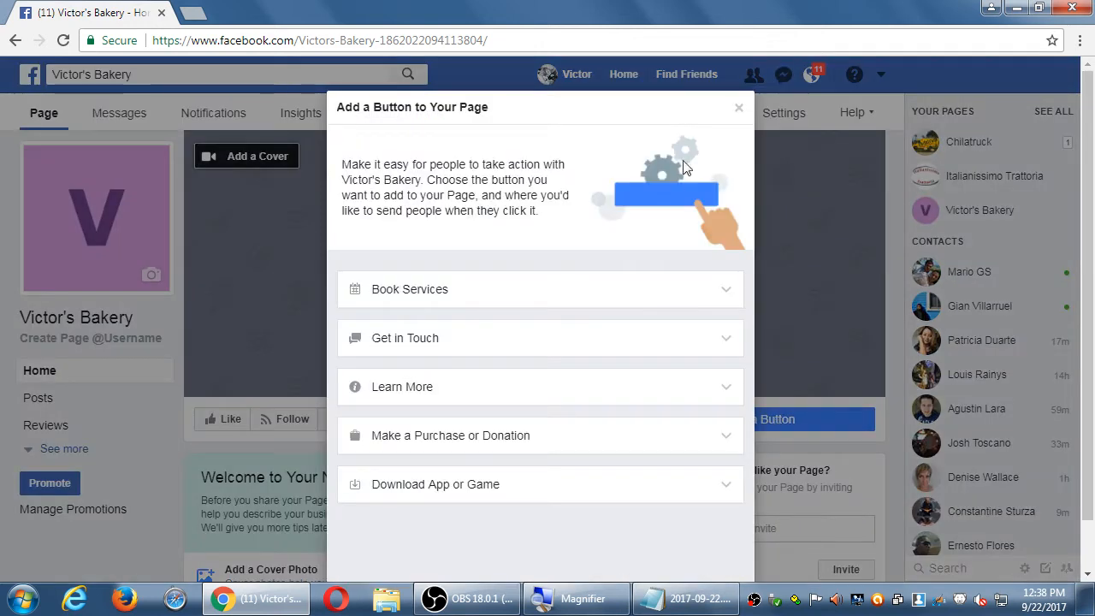
click(739, 107)
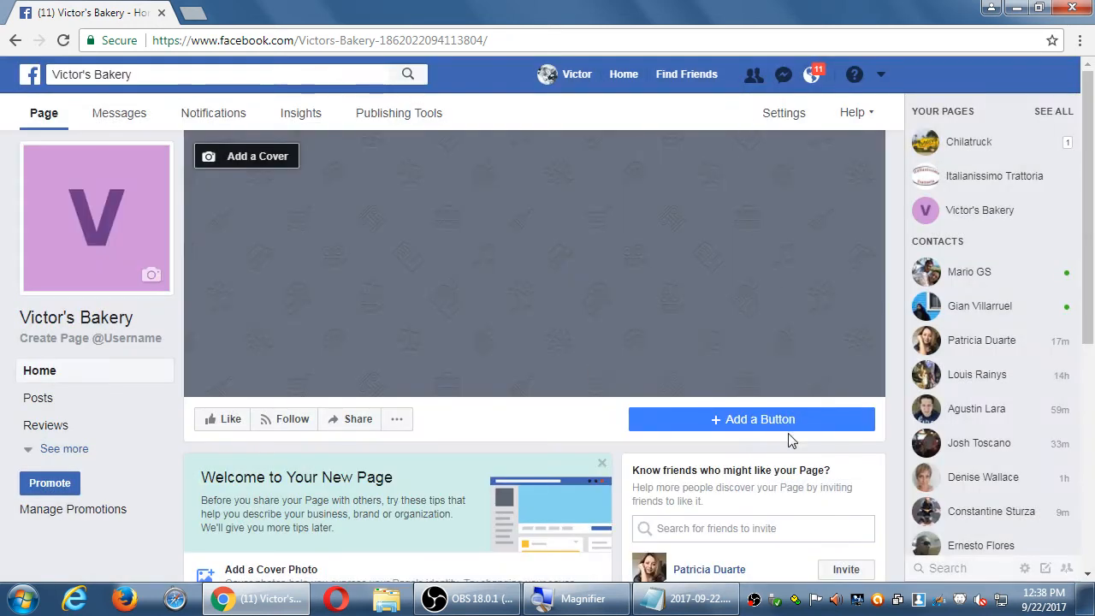
mouse_move(791, 432)
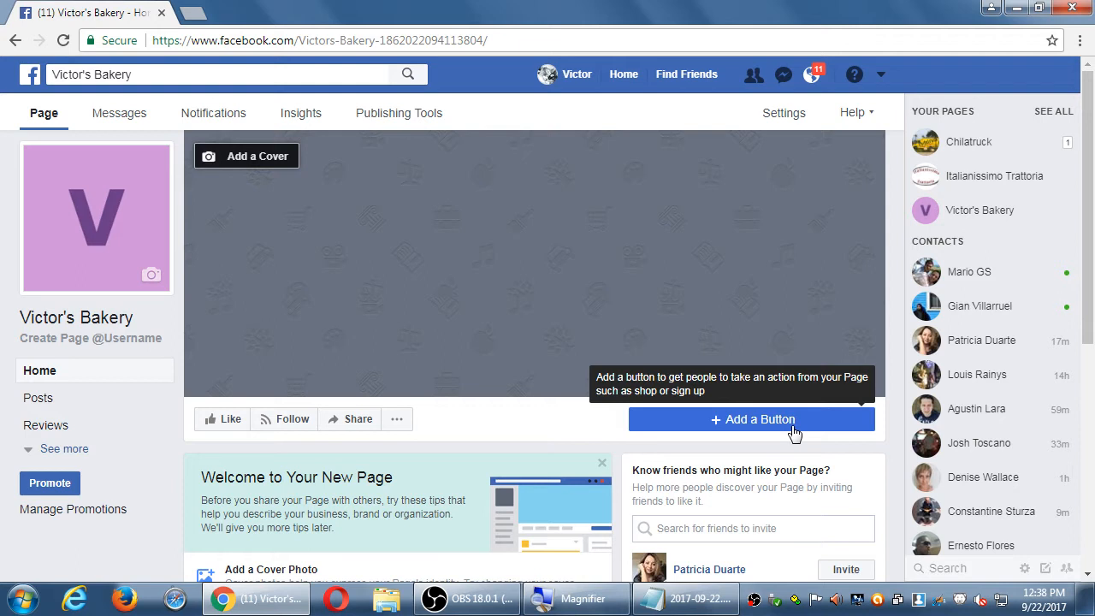
mouse_move(90, 137)
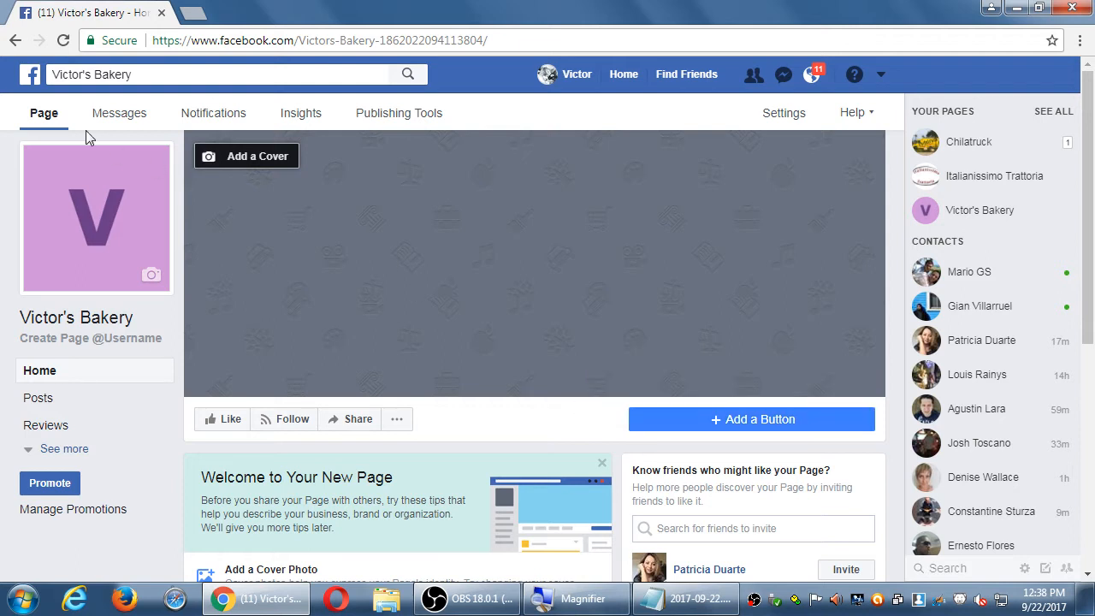
- Start adding a Page button, browsing Make a Purchase or Donation and Get in Touch, and choose Call Now
click(751, 419)
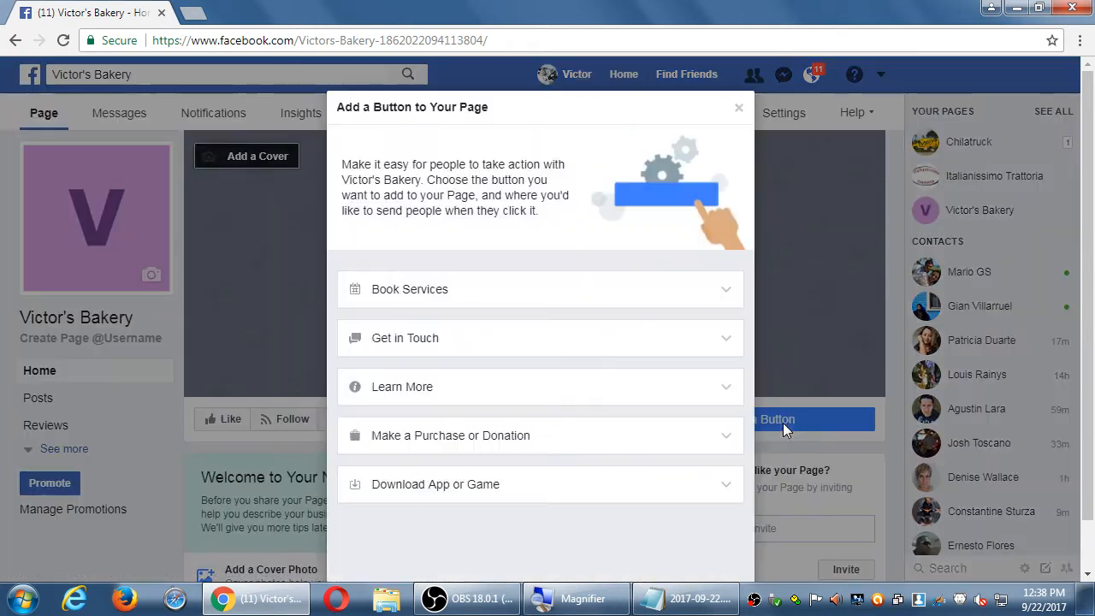
mouse_move(409, 290)
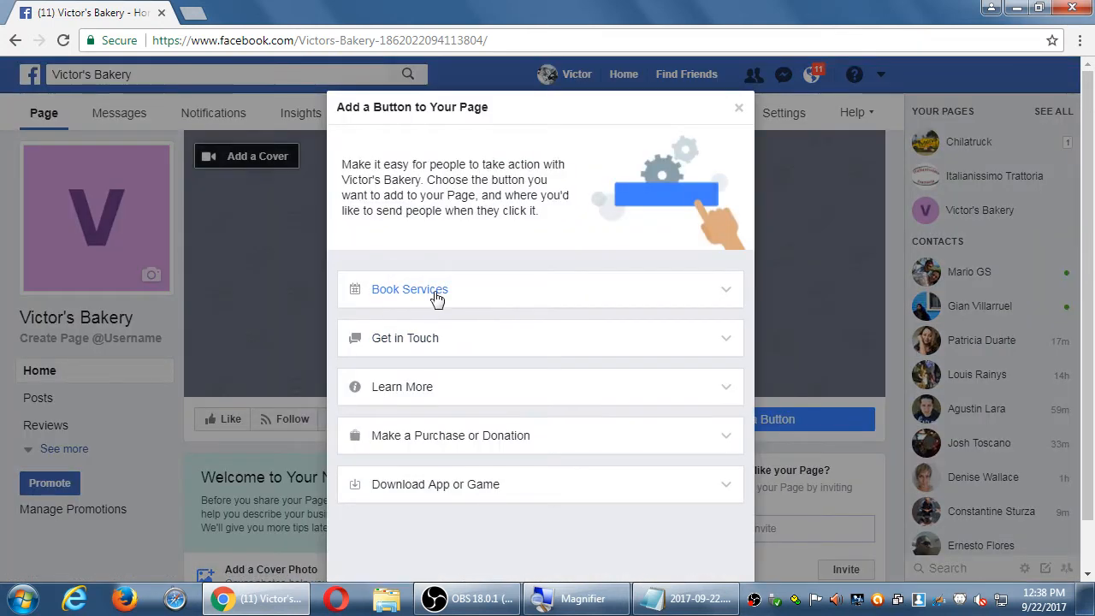
mouse_move(439, 460)
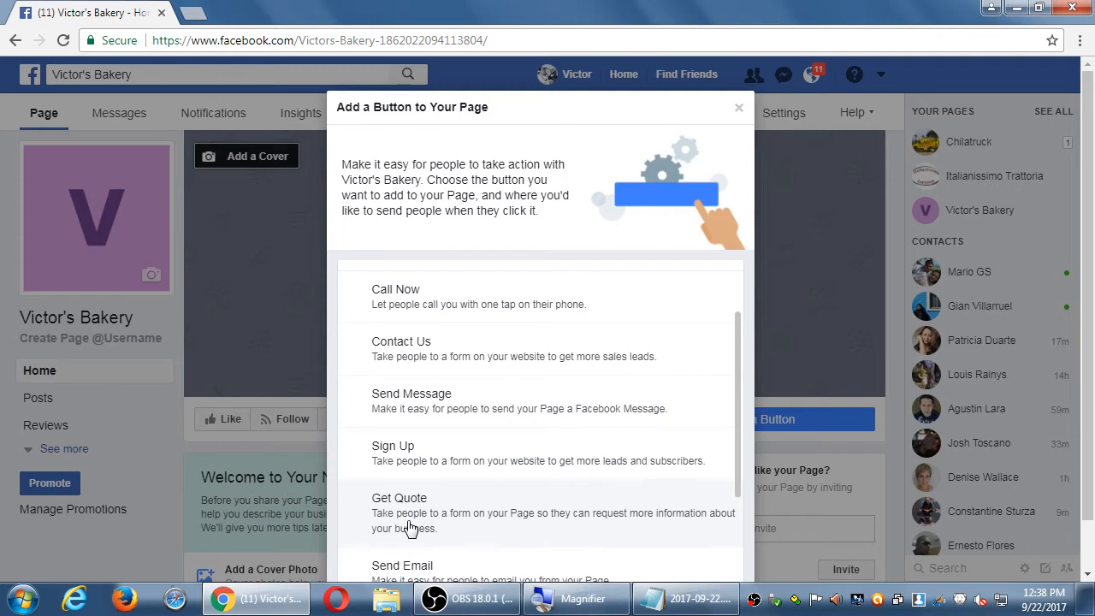
mouse_move(390, 490)
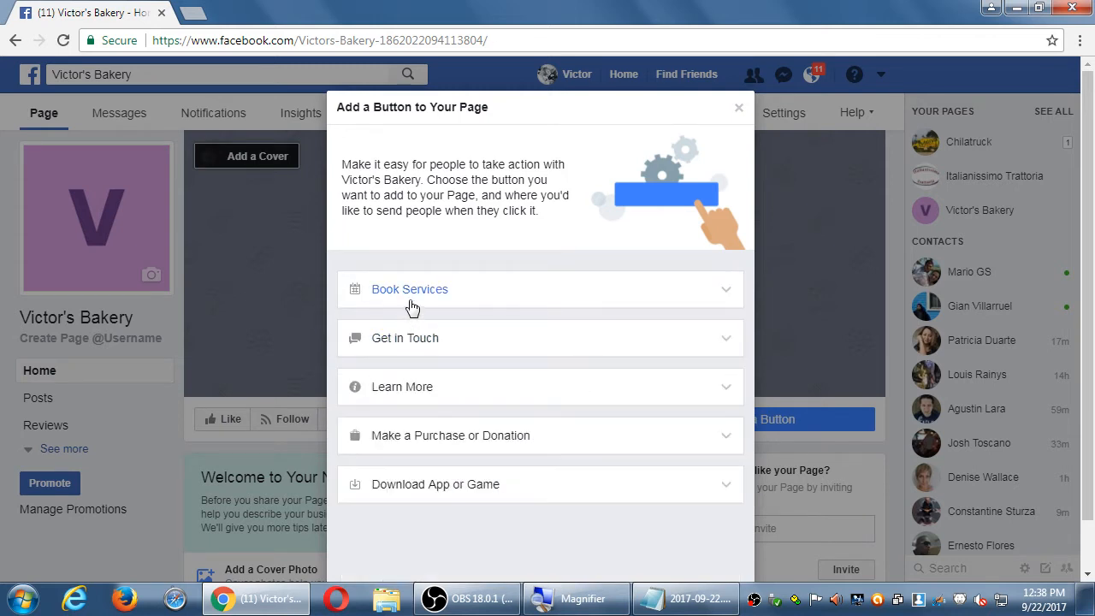
click(409, 289)
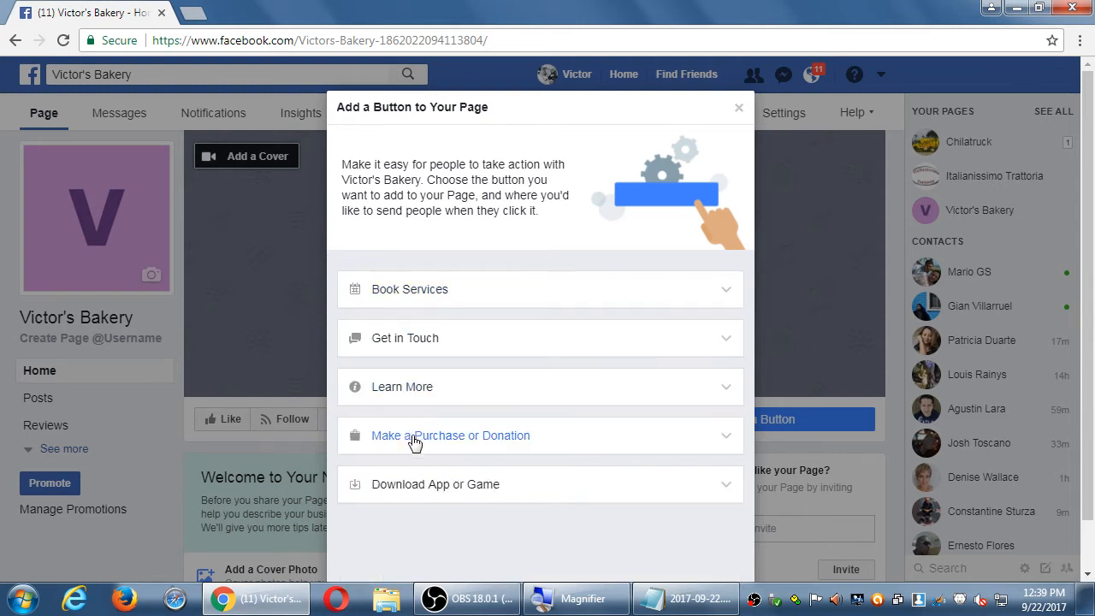
click(450, 436)
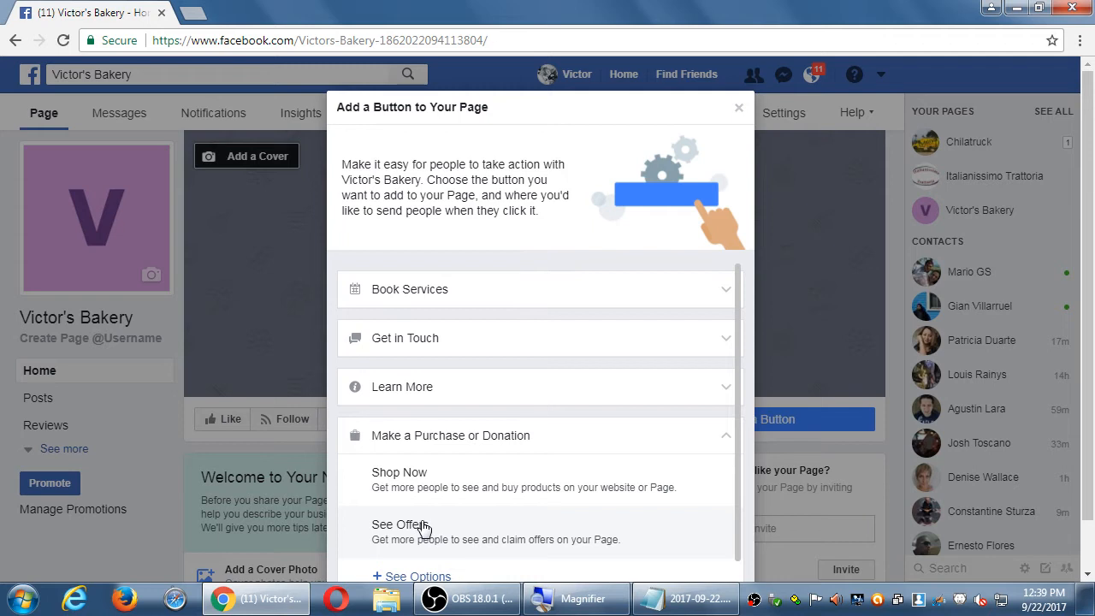
click(404, 337)
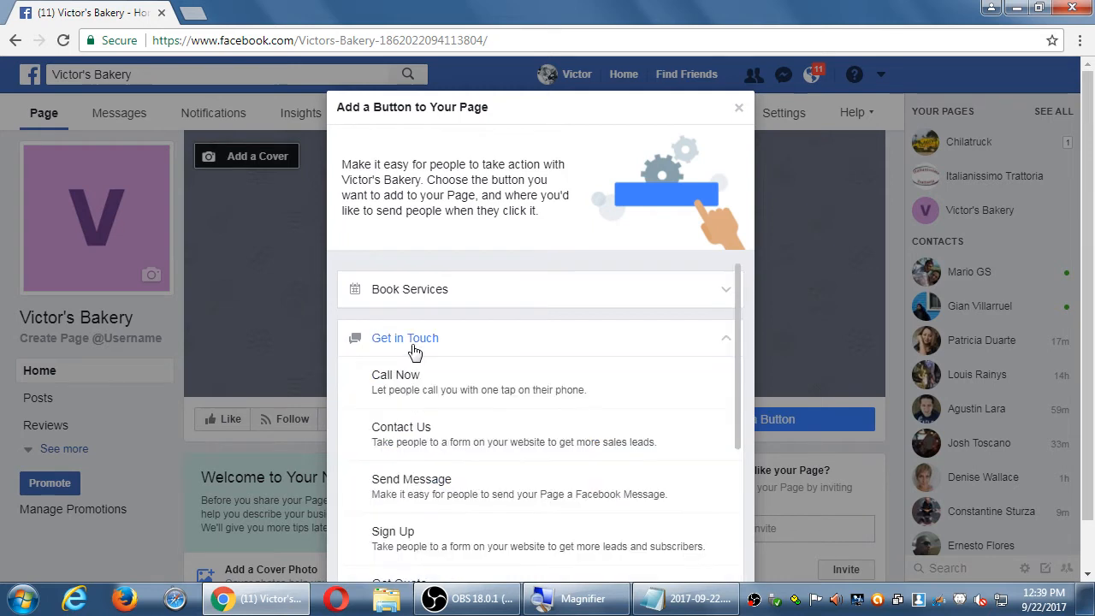
mouse_move(426, 395)
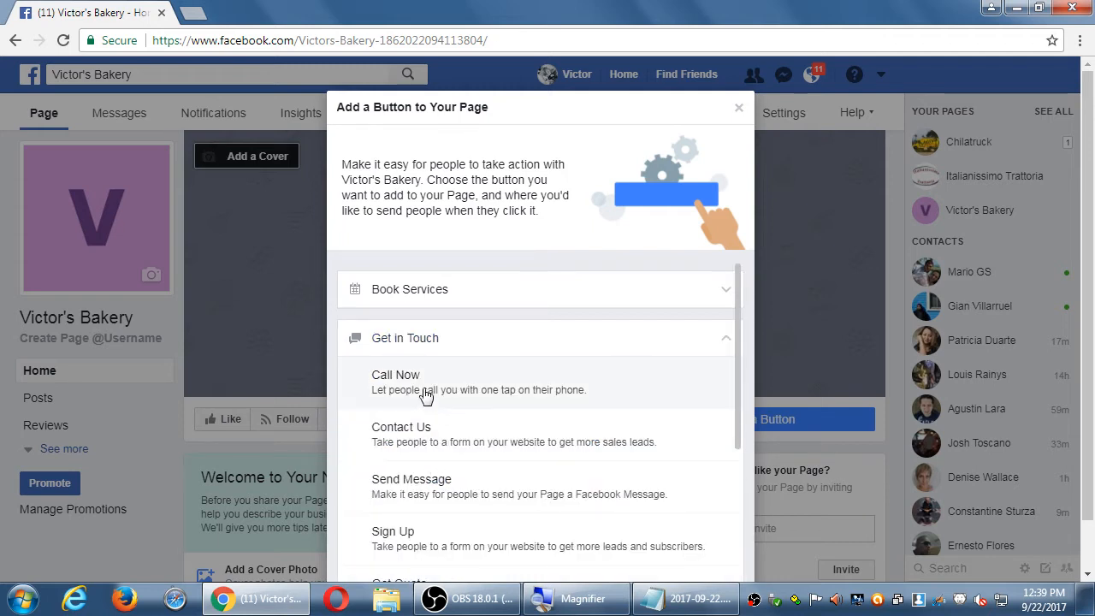
click(426, 381)
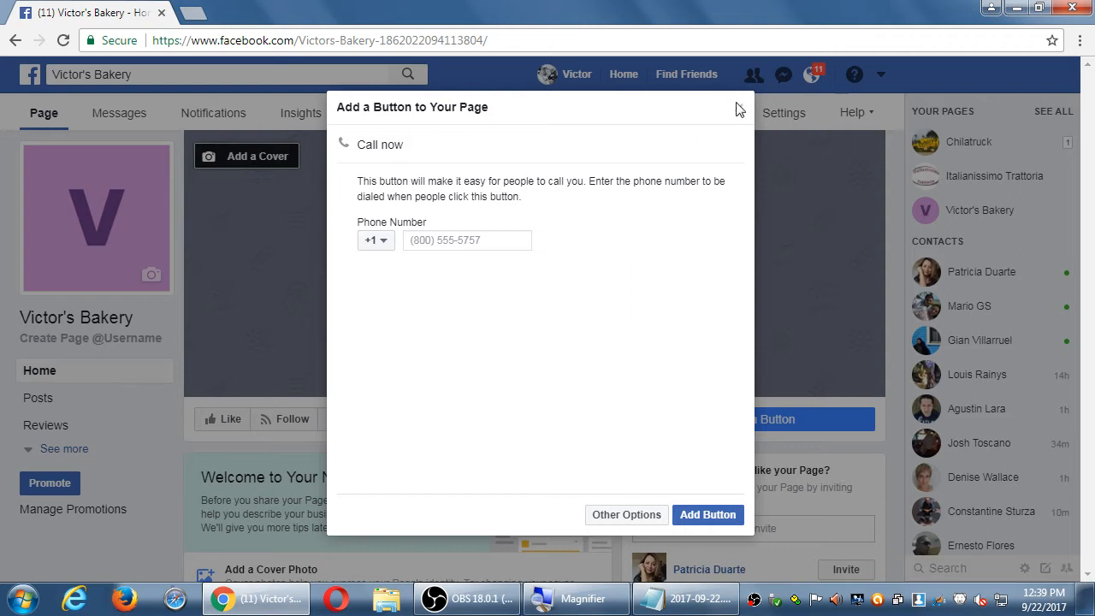
- Leave the Call Now setup, look at the Watch Video button option, then return to the full button category list
click(626, 515)
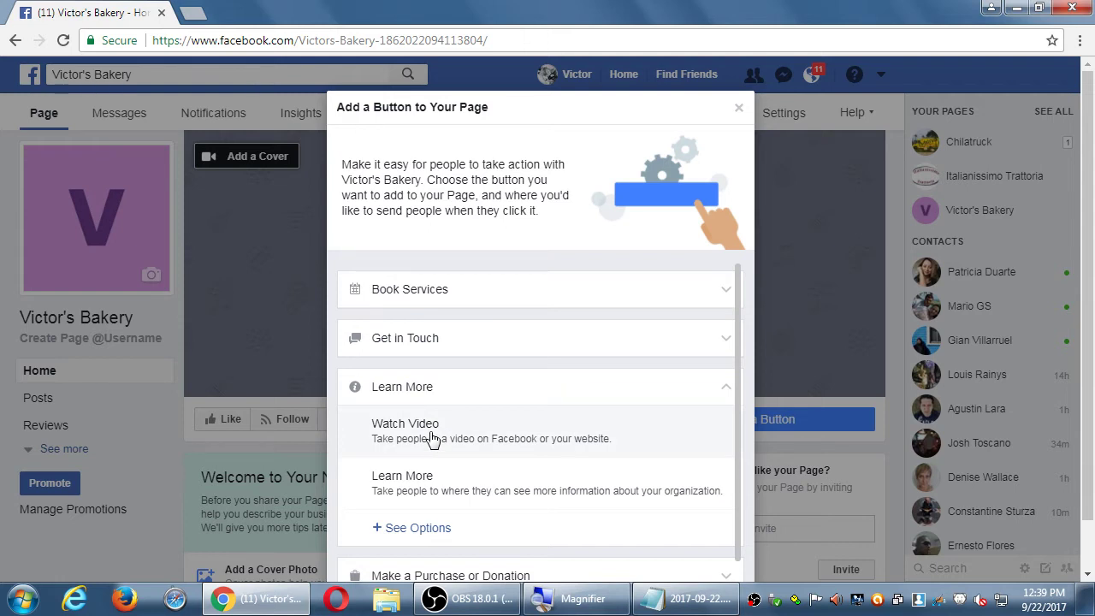
mouse_move(462, 430)
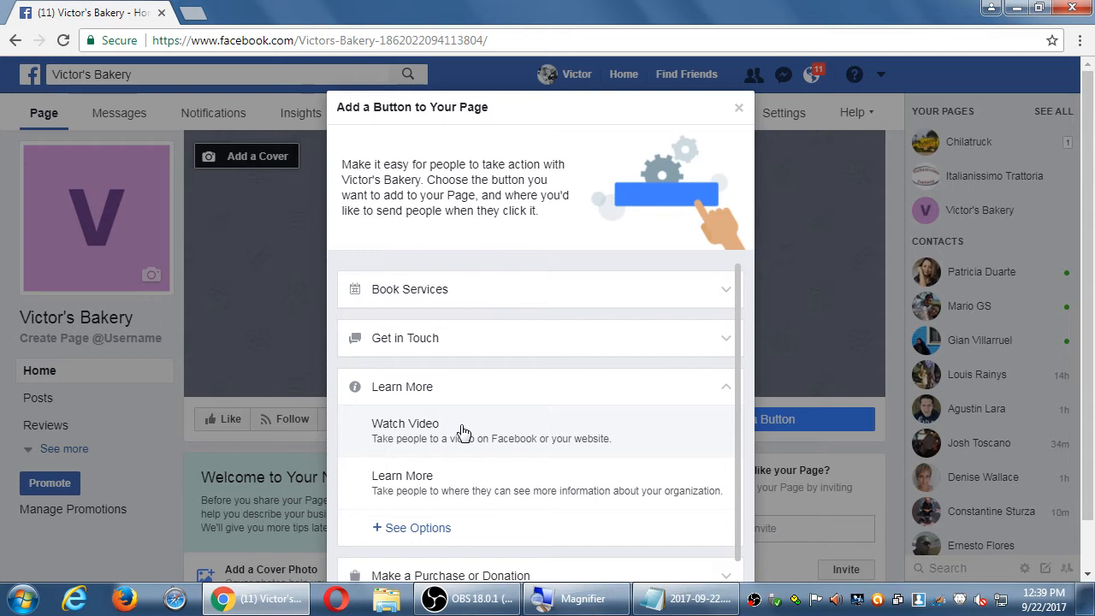
click(405, 423)
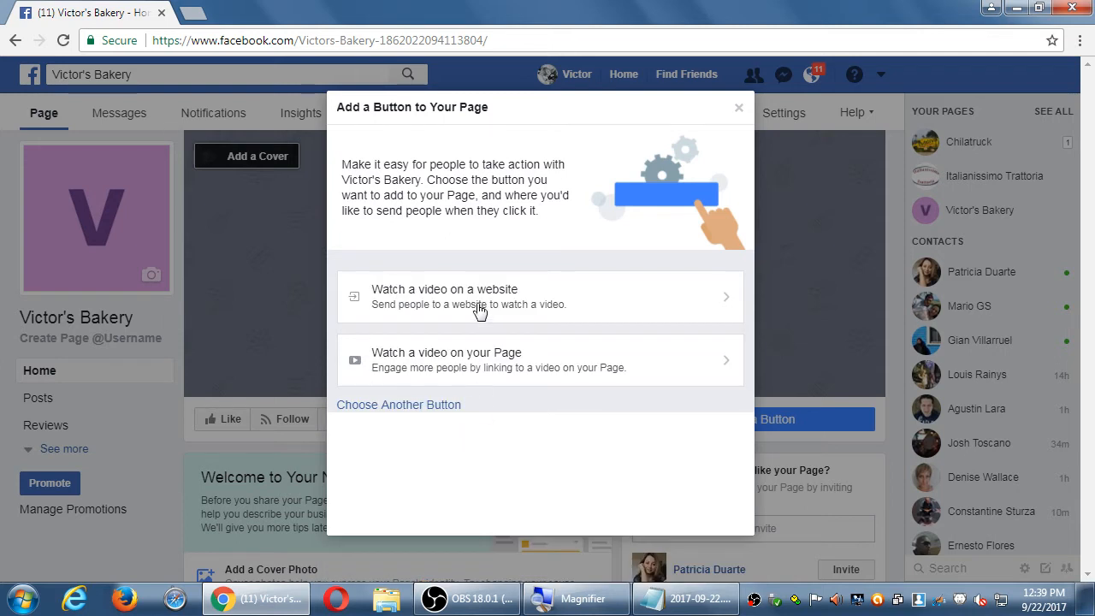
mouse_move(454, 312)
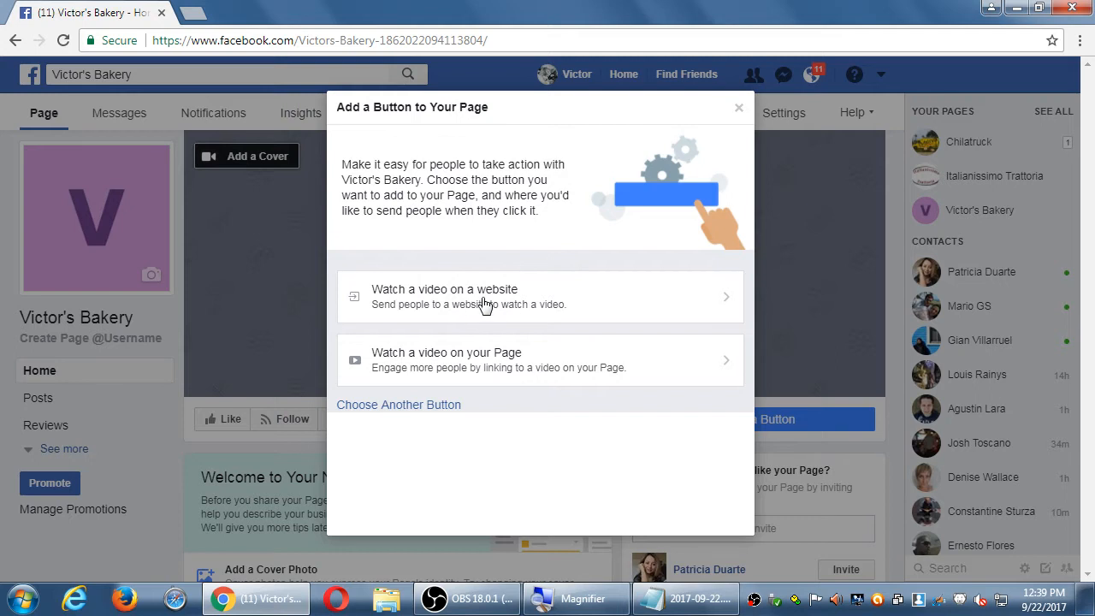
mouse_move(478, 360)
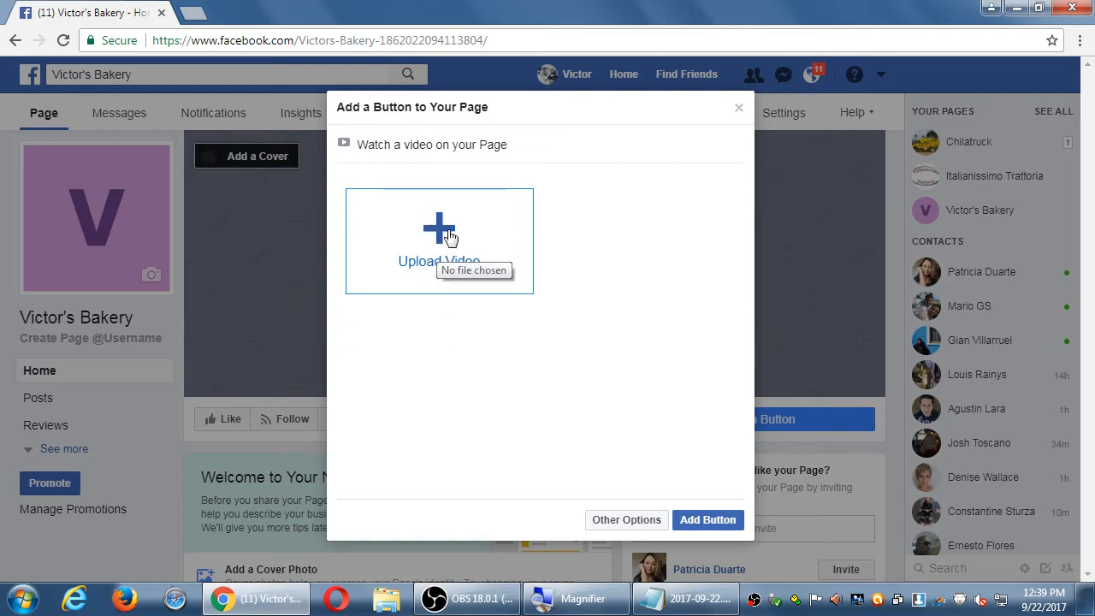
mouse_move(828, 423)
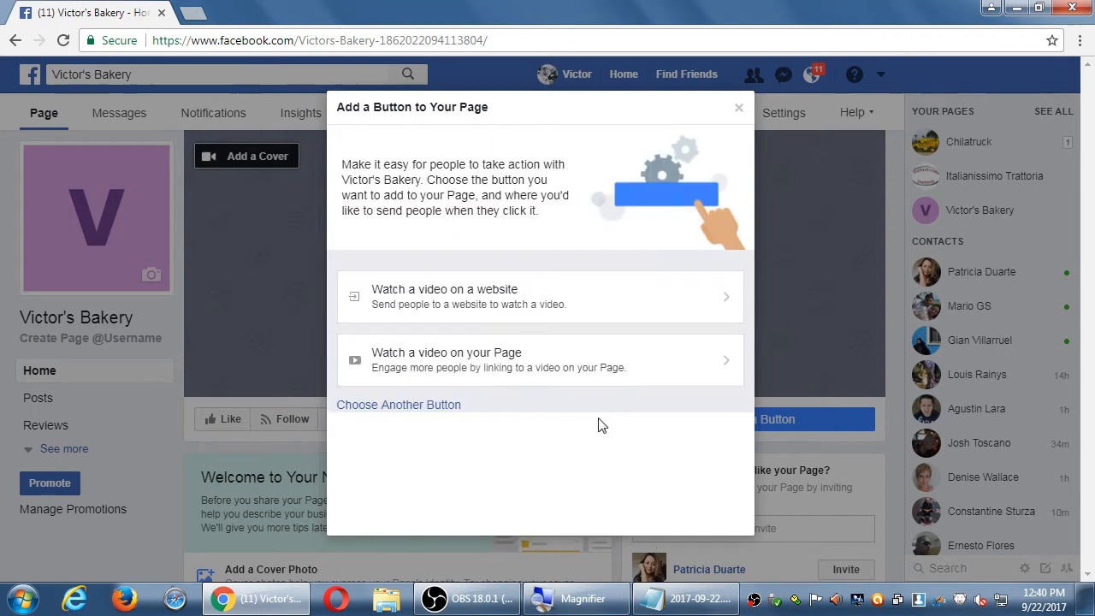
click(399, 404)
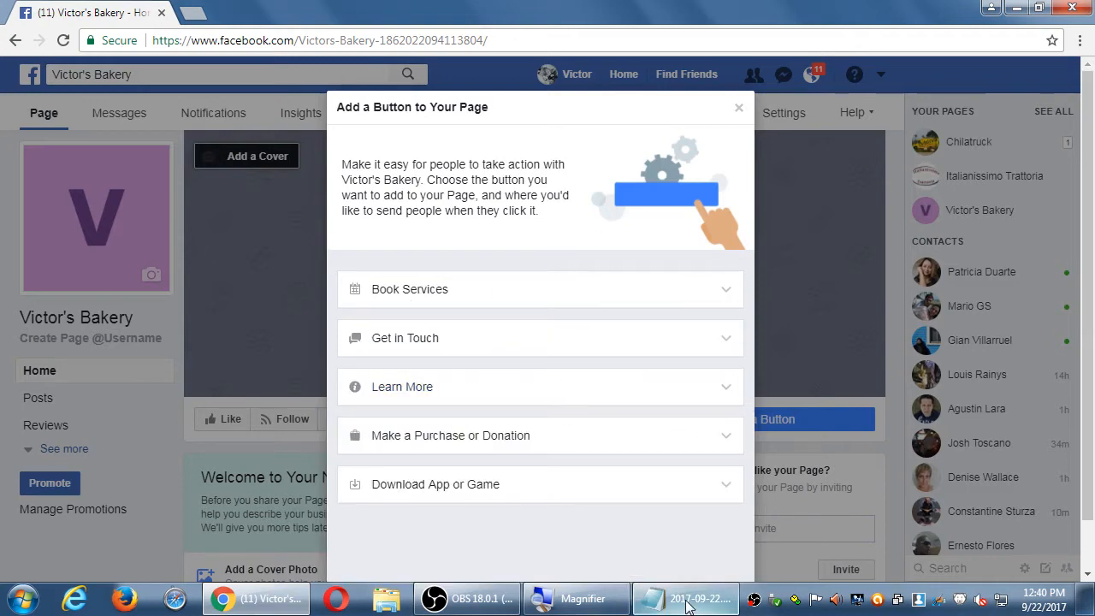
- Add 'So you guide people to do something' under the Call to Action note, then return to Facebook
click(686, 597)
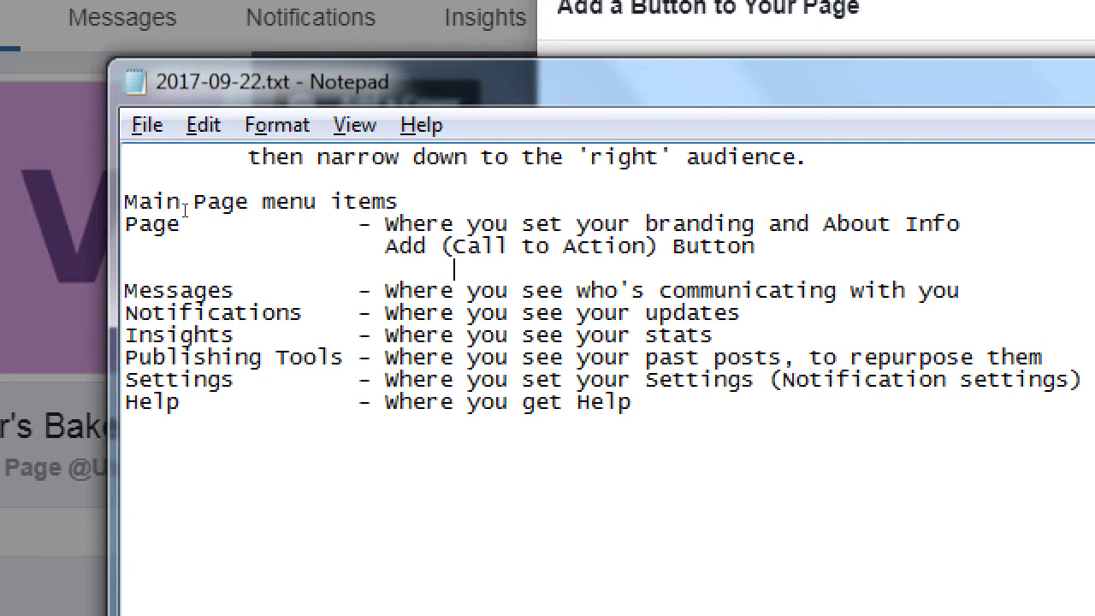
text(So you g)
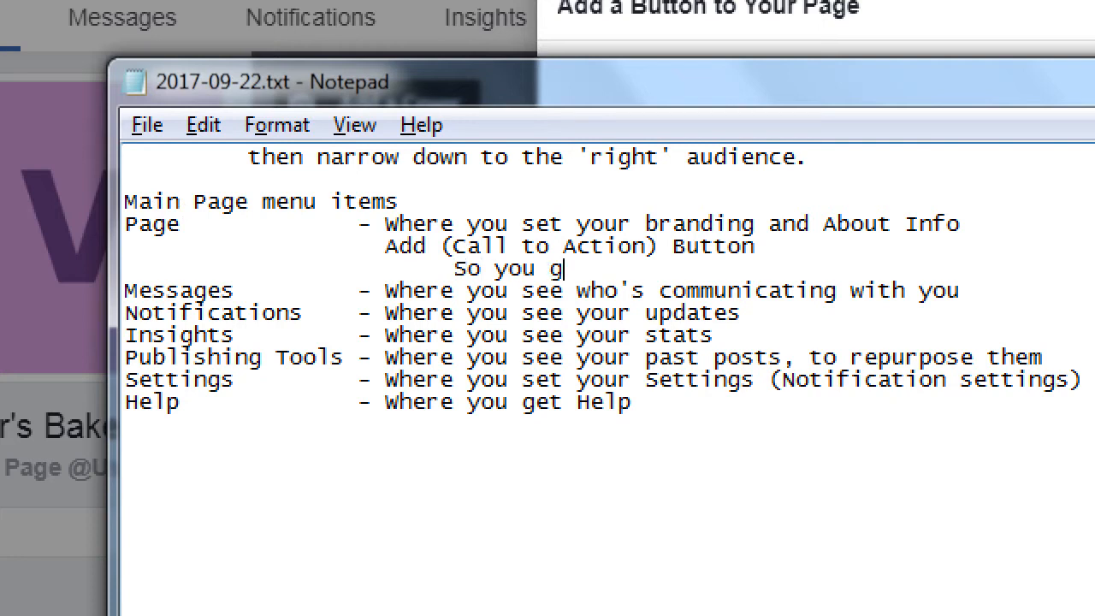
text(uide people to do)
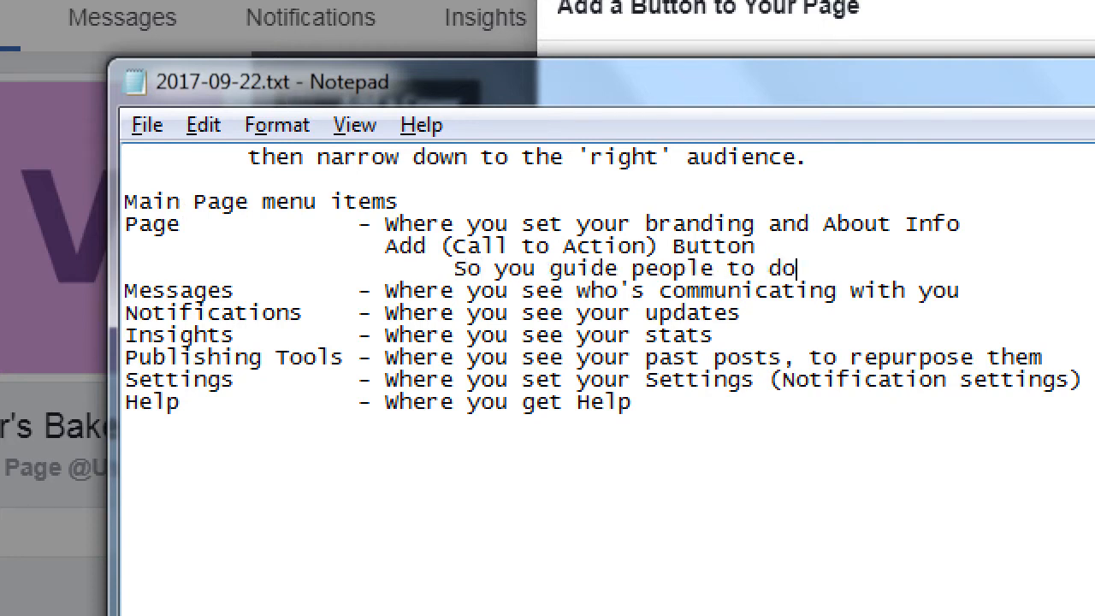
text(something)
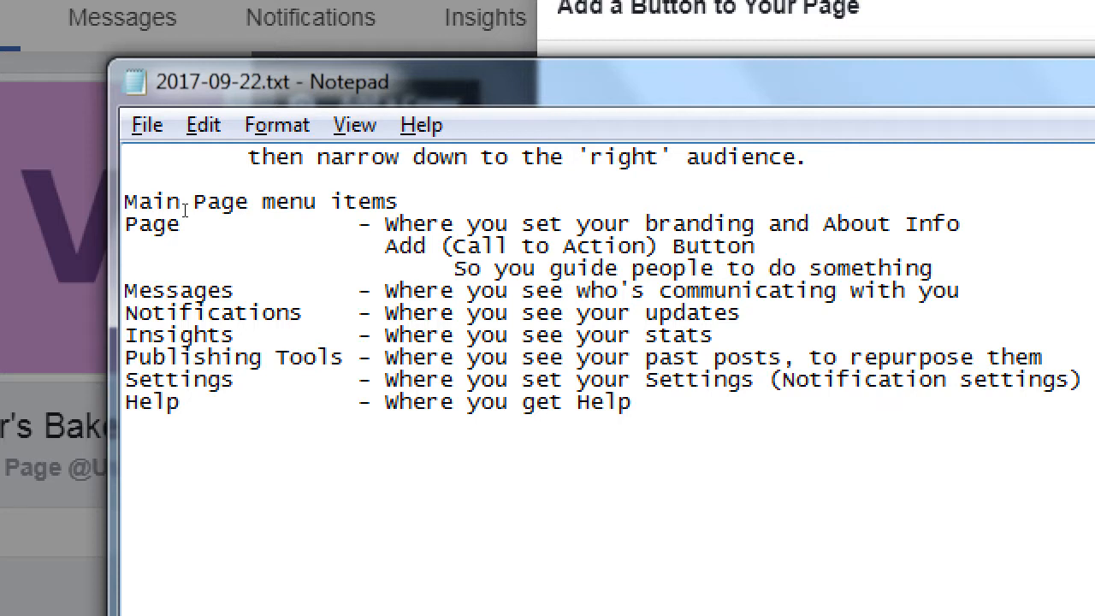
click(932, 267)
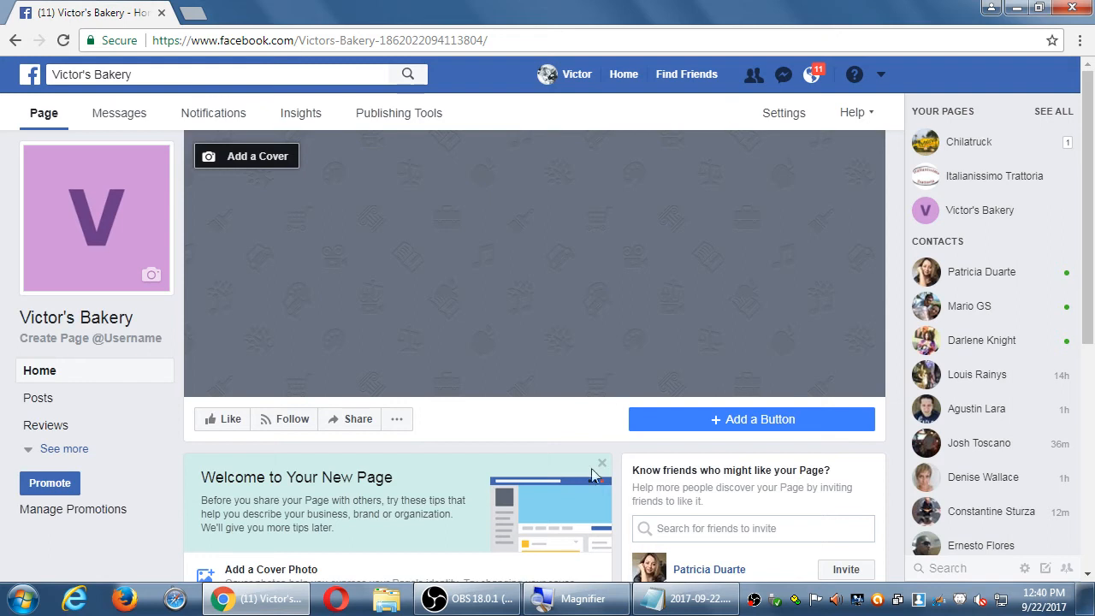
- Reveal the Page's full section list via 'See more', then bring Notepad back to the front
scroll(down, 3)
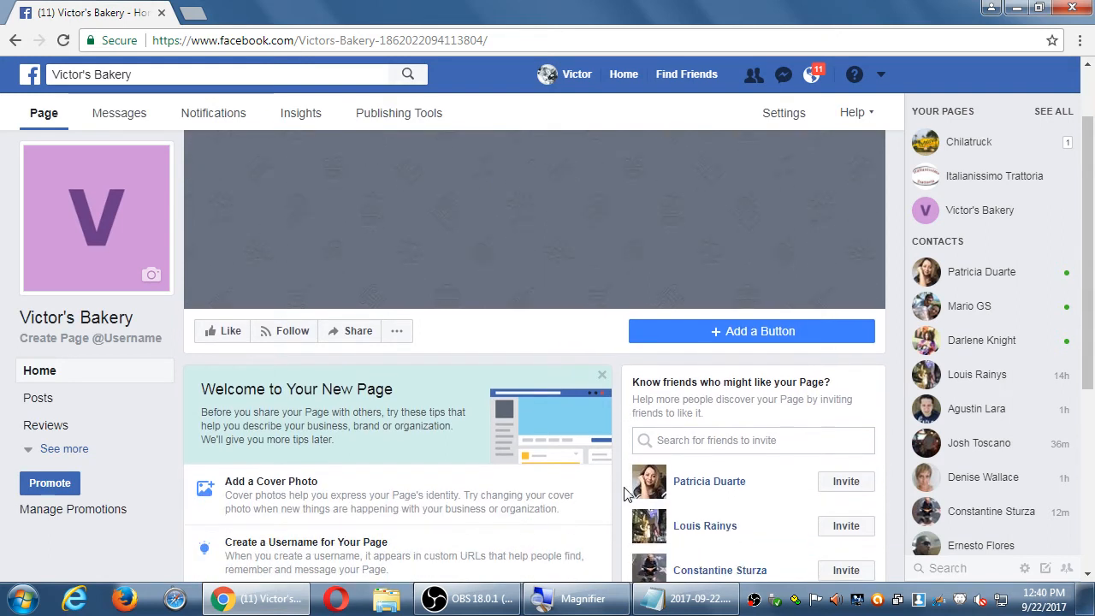
scroll(down, 3)
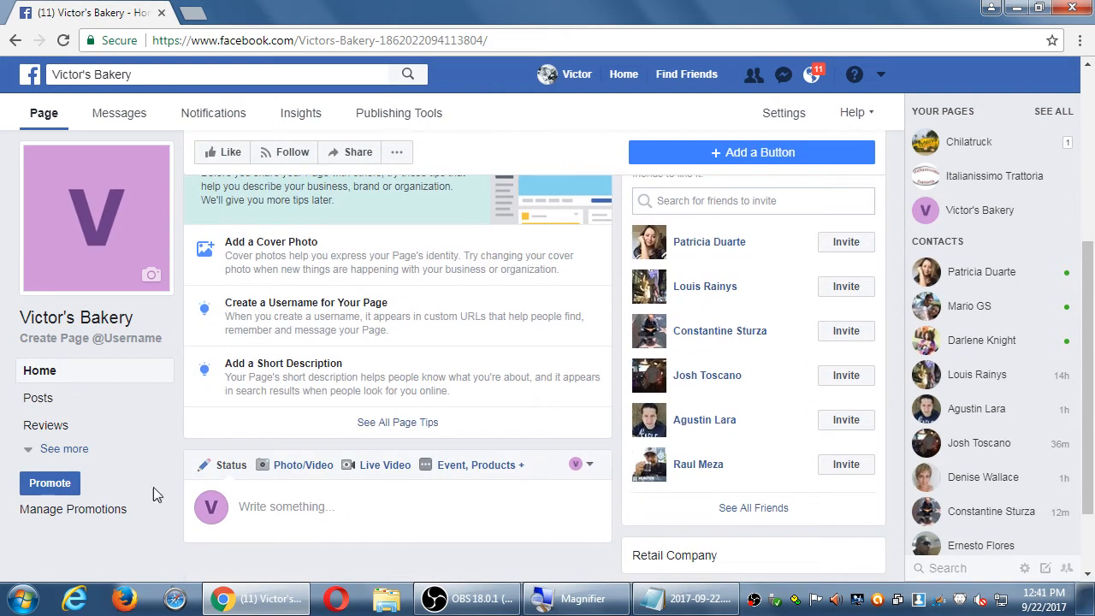
scroll(down, 3)
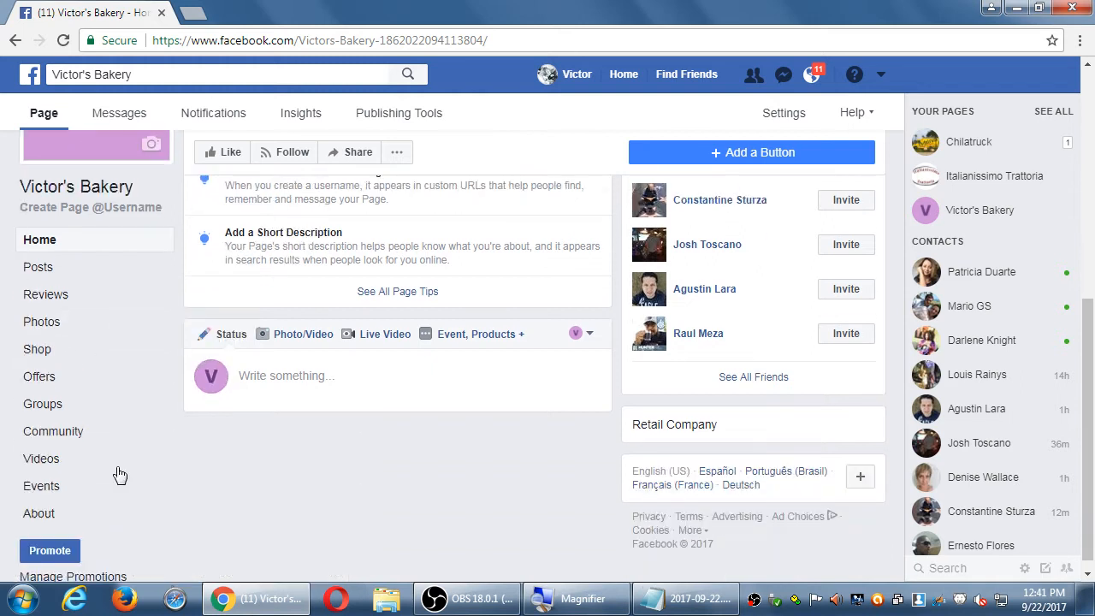
scroll(up, 3)
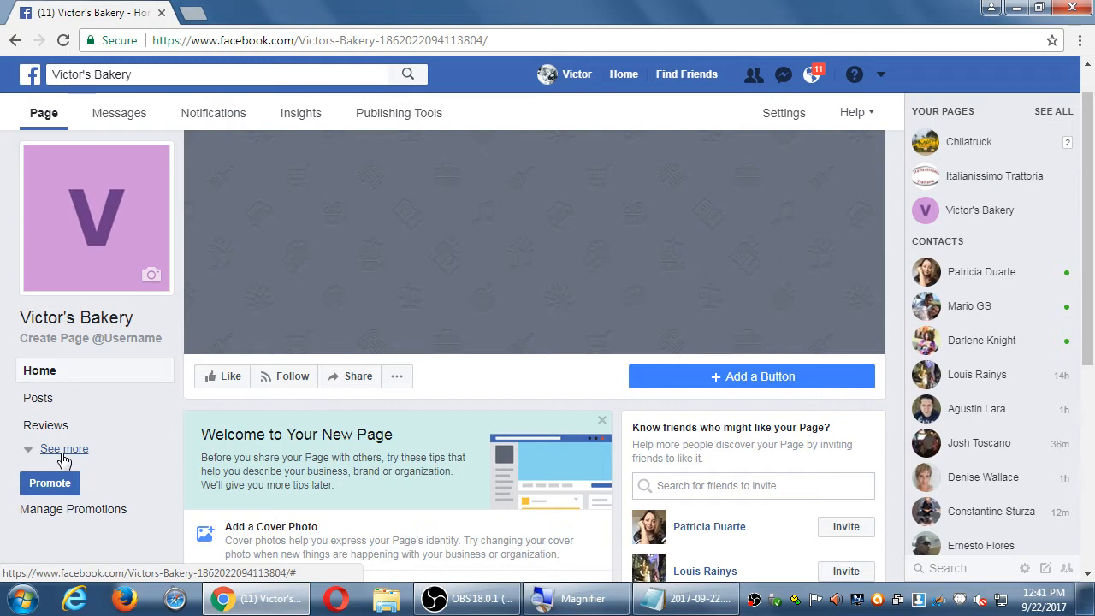
click(64, 449)
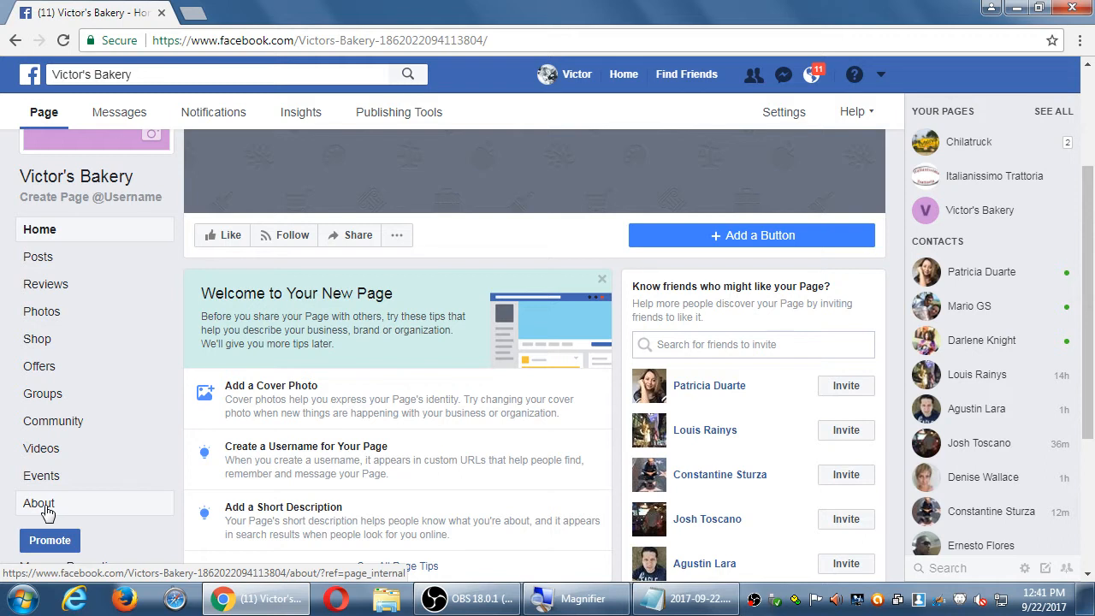
click(684, 598)
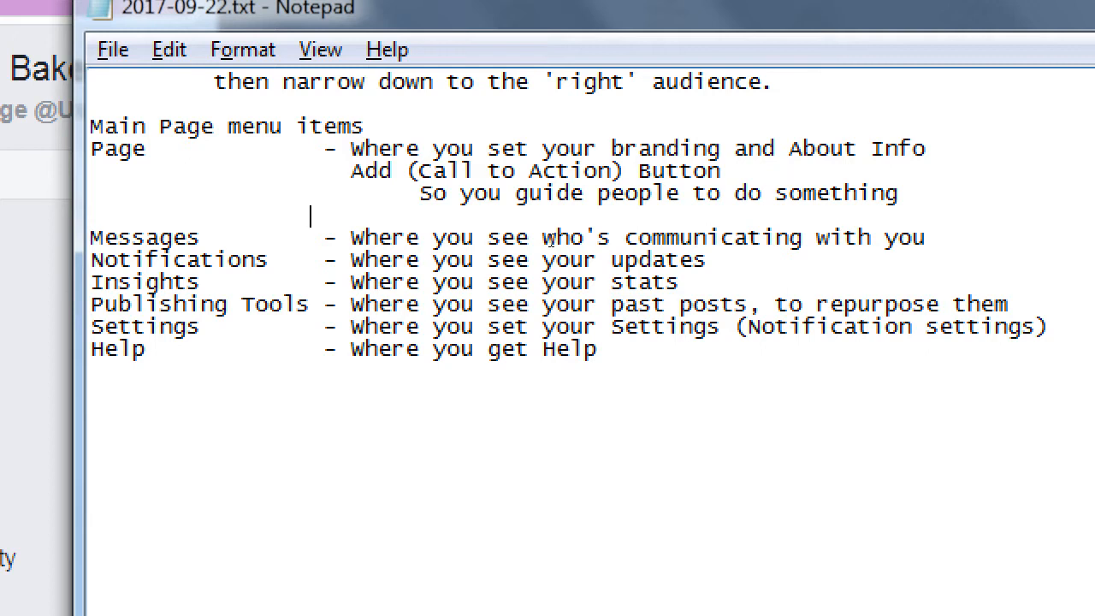
- Add the reminder 'Be sure to edit the About info screen' under the Page notes
text(Be)
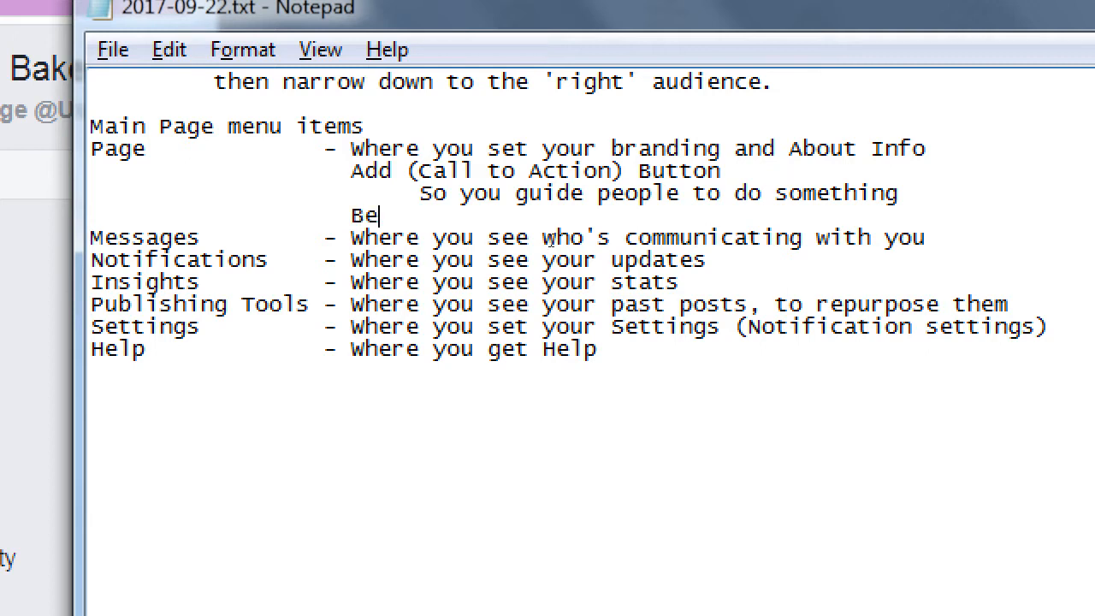
text(sure to edit)
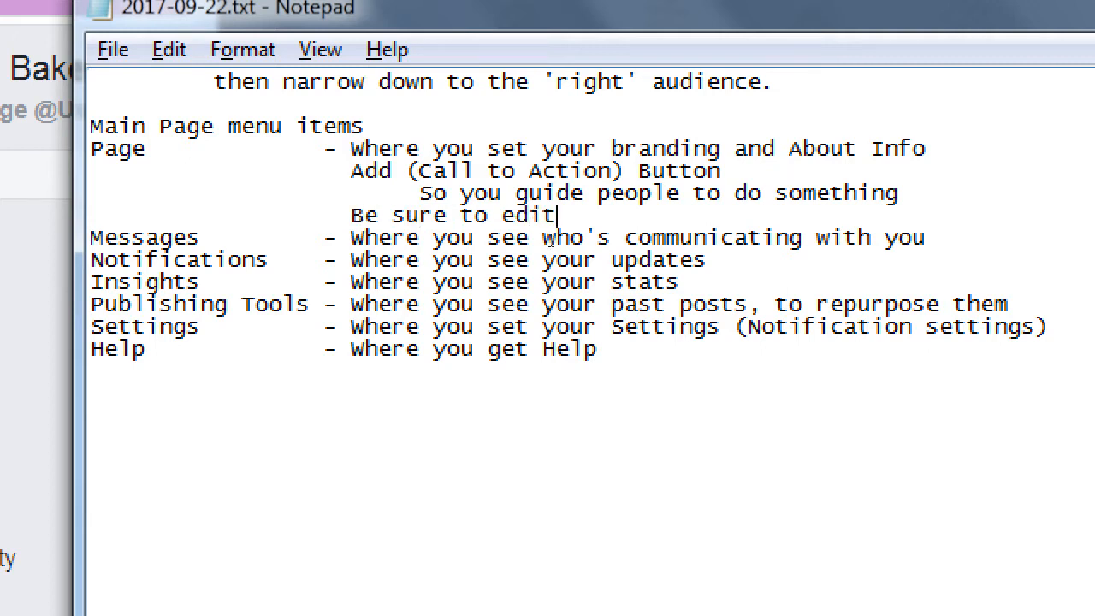
text(the About info)
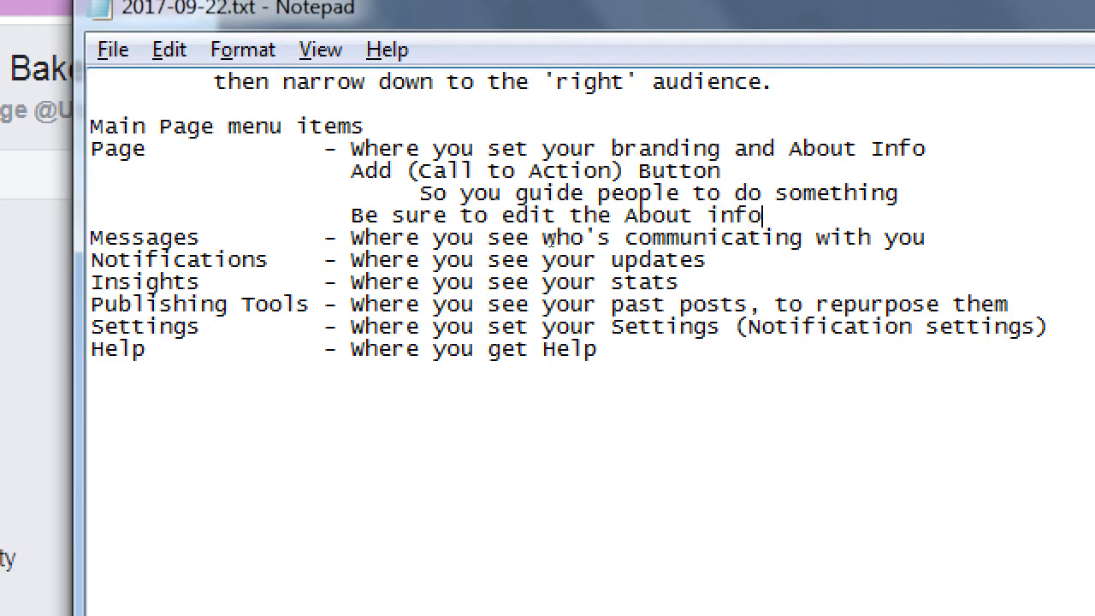
text(screen)
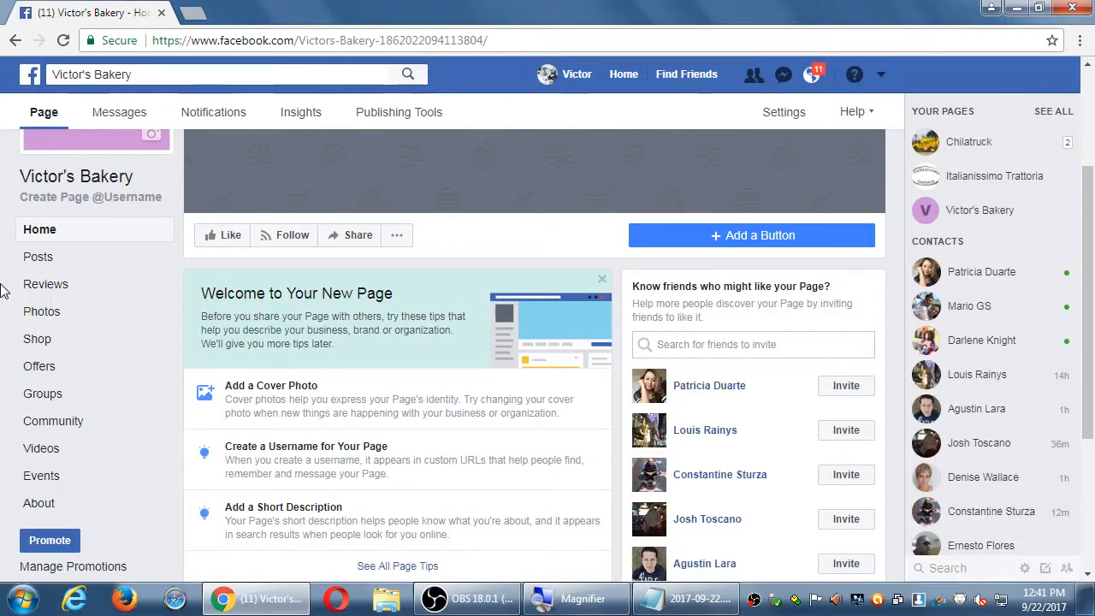
scroll(down, 3)
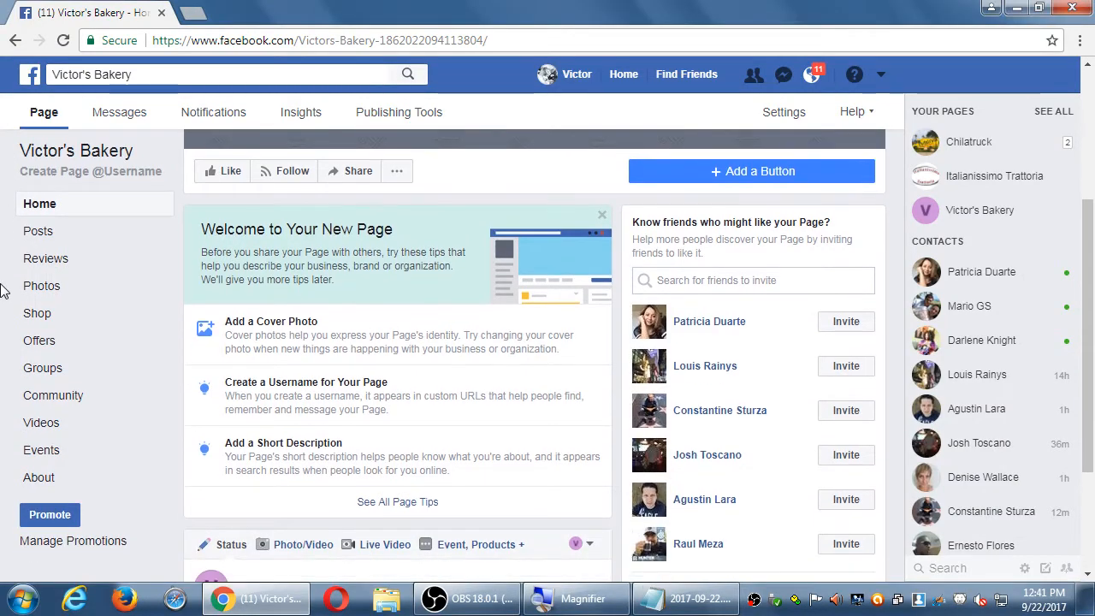
mouse_move(183, 293)
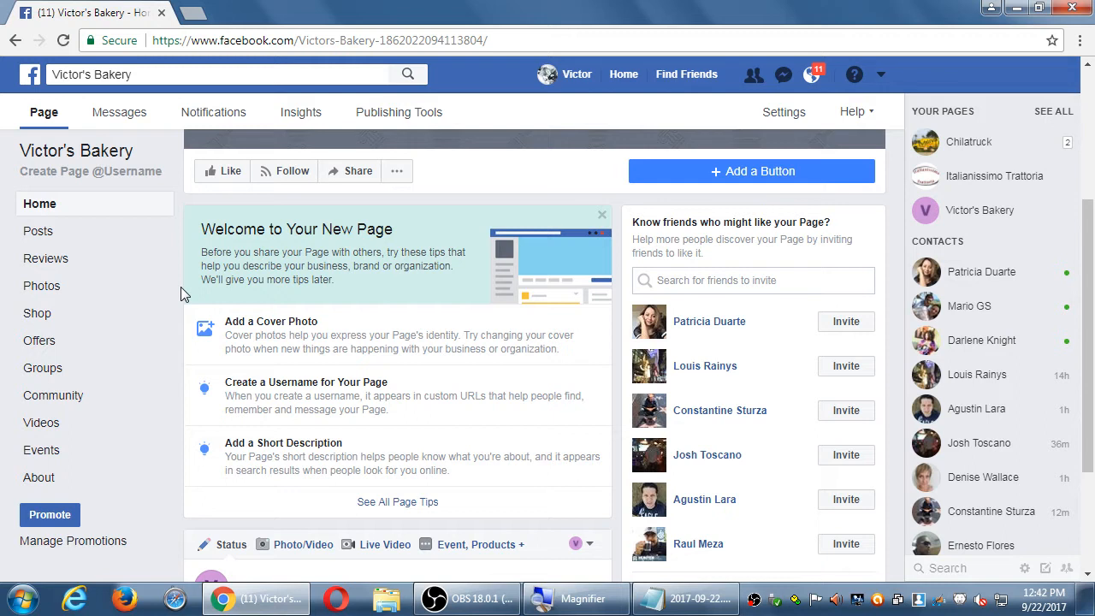
mouse_move(38, 478)
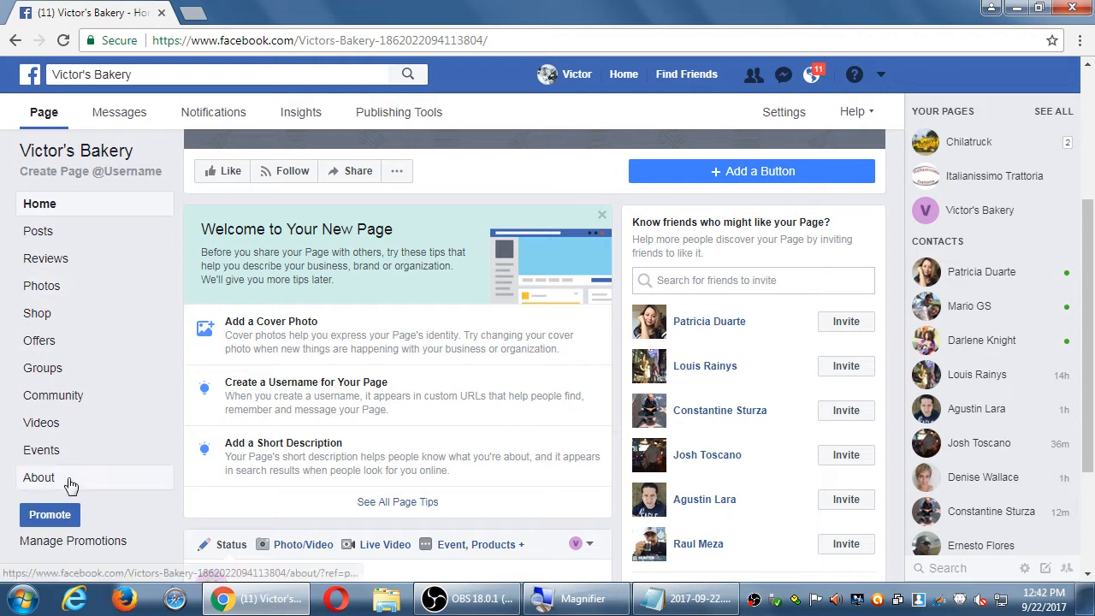
- Review the Victor's Bakery About info listing Retail Company, then return to the News Feed
click(38, 477)
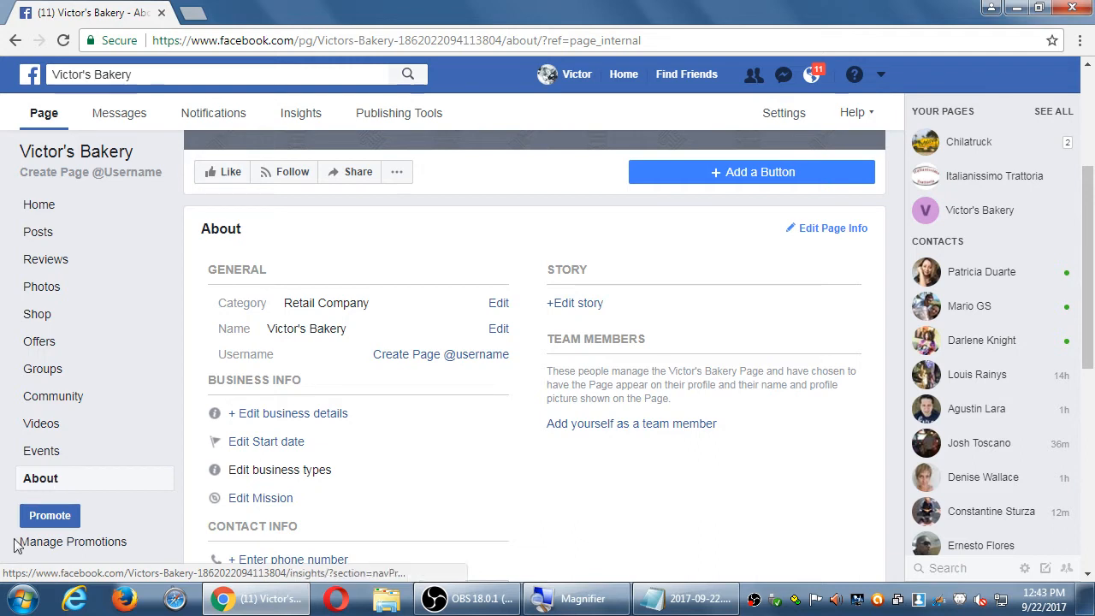
scroll(down, 3)
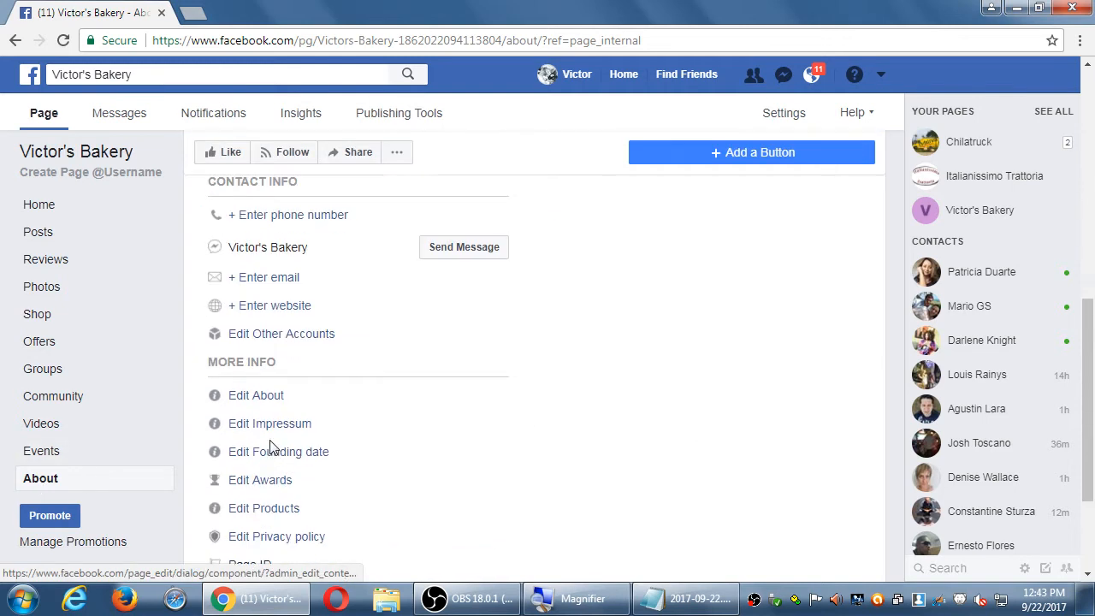
scroll(up, 3)
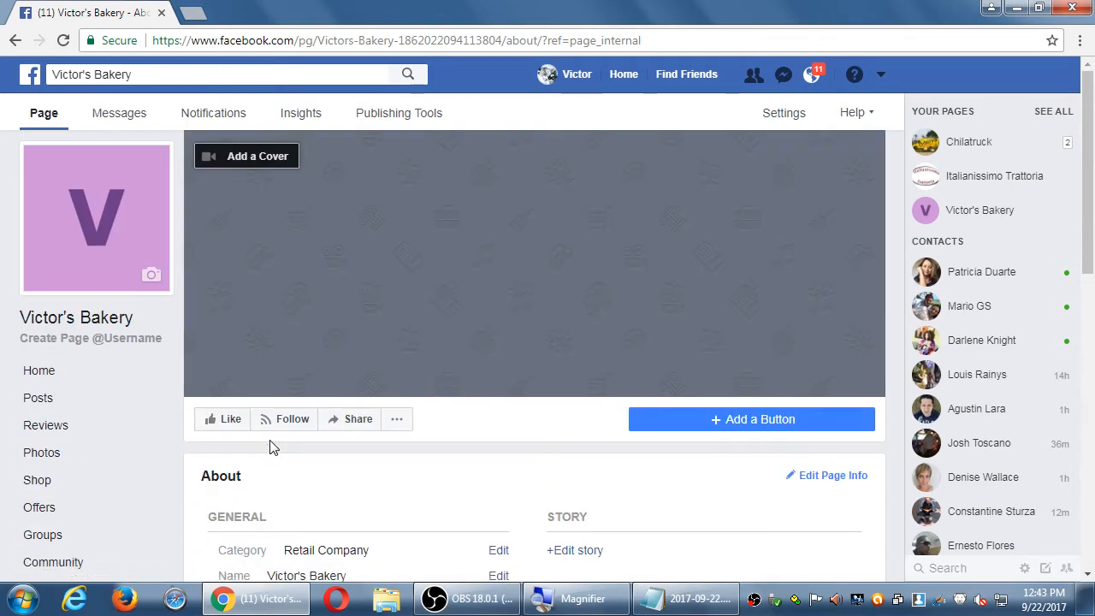
mouse_move(500, 135)
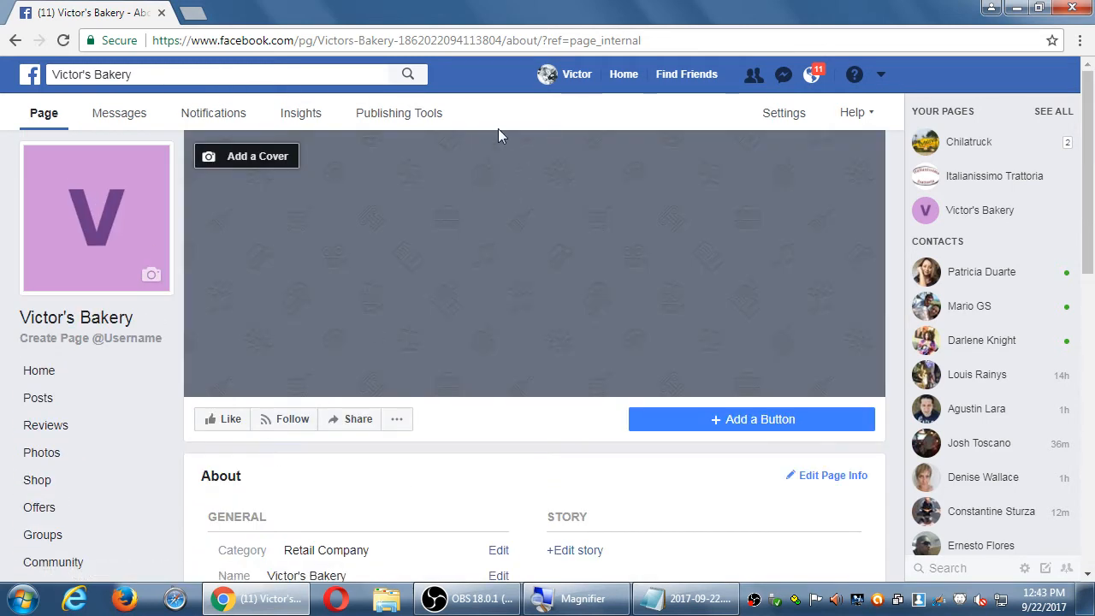
click(623, 74)
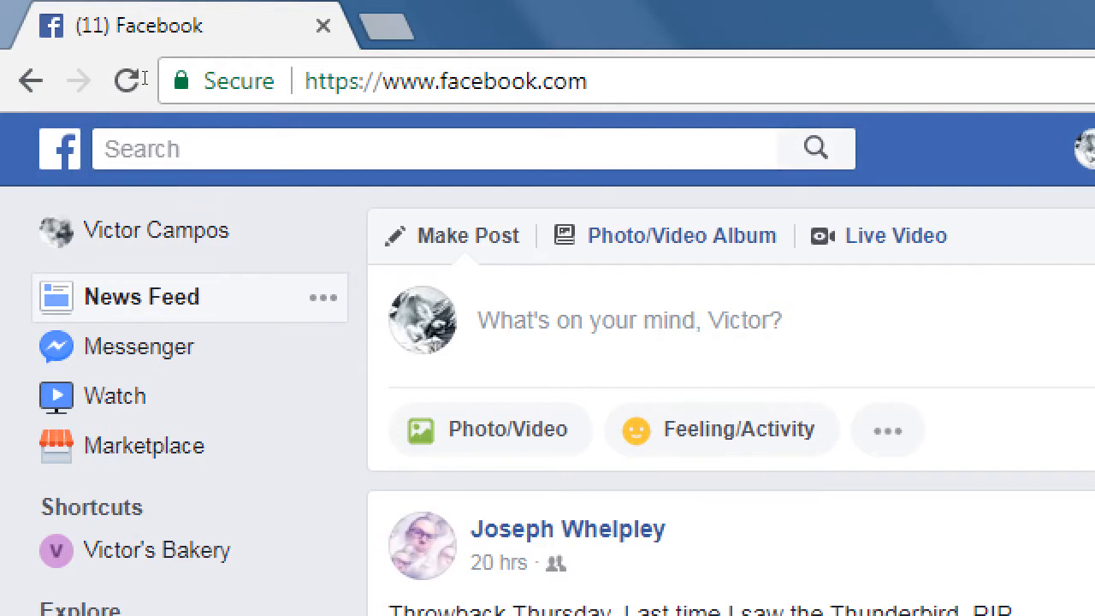
text(plumber san diego)
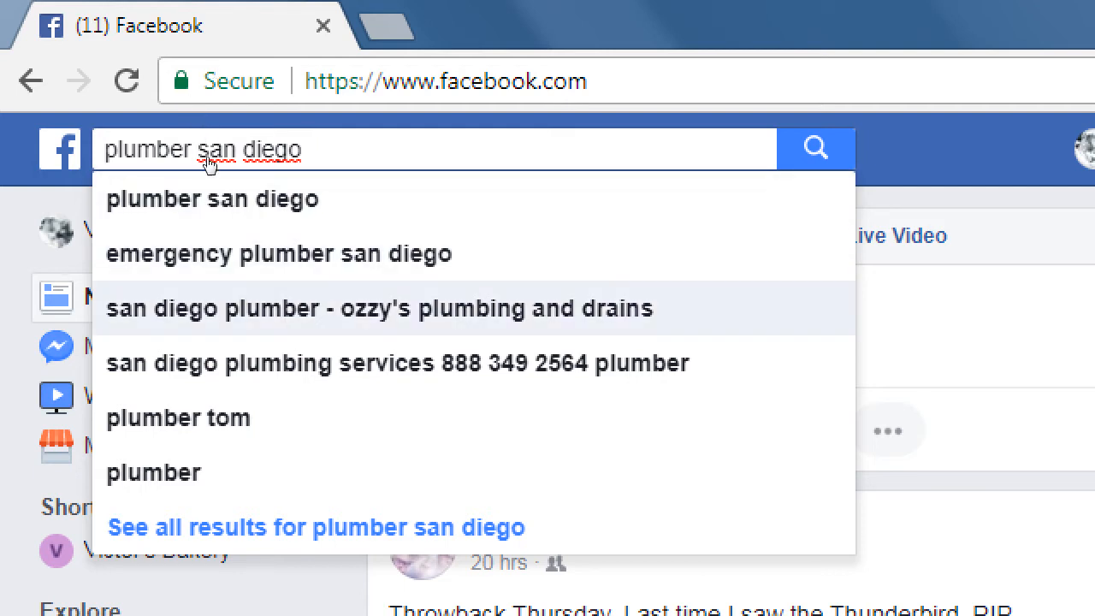
mouse_move(127, 220)
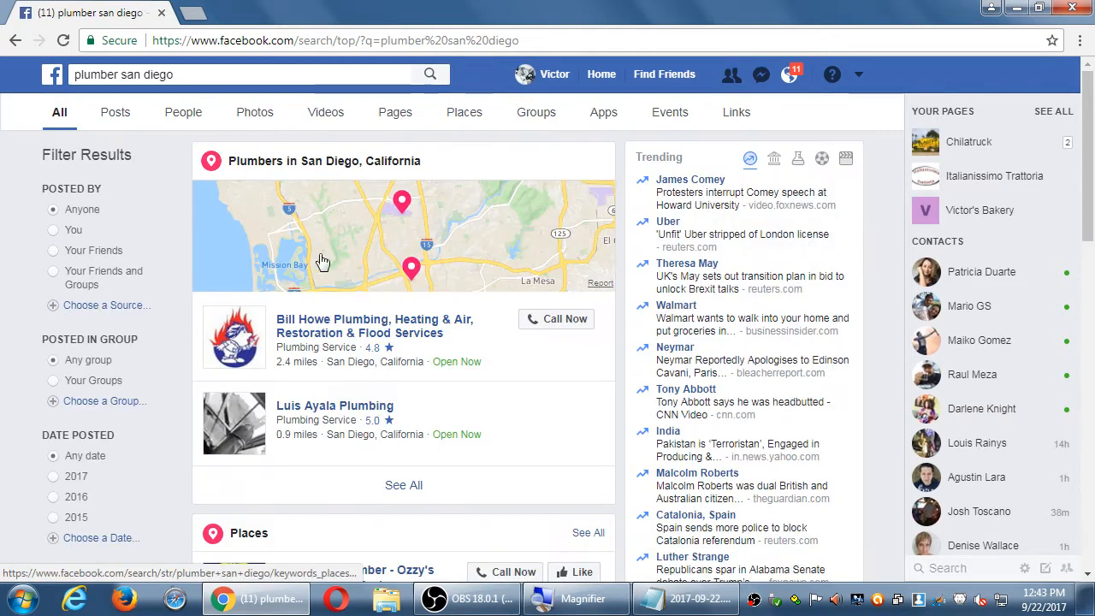
mouse_move(325, 319)
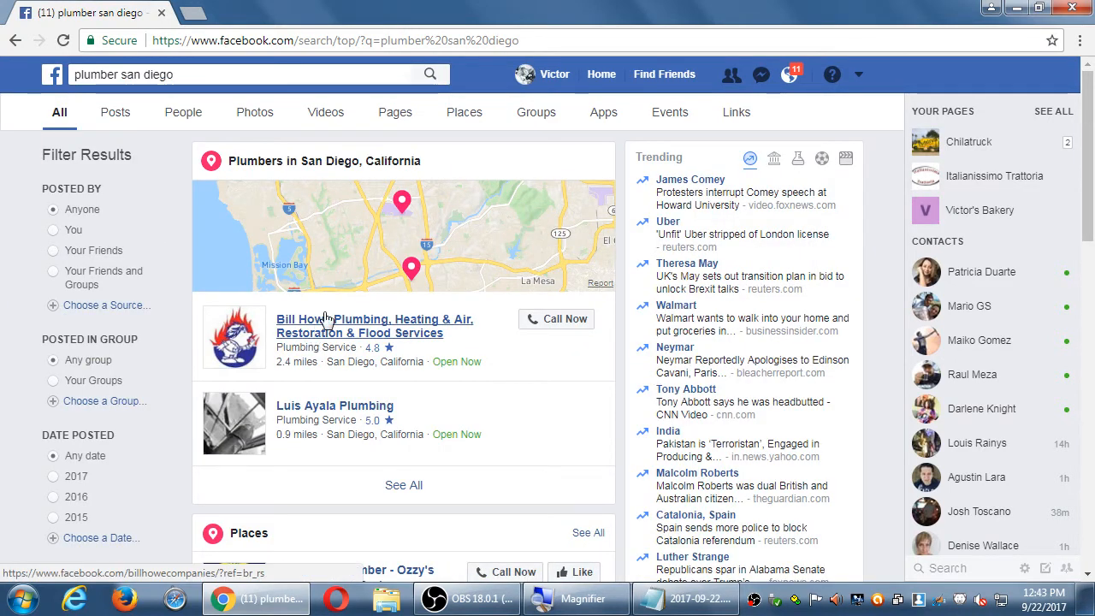
mouse_move(336, 343)
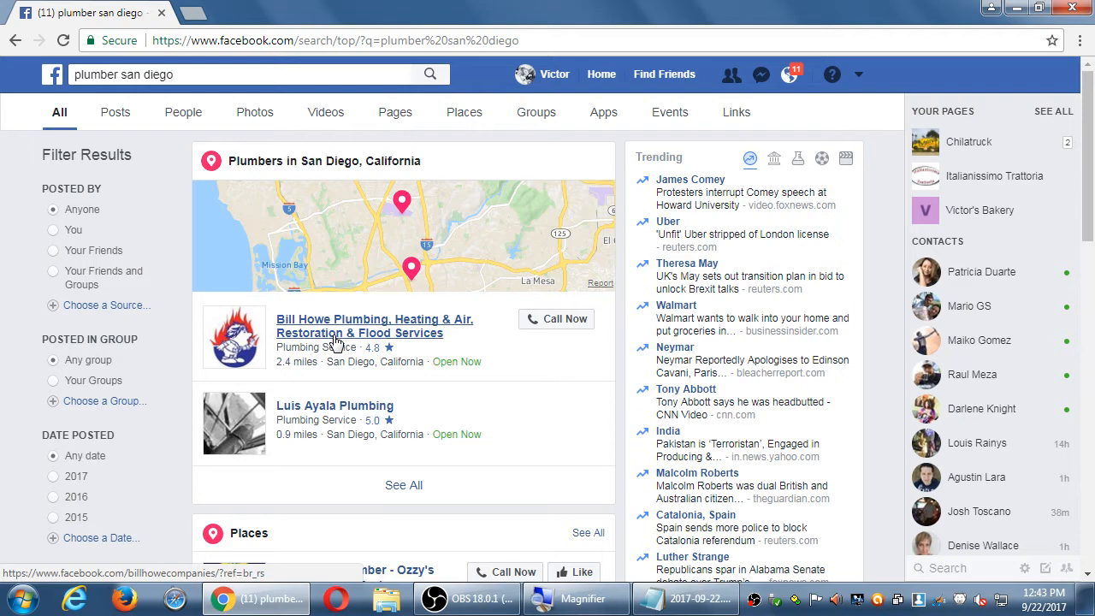
scroll(down, 3)
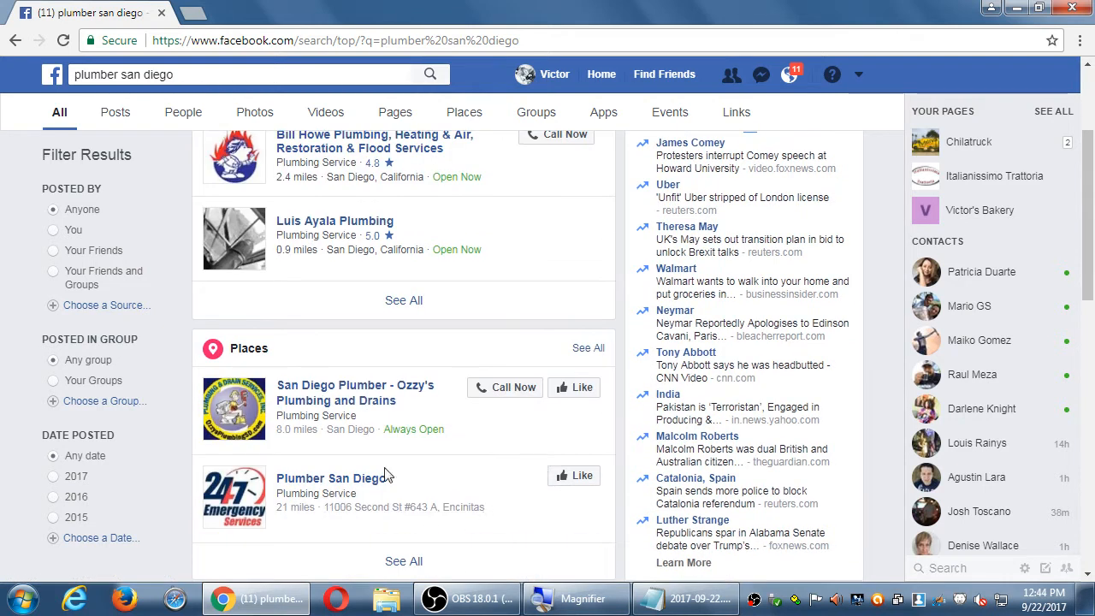
scroll(down, 3)
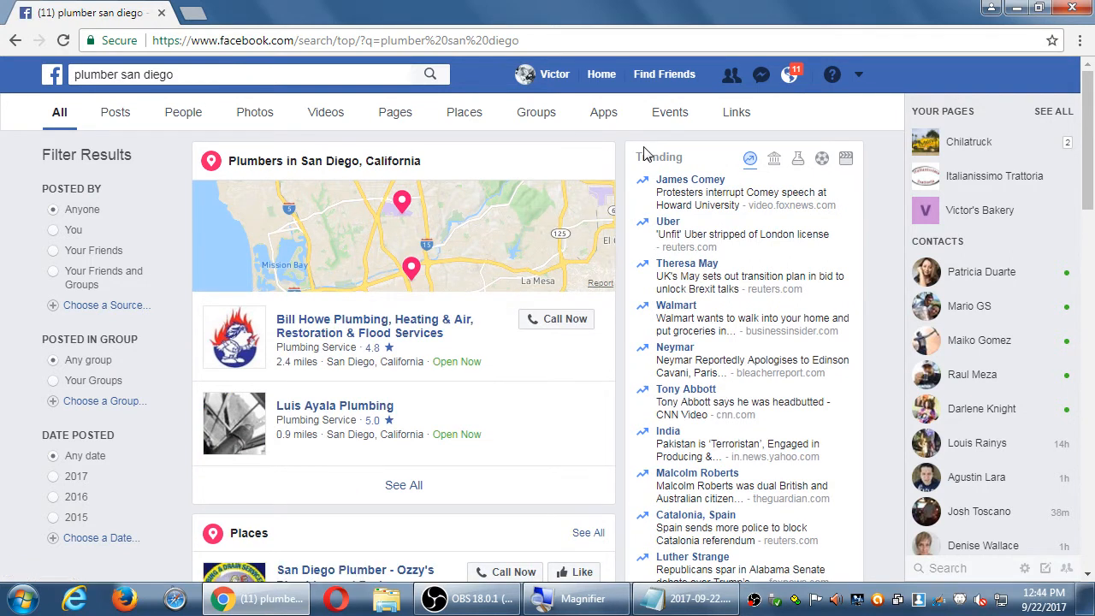
mouse_move(616, 147)
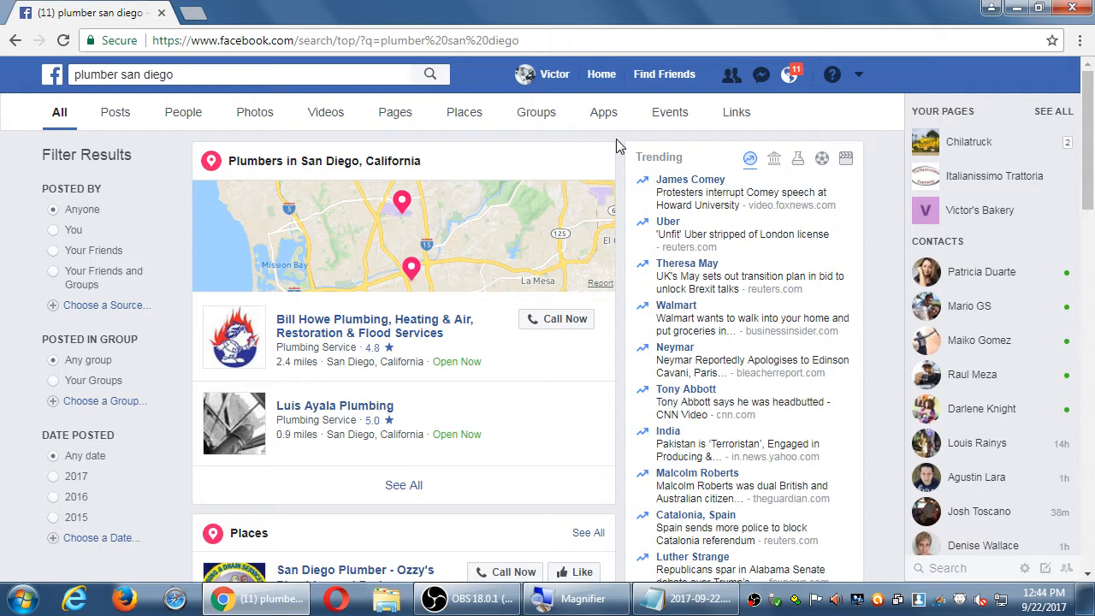
mouse_move(596, 152)
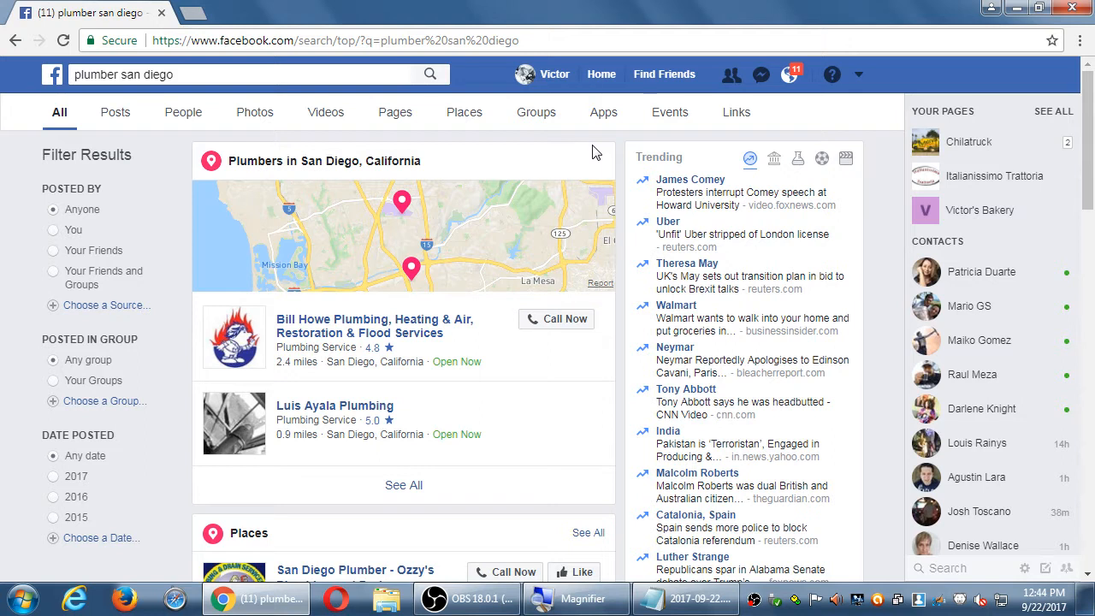
click(52, 73)
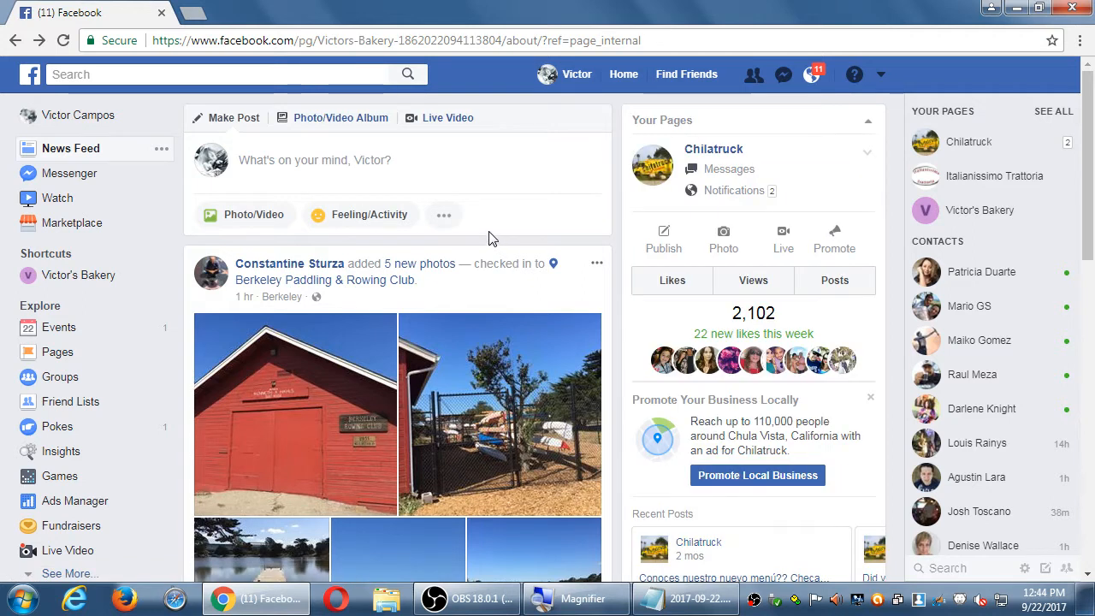
- Switch into the bakery Page, revisit its About section, then bring the Notepad notes forward
click(880, 75)
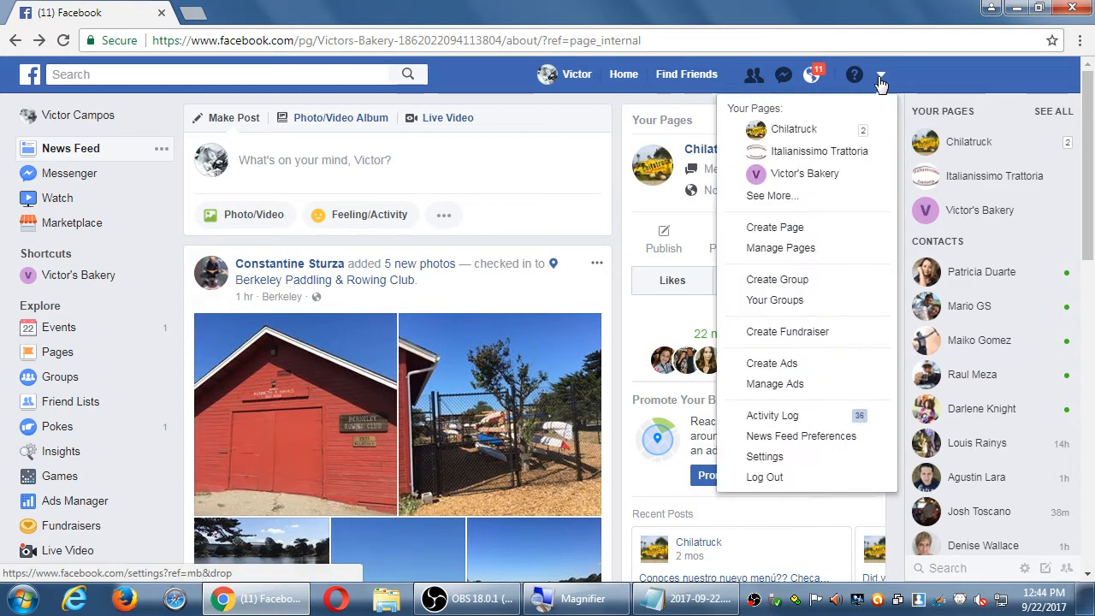
click(803, 174)
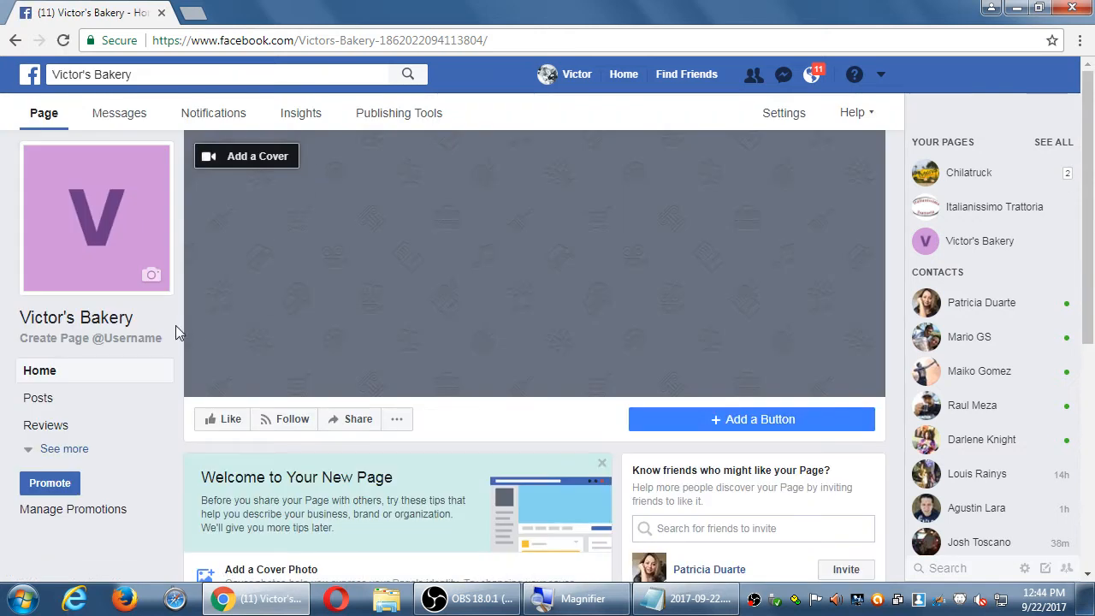
click(64, 448)
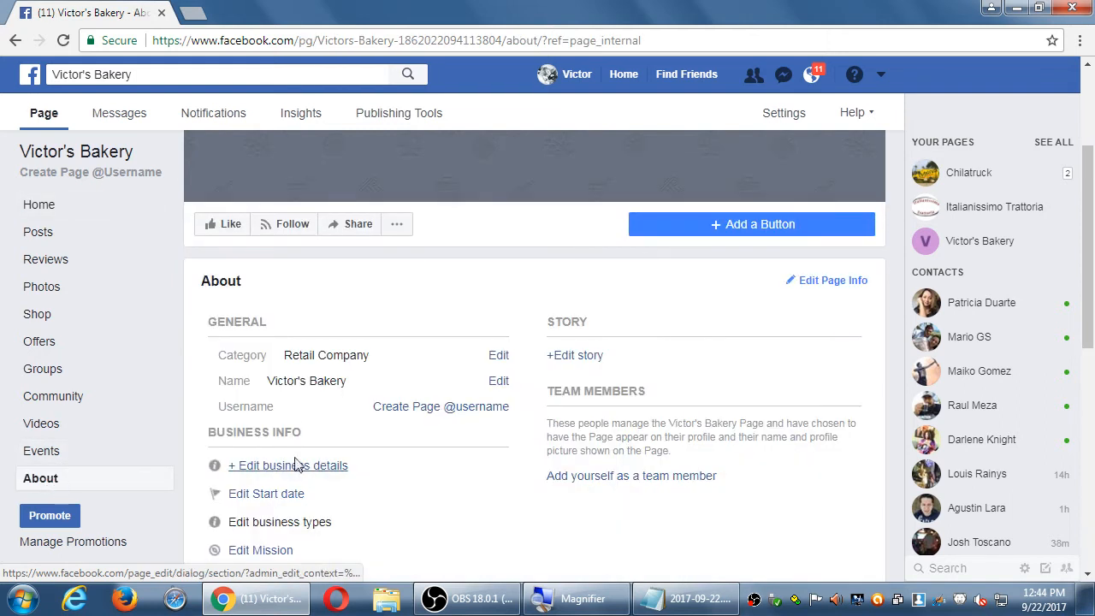
scroll(down, 3)
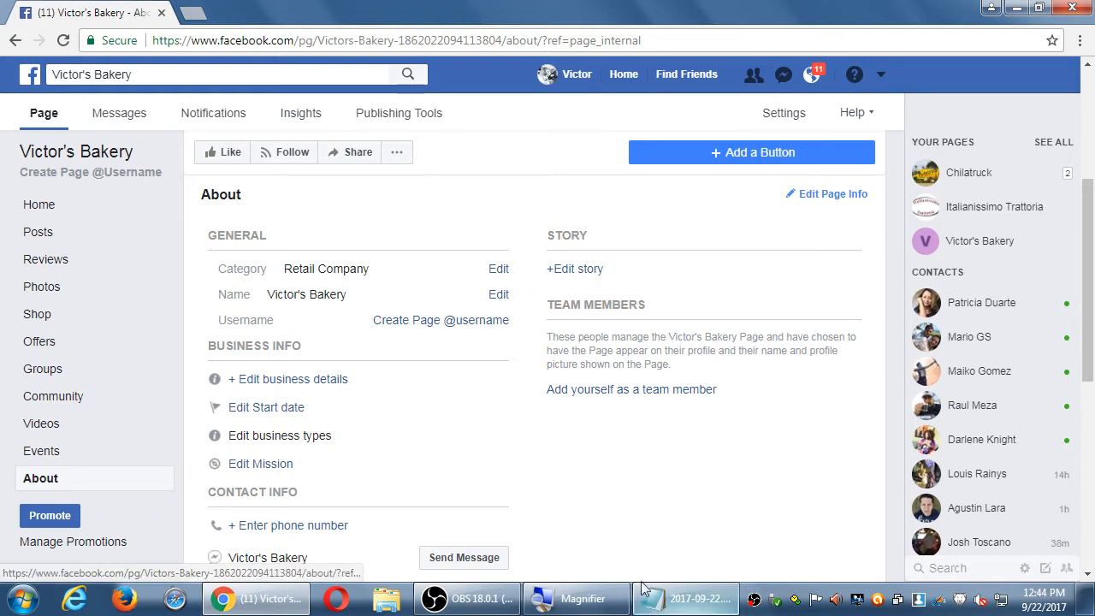
click(684, 598)
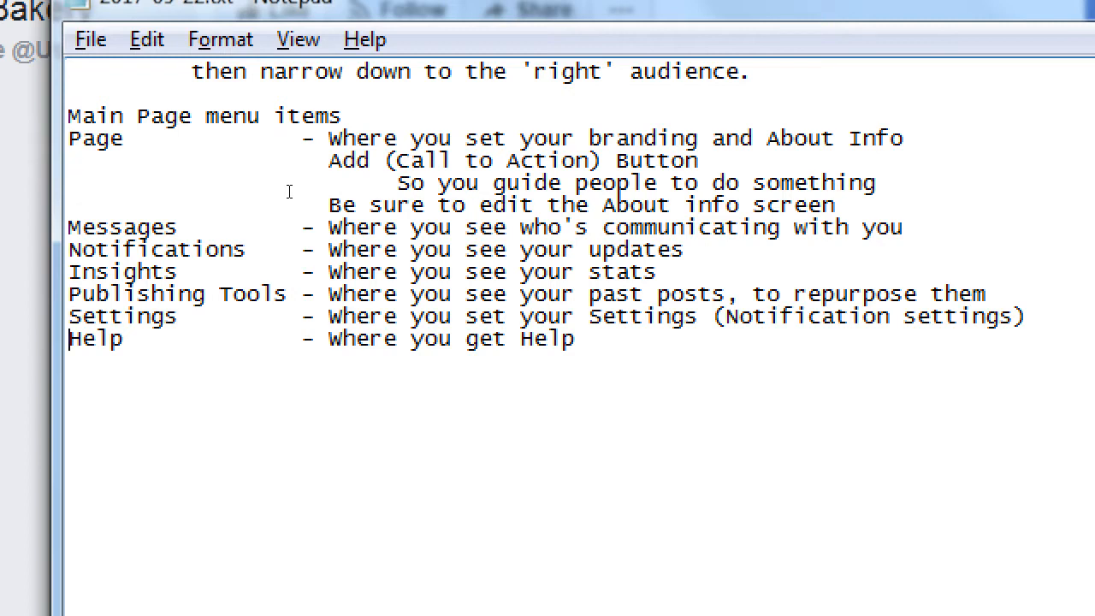
- Add the heading 'Two Main Ways to Use Facebook (all social media)' with Free and Not-free lines
text(Two M)
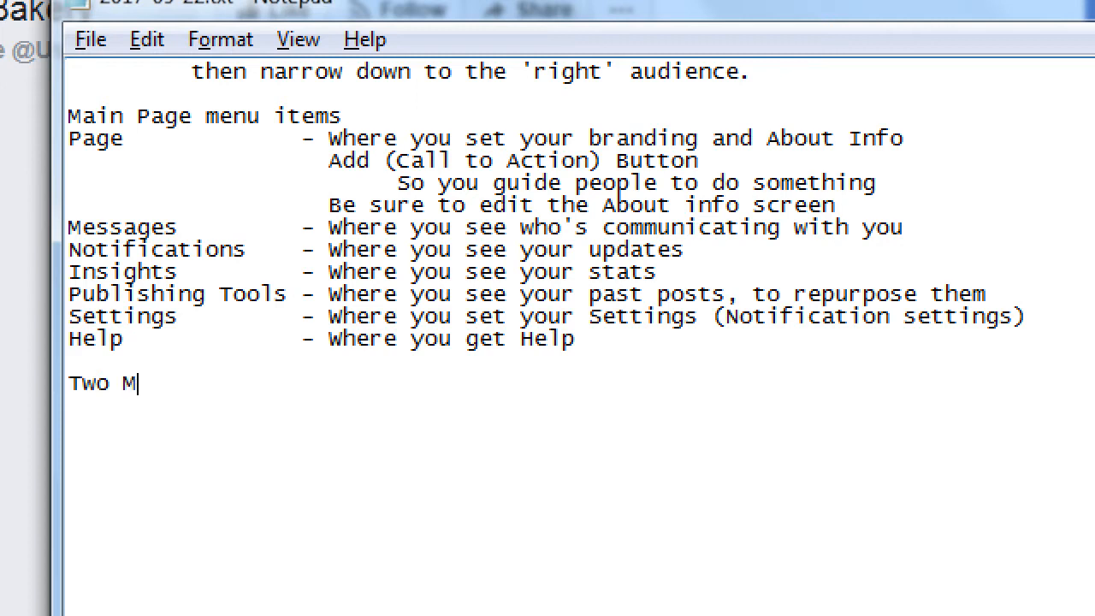
text(ain Ways to Use)
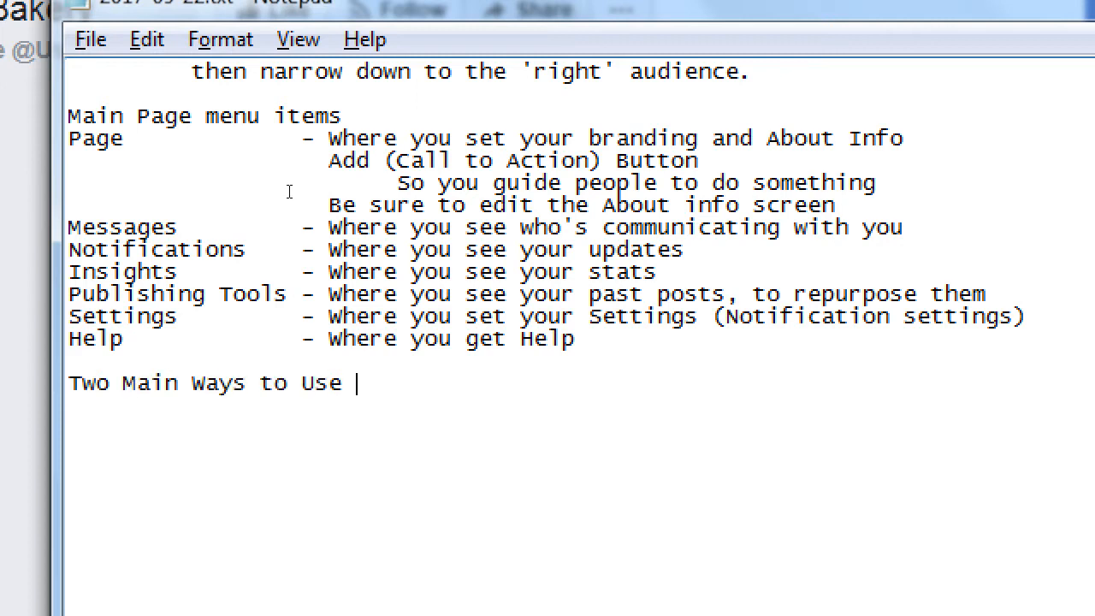
text(Facebook (all soci)
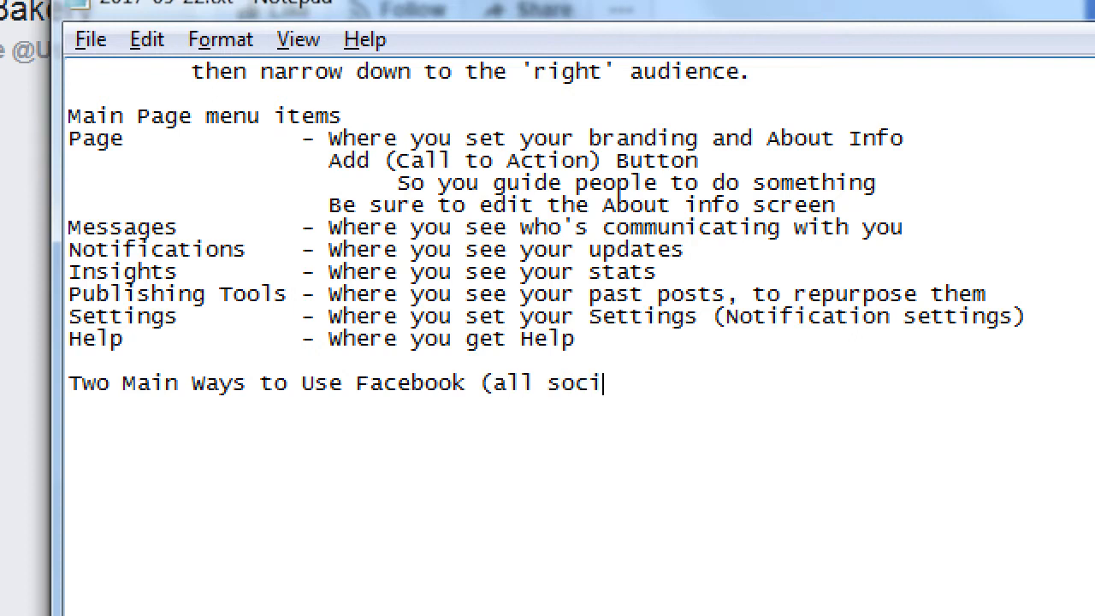
text(al medi)
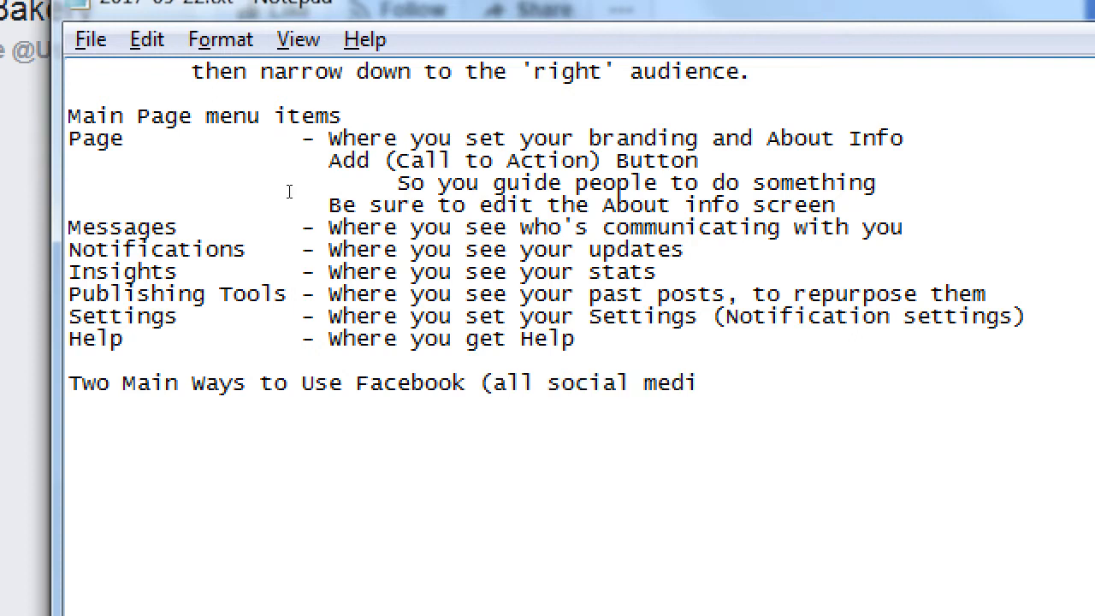
text(a))
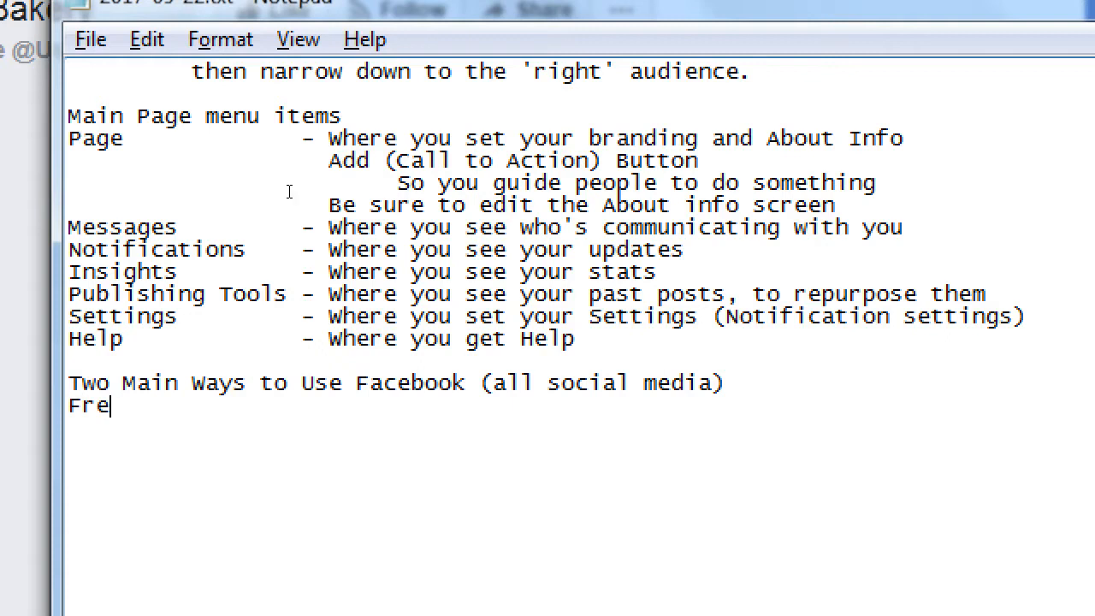
text(e)
text(Not-free)
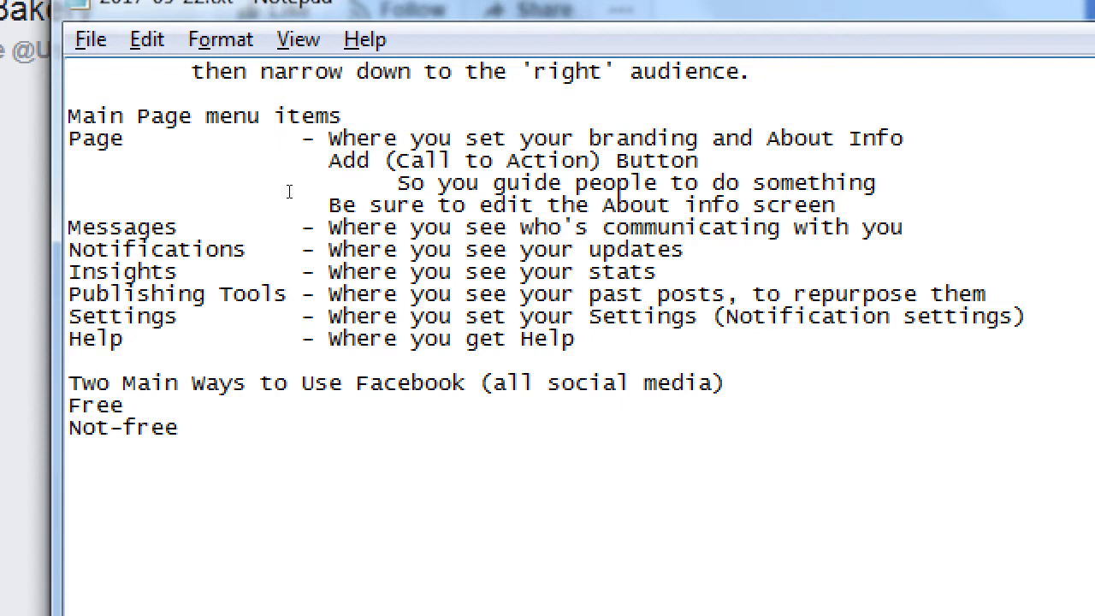
- Describe Free as 'Post to the widest audience' and Not-free as 'Post to a narrower audience <=='
click(176, 427)
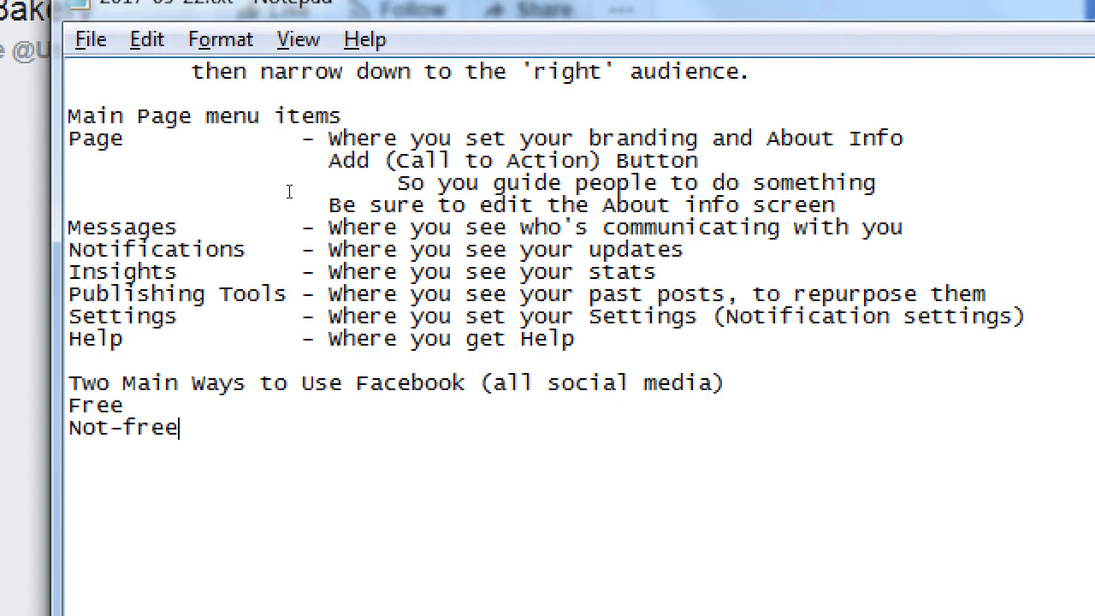
click(125, 404)
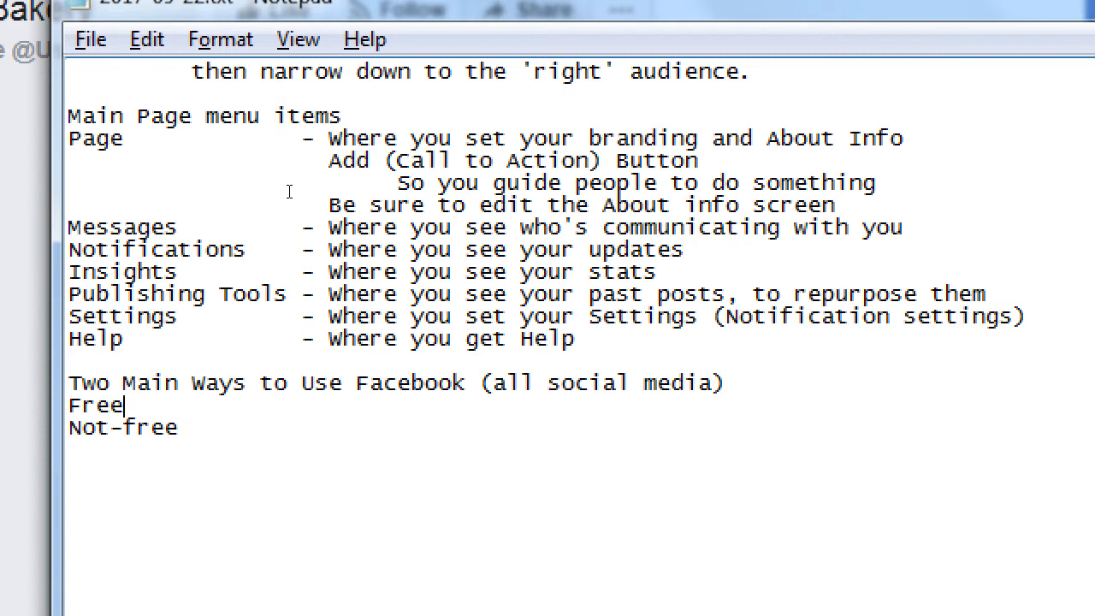
text(Post)
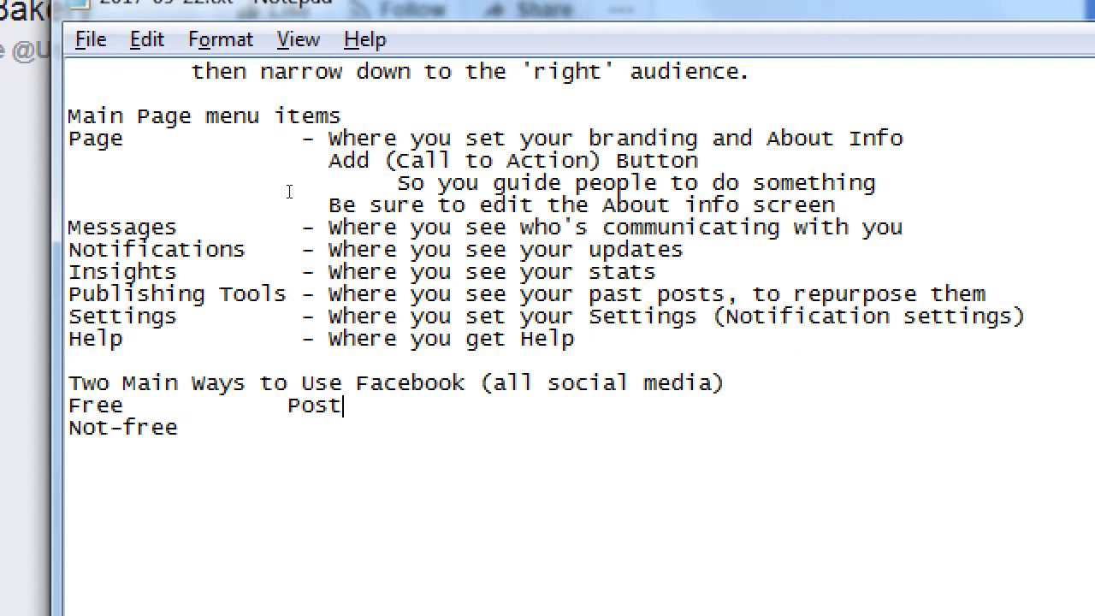
text(to)
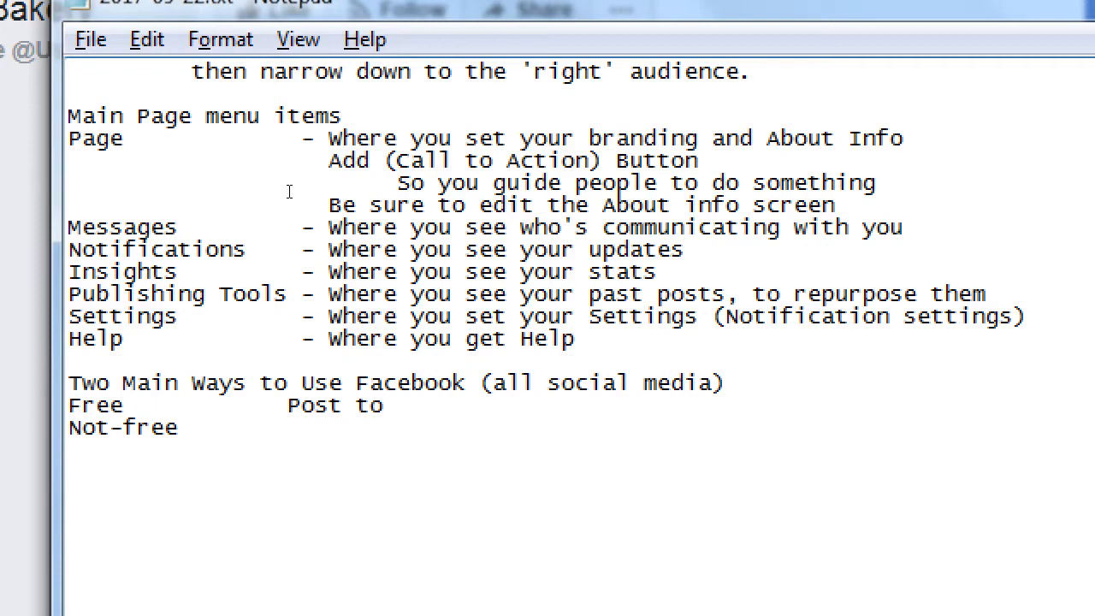
text(the w)
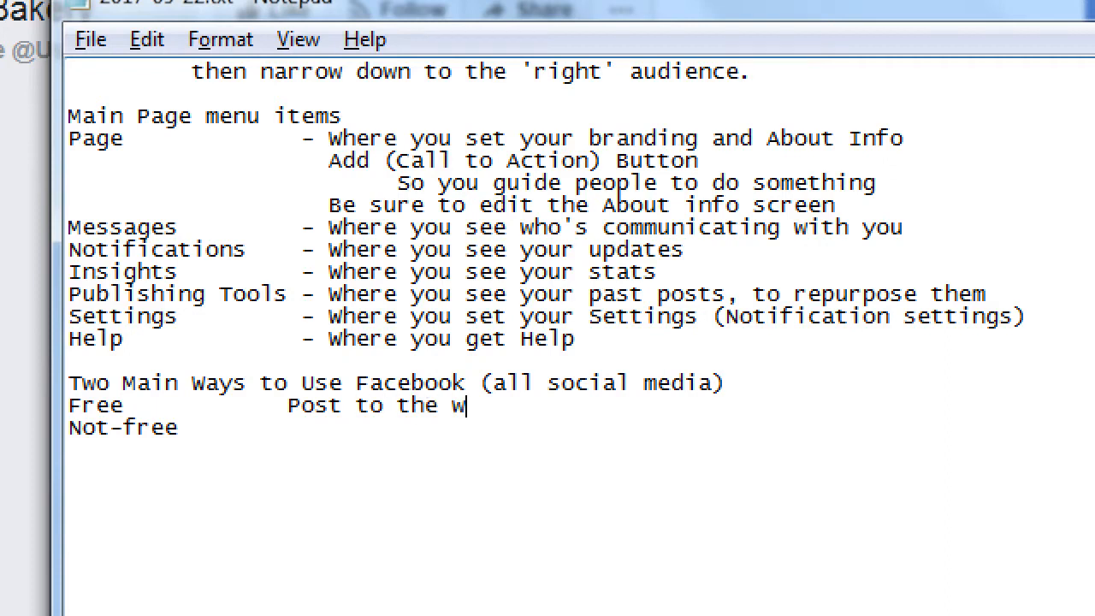
text(idest aud)
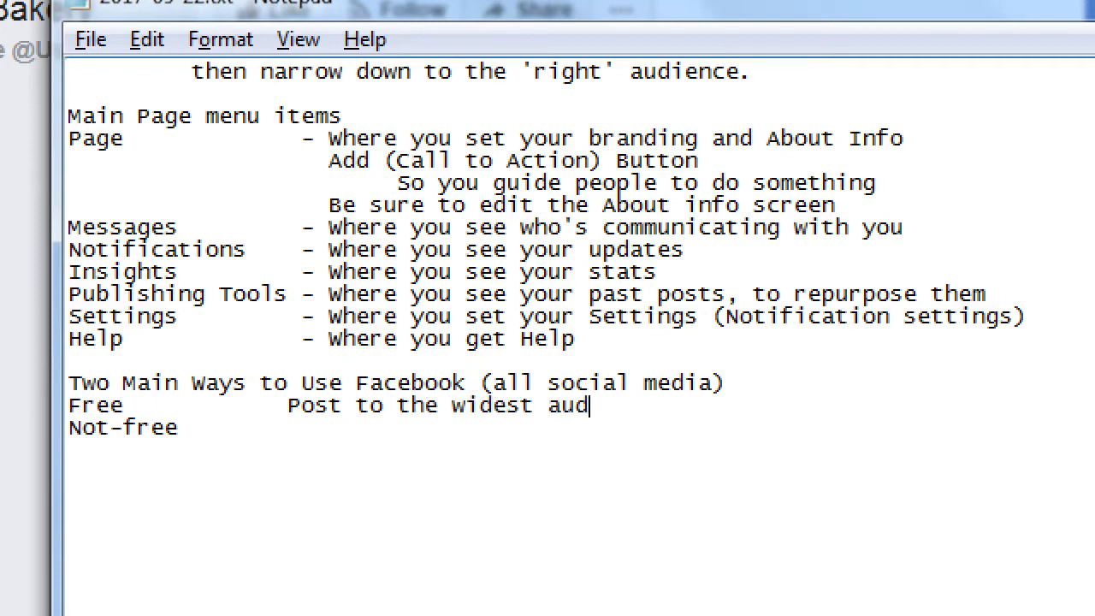
text(ience)
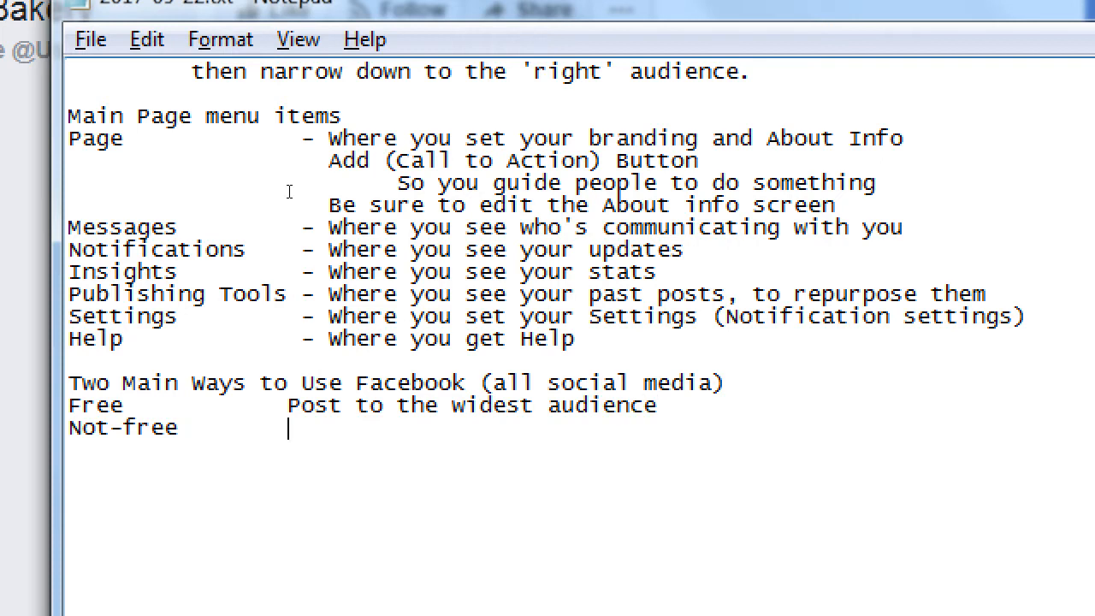
text(Post to a na)
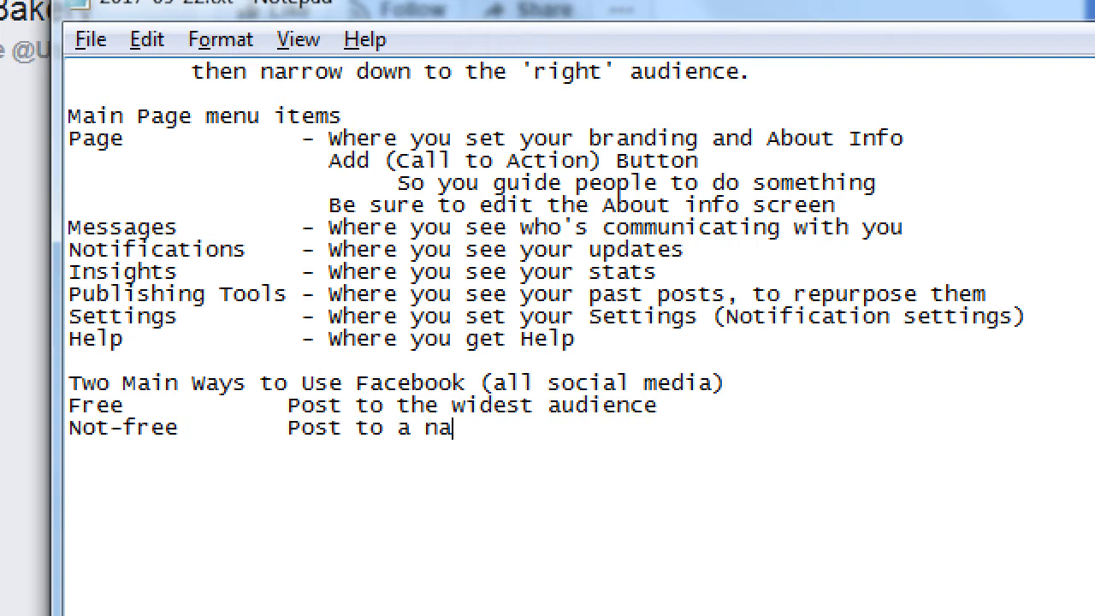
text(rrow)
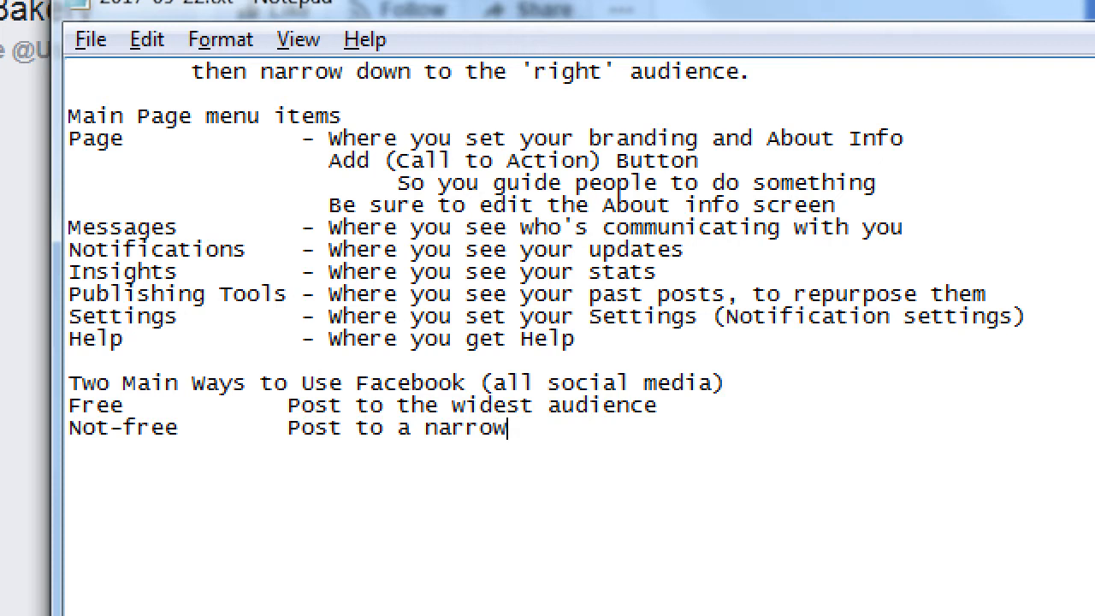
text(er audience)
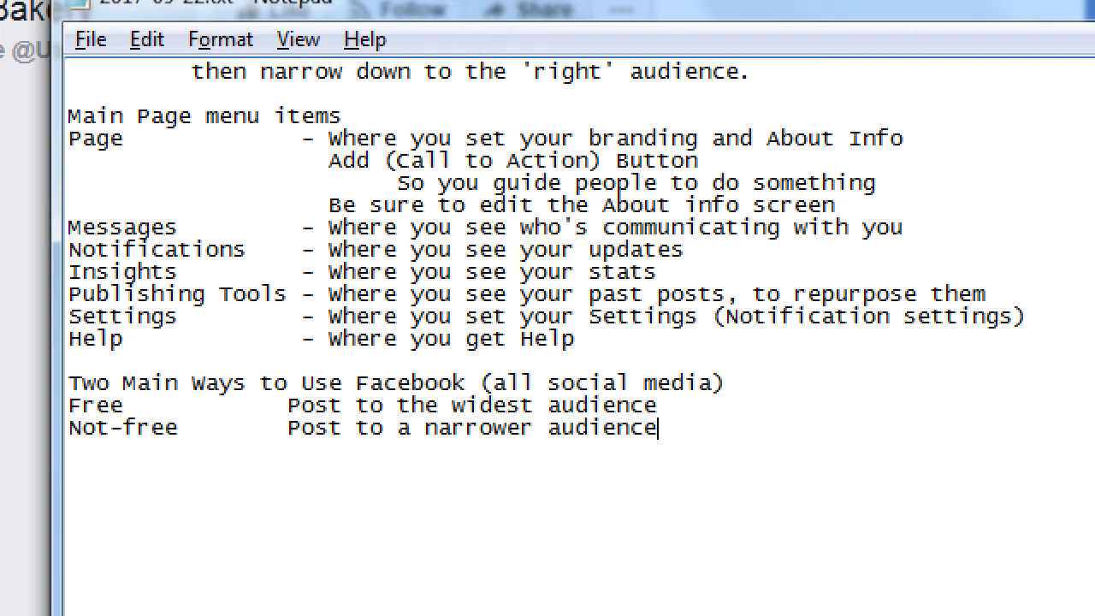
text(<)
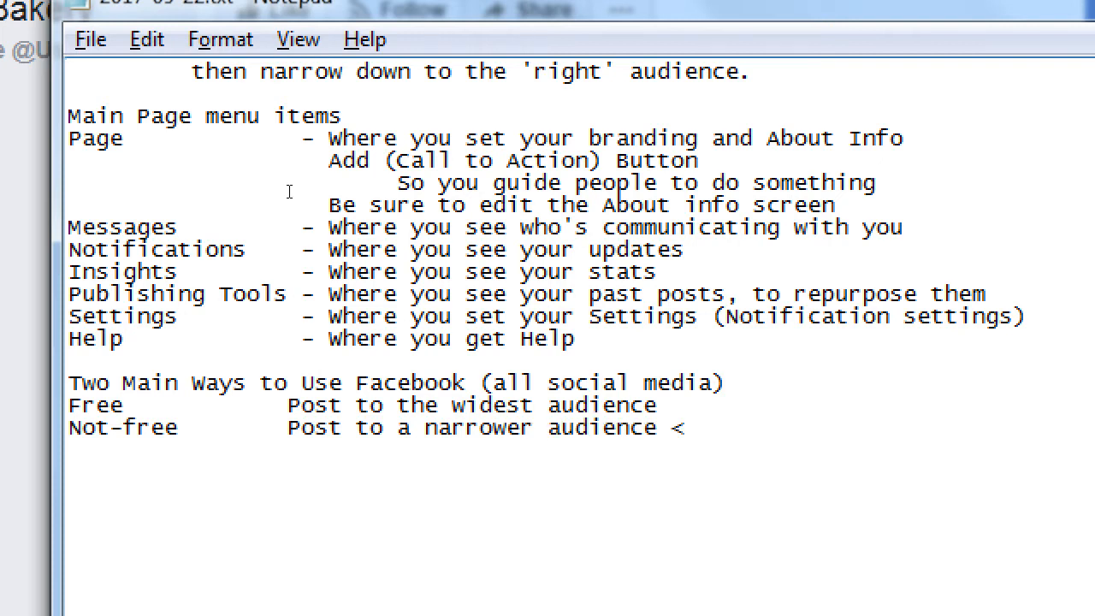
text(===)
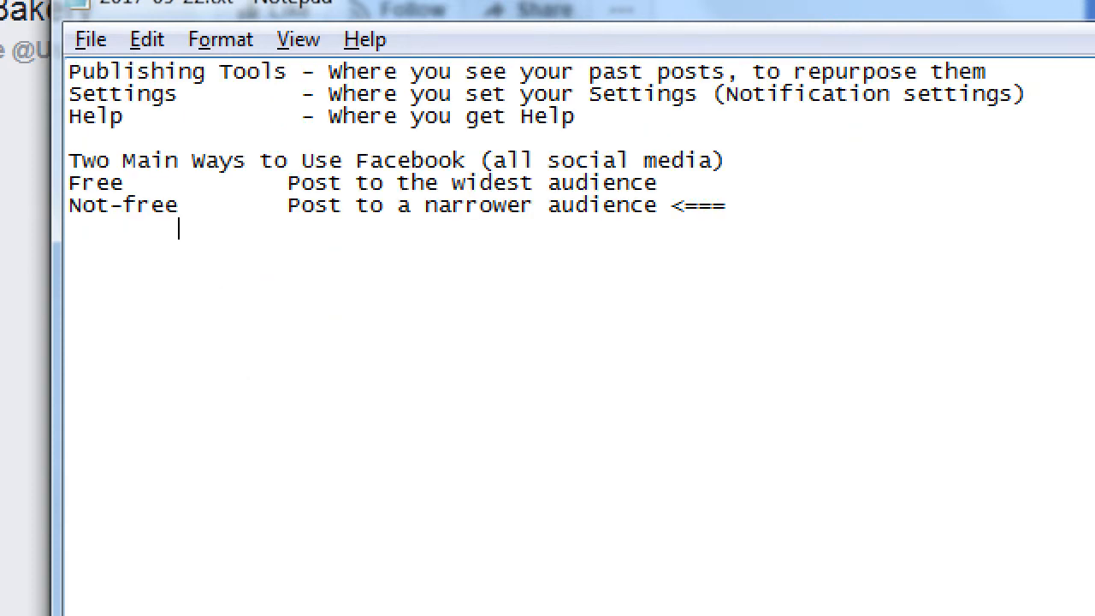
- Add 'Good news: start with as little as $1' and a 'Bad news: The taste of paying real money...' line
text(Good ne)
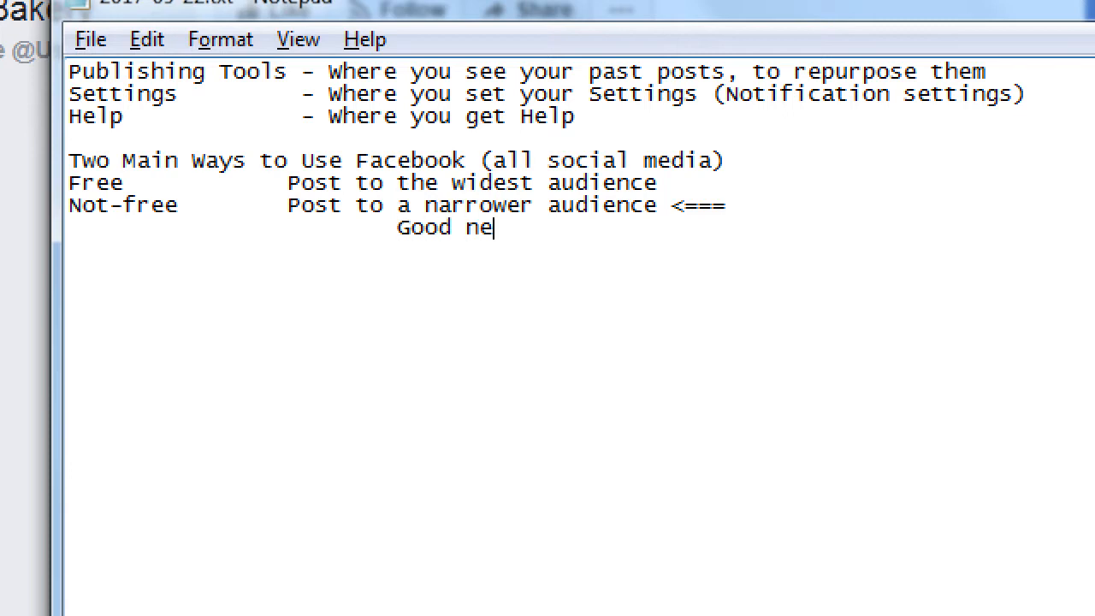
text(ws: start with a)
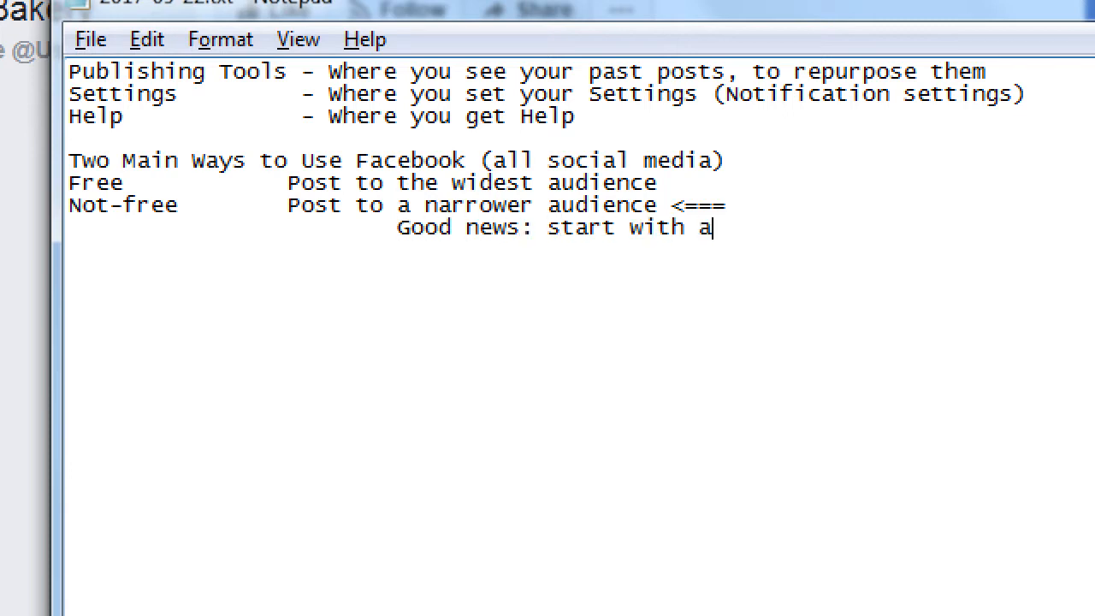
text(s little as $1)
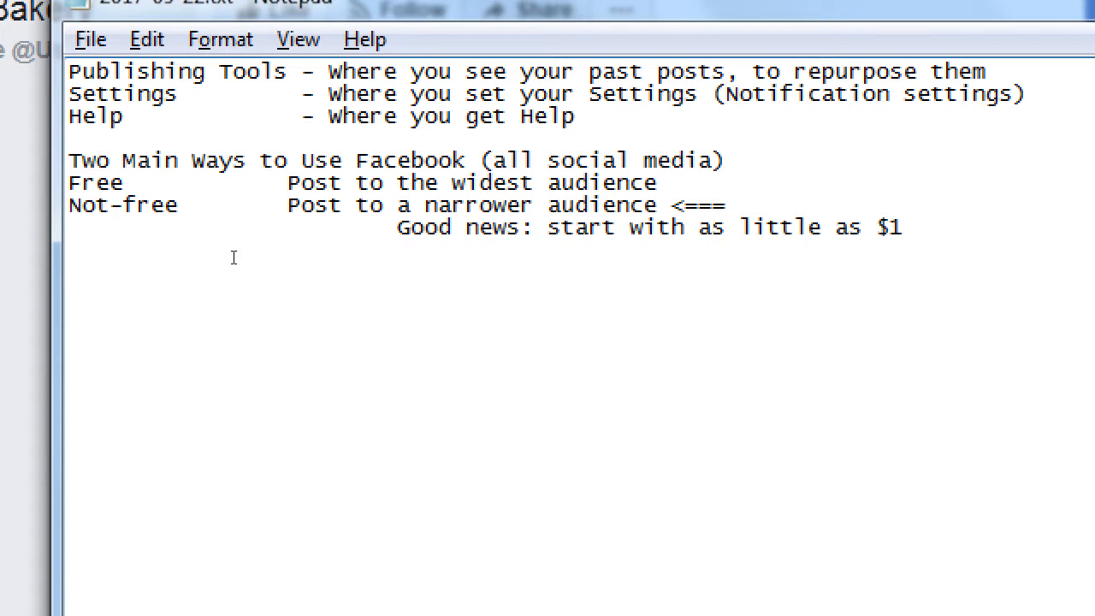
text(Bad news: Th)
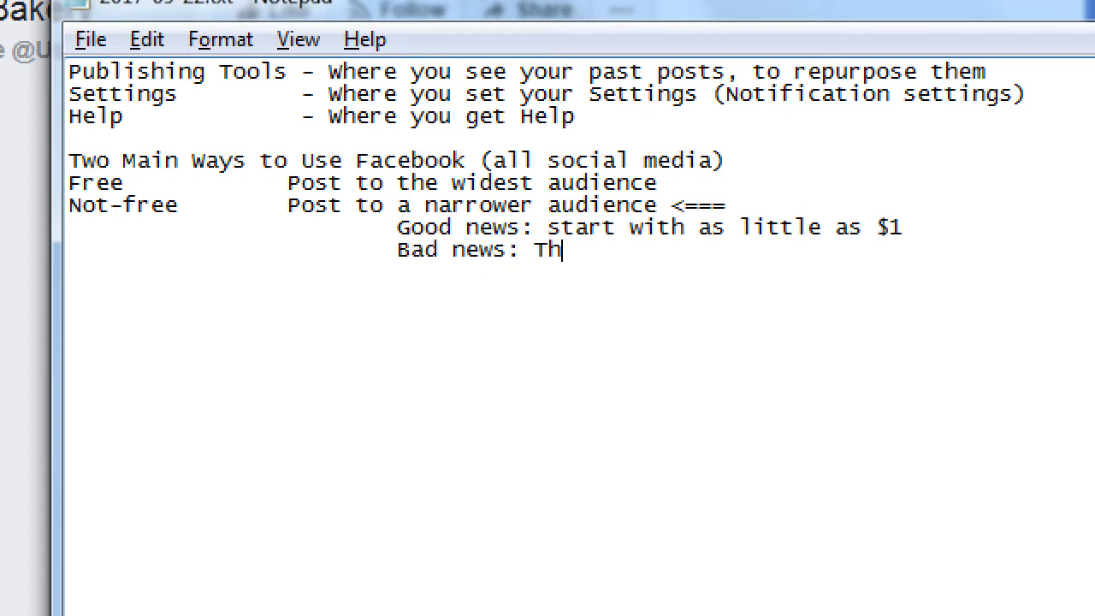
text(e taste of pay)
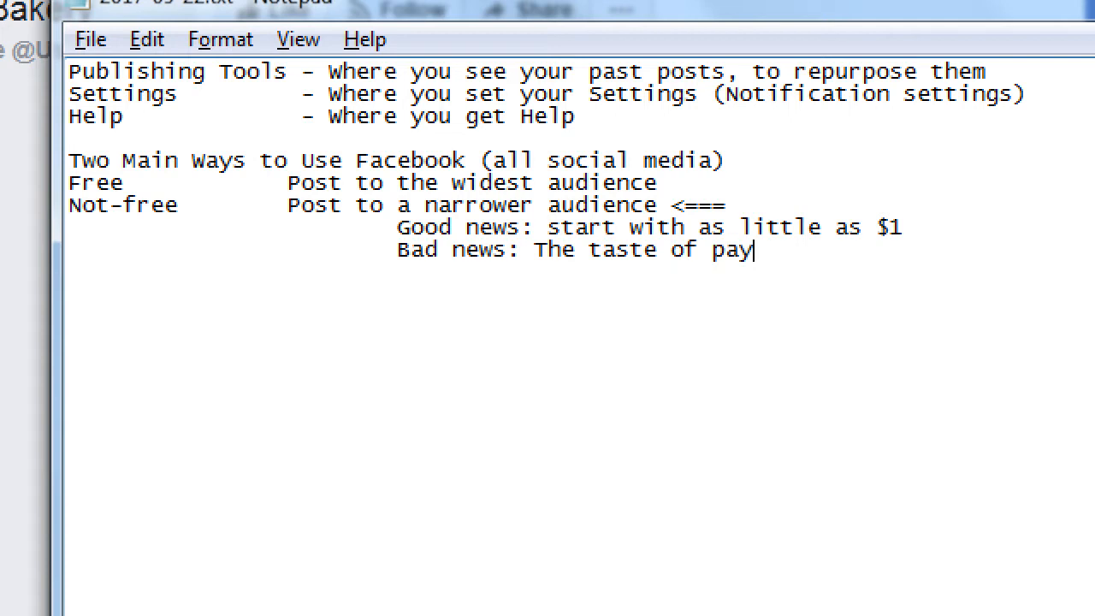
text(ing real money for)
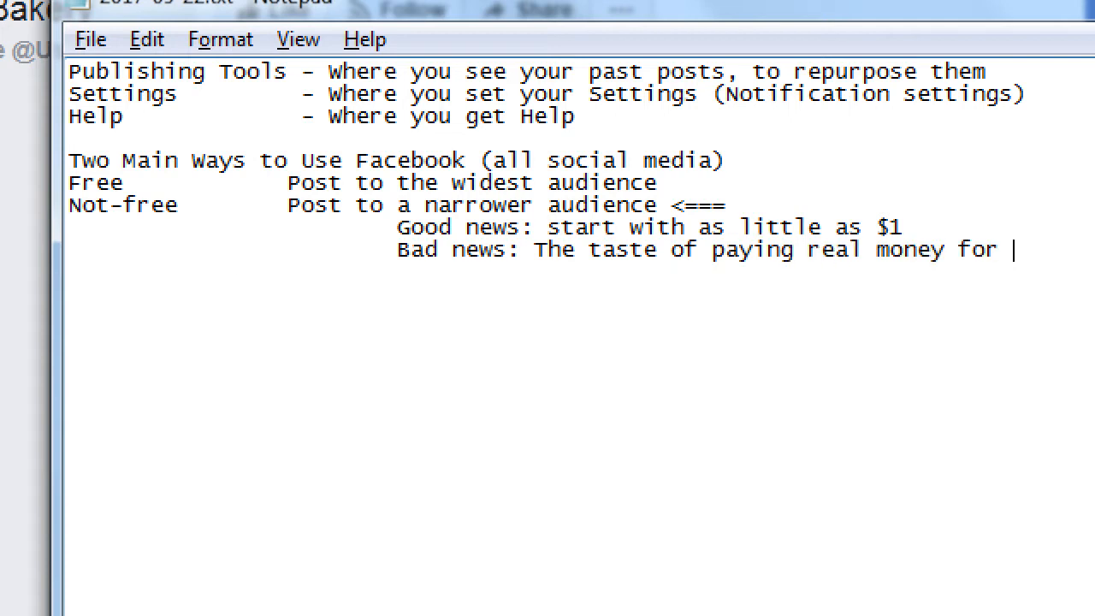
text(u)
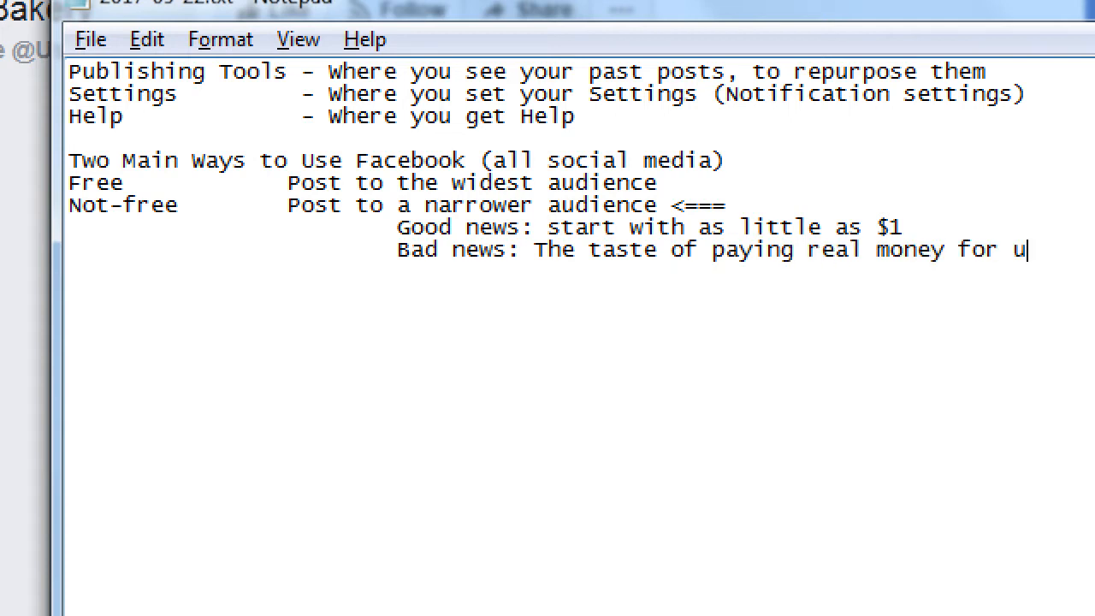
text('unreal' thin)
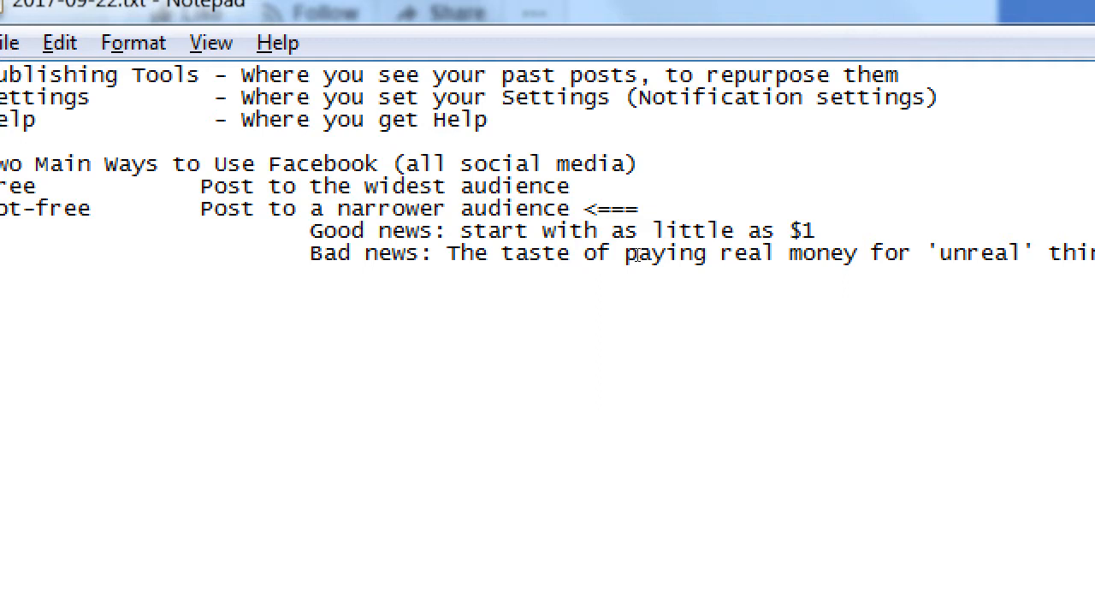
- Return to the Facebook News Feed and dismiss the Sandy Conrady Skincare suggested page
click(255, 599)
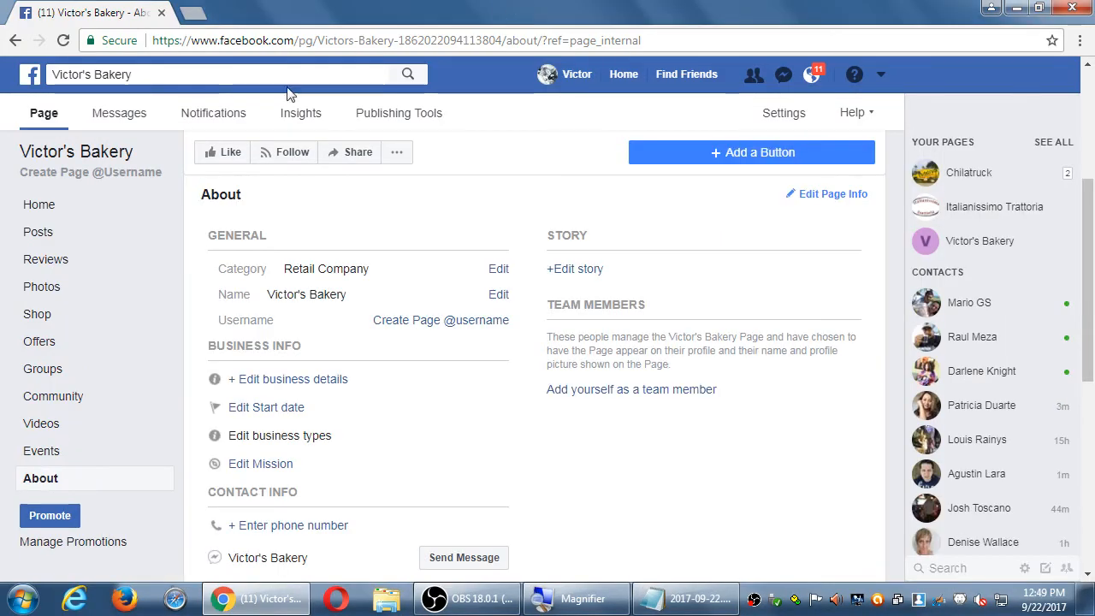
click(39, 203)
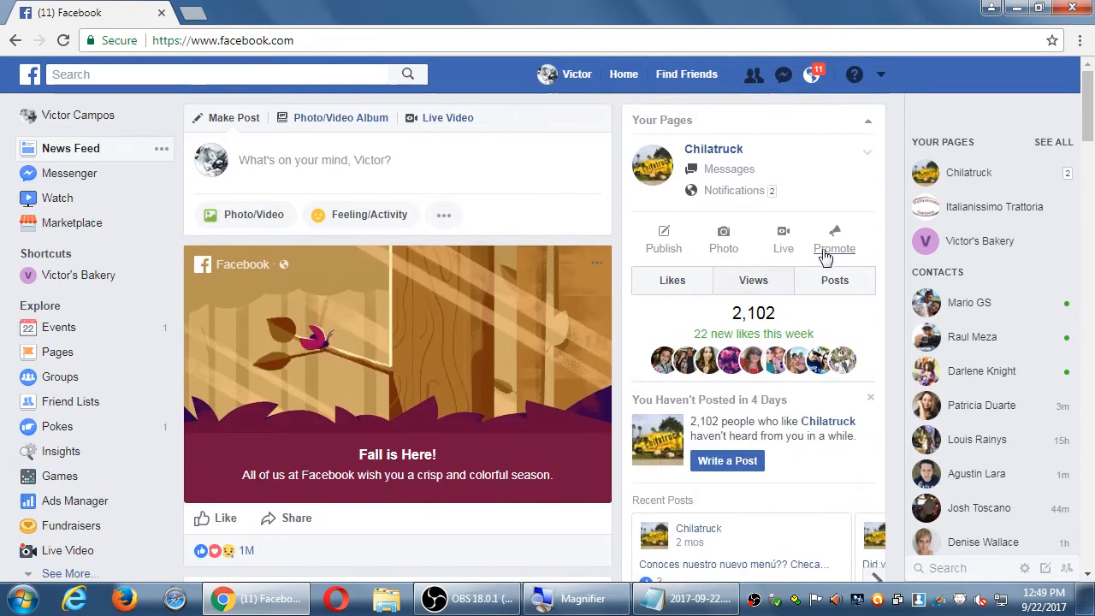
scroll(down, 3)
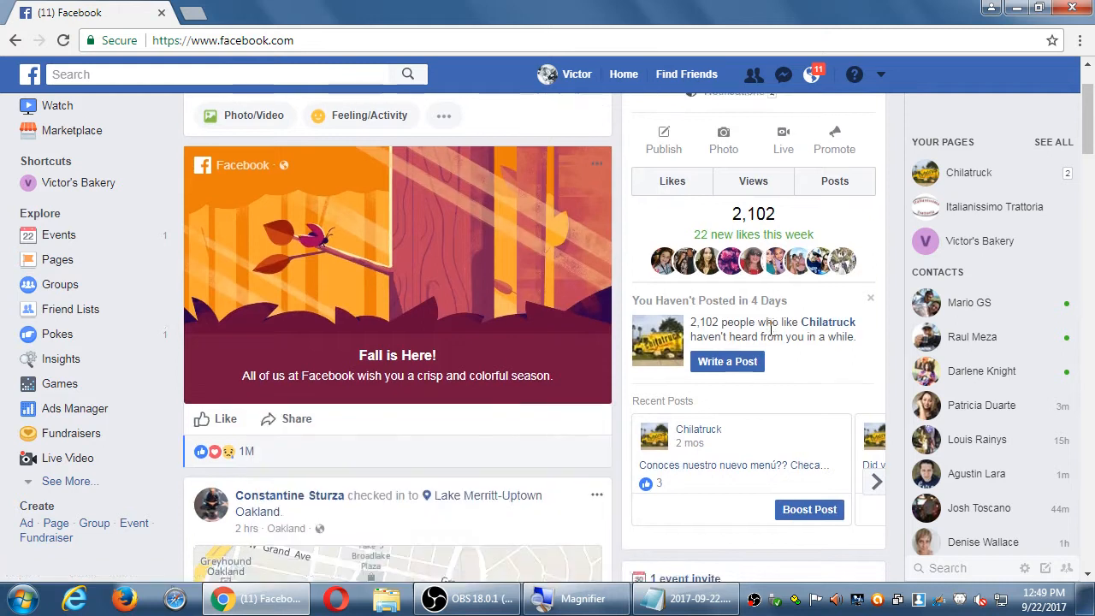
scroll(down, 3)
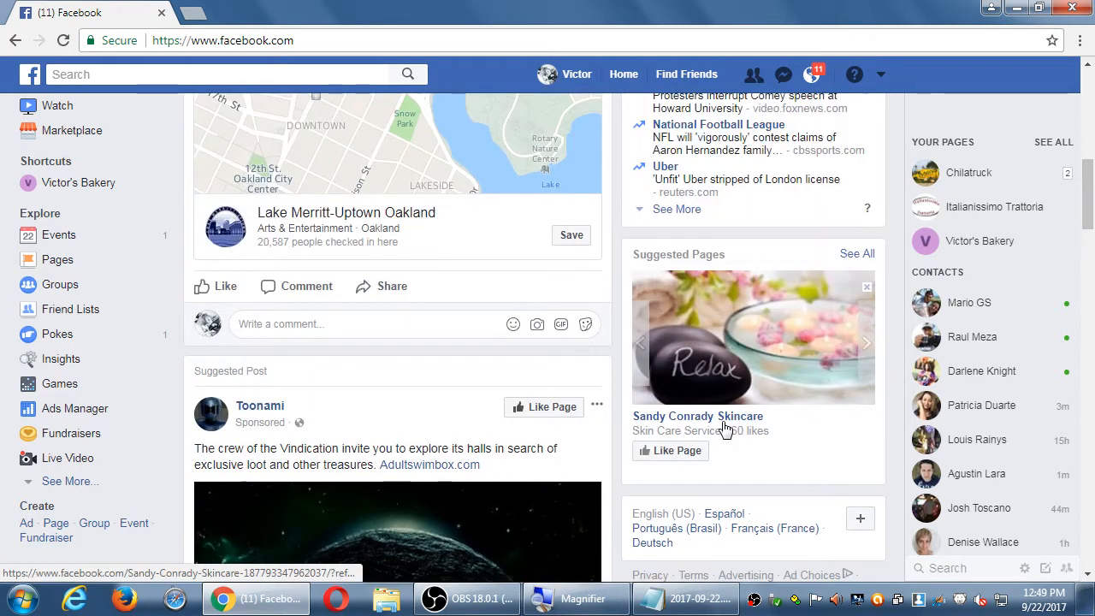
mouse_move(905, 408)
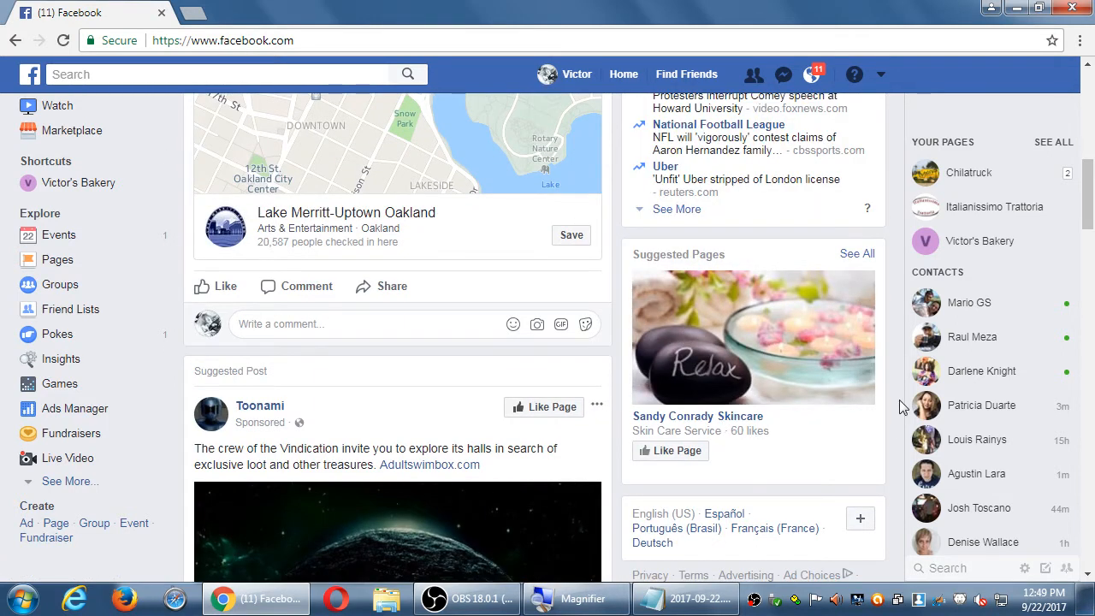
mouse_move(897, 403)
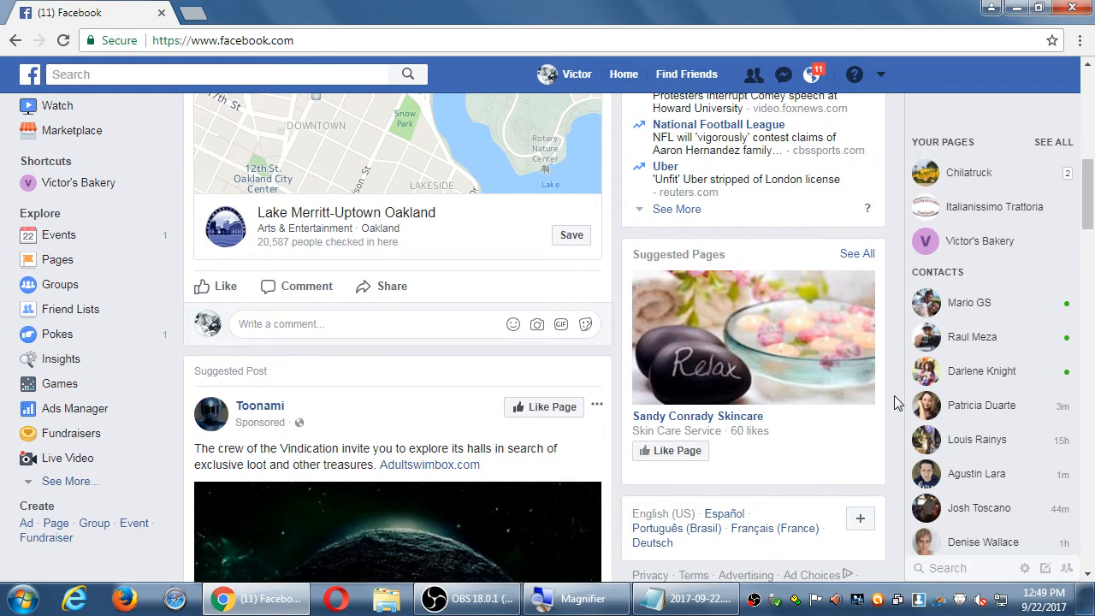
mouse_move(867, 289)
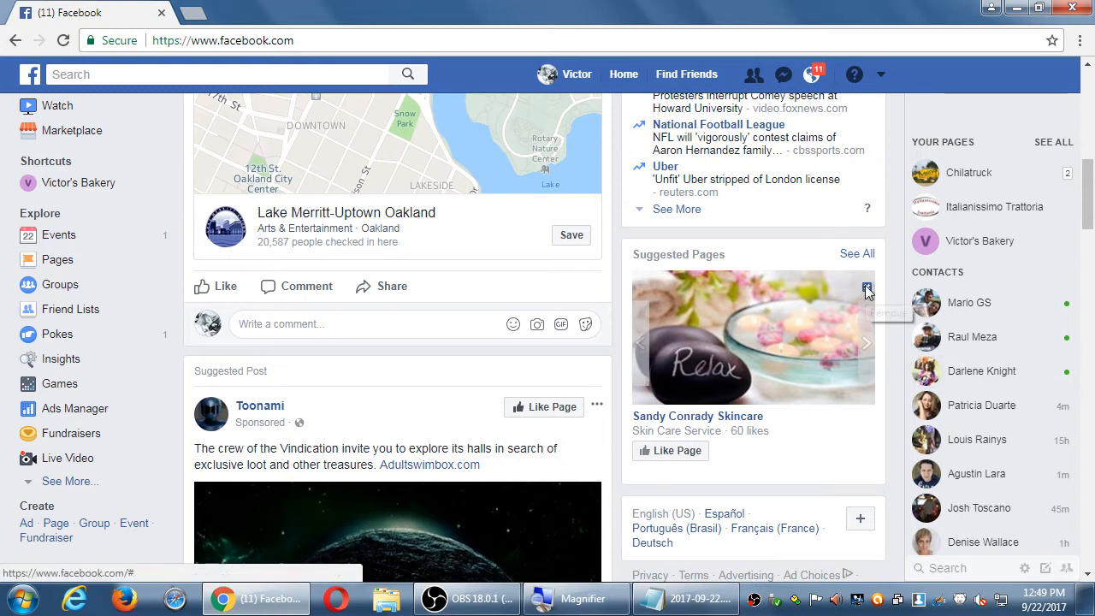
click(867, 289)
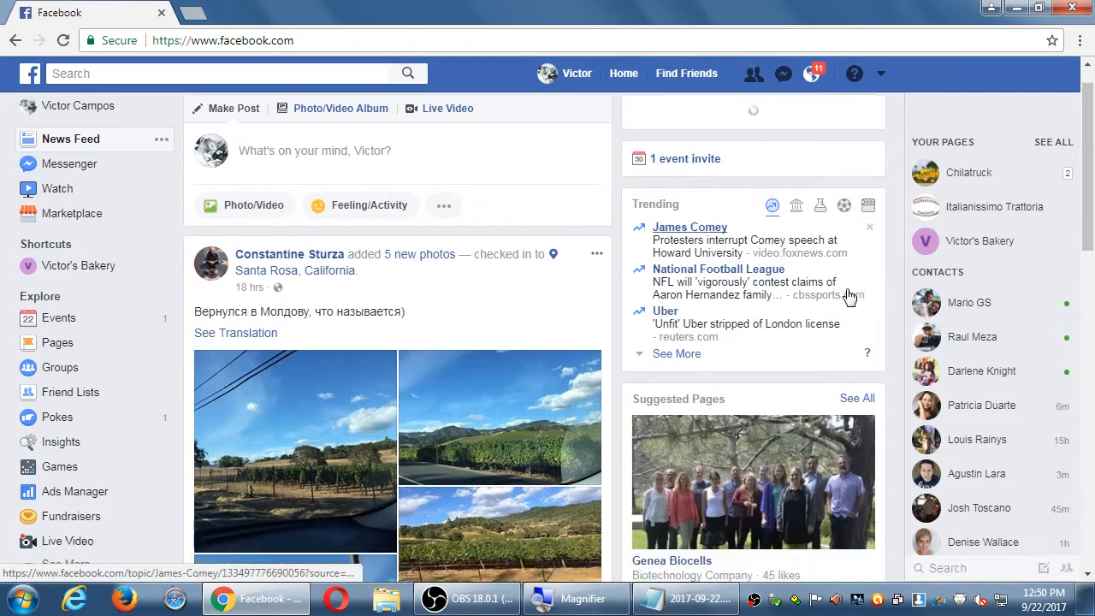
- Dismiss Genea Biocells and cycle through the next suggested pages to Genesis Skin Spa
scroll(down, 3)
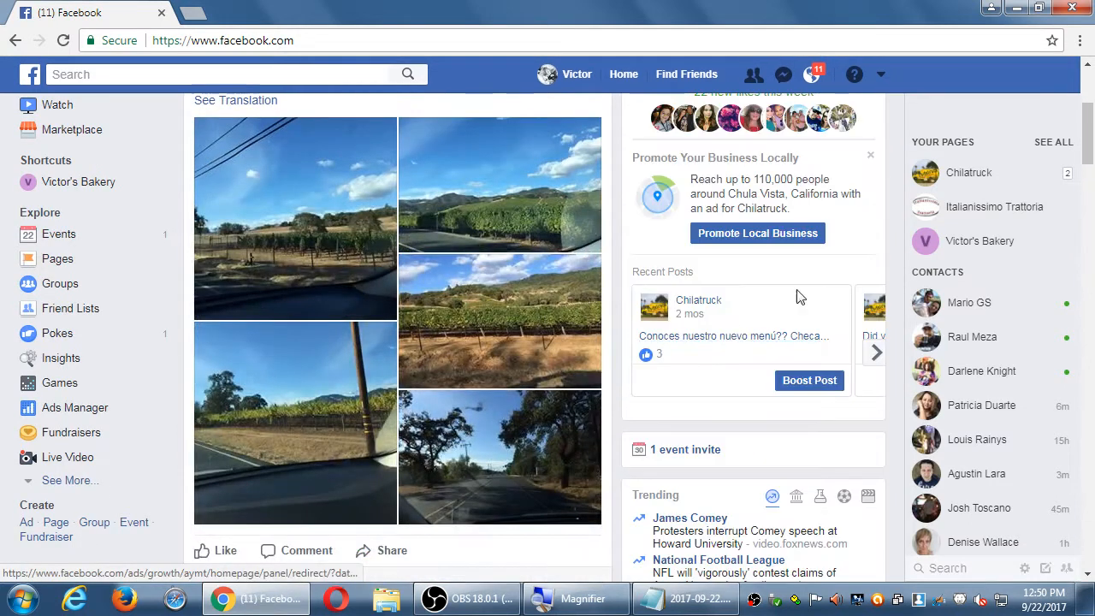
scroll(down, 3)
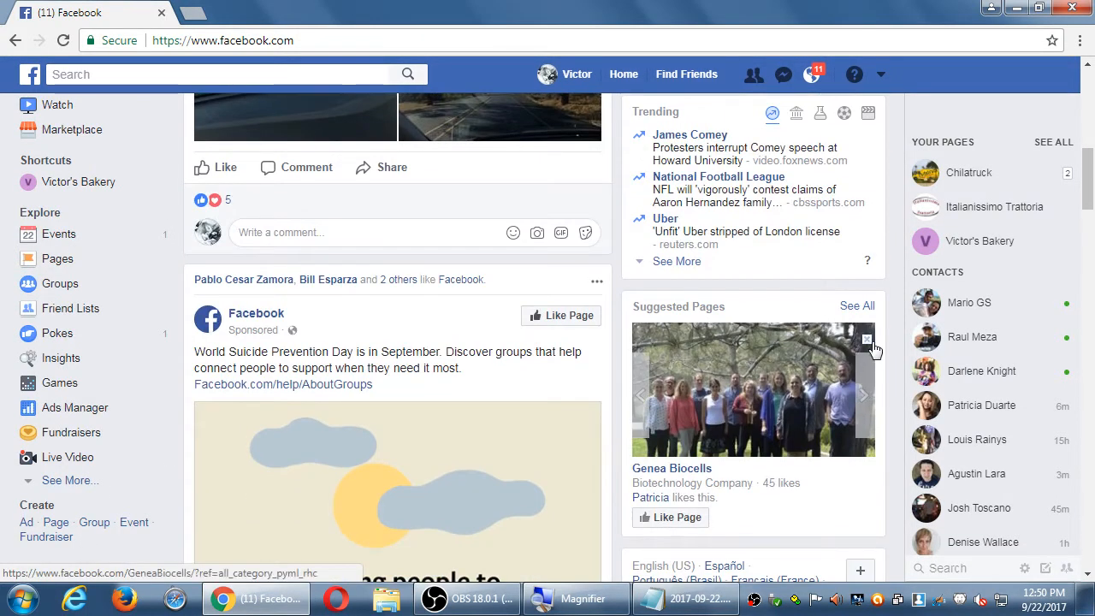
click(863, 395)
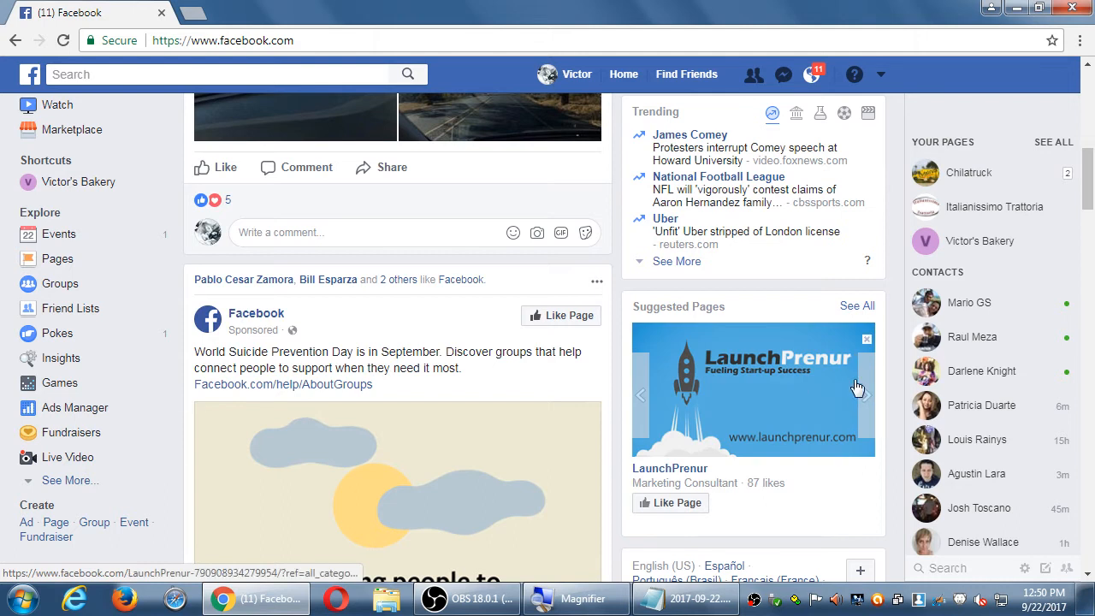
click(867, 396)
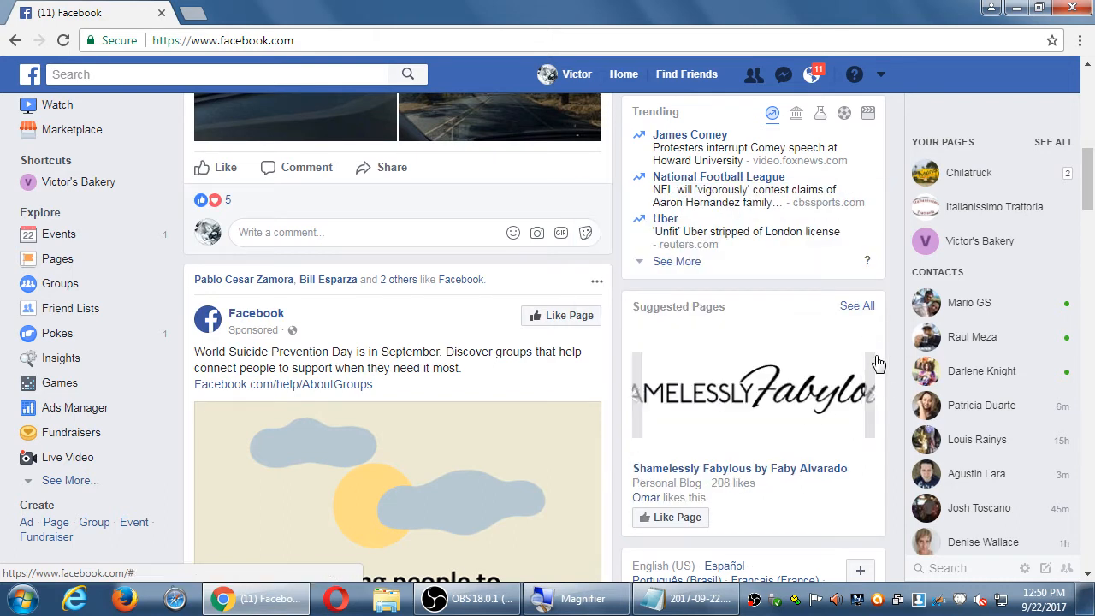
mouse_move(893, 341)
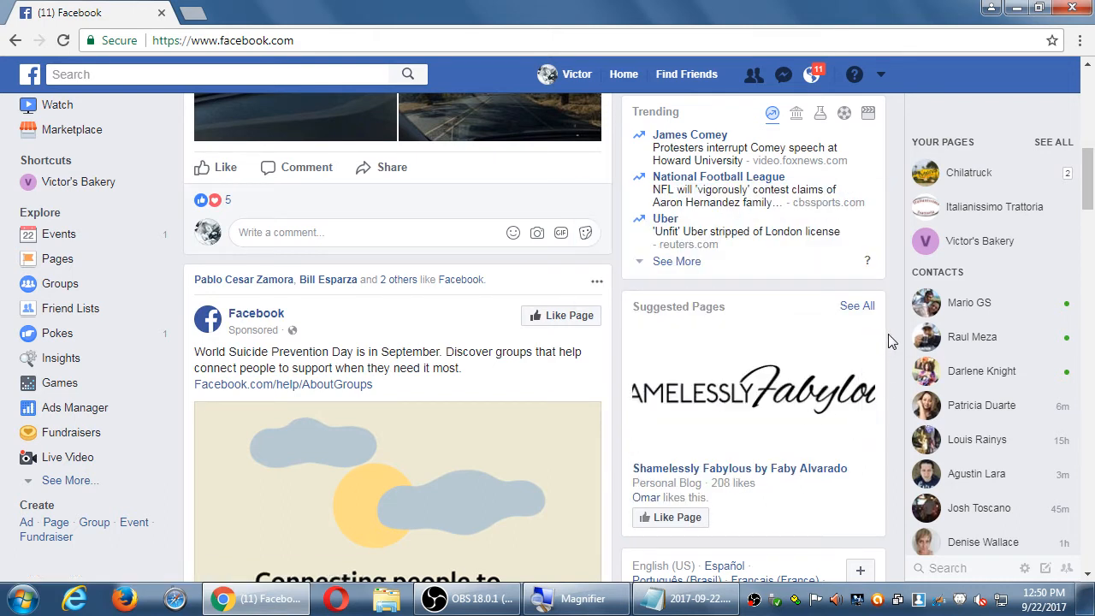
click(868, 395)
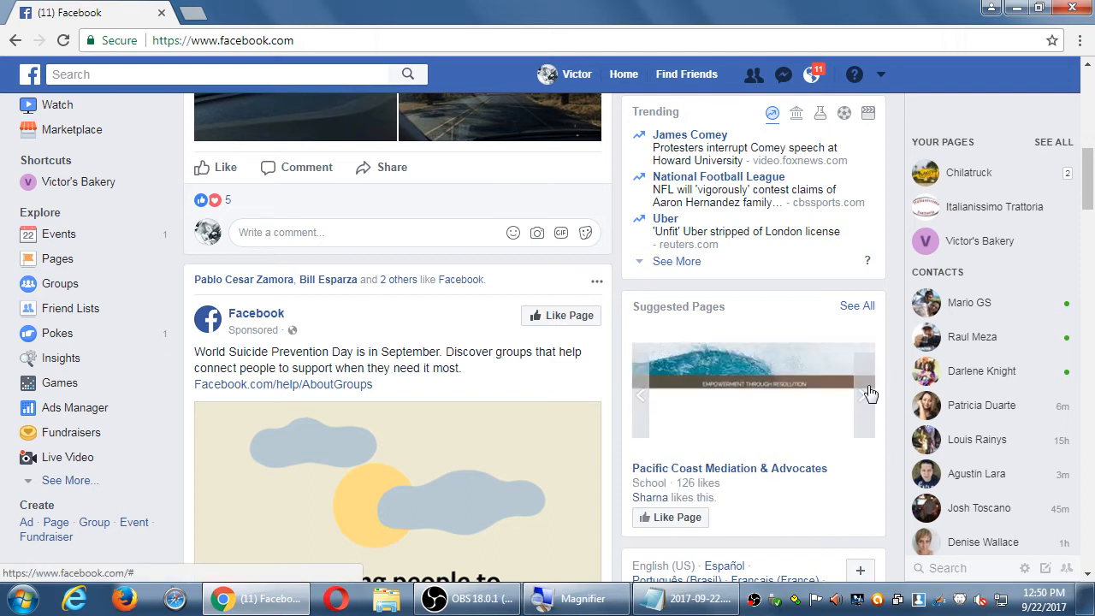
click(867, 395)
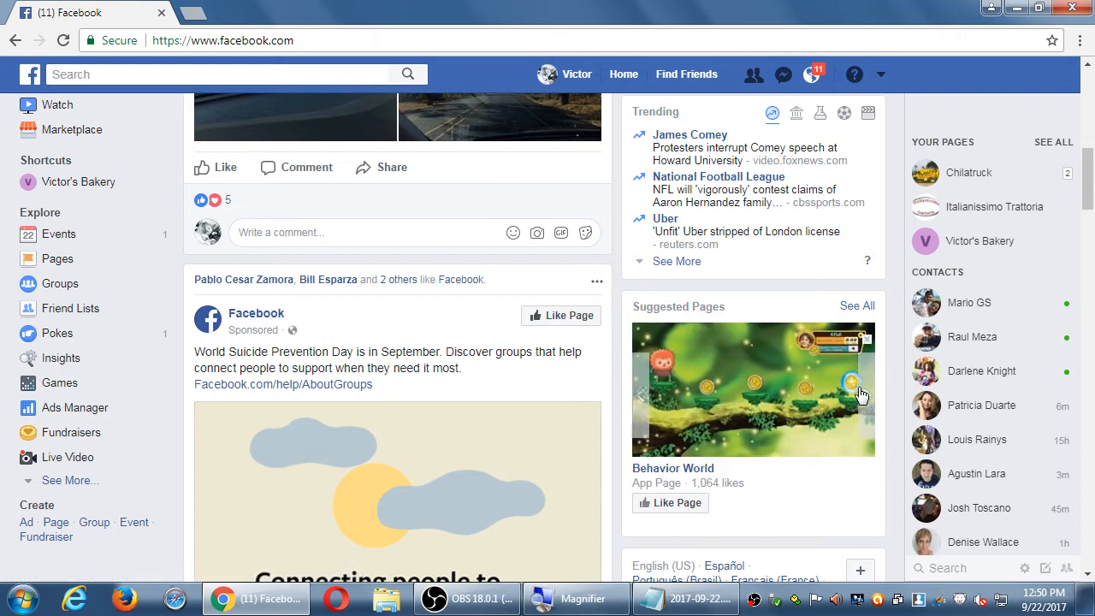
click(864, 395)
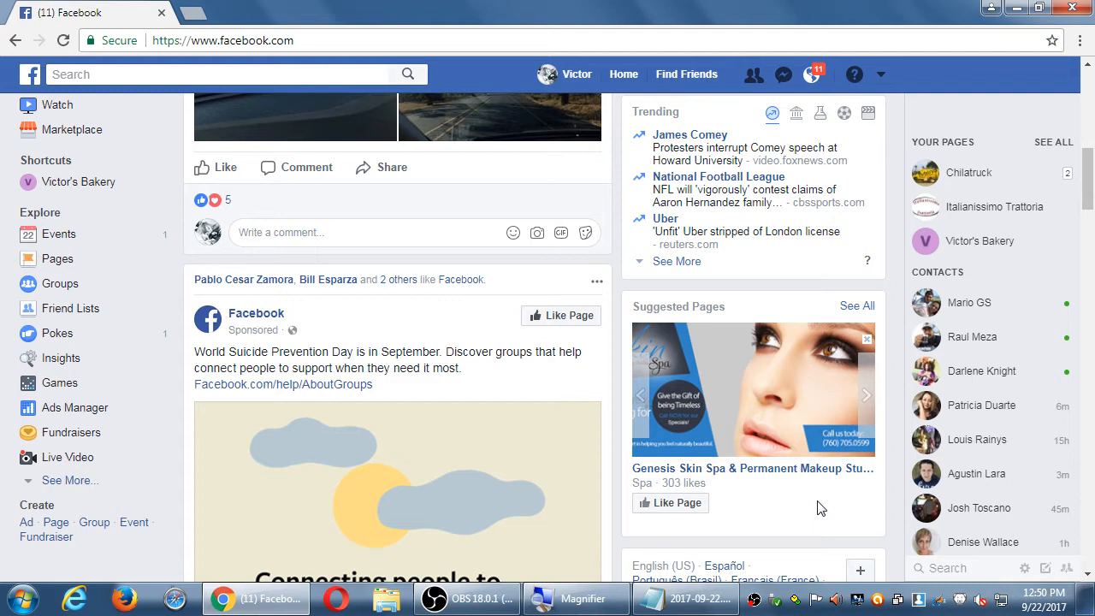
mouse_move(804, 490)
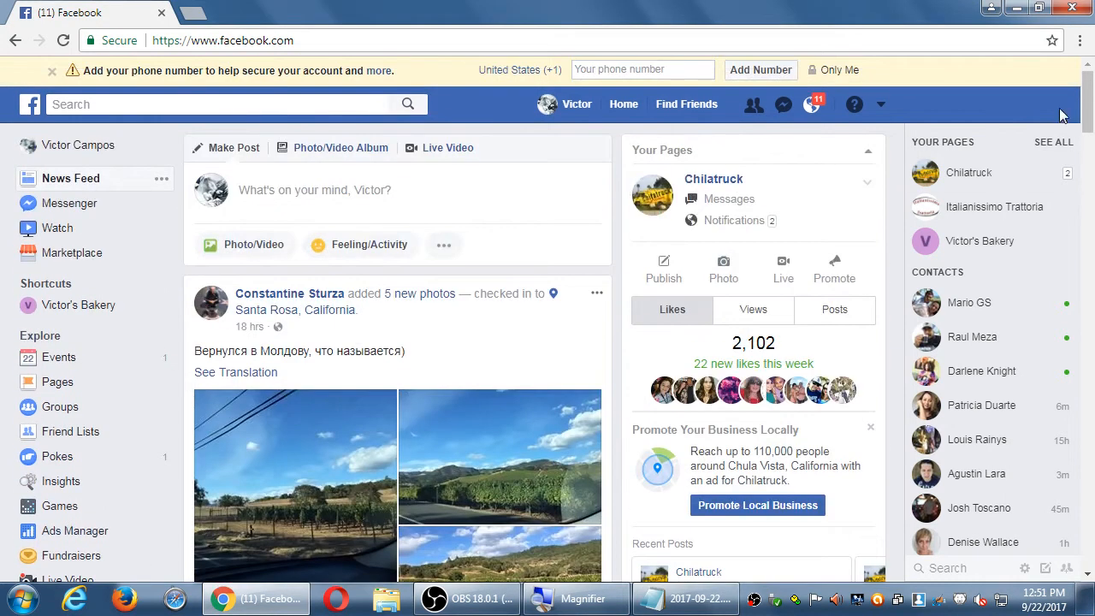
mouse_move(881, 104)
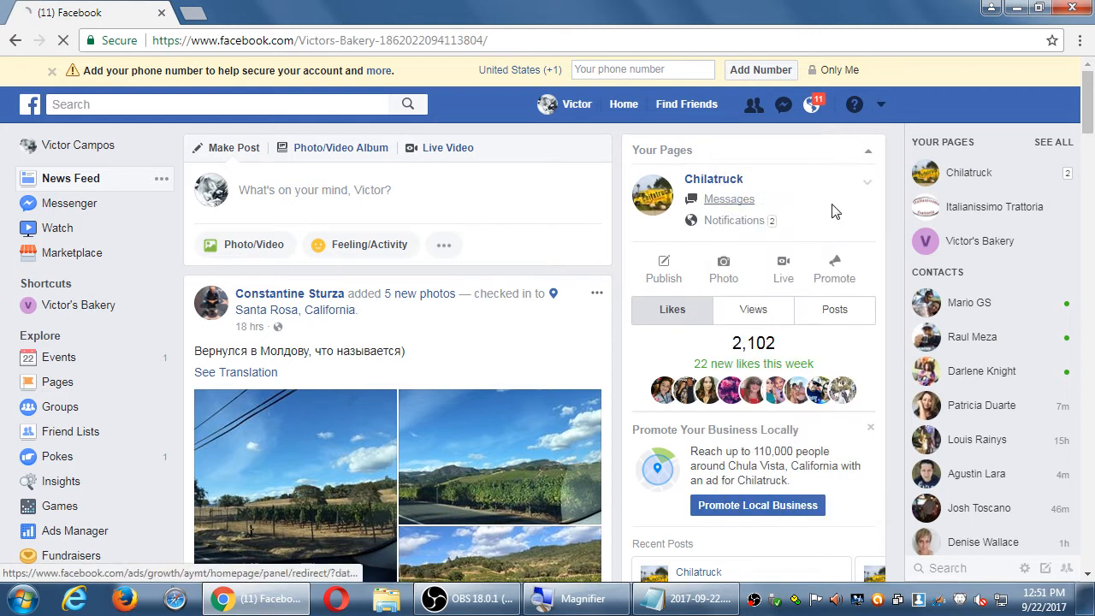
- Open the Victor's Bakery Page from Your Pages and scroll down to the post composer
click(979, 240)
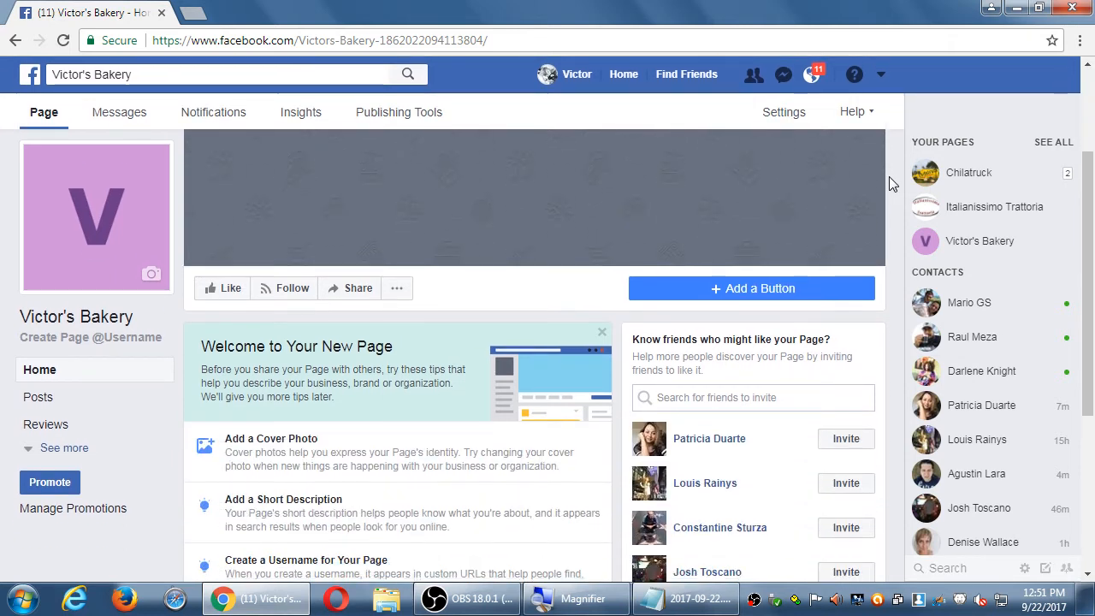
scroll(down, 3)
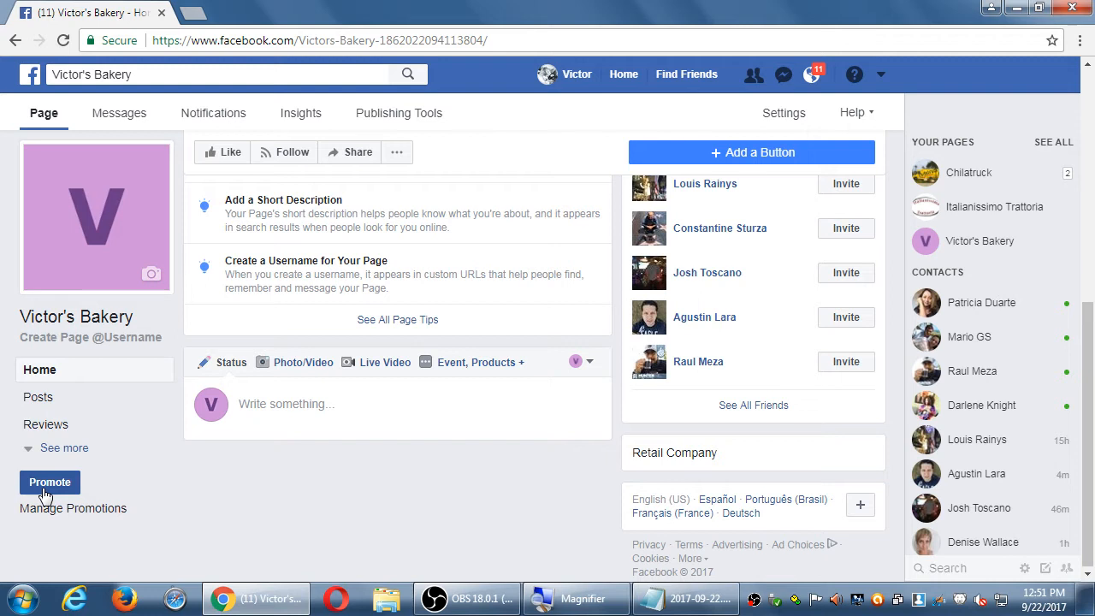
click(49, 483)
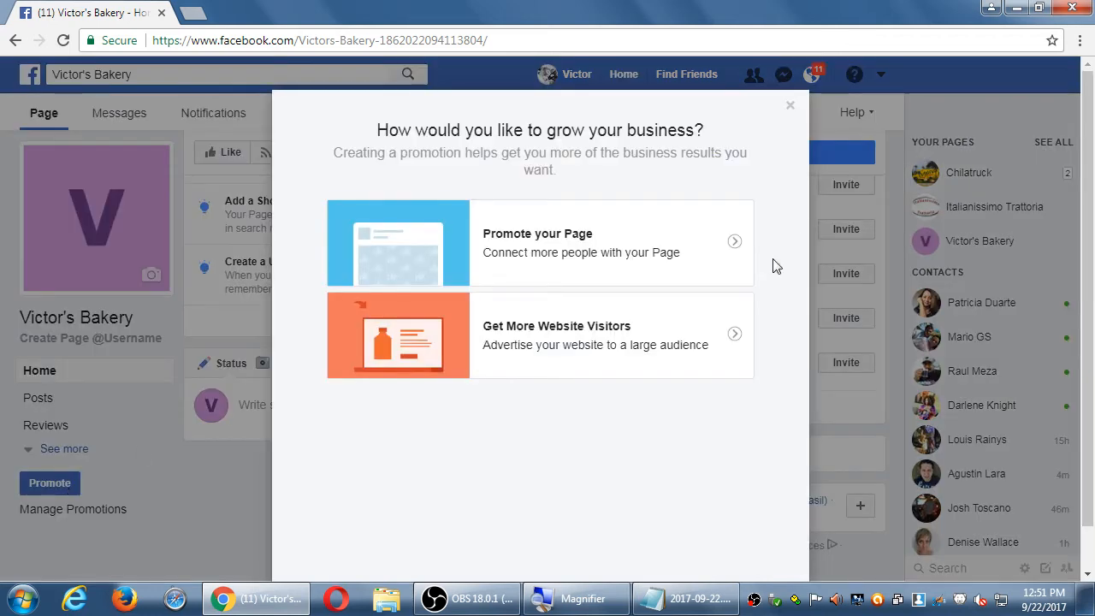
mouse_move(791, 132)
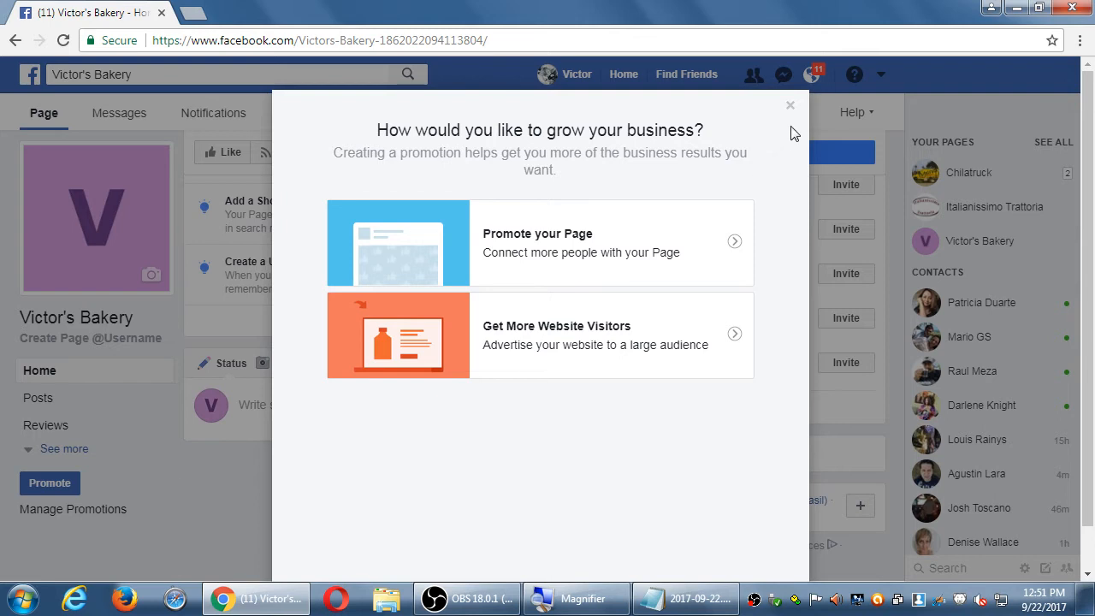
click(790, 105)
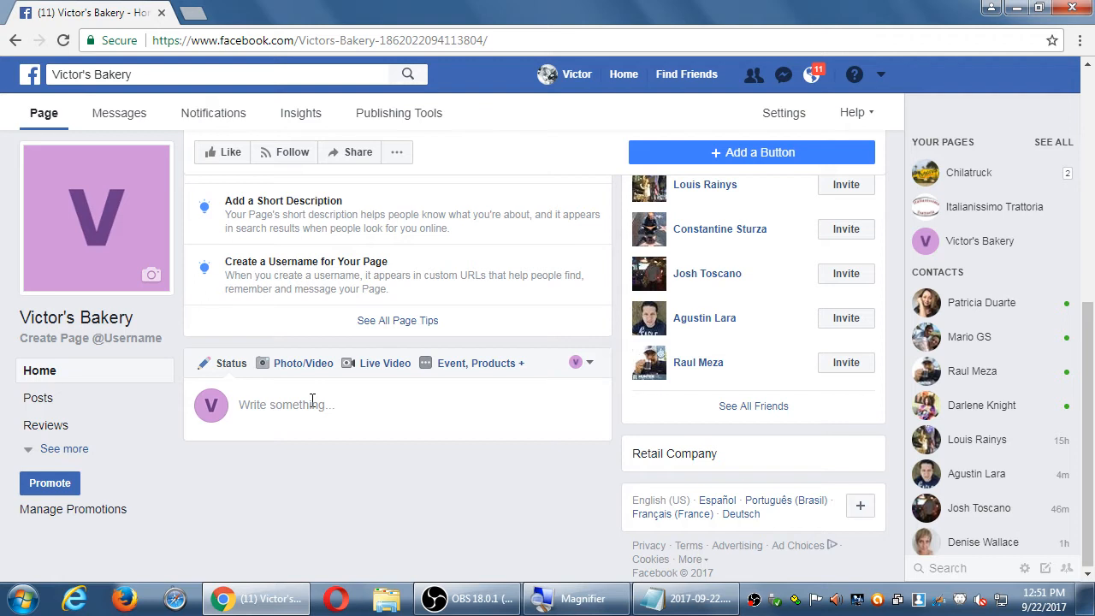
- Expand the Page's 'Write something...' composer showing Boost Post and Publish
click(287, 405)
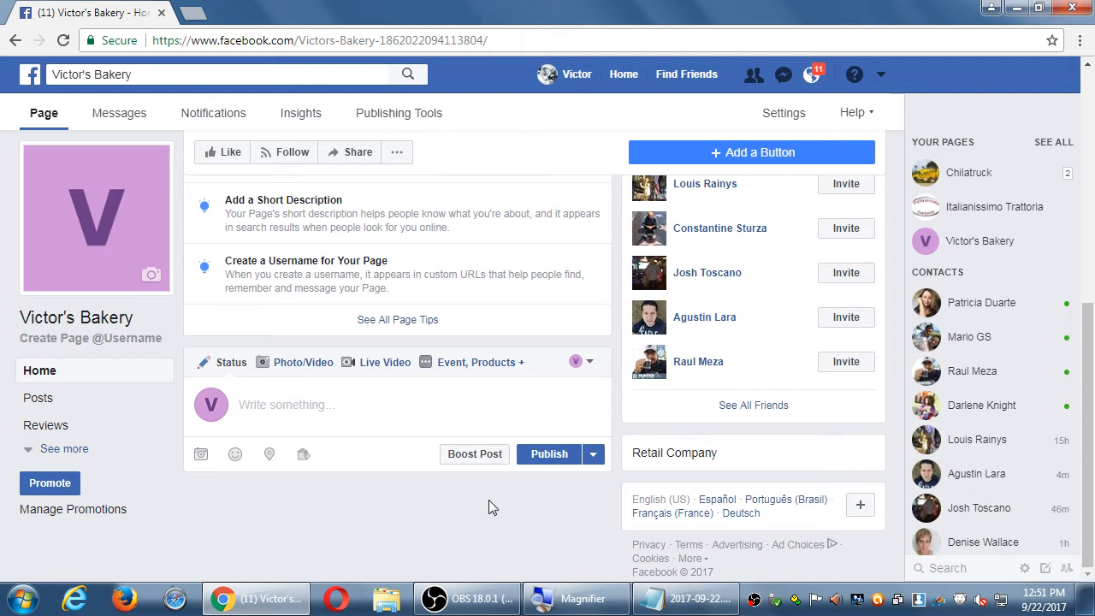
mouse_move(475, 455)
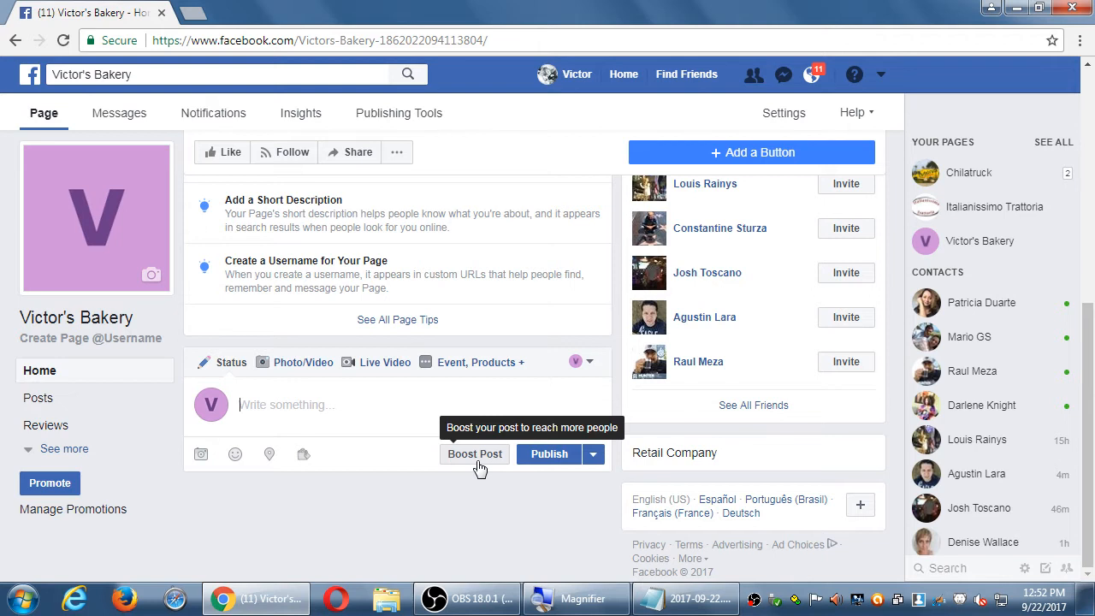
mouse_move(410, 414)
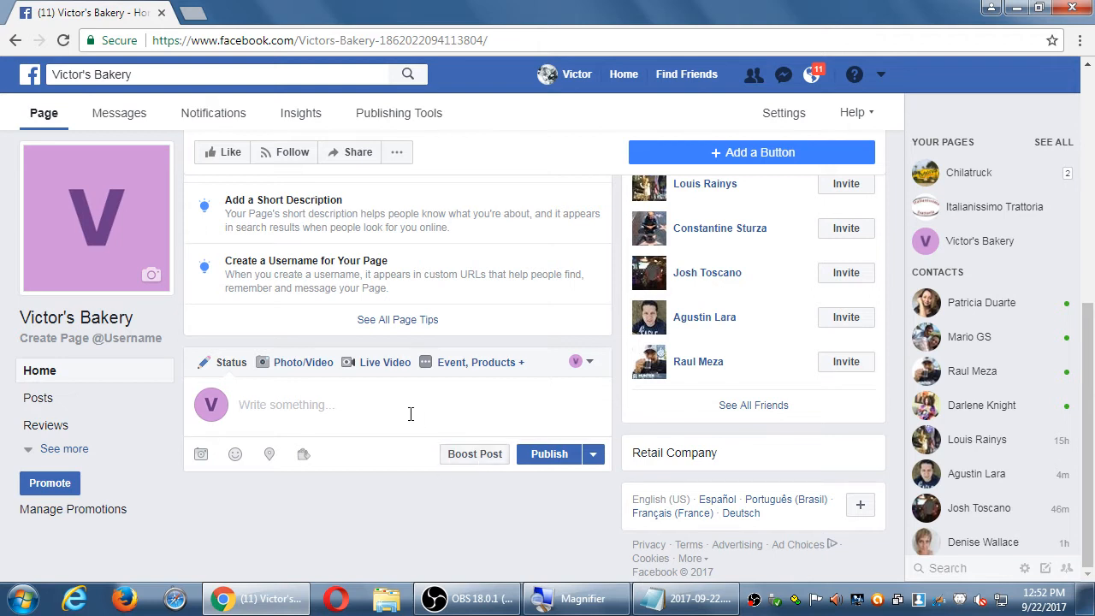
- Draft the post 'Sale this saturday. 10% off use coupon code vmc111' without publishing
text(Sale this satu)
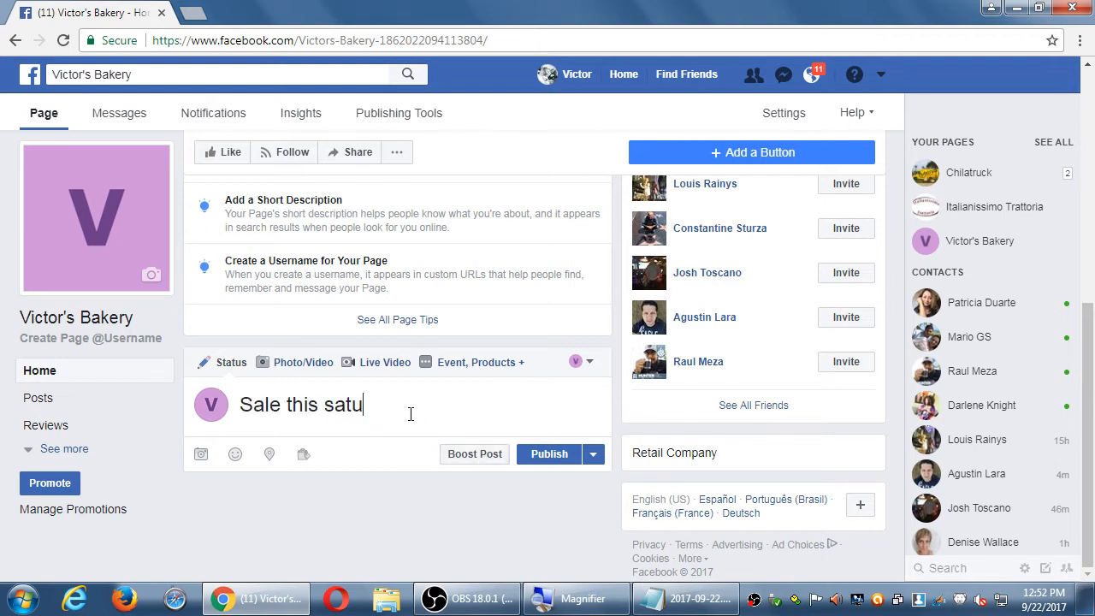
text(rday. 10)
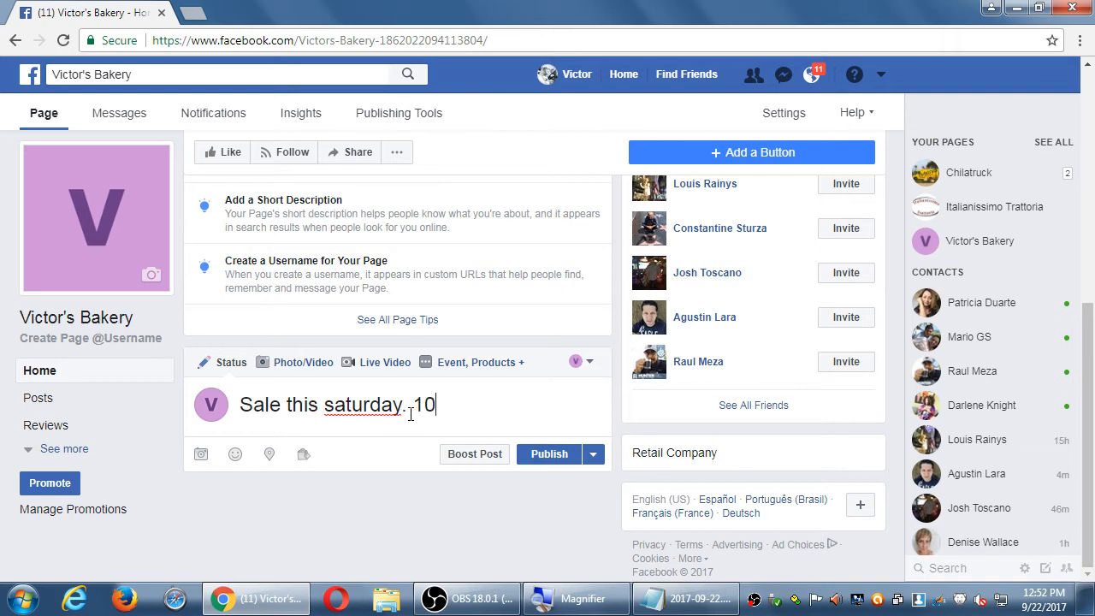
text(% f)
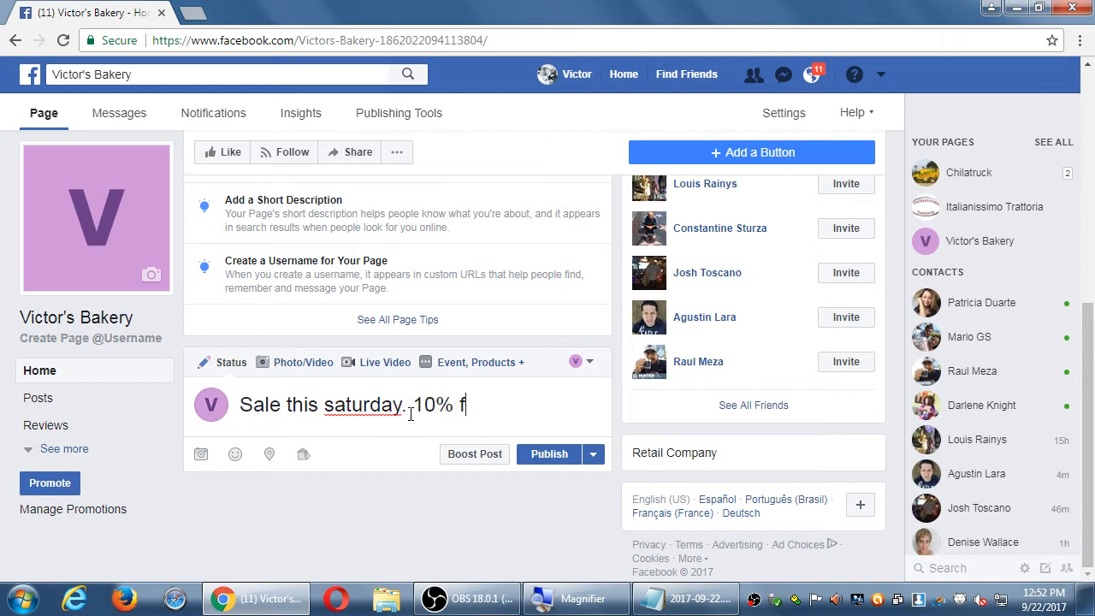
text(ff use cou)
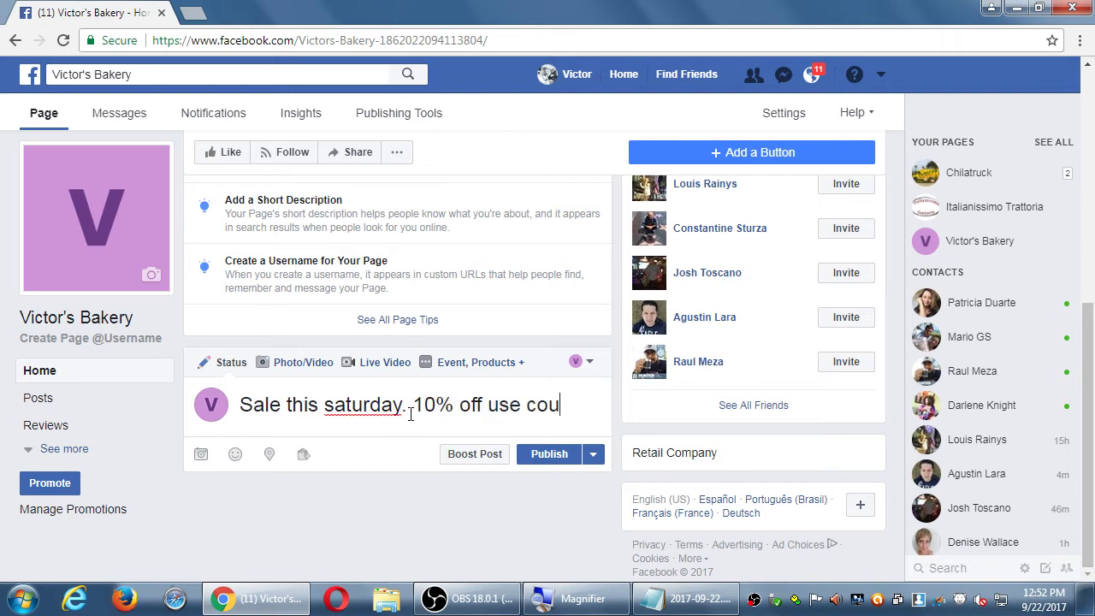
text(pon code vmc)
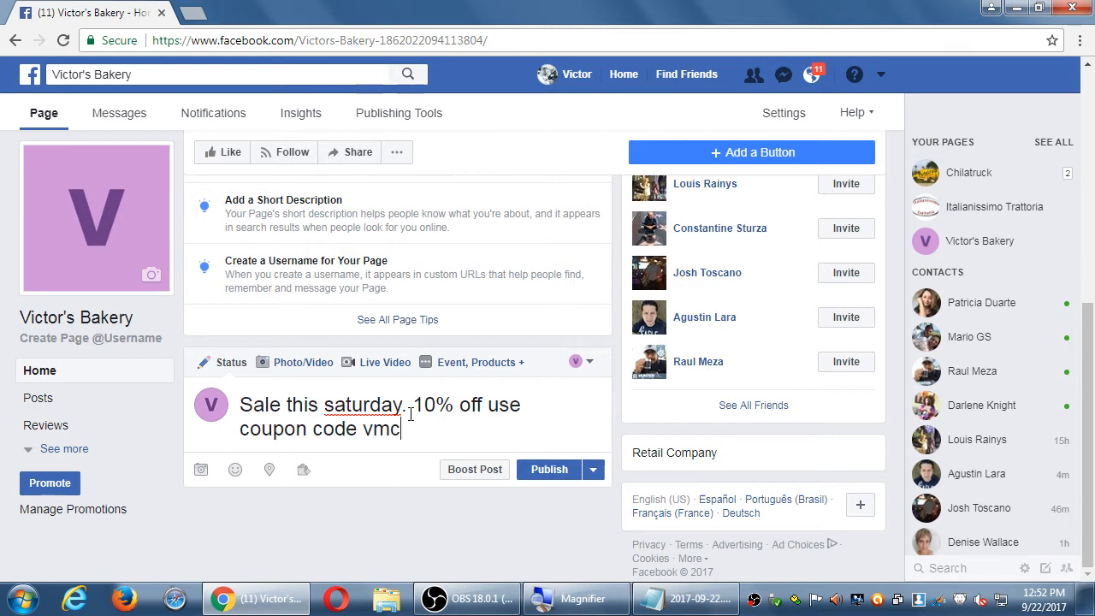
text(111)
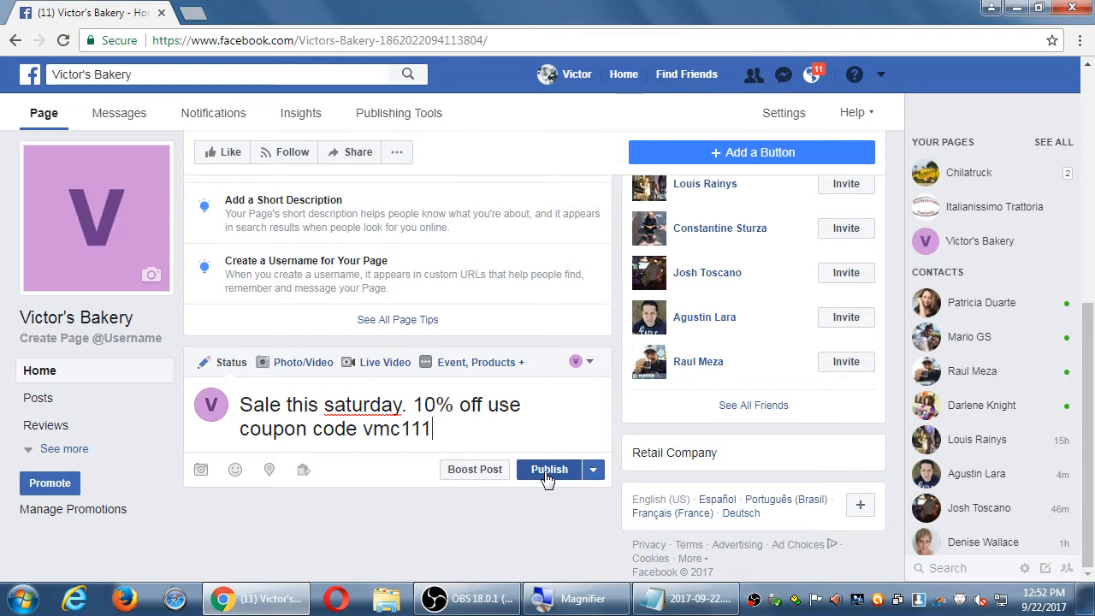
mouse_move(697, 212)
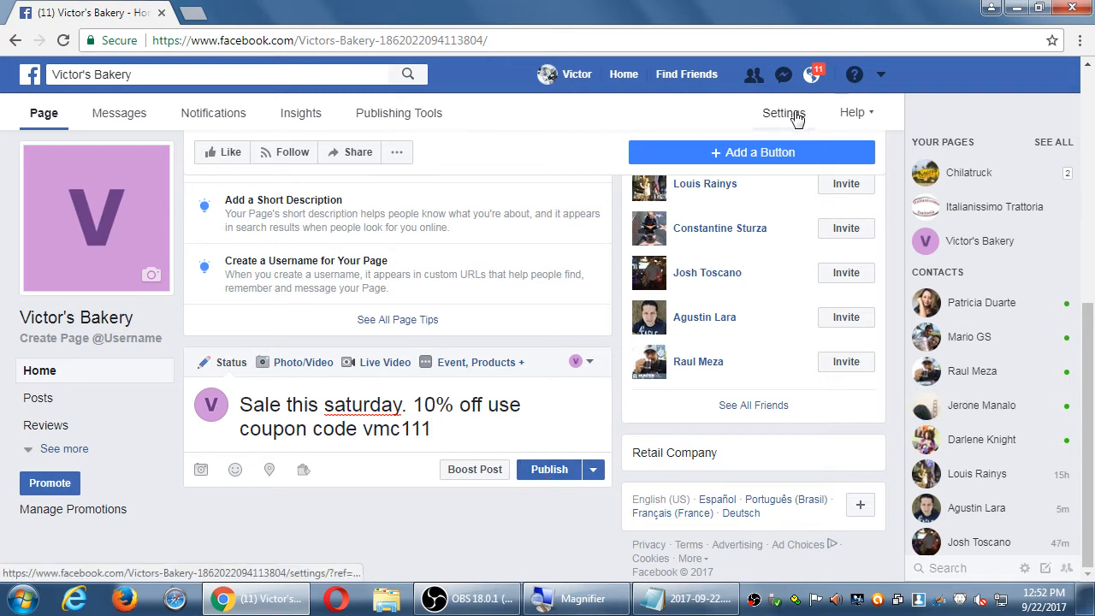
mouse_move(659, 114)
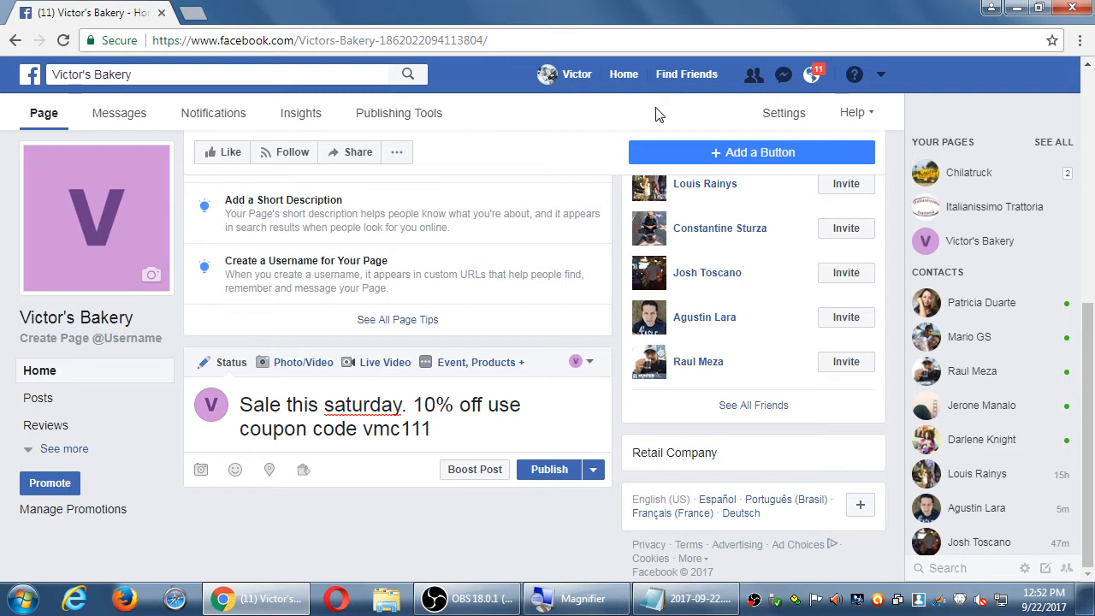
- Reload the Victor's Bakery Page, keeping the 10% off draft with coupon vmc111 in the composer
click(433, 429)
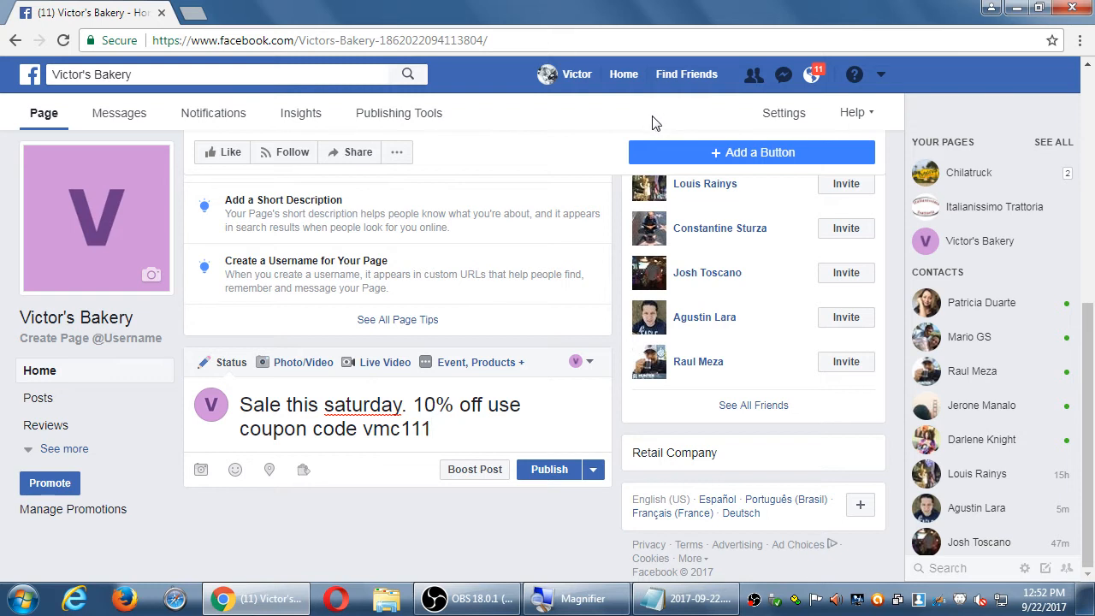
mouse_move(841, 182)
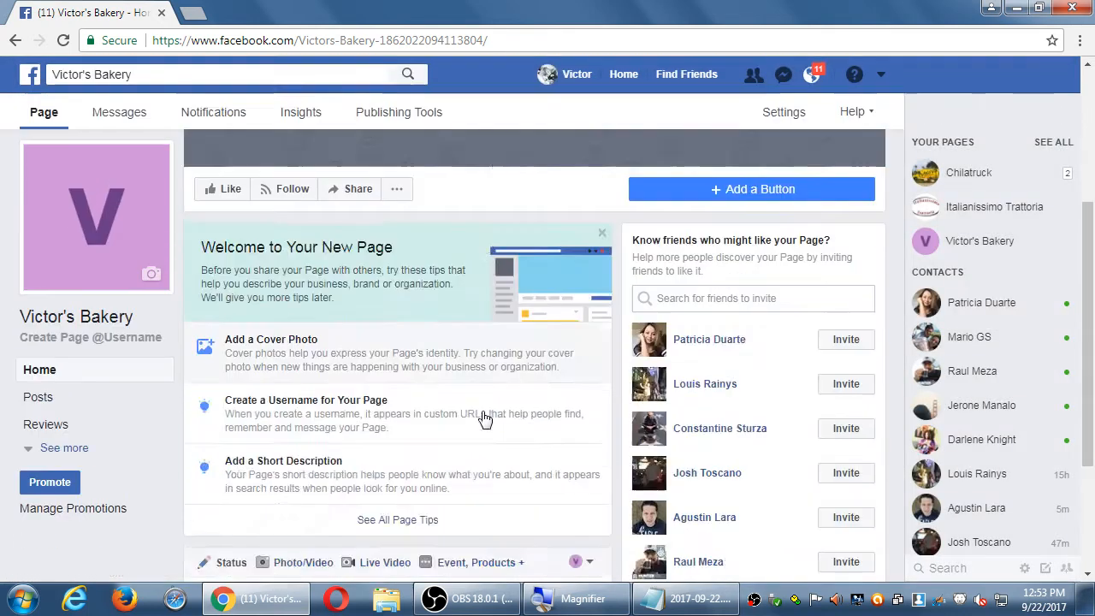
scroll(down, 3)
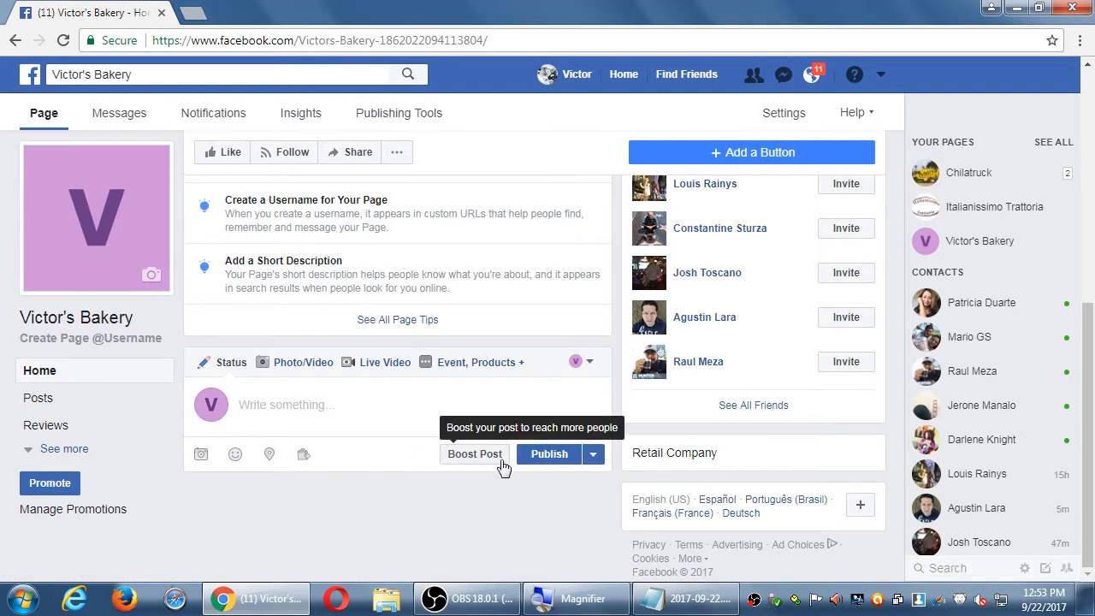
mouse_move(466, 405)
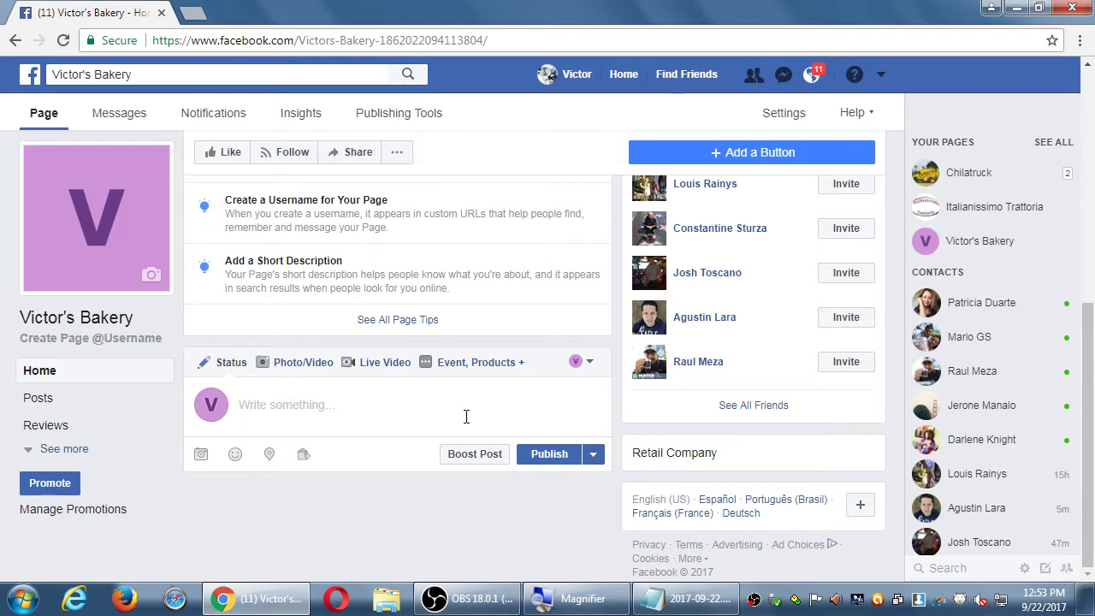
click(286, 405)
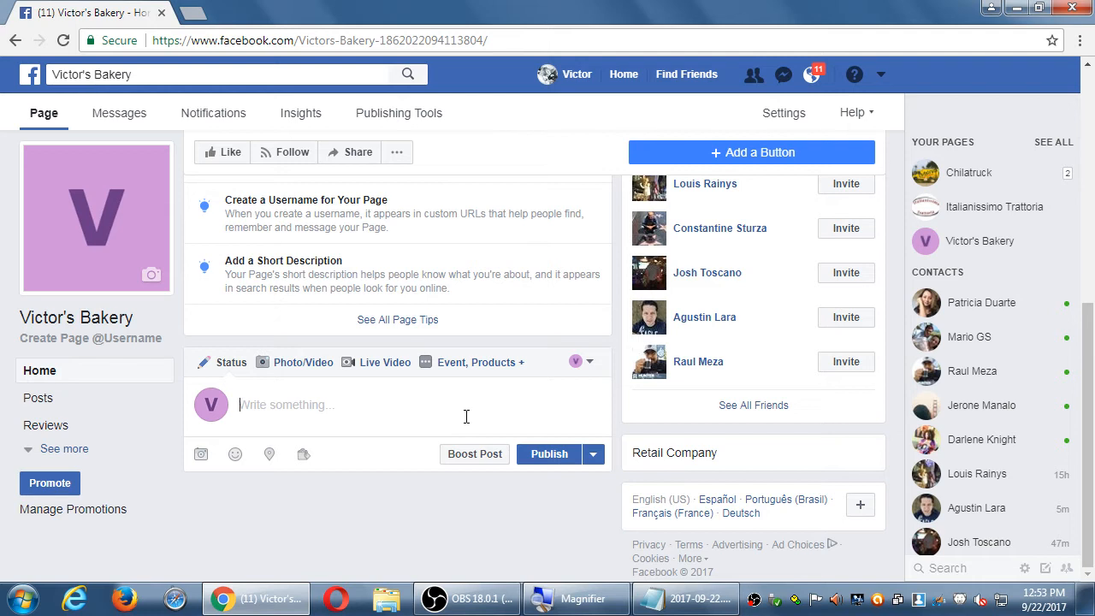
mouse_move(149, 300)
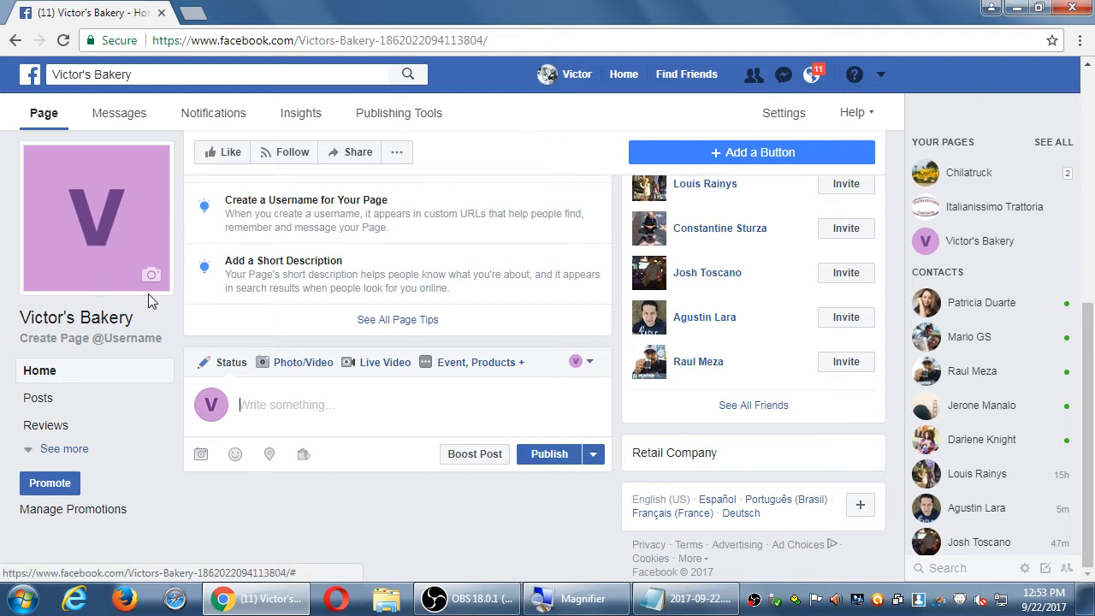
mouse_move(599, 297)
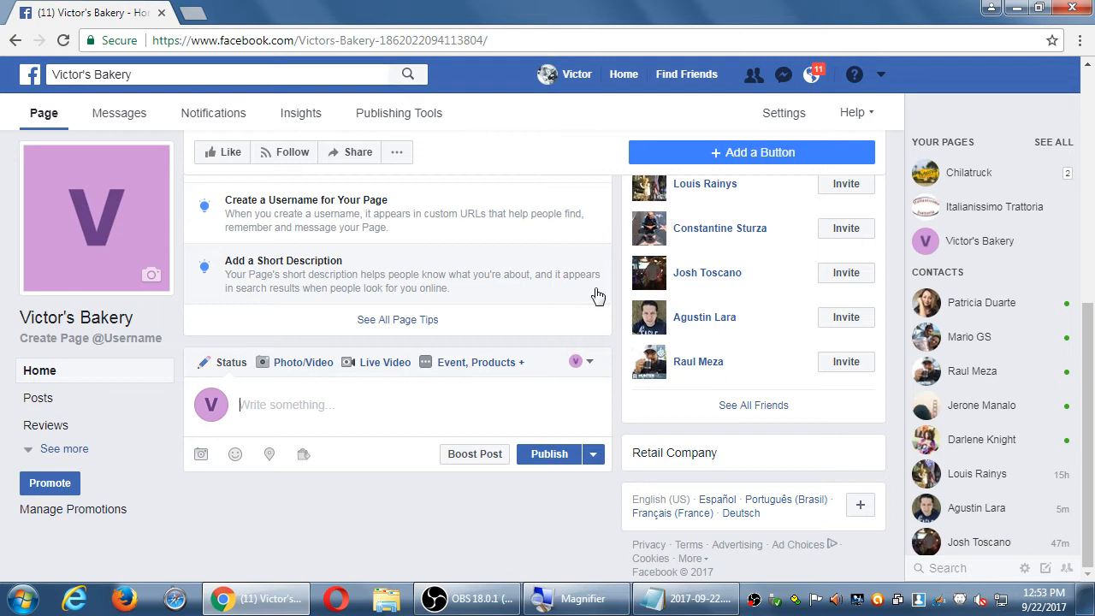
mouse_move(456, 428)
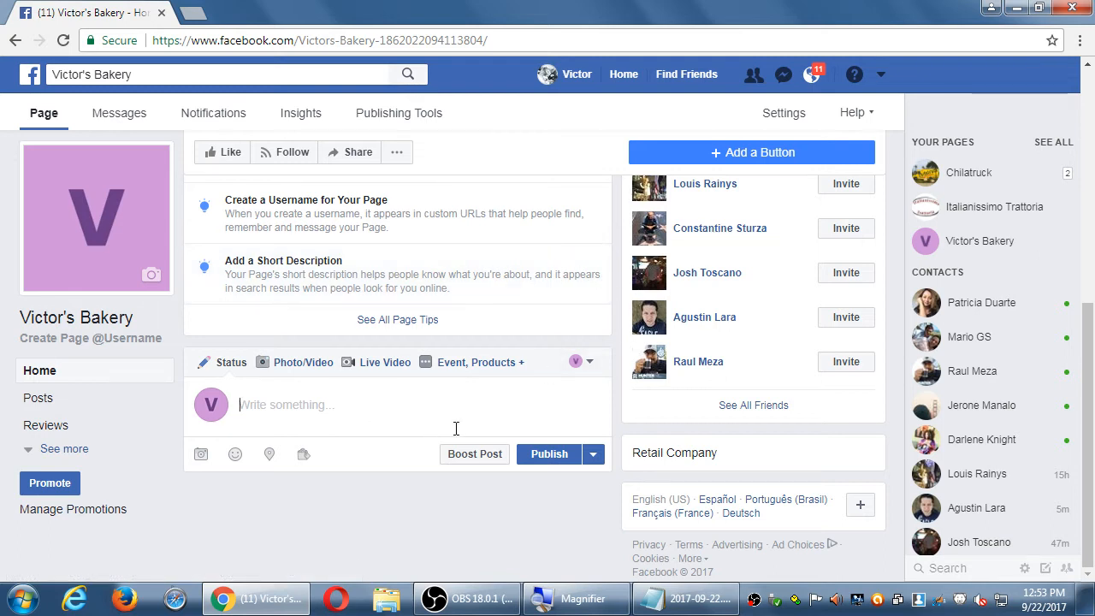
mouse_move(559, 403)
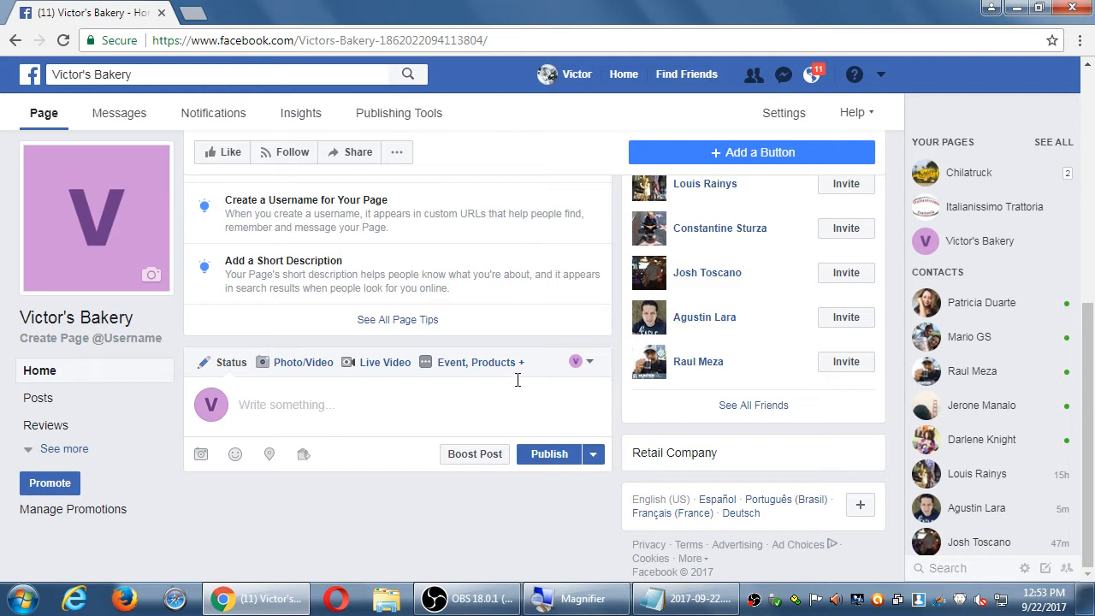
mouse_move(601, 343)
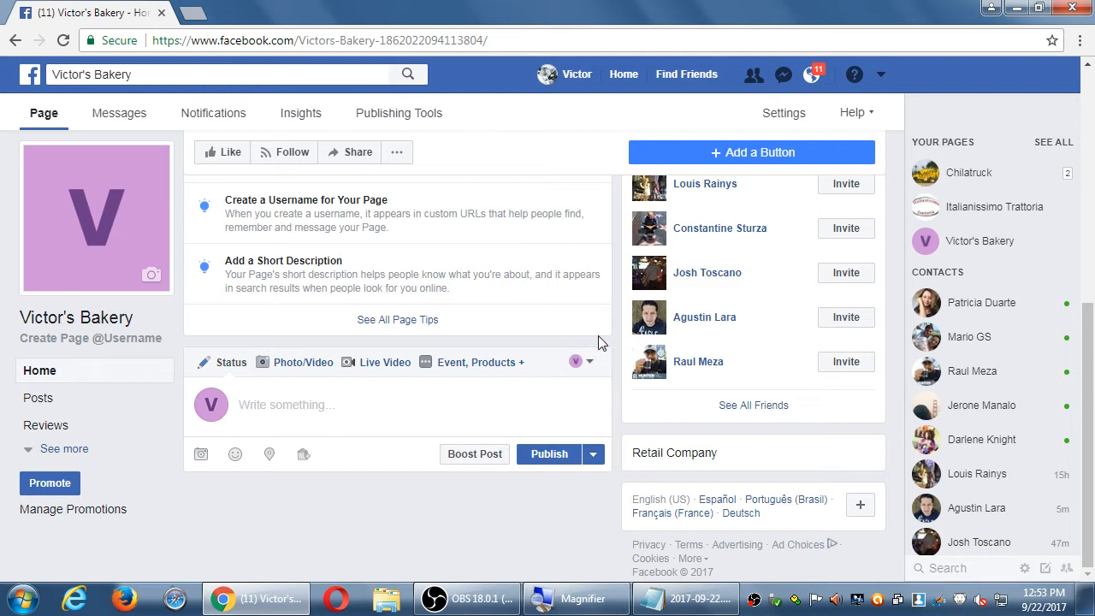
mouse_move(620, 327)
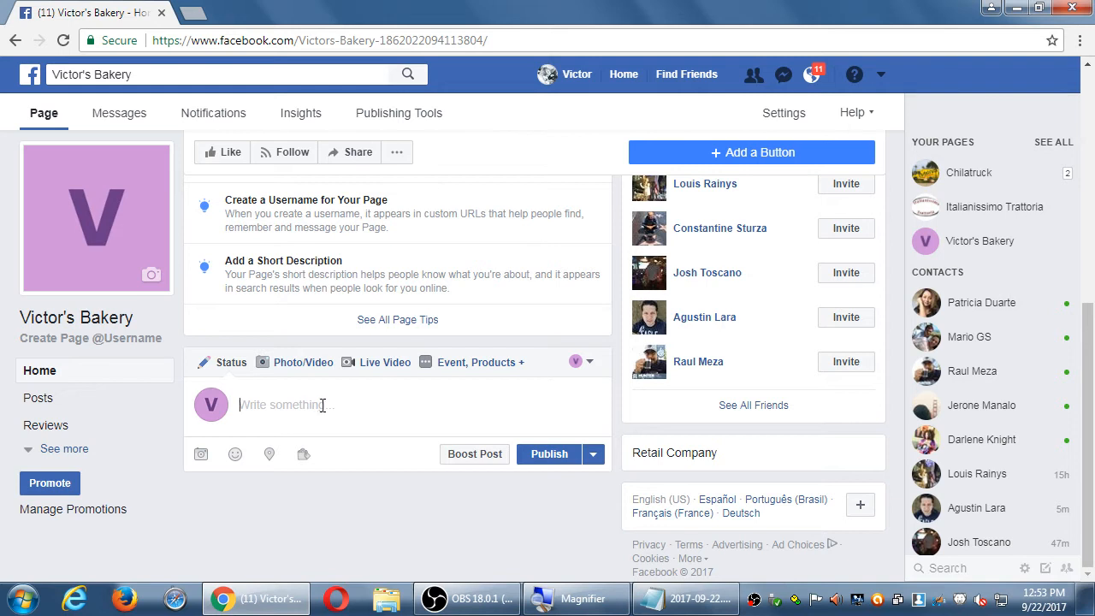
mouse_move(599, 329)
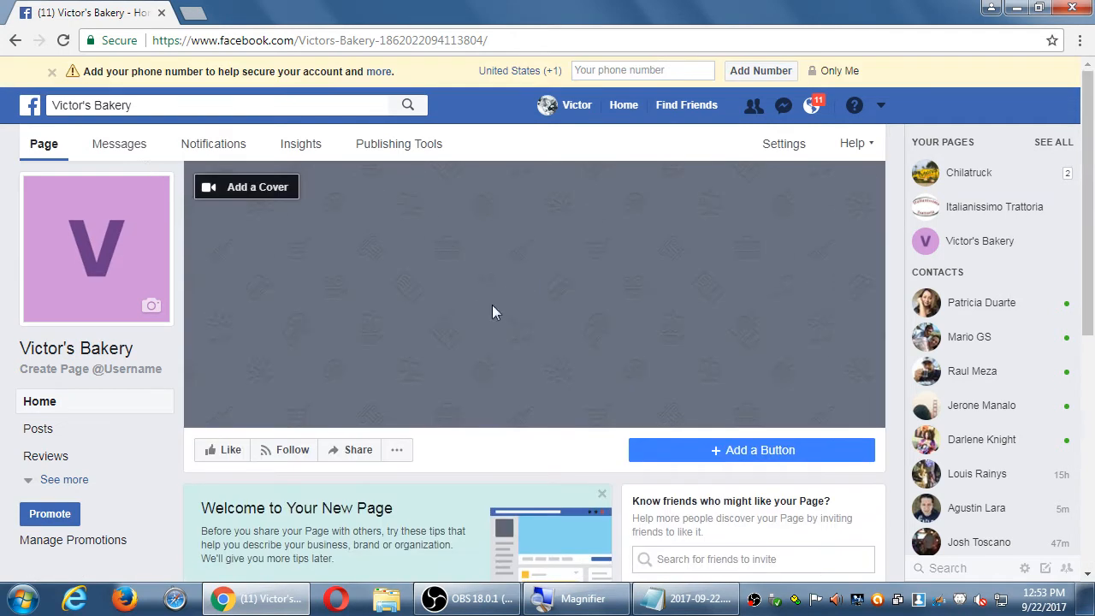
mouse_move(897, 95)
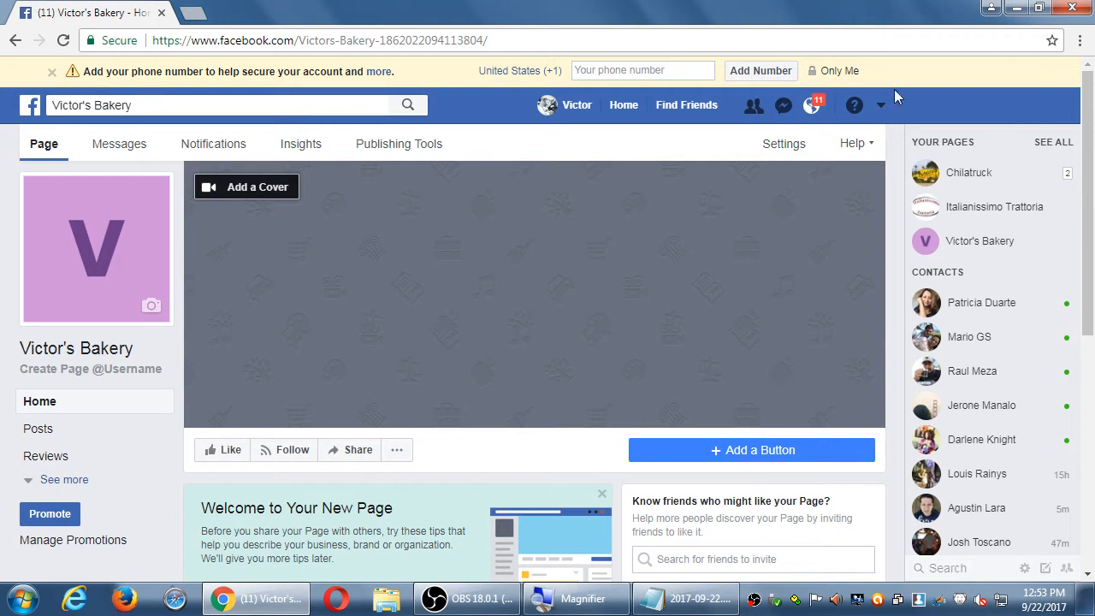
scroll(down, 3)
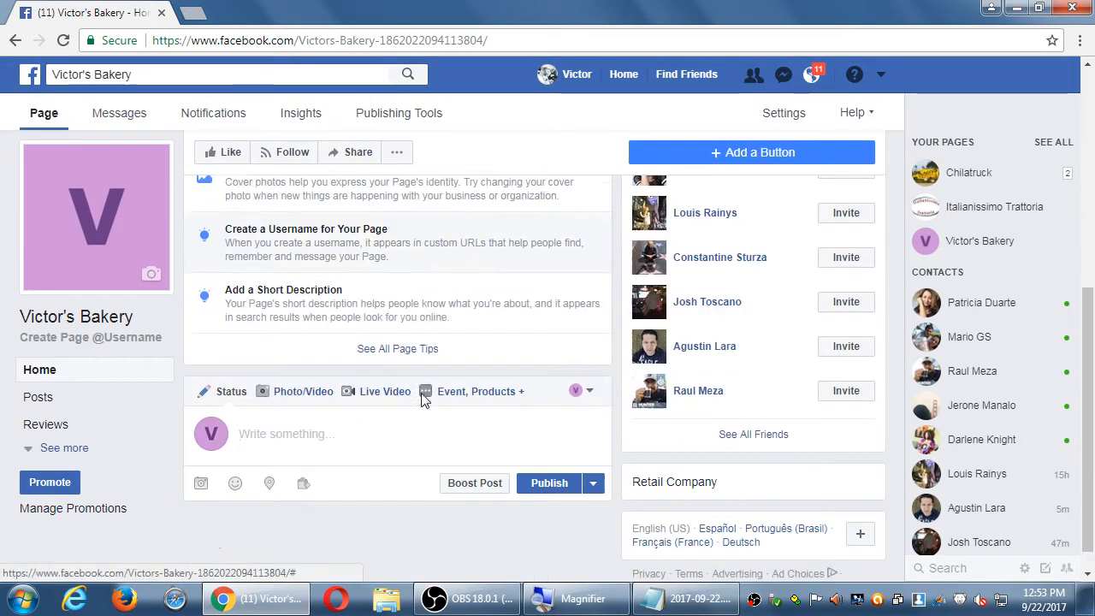
scroll(down, 3)
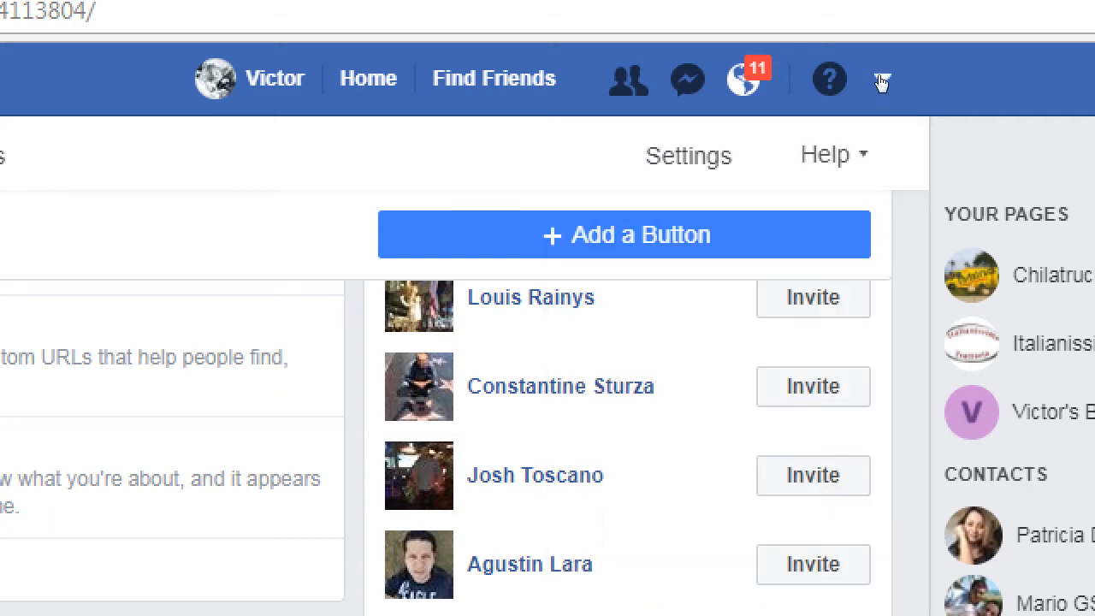
mouse_move(906, 124)
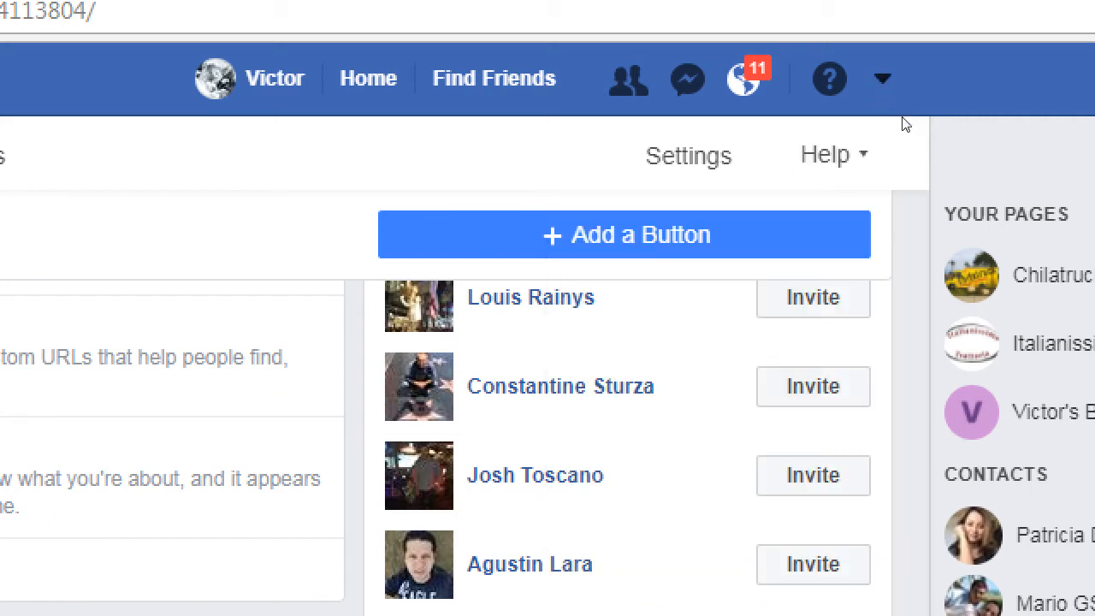
click(882, 79)
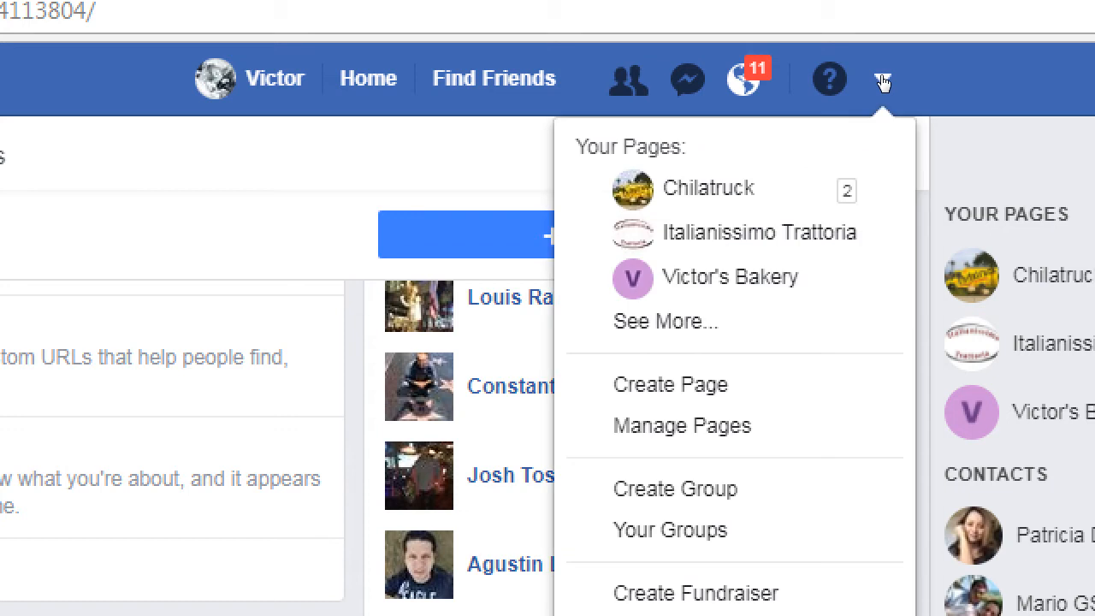
mouse_move(732, 277)
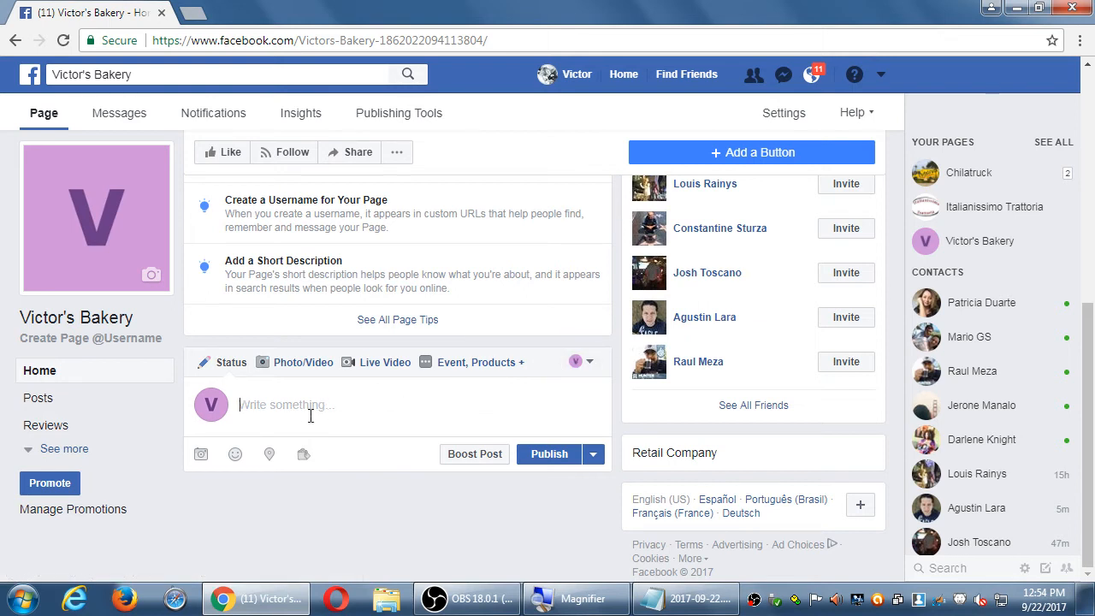
- Draft a placeholder status post and bring up its Boost Post settings showing the California audience
text(fdsdsfafds fsdsad dsaffdsfsdfsdafsdafsdafsdafsdfsd fsdafsda fdsfdsfds afsdfdsa)
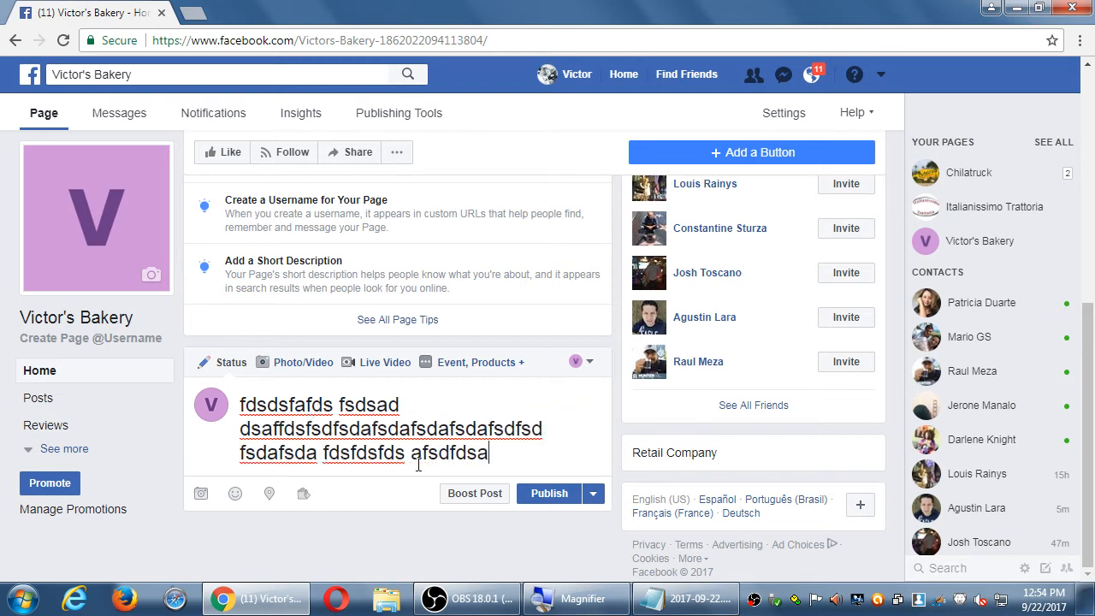
mouse_move(474, 493)
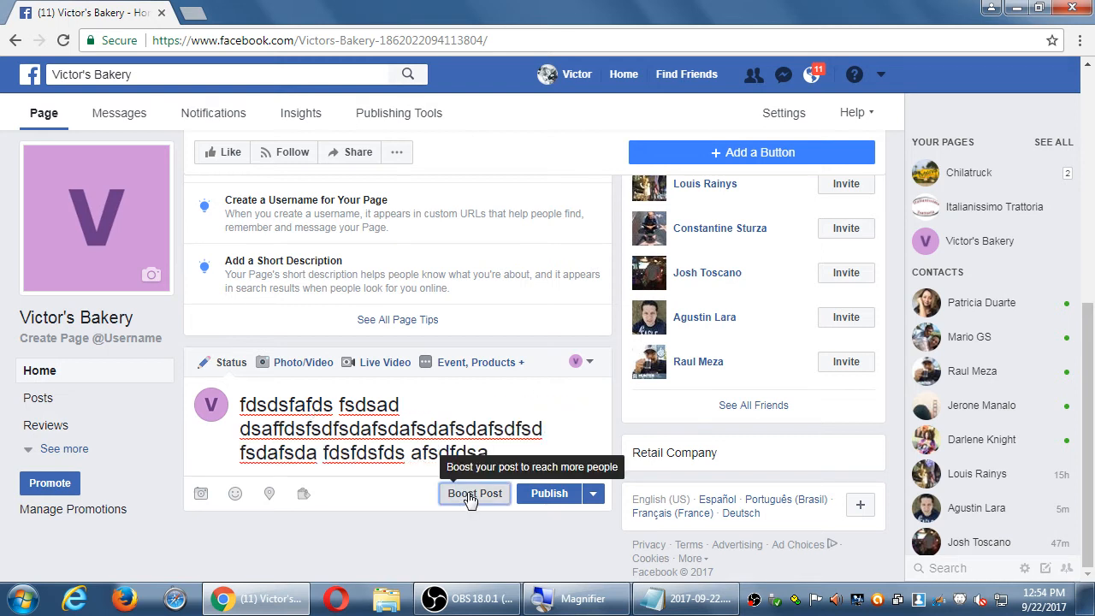
click(474, 493)
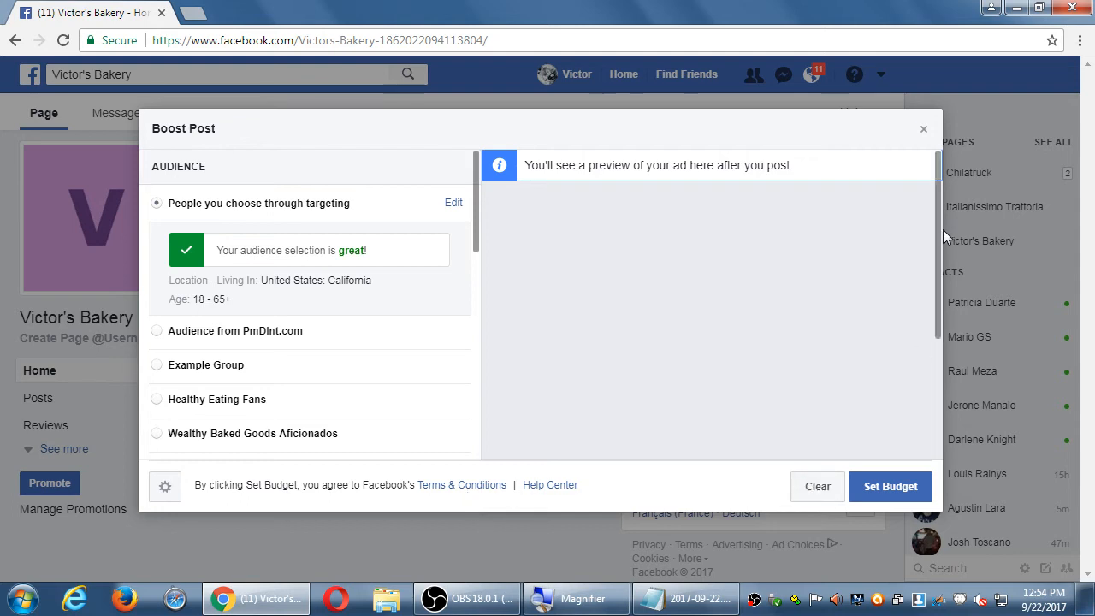
- Cancel the Boost Post setup, leaving the placeholder post drafted and unpublished
click(924, 128)
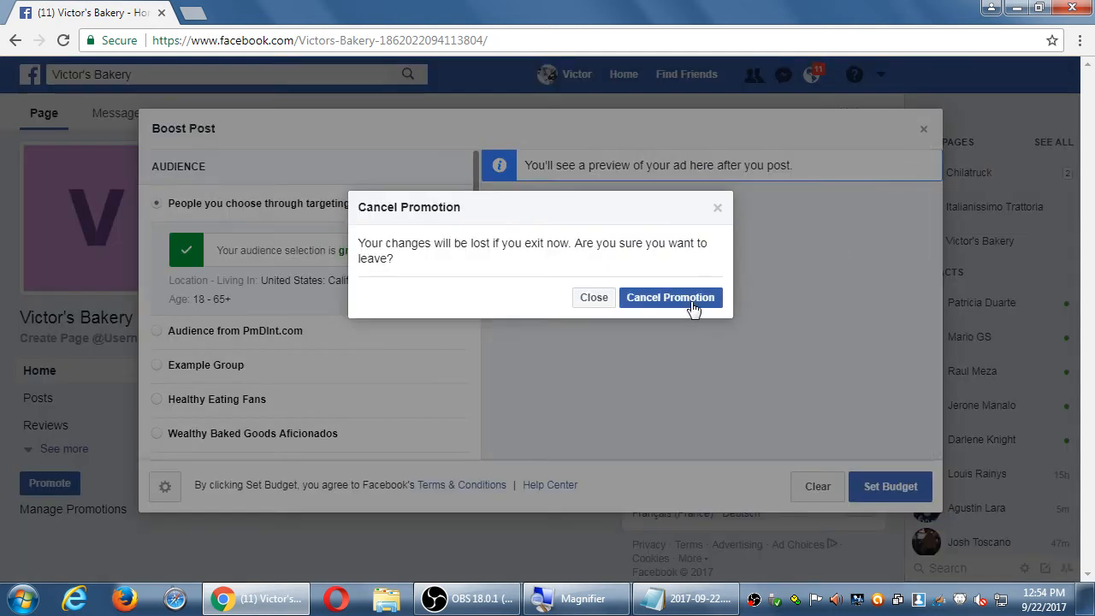
click(670, 297)
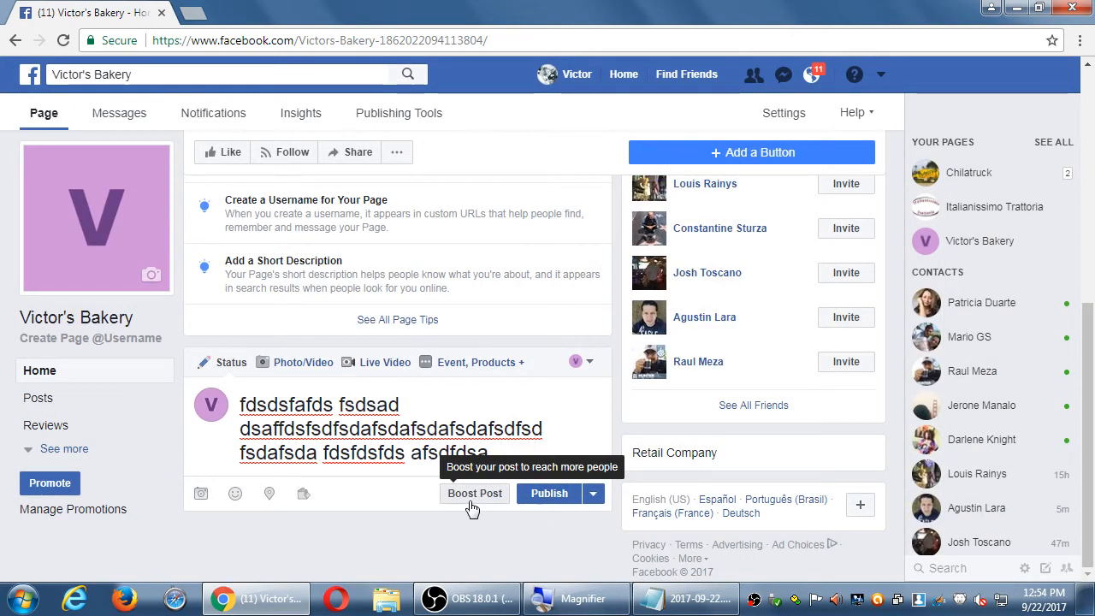
mouse_move(468, 499)
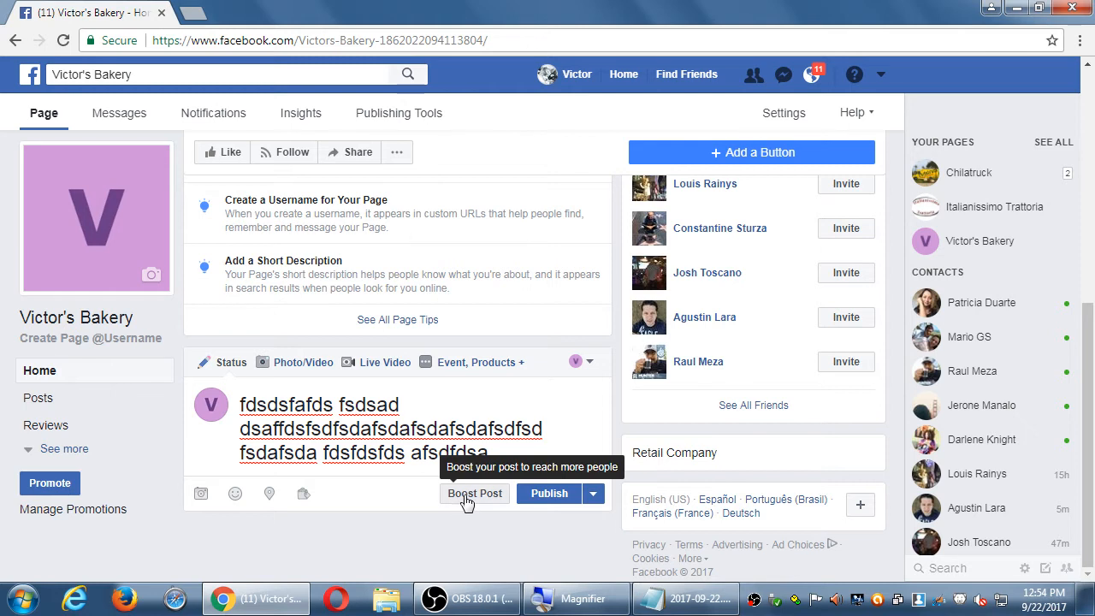
- Reopen Boost Post for the draft and review its Audience and Budget sections
click(475, 493)
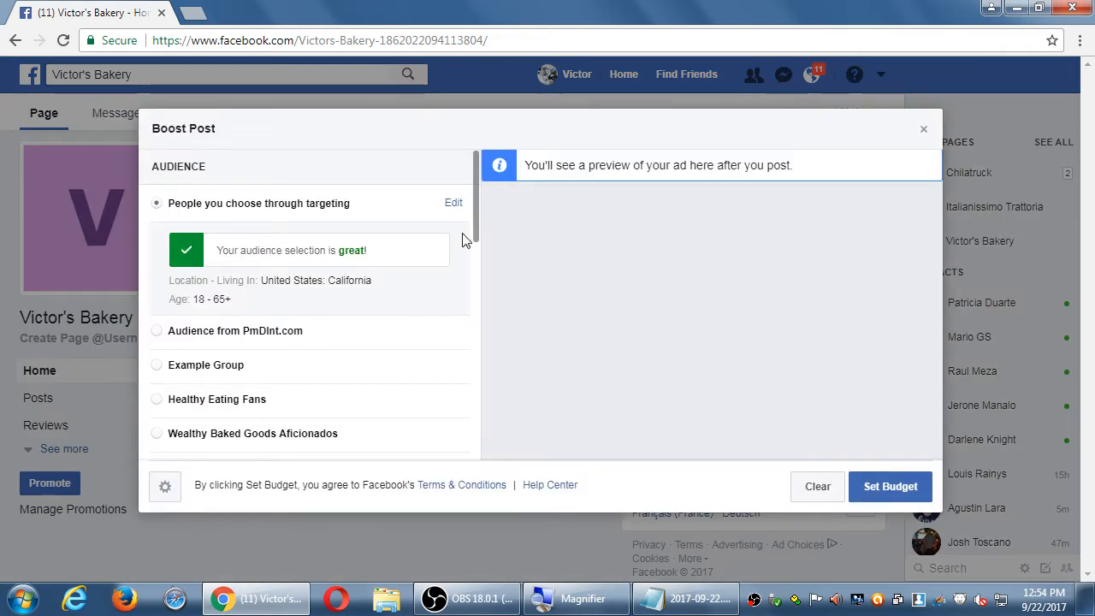
double_click(291, 250)
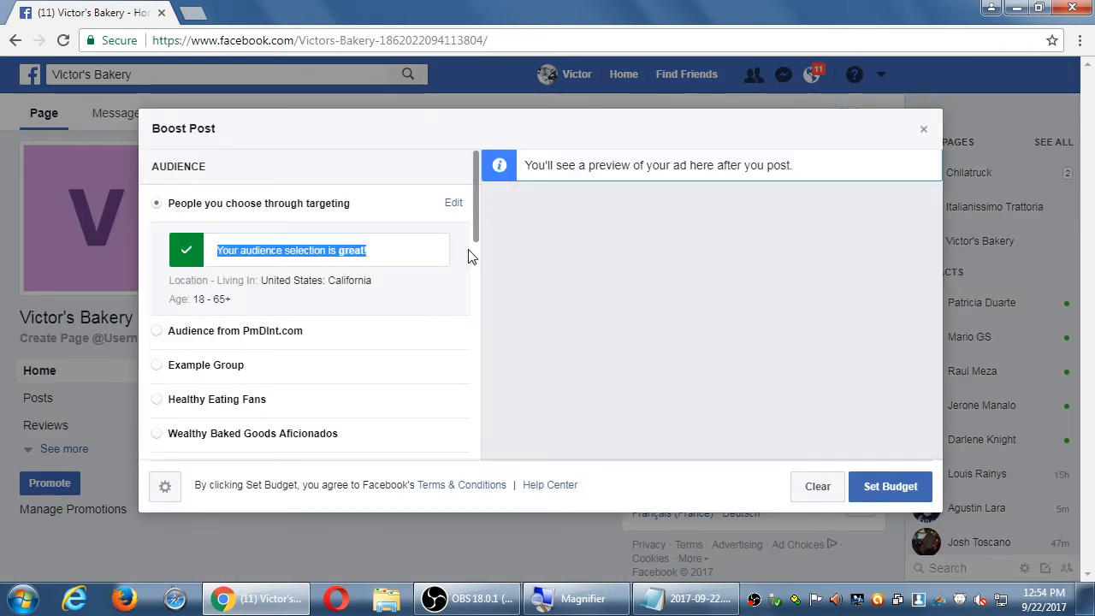
scroll(down, 3)
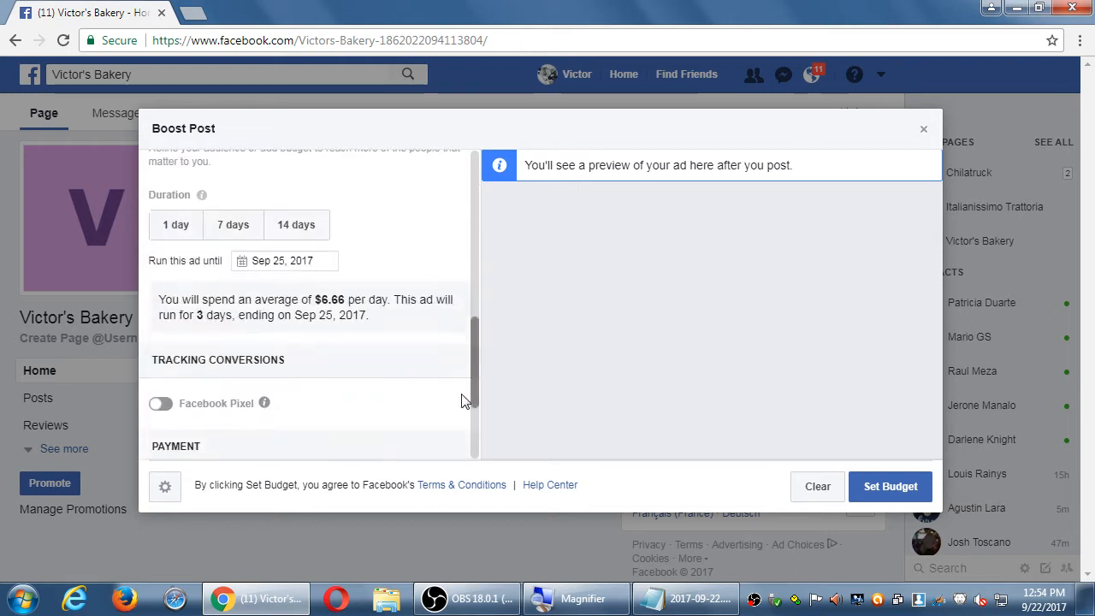
scroll(up, 3)
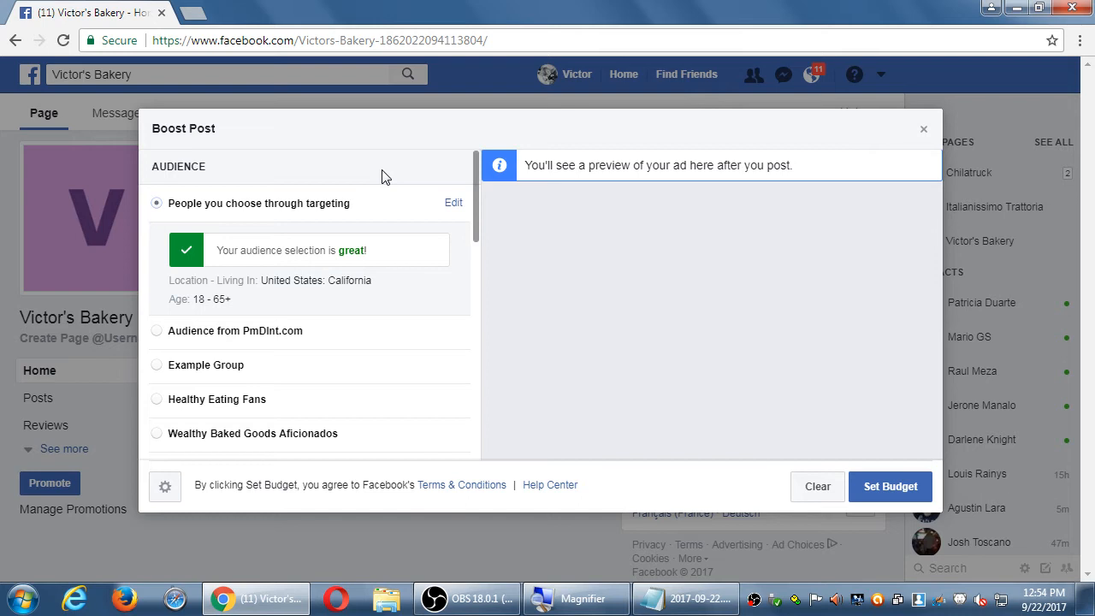
mouse_move(267, 209)
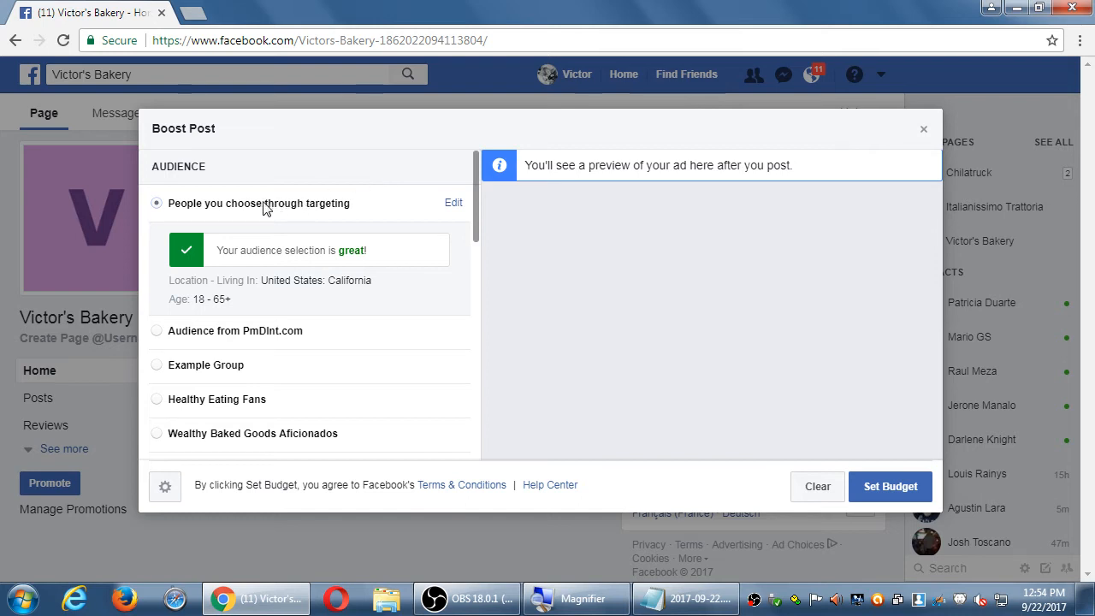
scroll(down, 3)
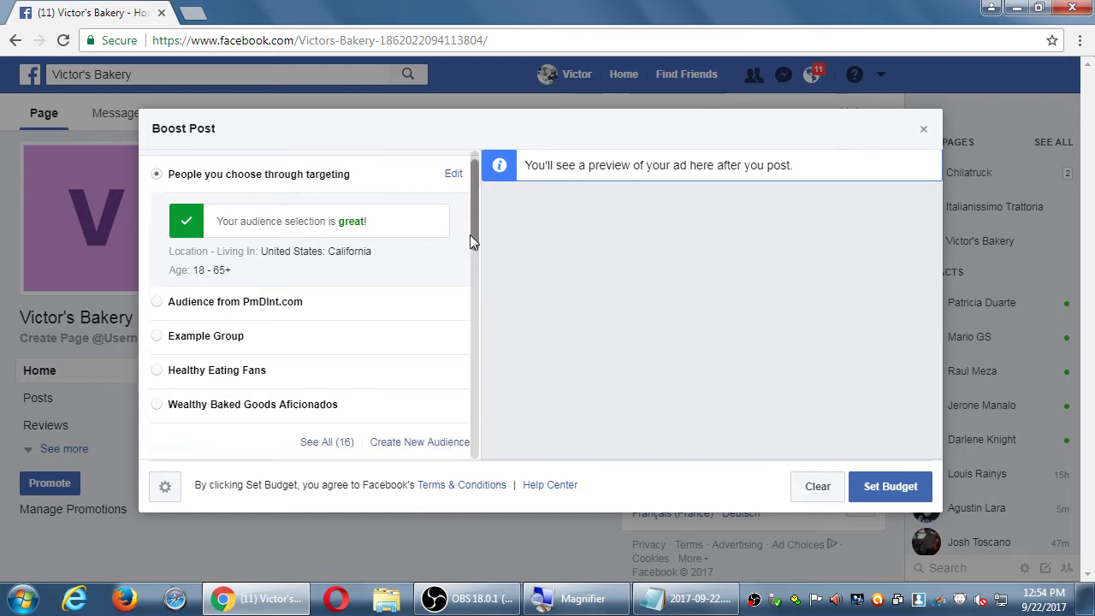
scroll(down, 3)
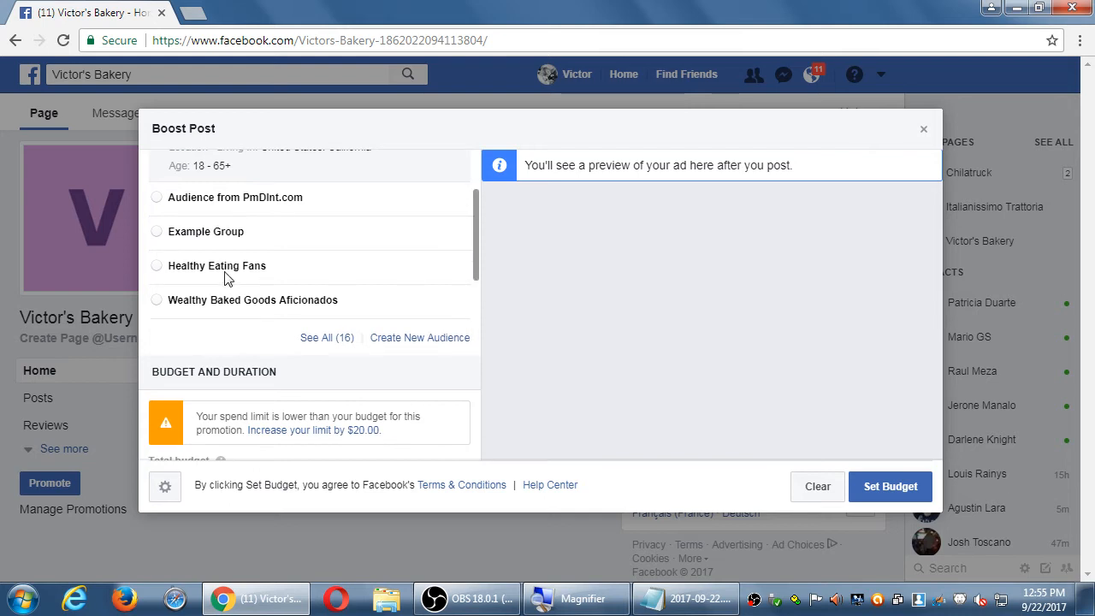
mouse_move(268, 325)
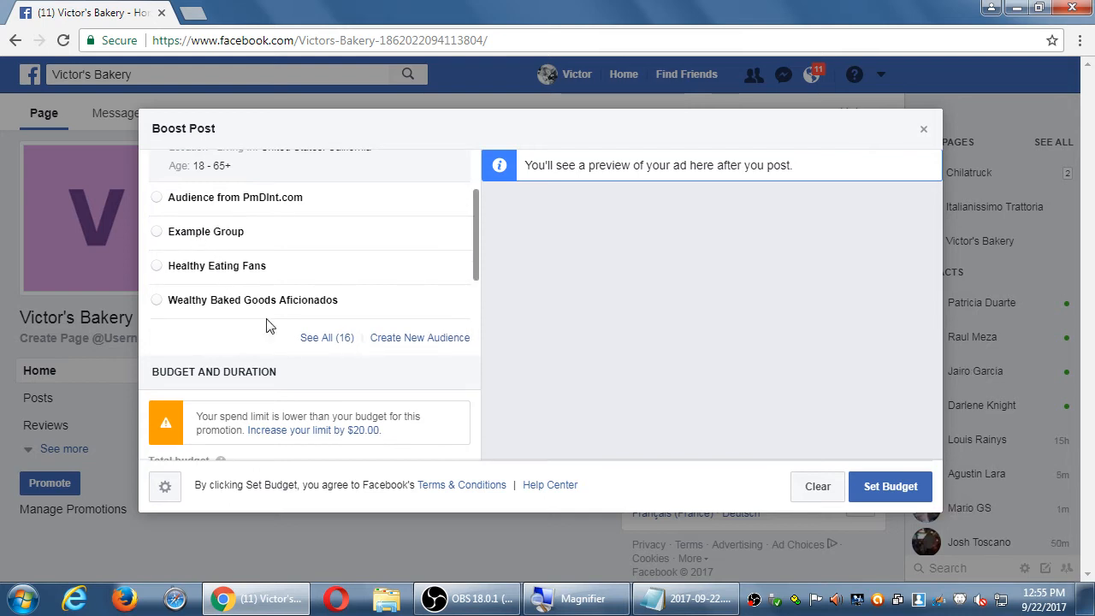
mouse_move(283, 315)
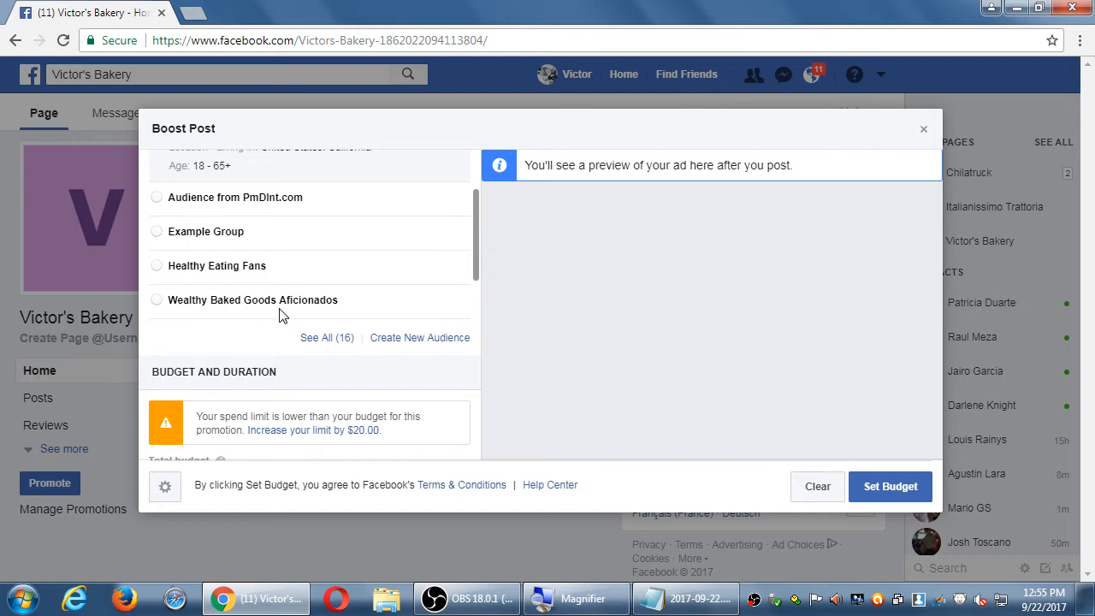
mouse_move(419, 337)
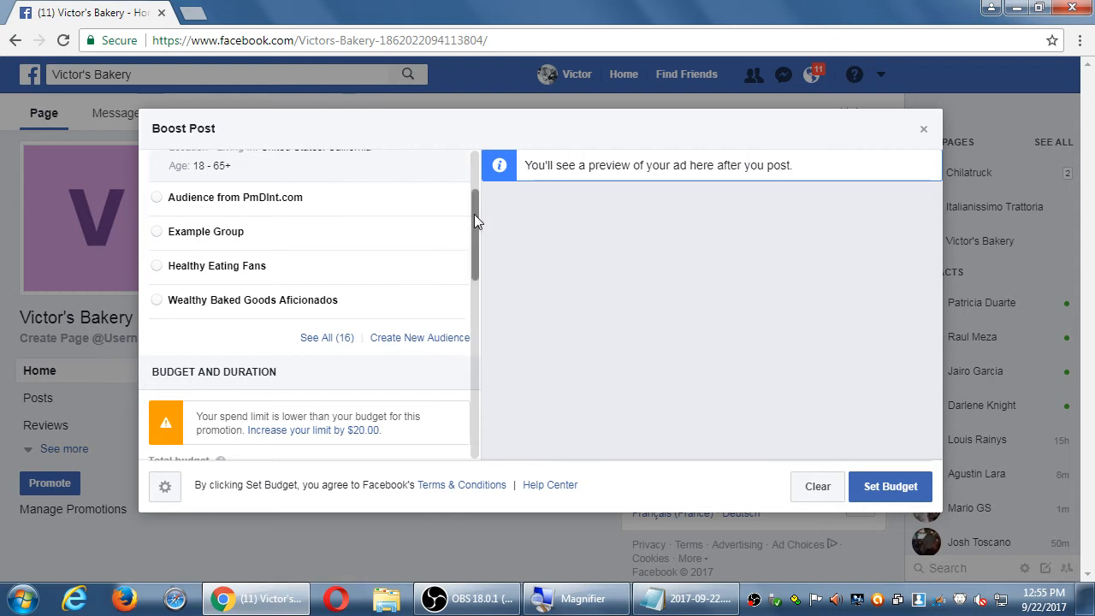
scroll(down, 3)
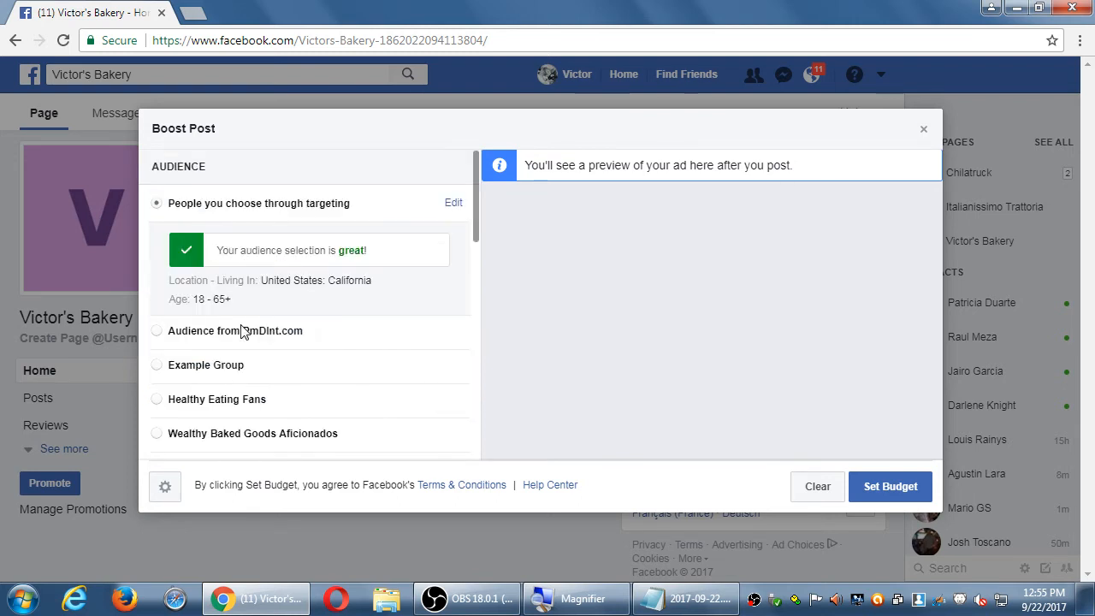
scroll(down, 3)
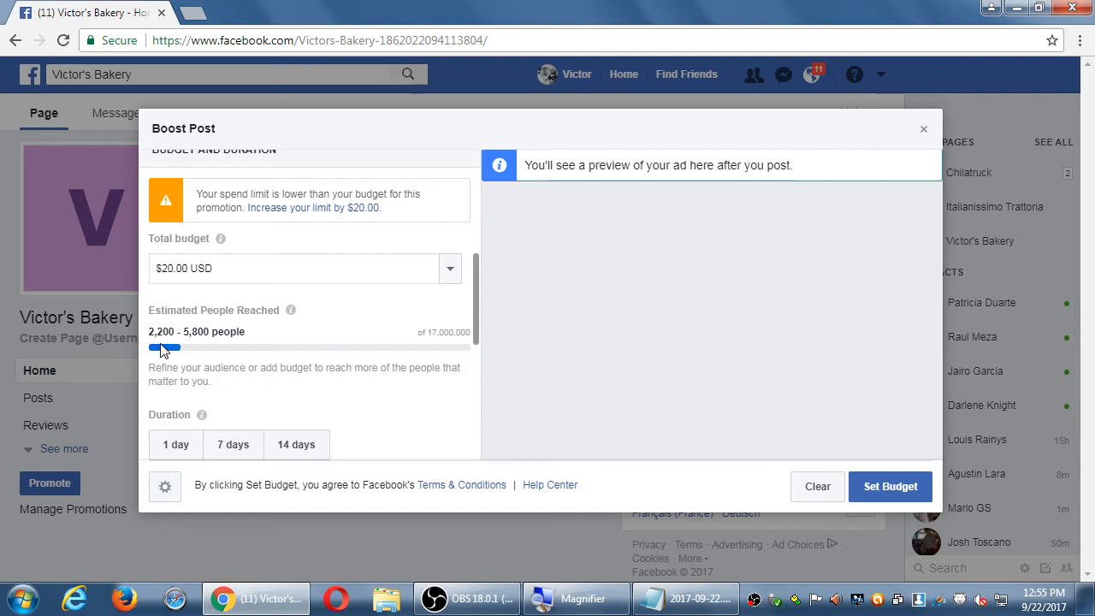
mouse_move(207, 365)
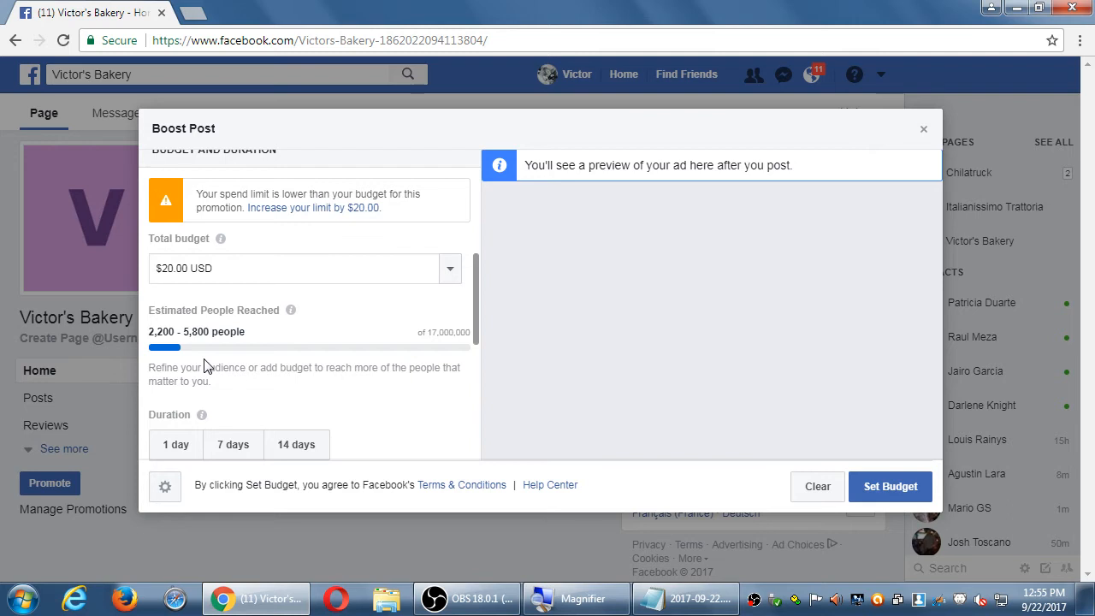
- Choose a total budget of $1,500.00 USD from the presets, then begin a custom budget entry
click(451, 268)
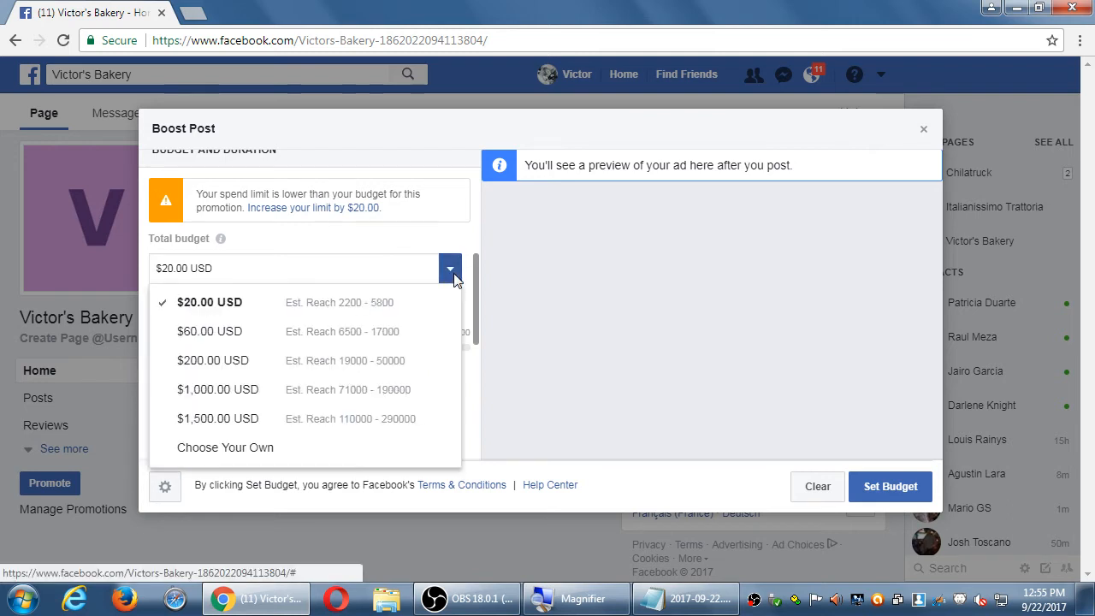
mouse_move(252, 419)
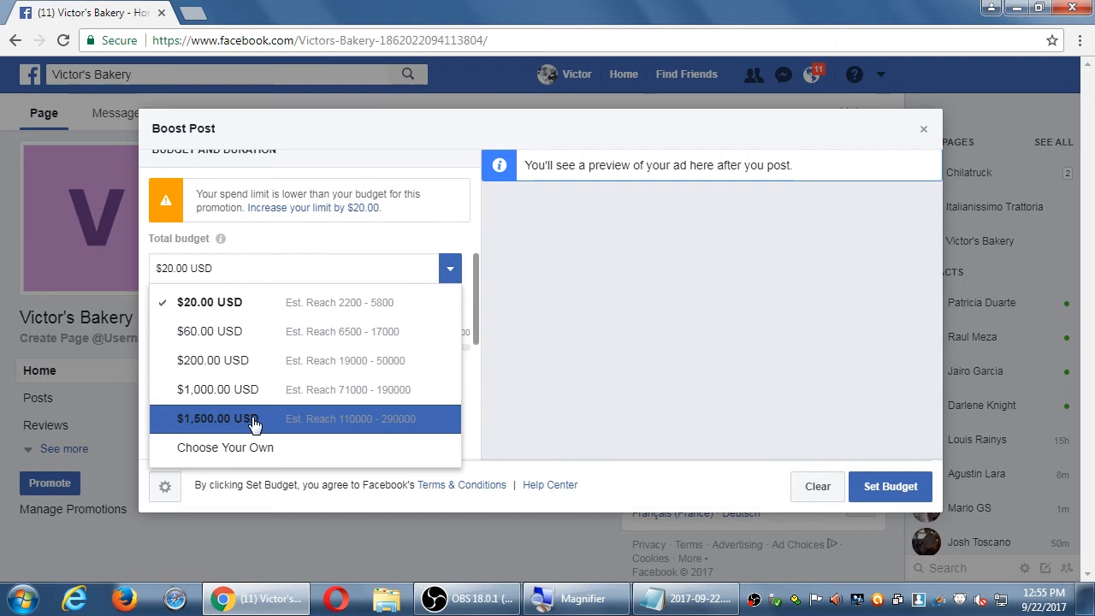
click(212, 418)
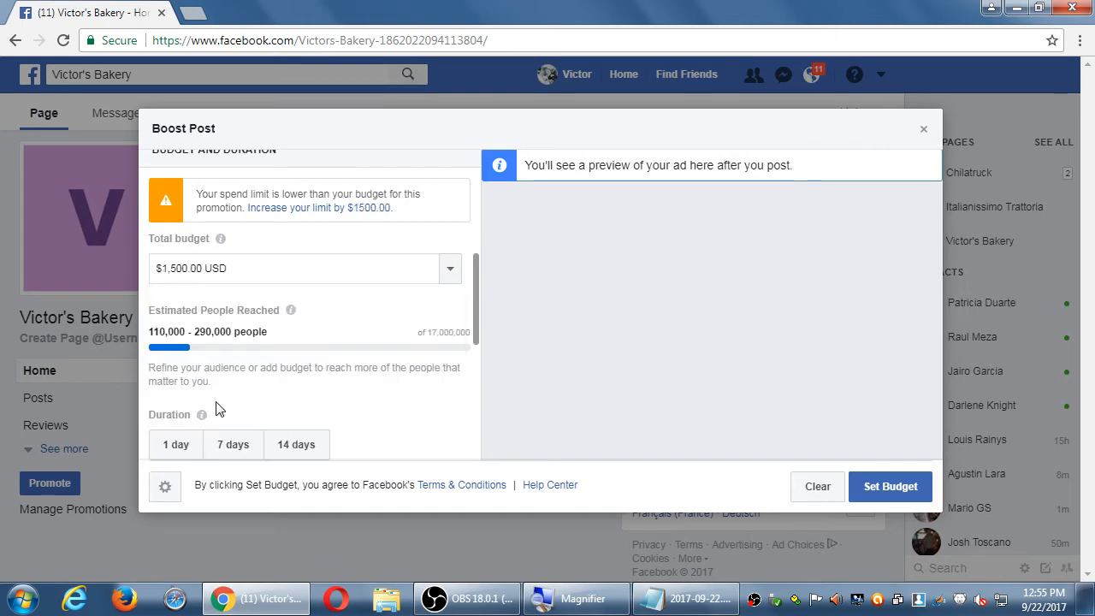
mouse_move(397, 309)
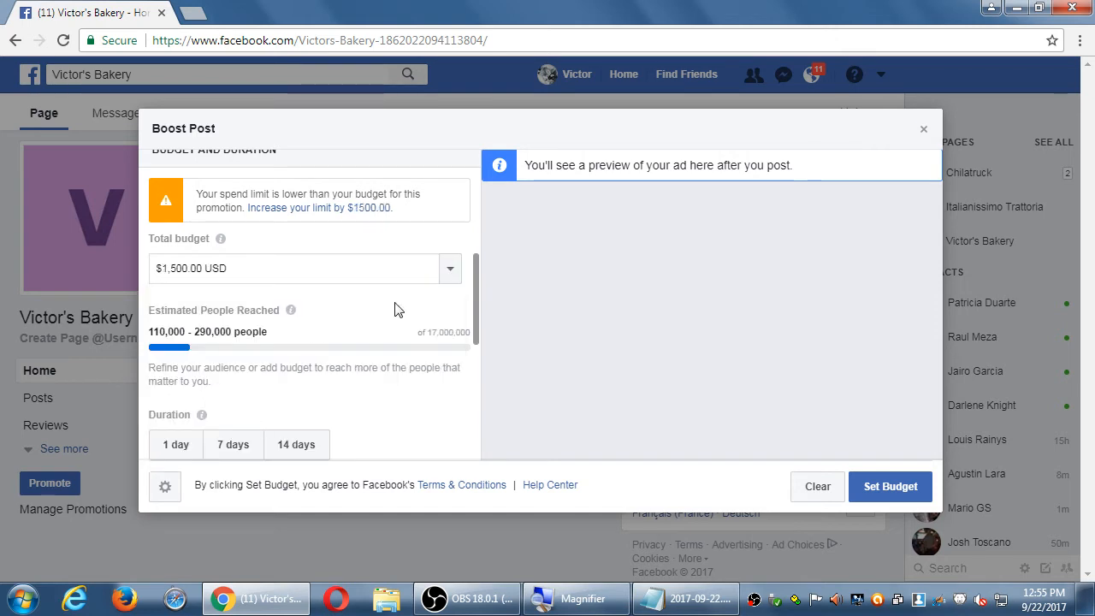
click(449, 268)
text(1)
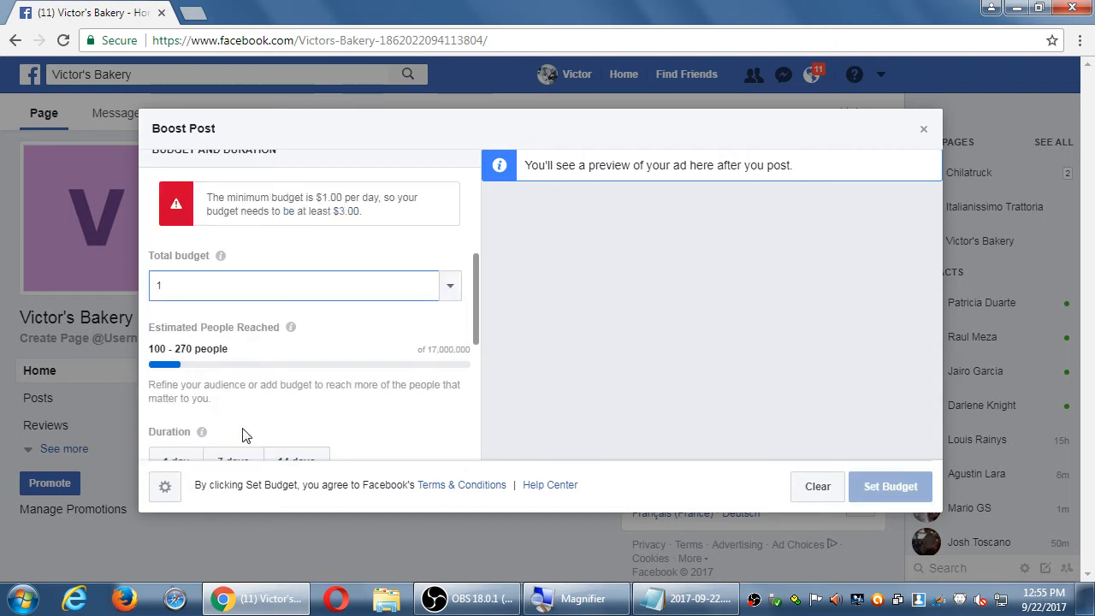
mouse_move(163, 379)
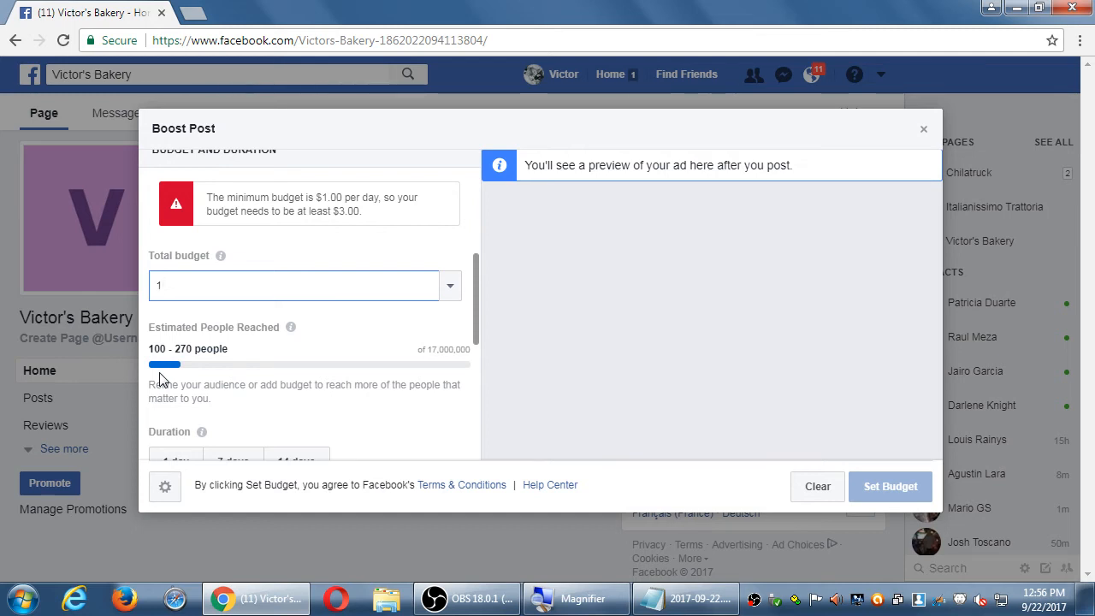
- Leave the total budget at 1 and review the warning that at least $3.00 is required
click(295, 285)
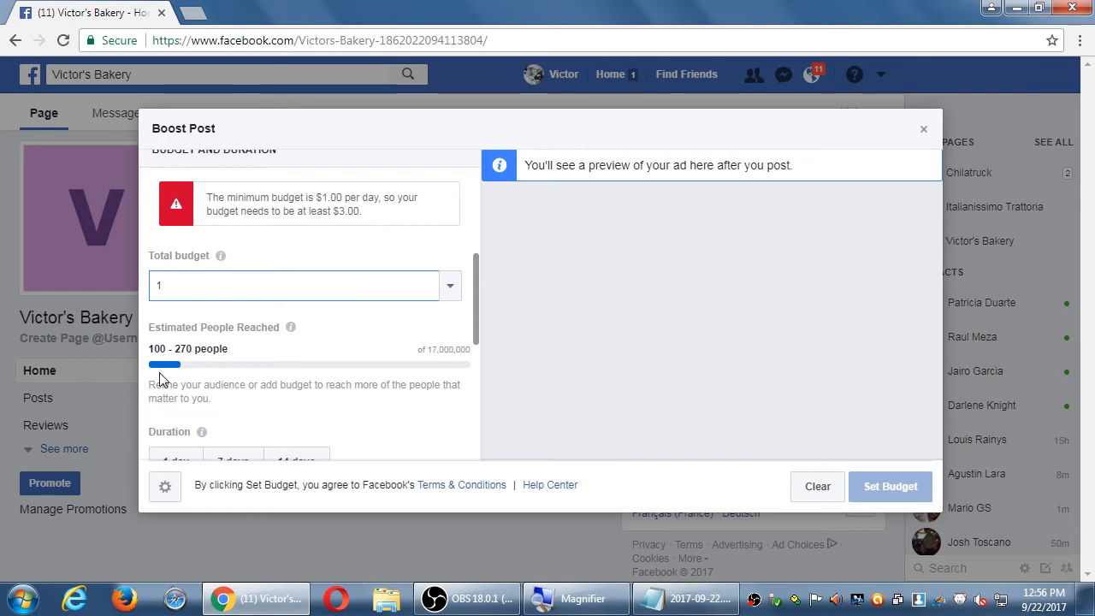
click(295, 285)
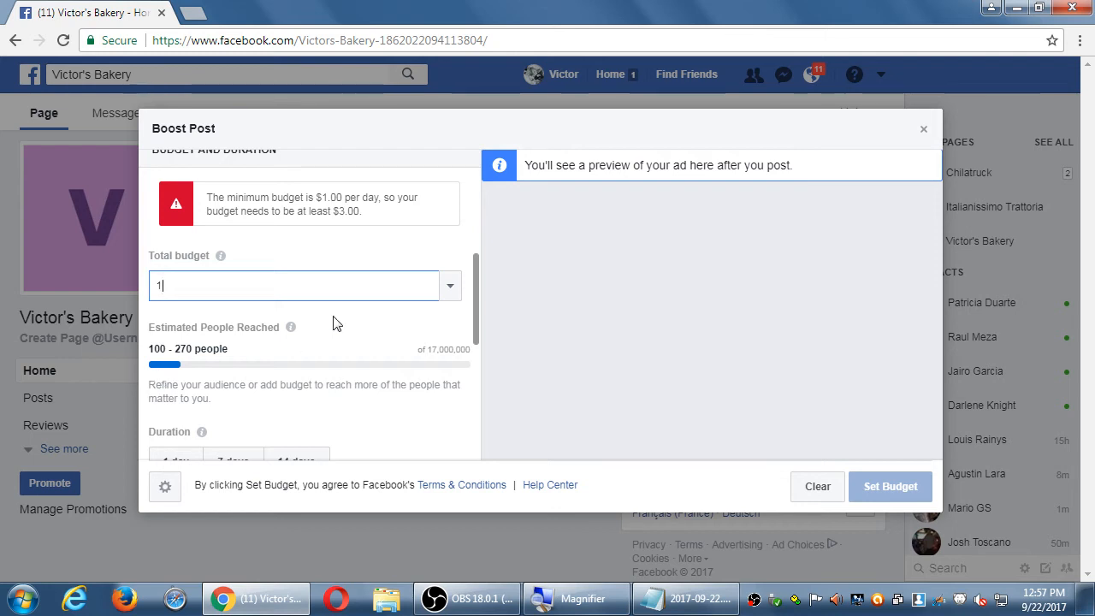
scroll(down, 3)
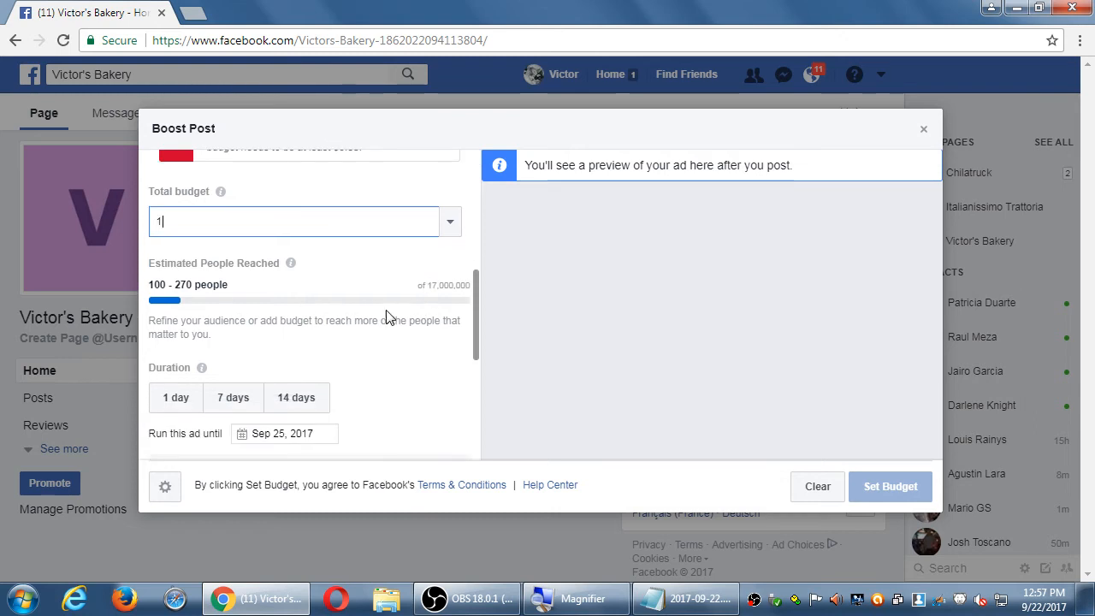
mouse_move(360, 354)
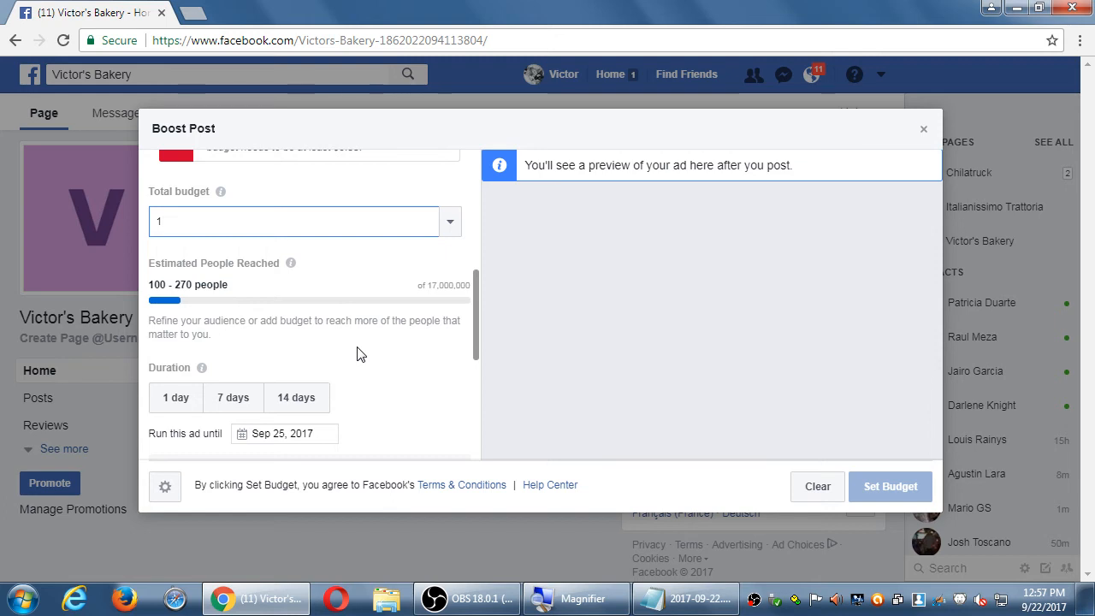
scroll(up, 3)
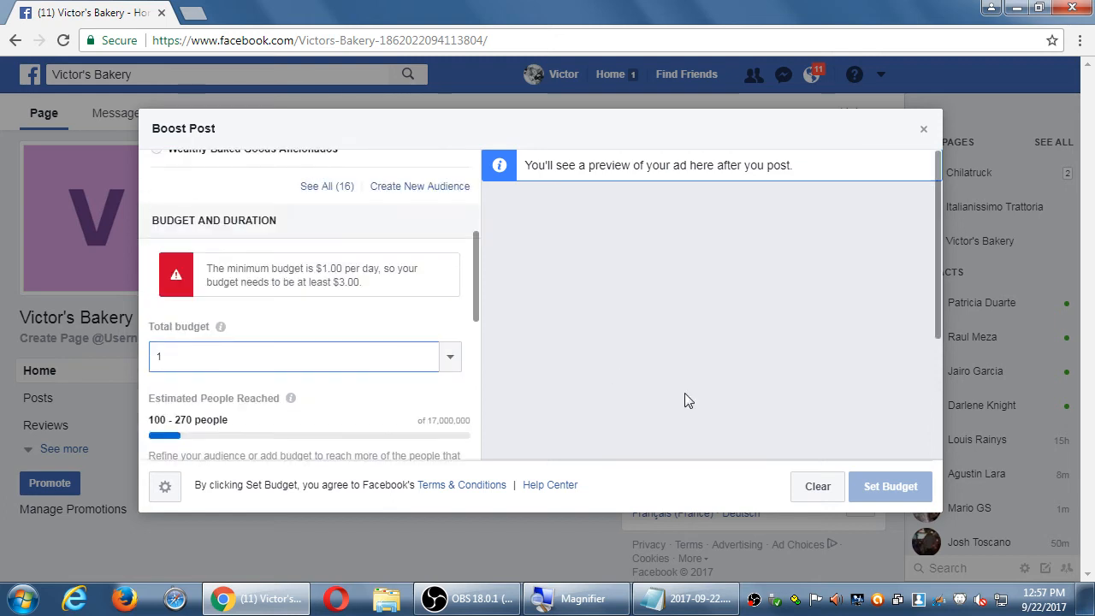
- Abandon the Boost Post setup and replace the draft text with 'sale 10%'
click(924, 129)
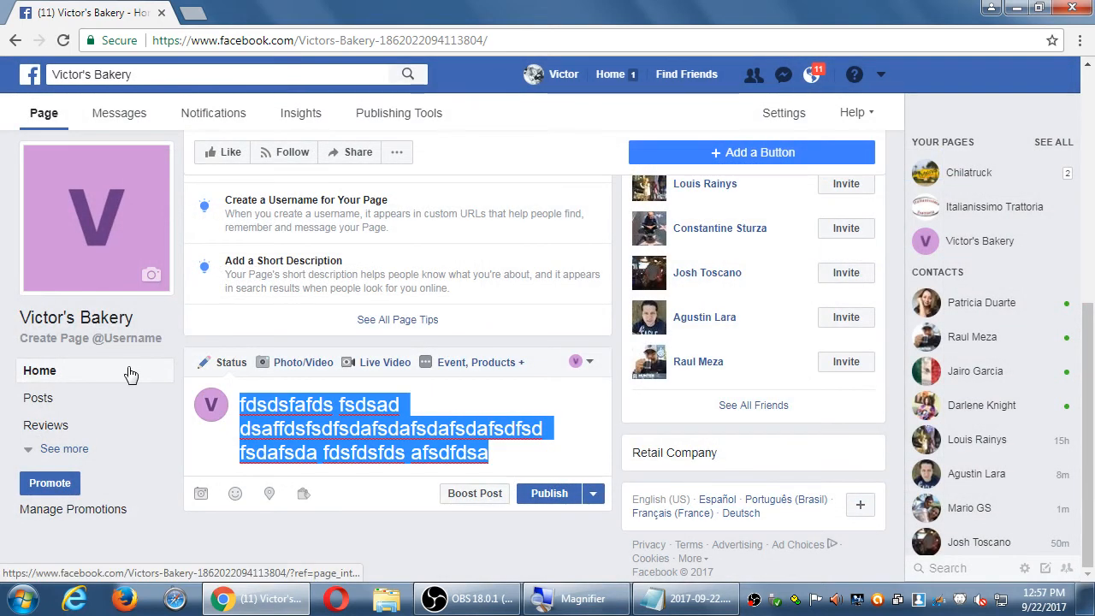
text(sale 10%)
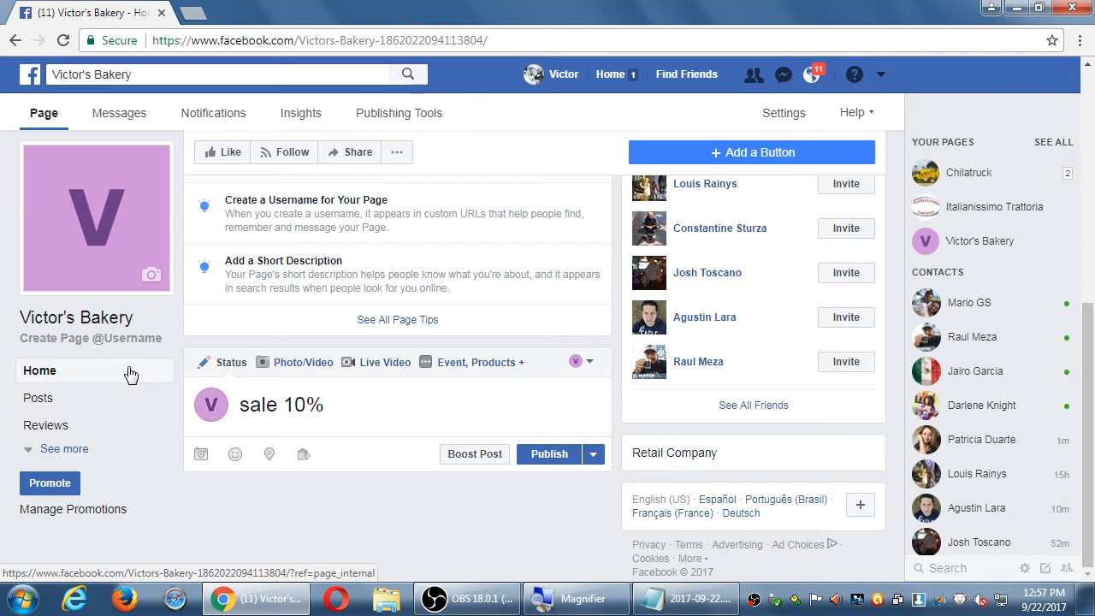
click(291, 405)
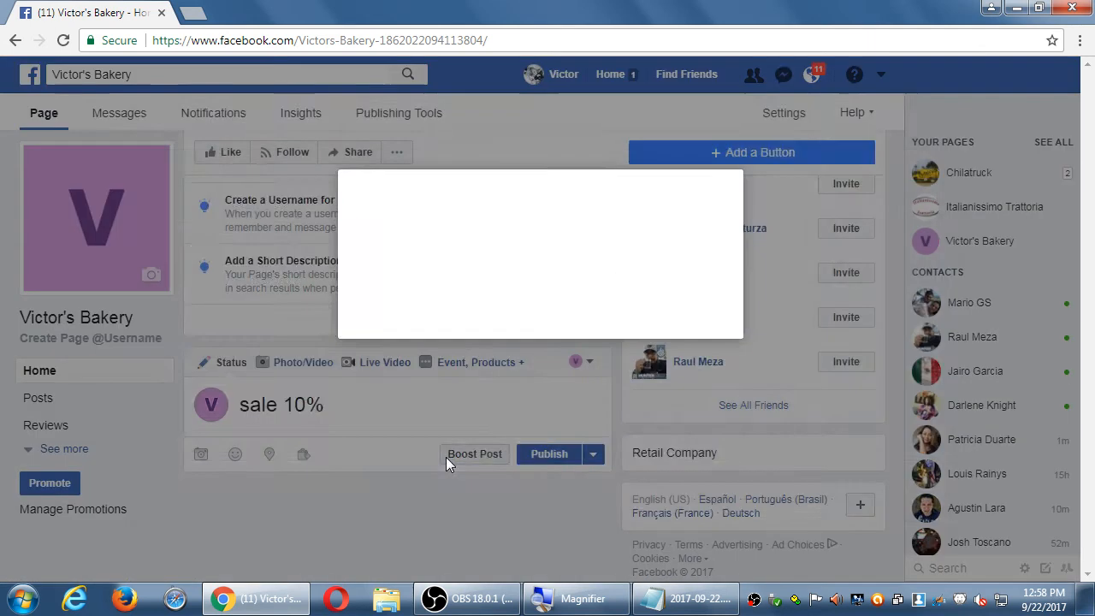
- Reopen Boost Post for the sale post and set it to run 1 day on a $1.00 USD budget
click(475, 454)
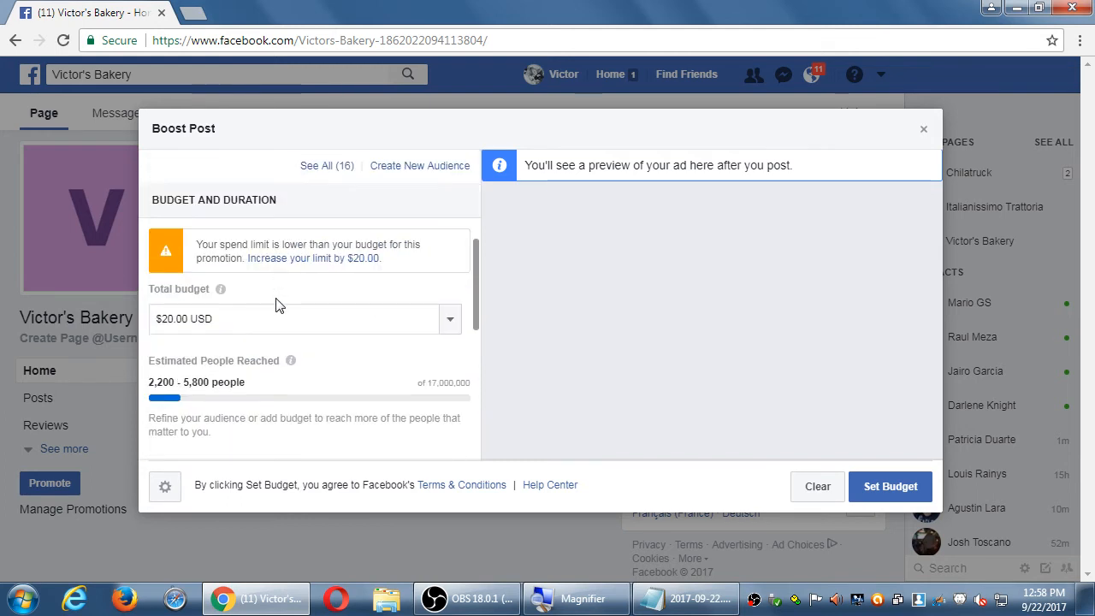
scroll(down, 3)
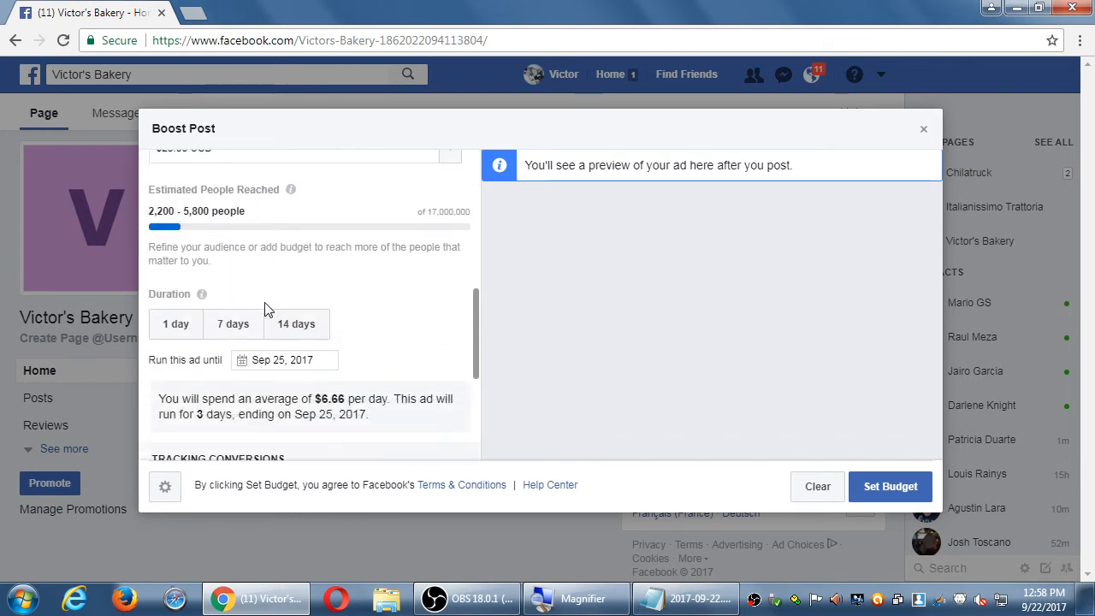
click(176, 339)
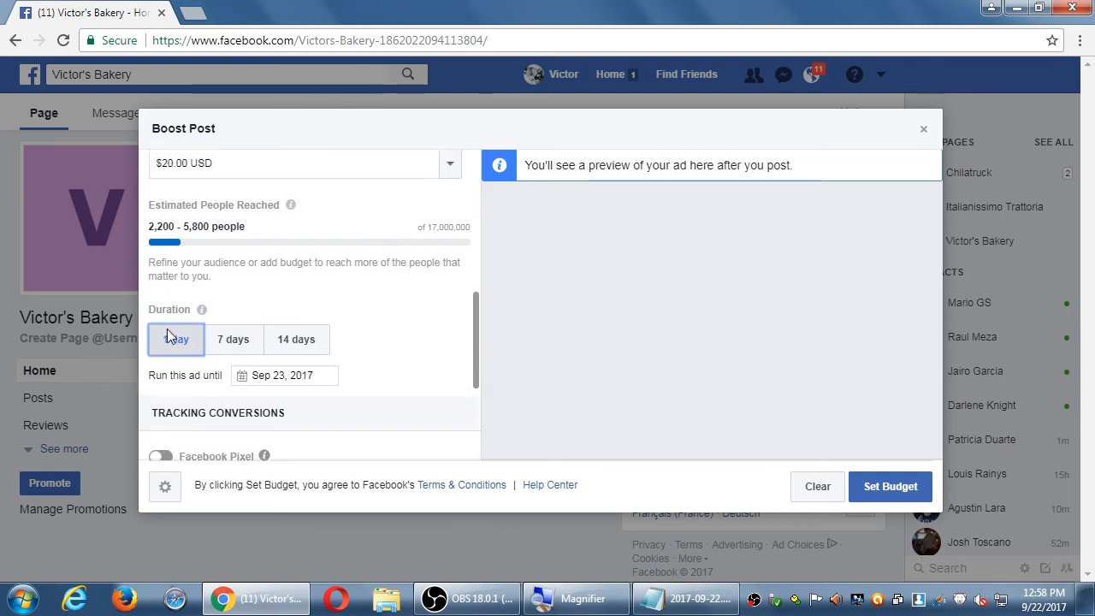
click(291, 163)
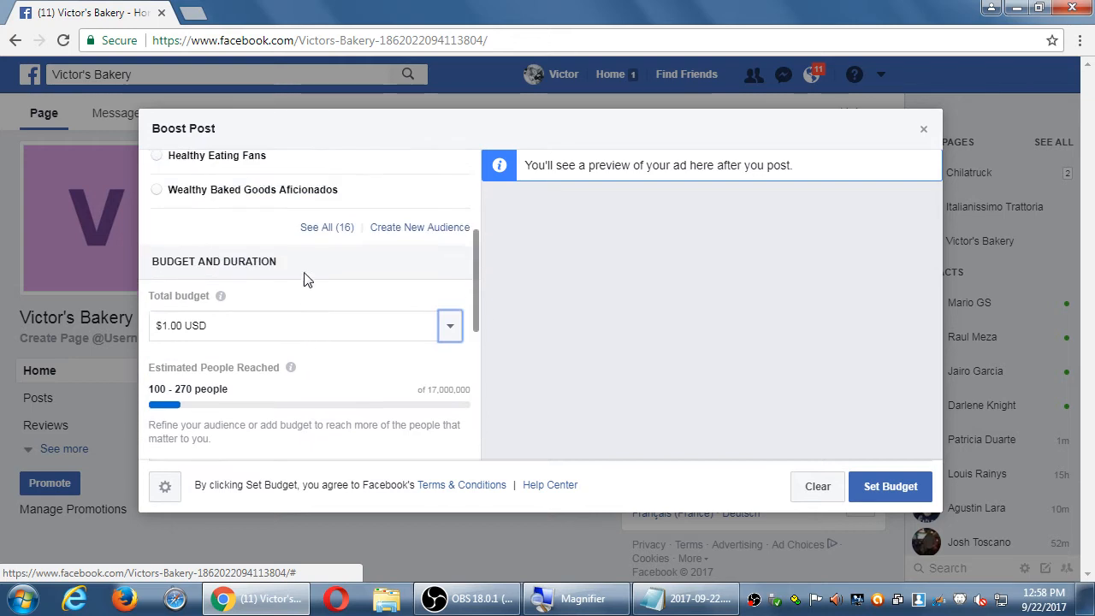
- Target the Healthy Eating Fans audience and review the resulting 75–200 people reach
scroll(up, 3)
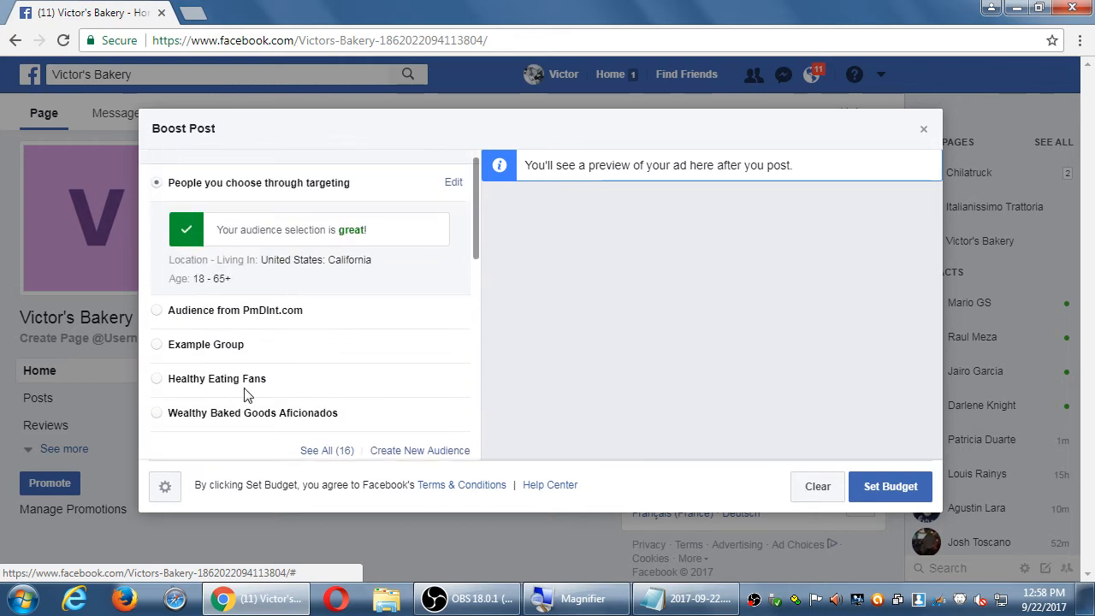
click(157, 379)
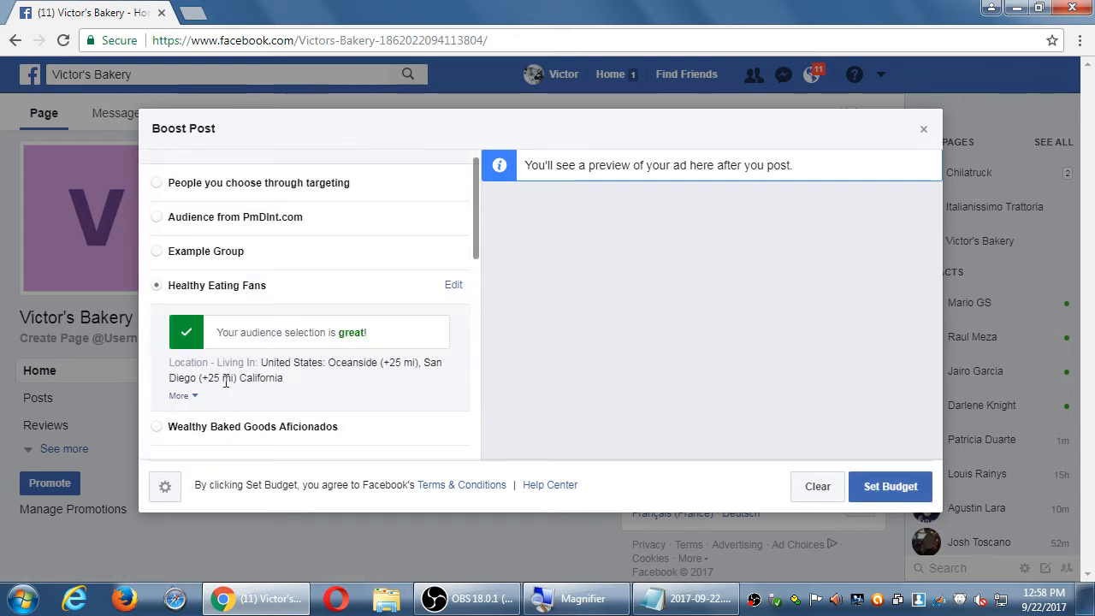
mouse_move(373, 400)
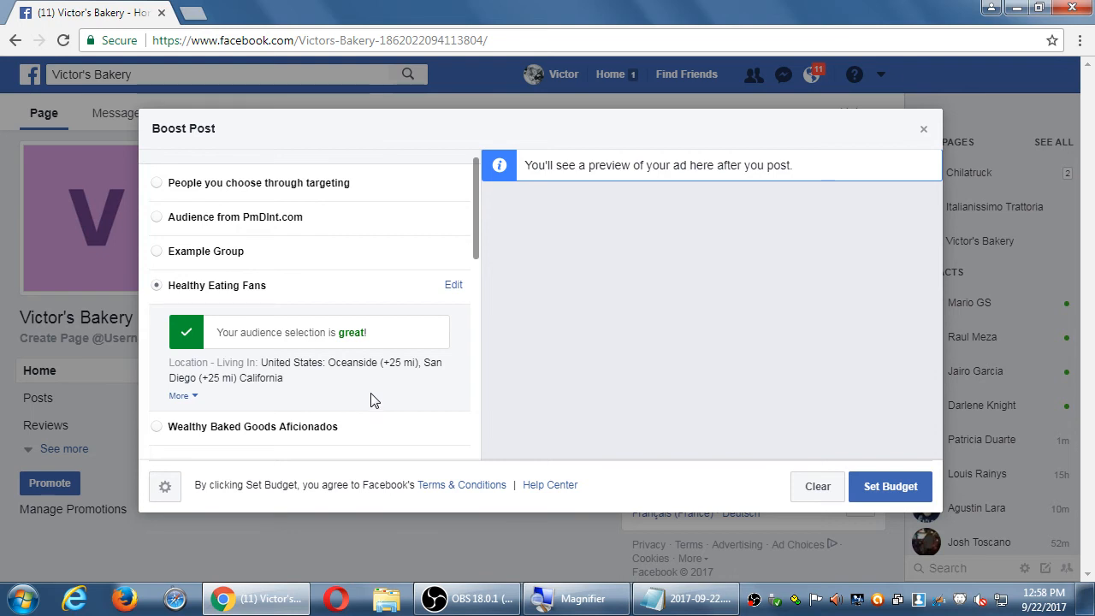
scroll(down, 3)
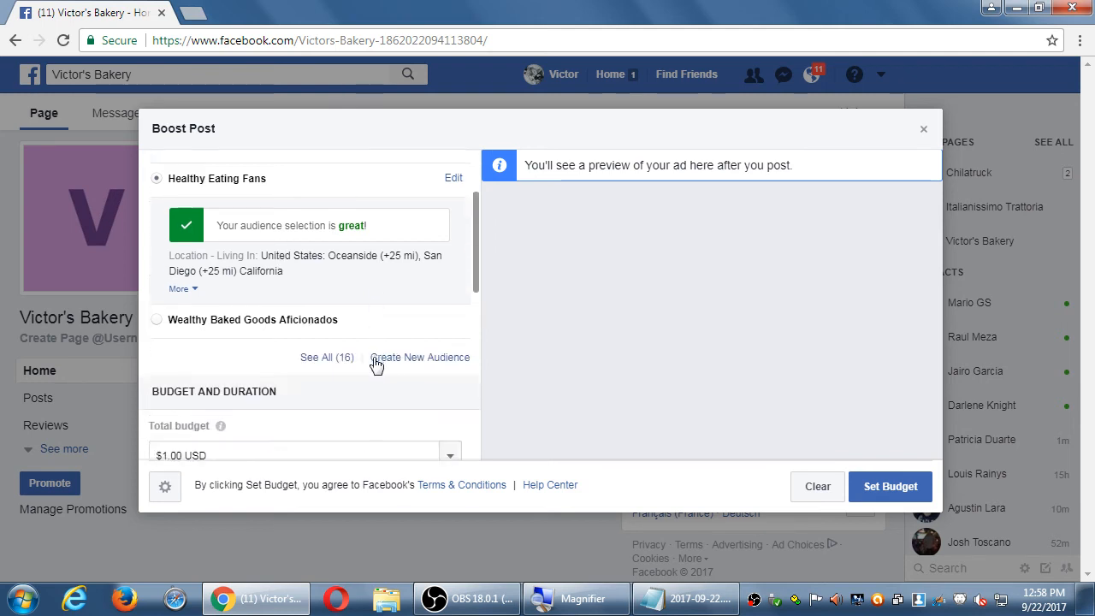
scroll(down, 3)
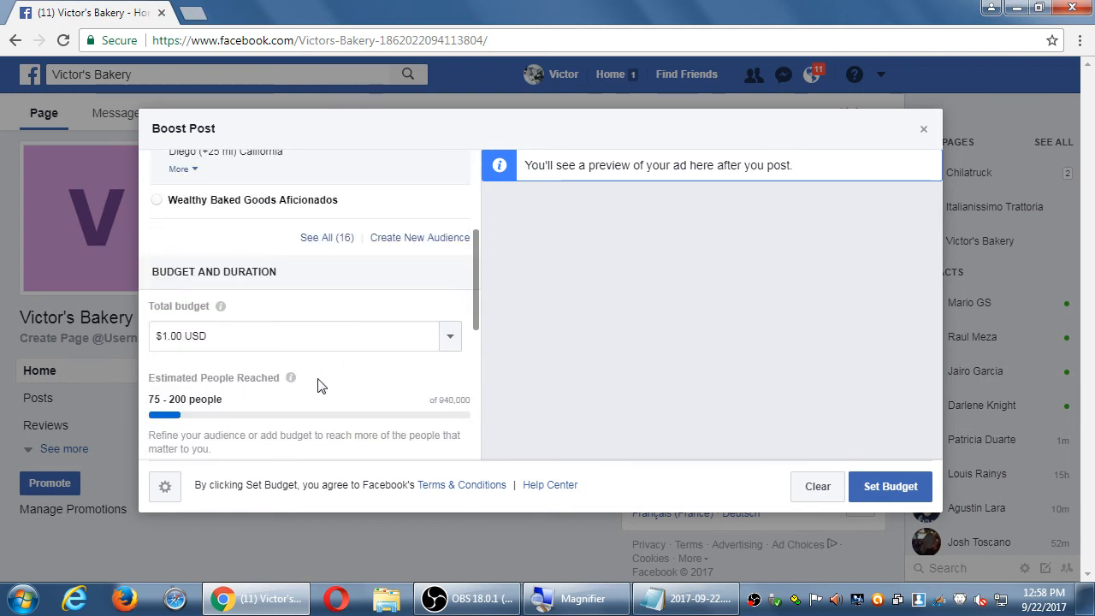
scroll(down, 3)
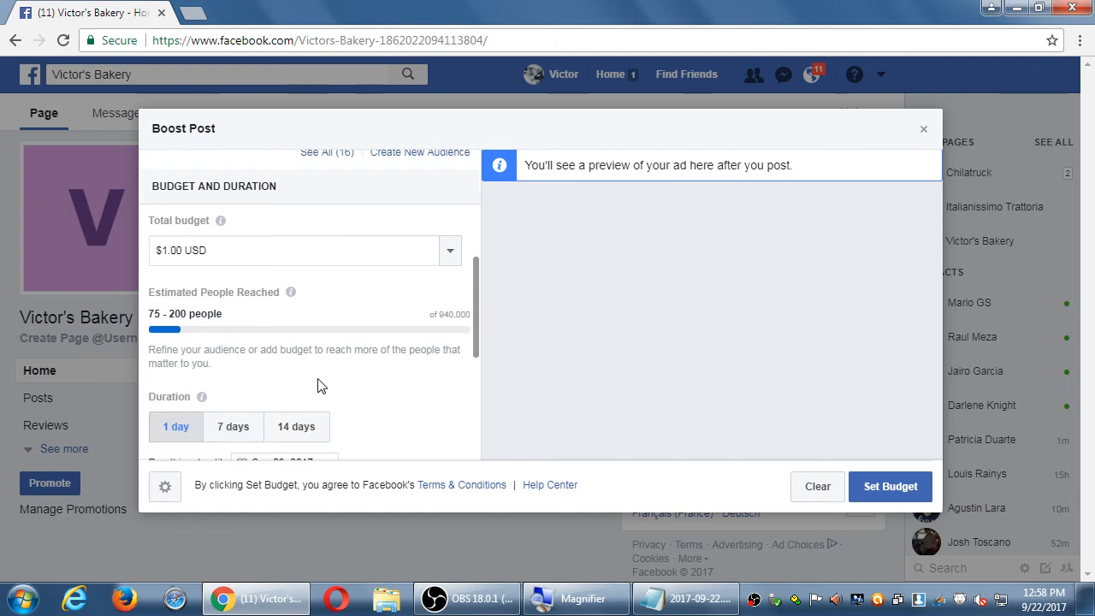
scroll(down, 3)
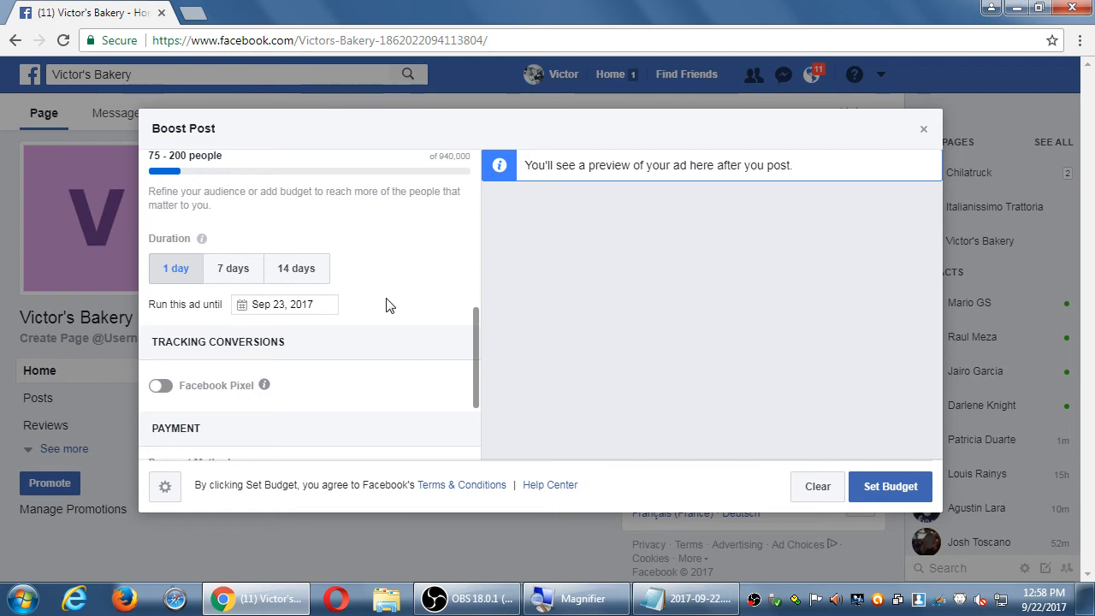
- Extend the boost to 14 days at $14.00 (1,000–2,700 people), then close the Boost Post dialog
click(296, 268)
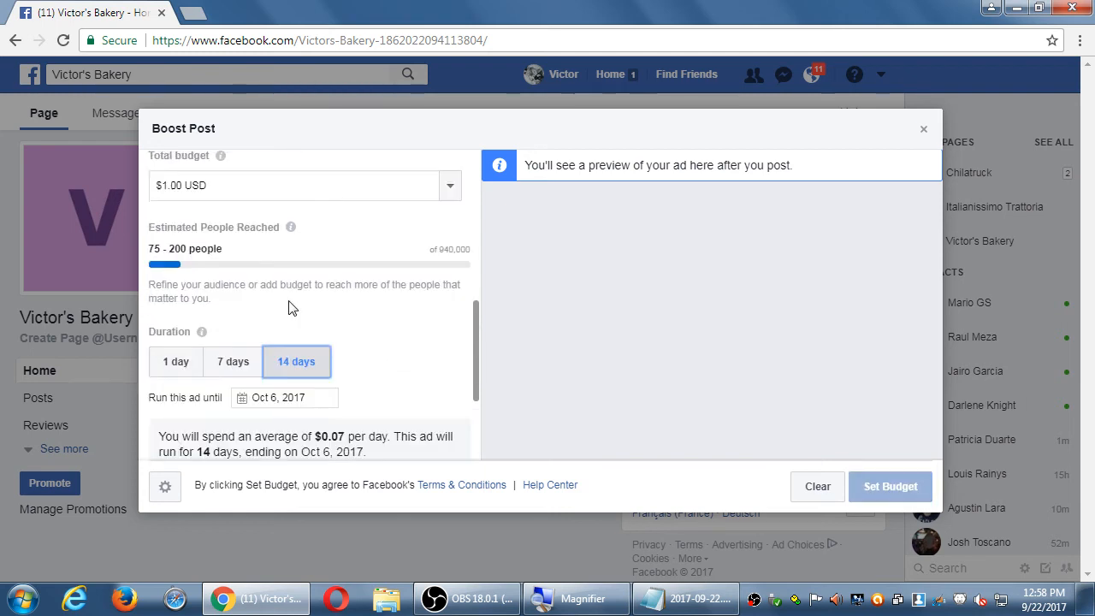
scroll(up, 3)
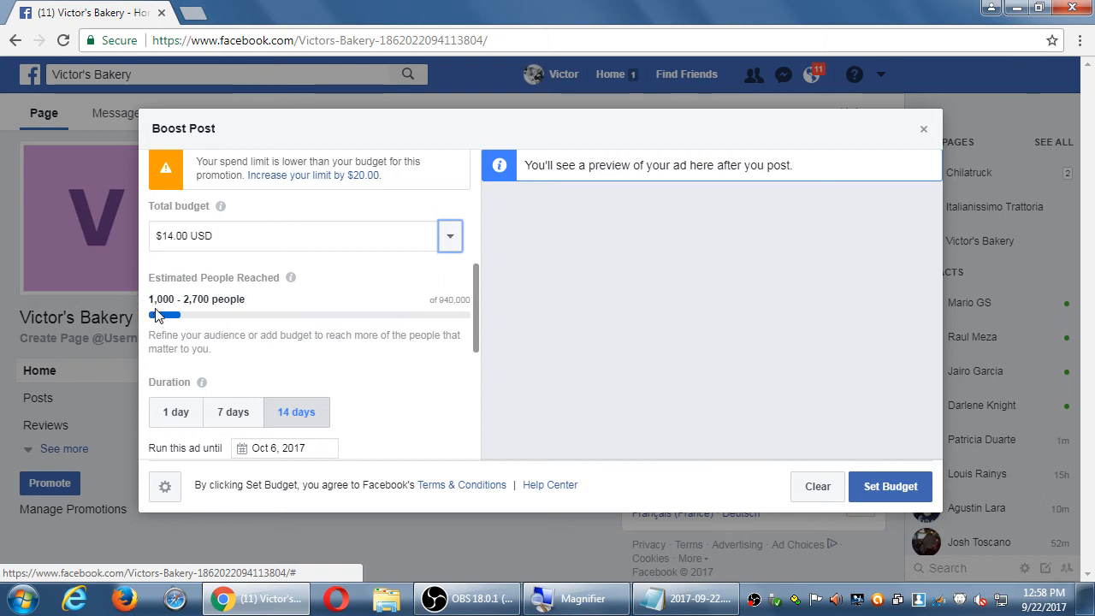
scroll(down, 3)
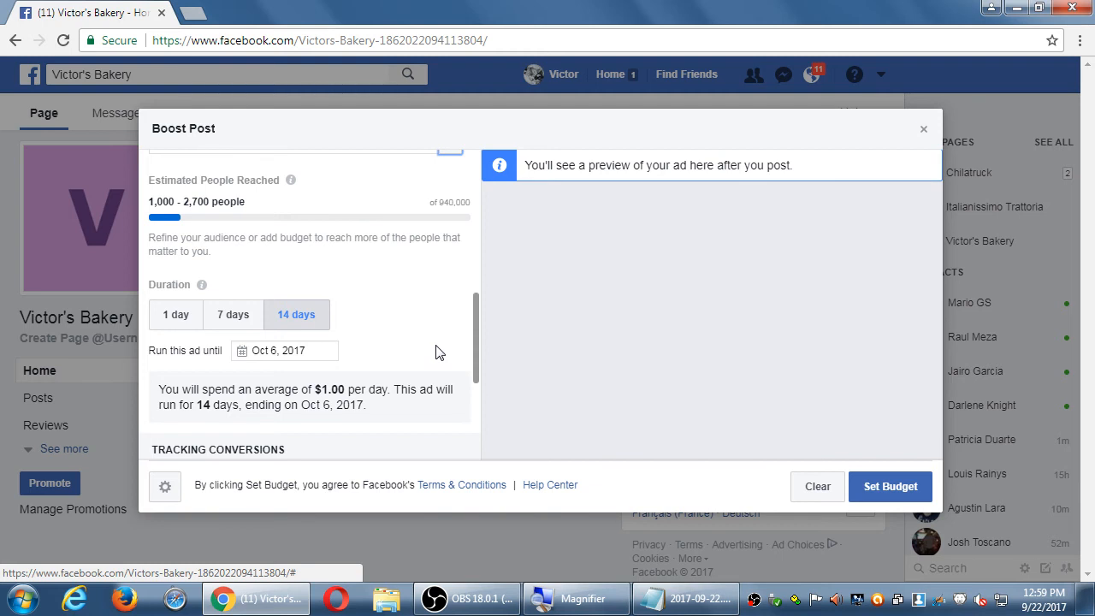
mouse_move(420, 351)
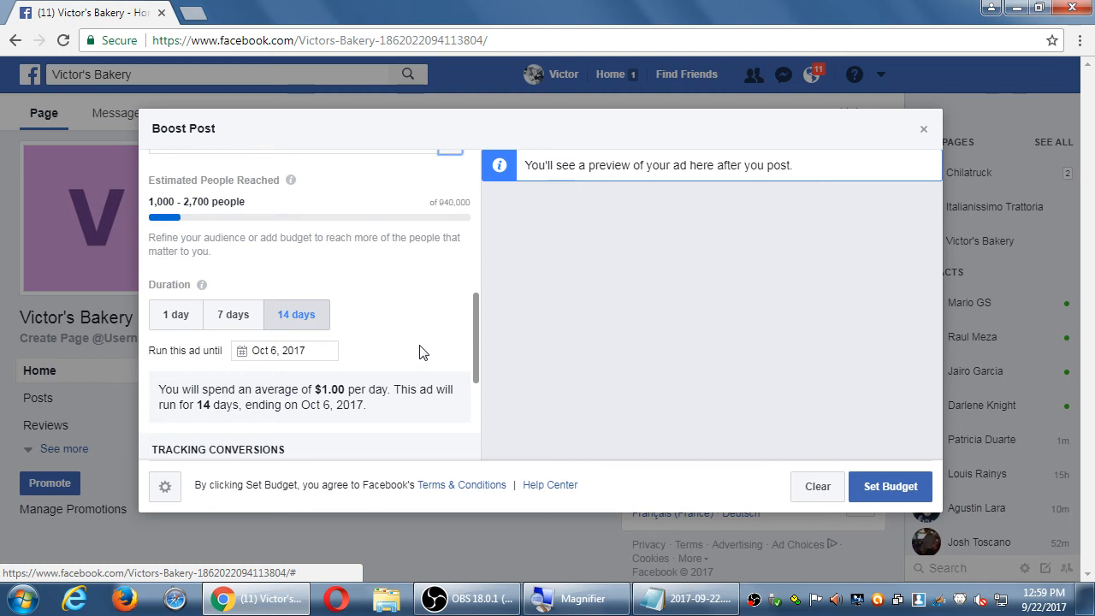
scroll(up, 3)
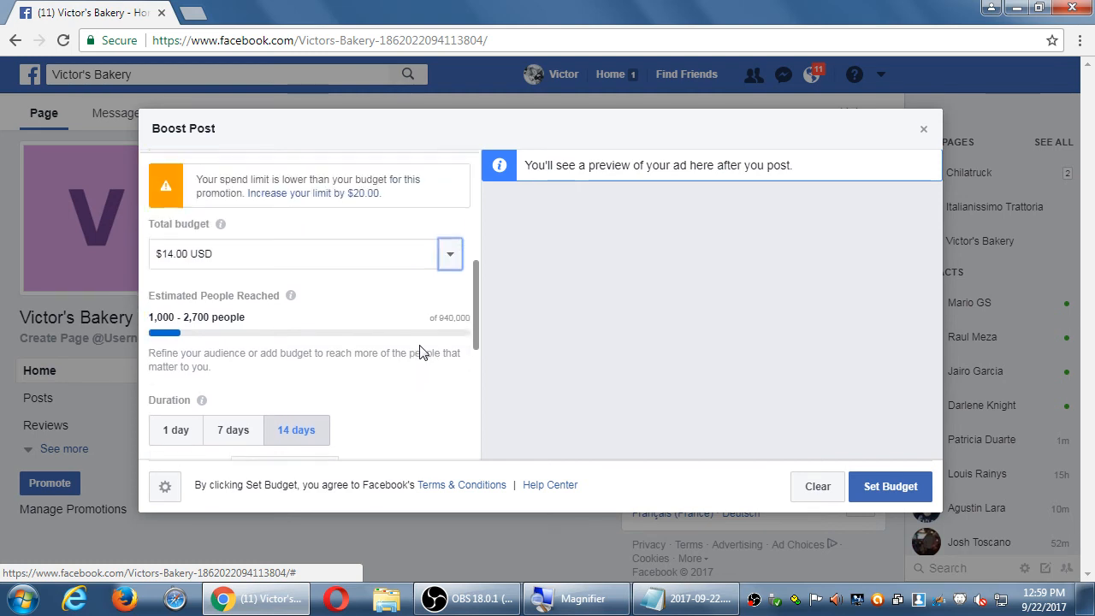
click(924, 129)
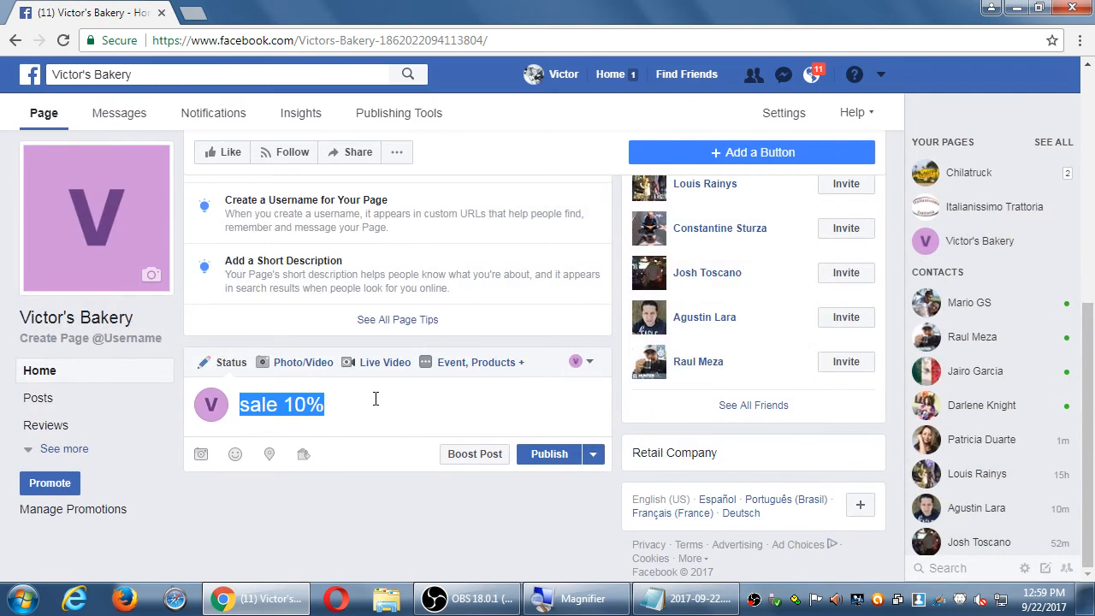
click(375, 400)
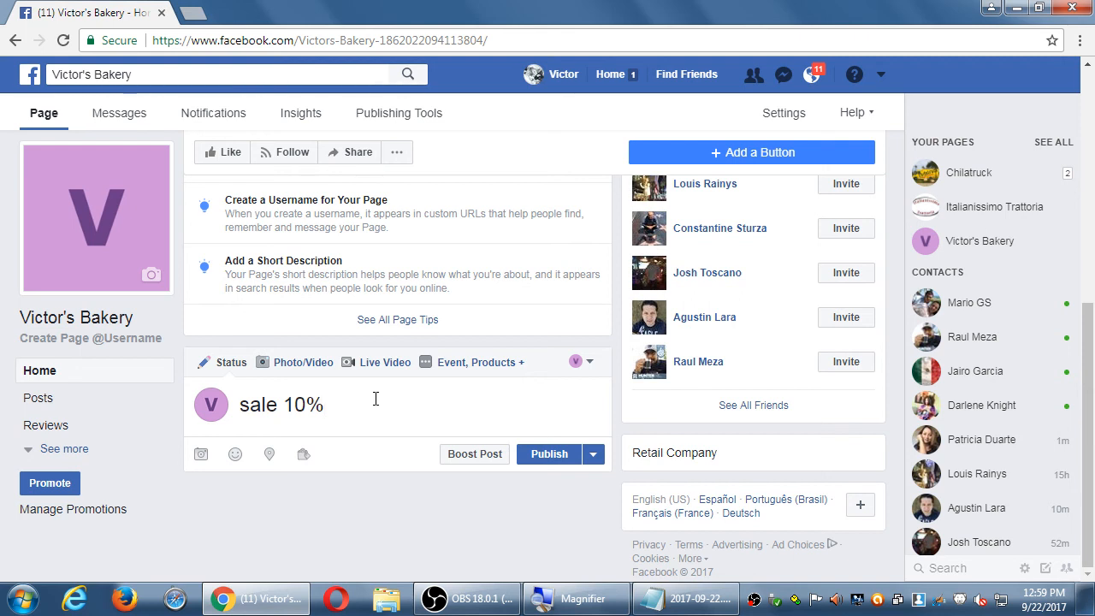
mouse_move(408, 428)
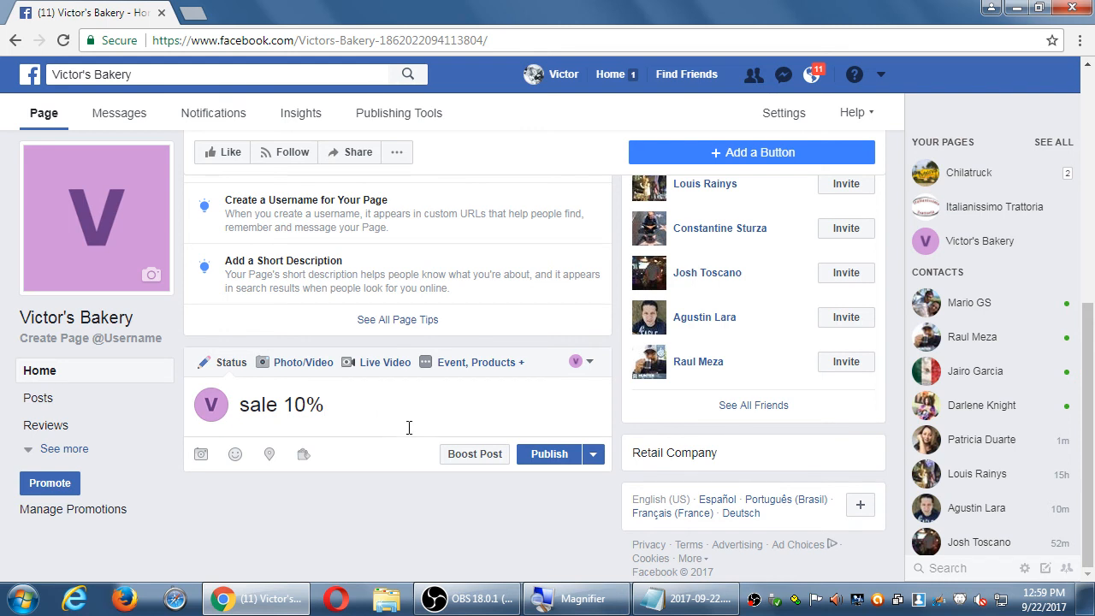
- Reopen Boost Post for the 'sale 10%' draft and review its Healthy Eating Fans targeting and budget
click(474, 453)
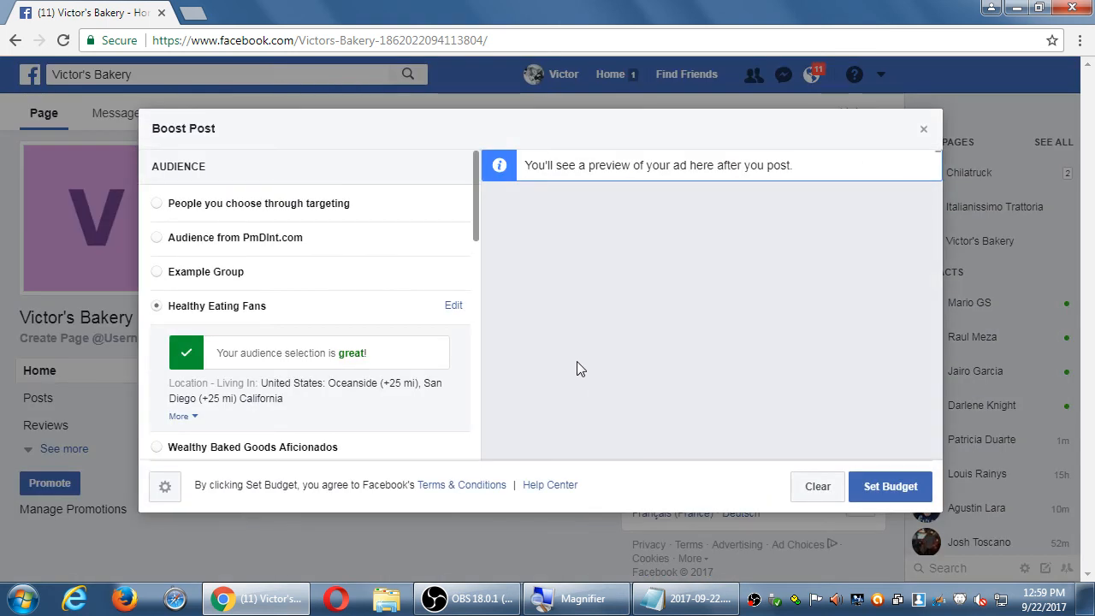
mouse_move(581, 381)
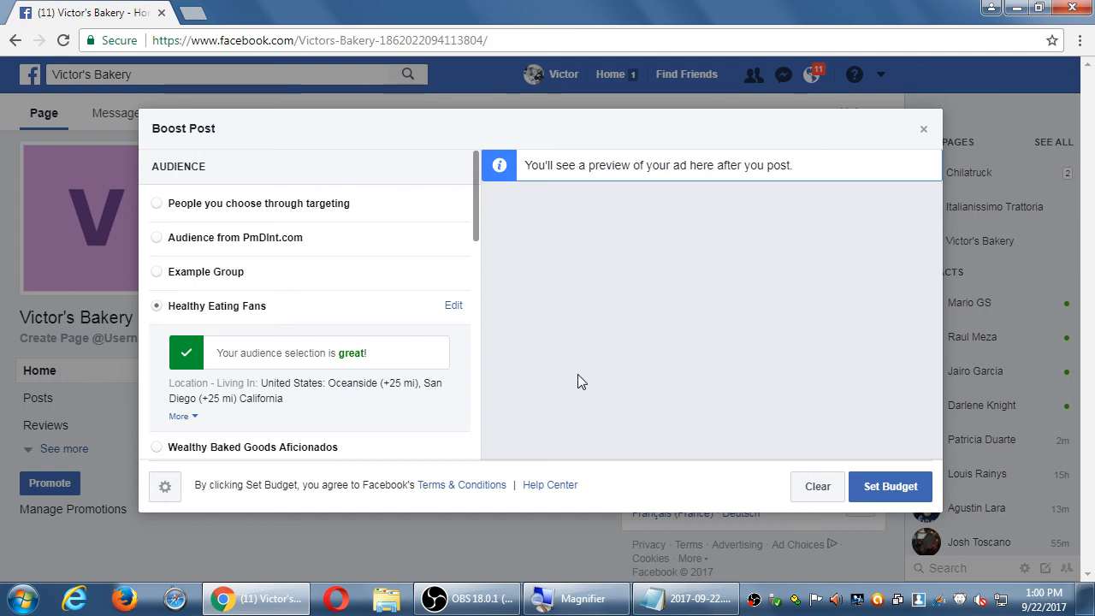
mouse_move(573, 384)
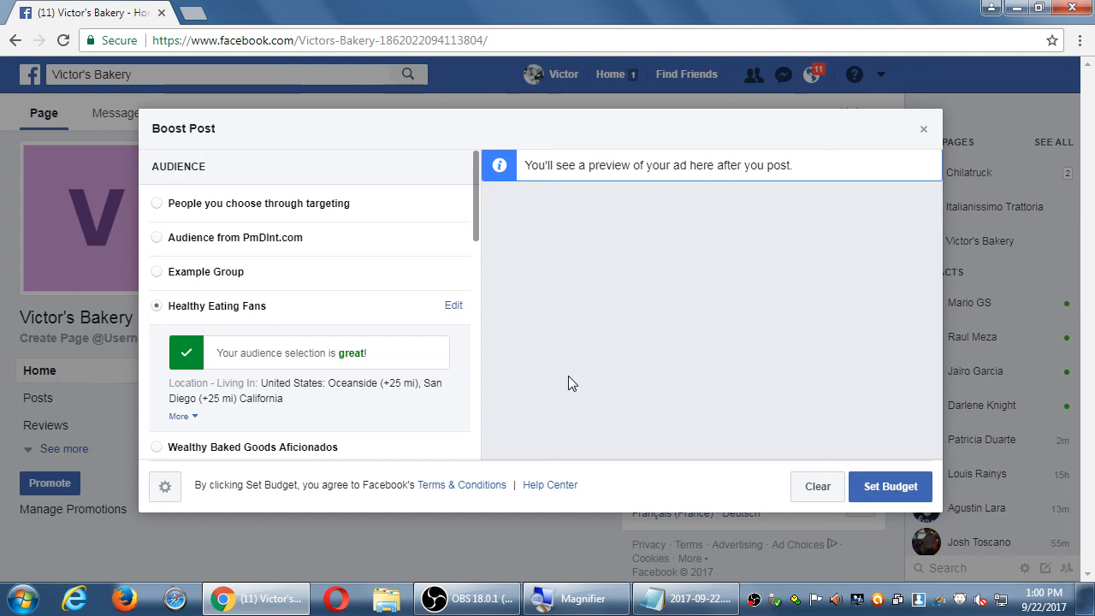
scroll(down, 3)
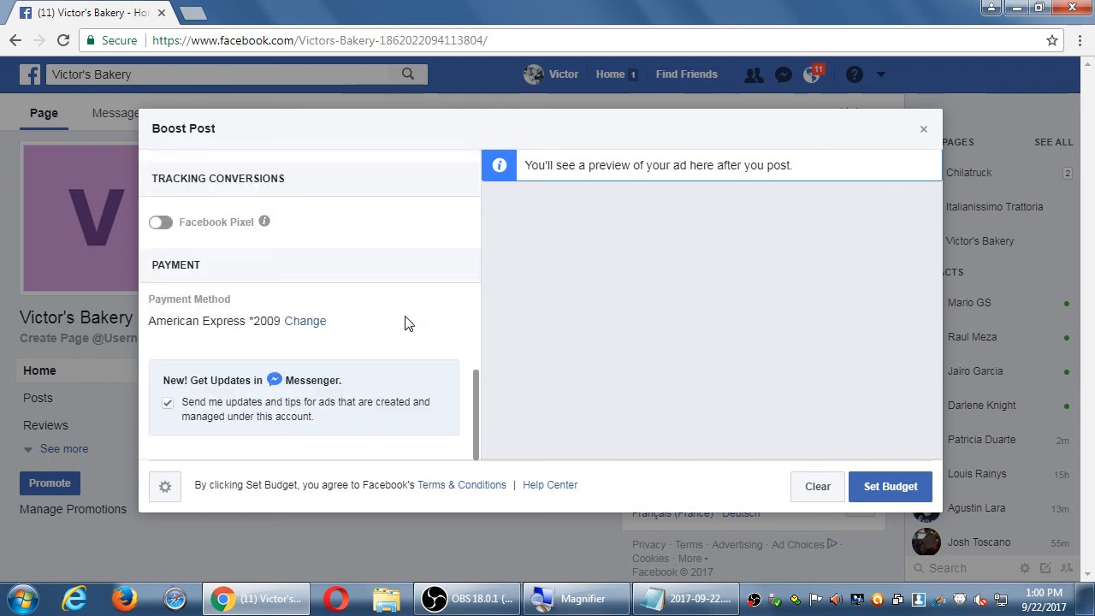
scroll(up, 3)
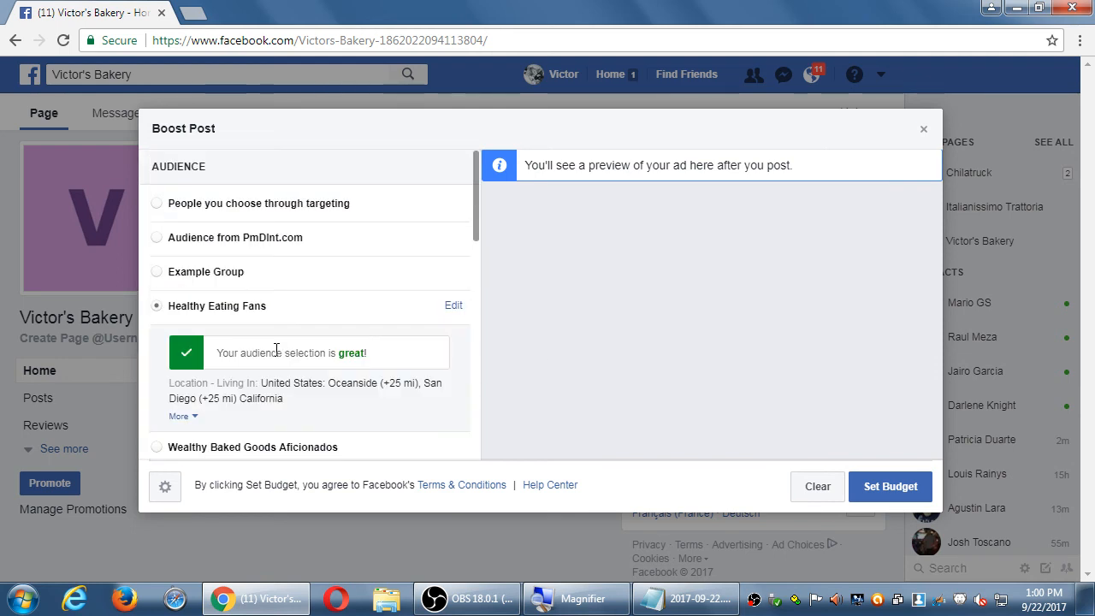
mouse_move(924, 129)
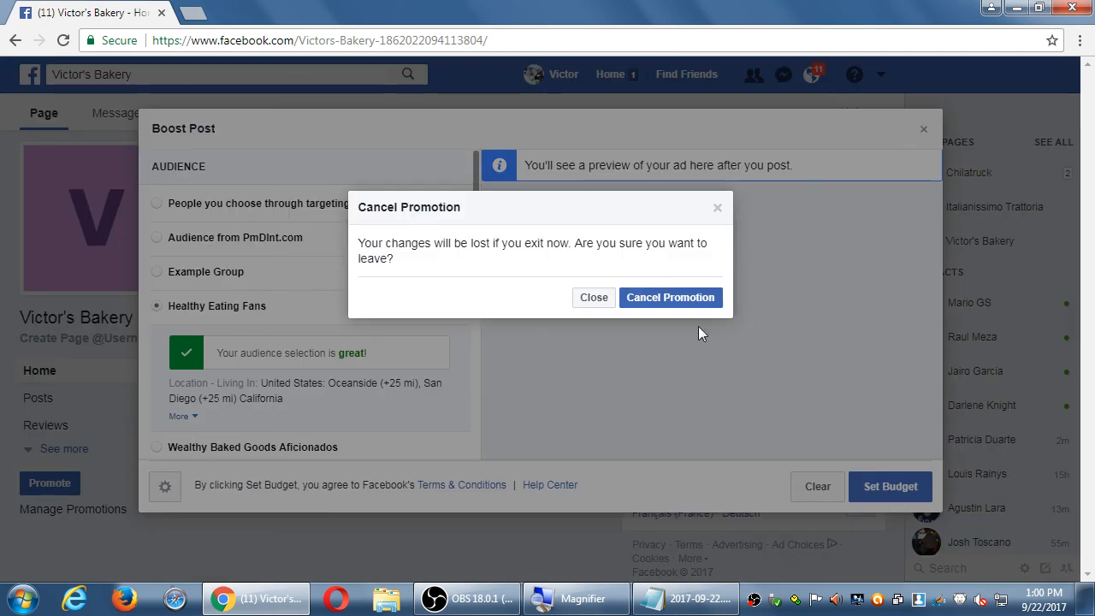
- Confirm Cancel Promotion, returning to the Page with the unpublished 'sale 10%' draft
click(670, 297)
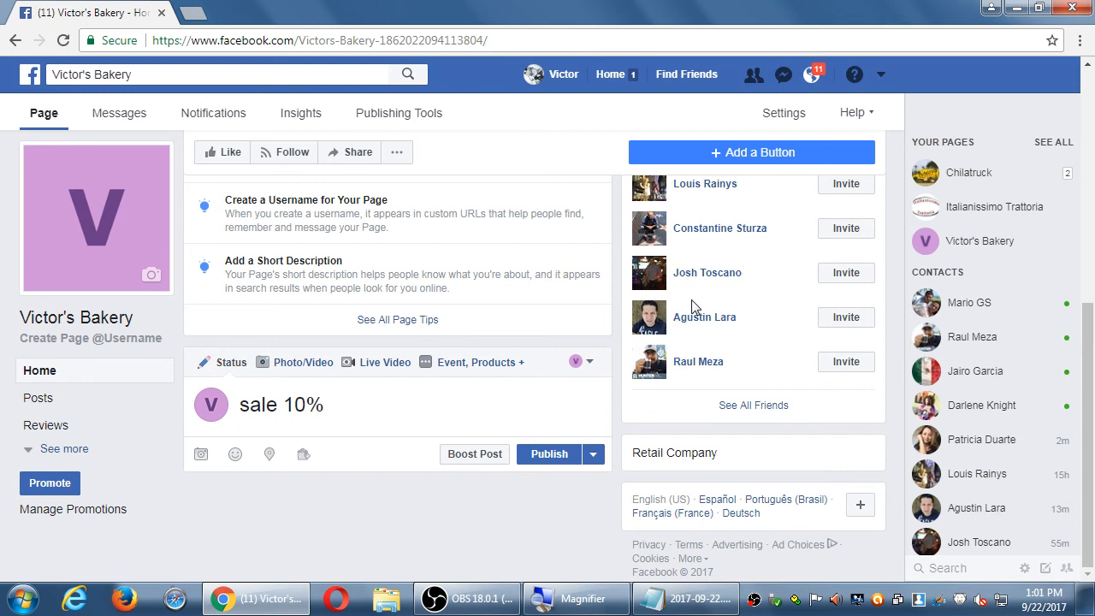
click(467, 598)
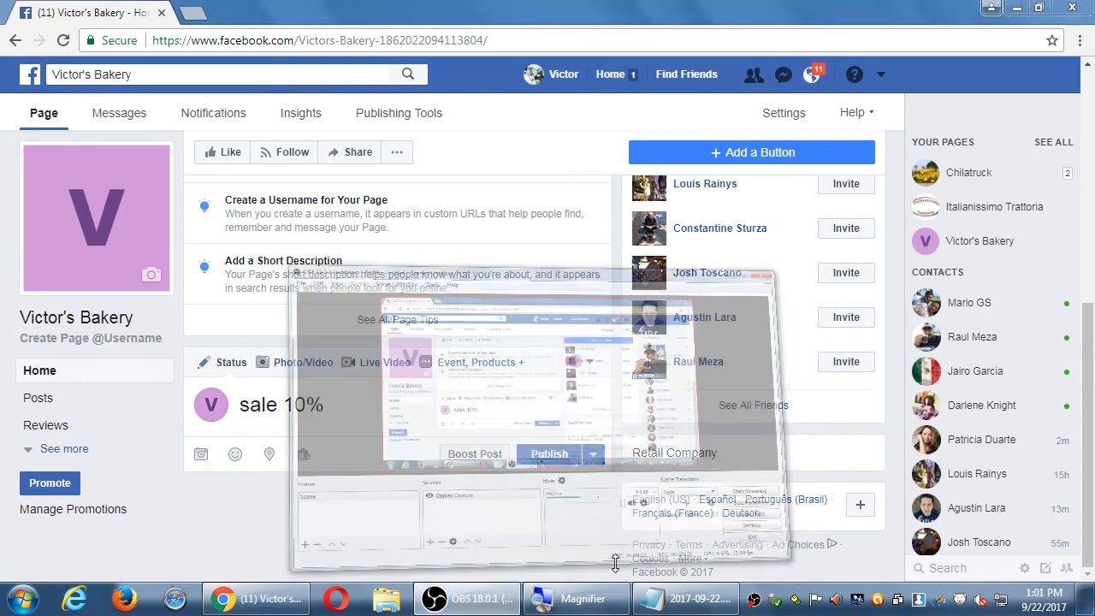